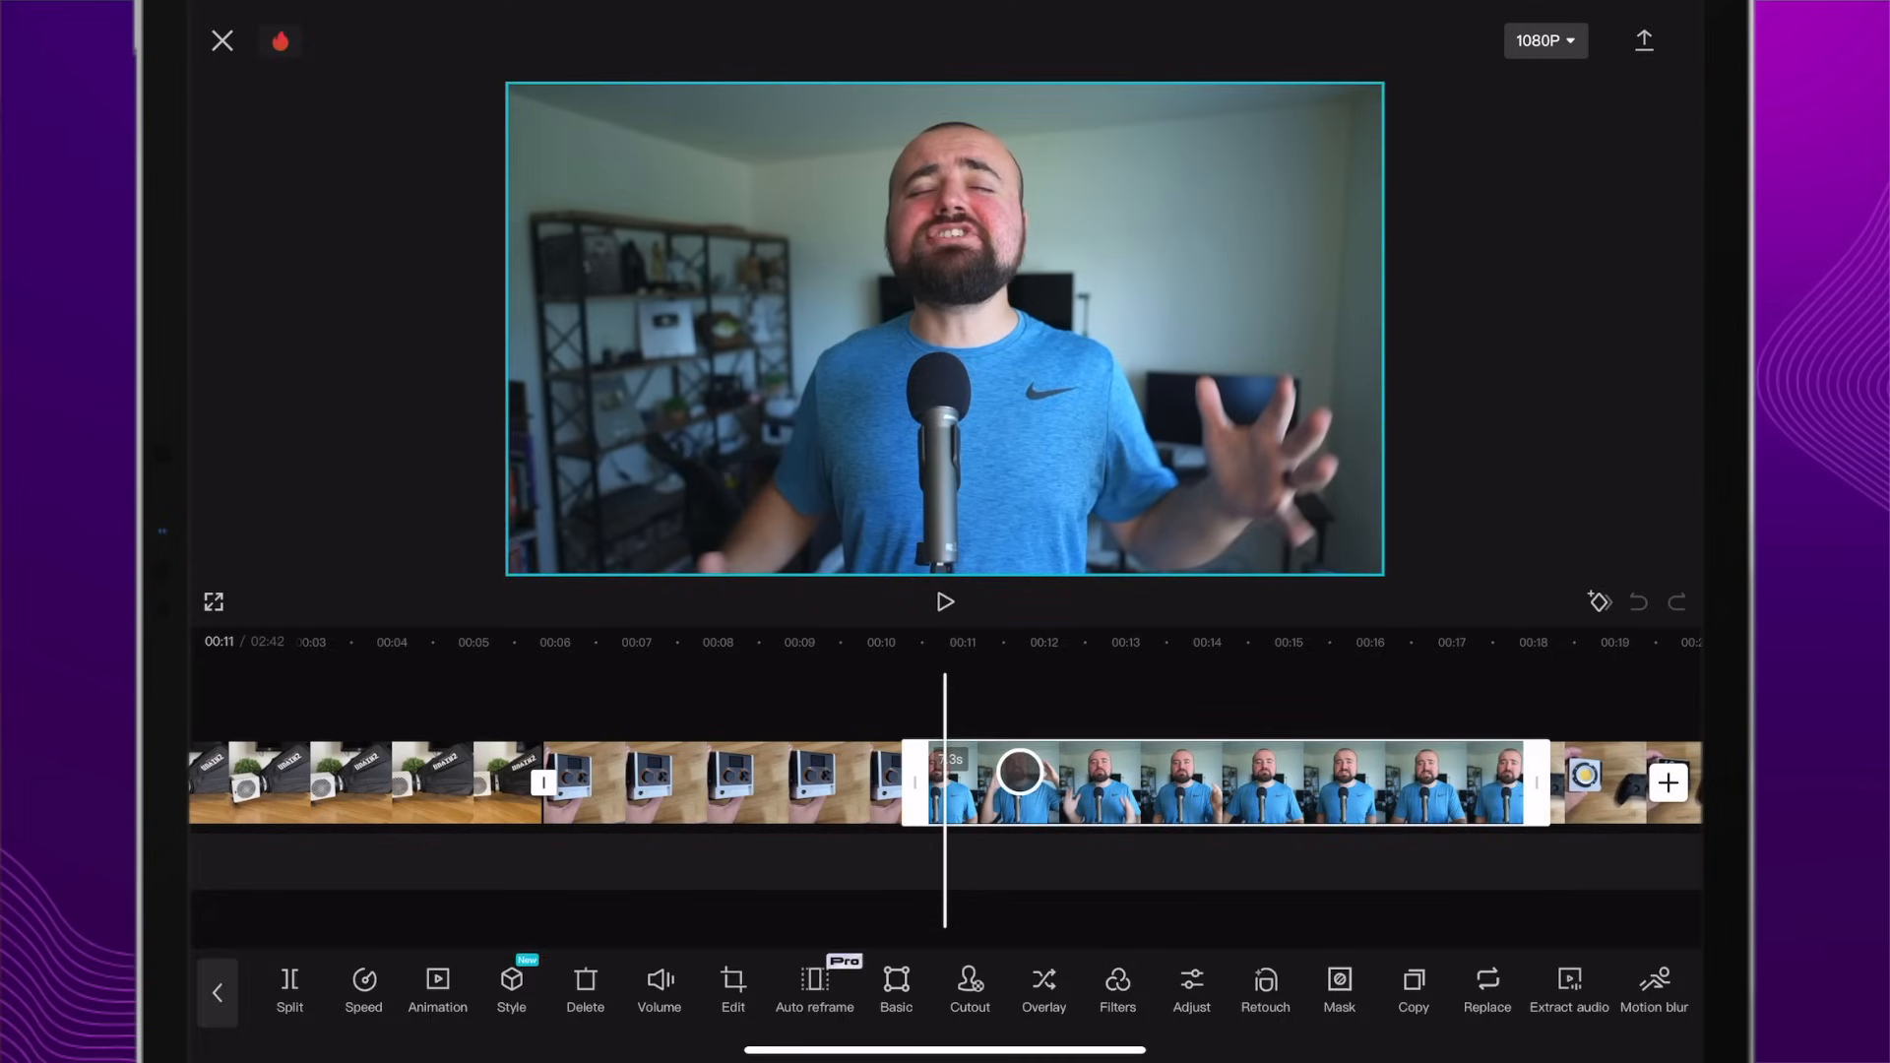
Step: Keyframe the talking-head clip to start at normal size and grow into a punch-in
left_click(1599, 600)
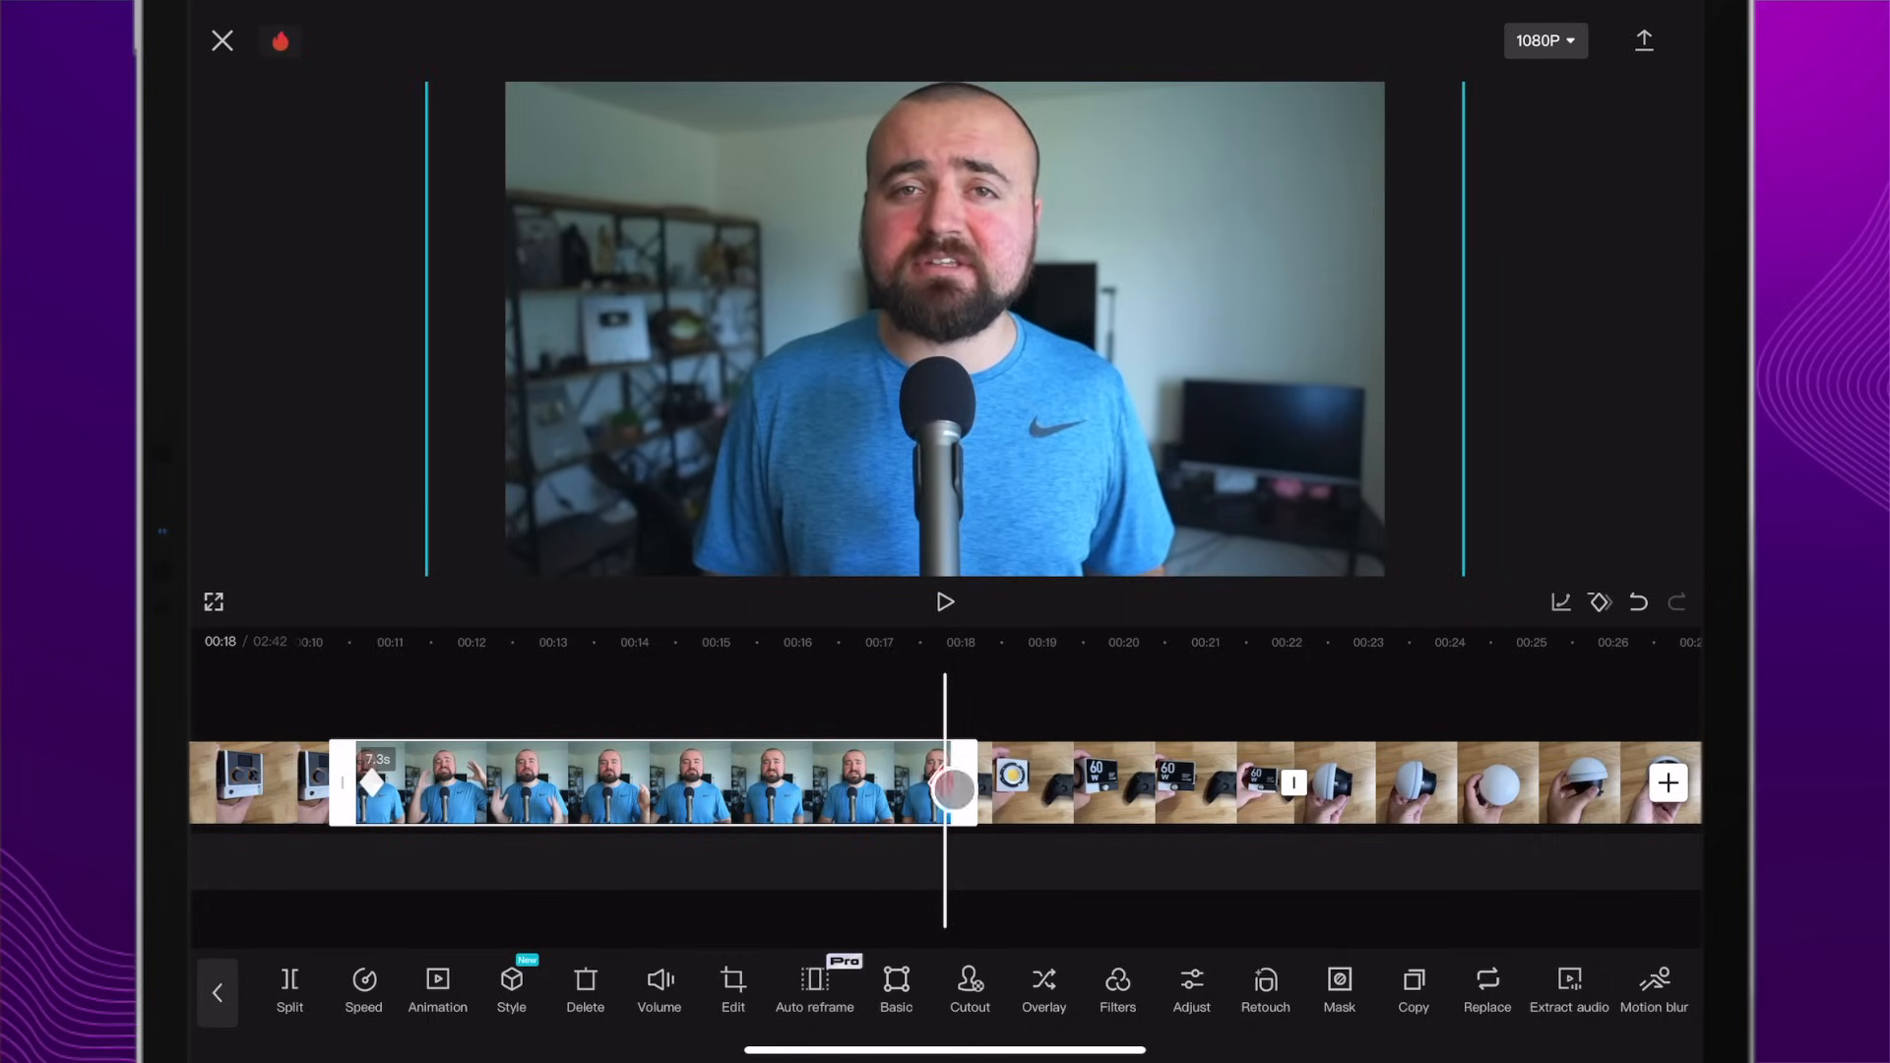
left_click(953, 788)
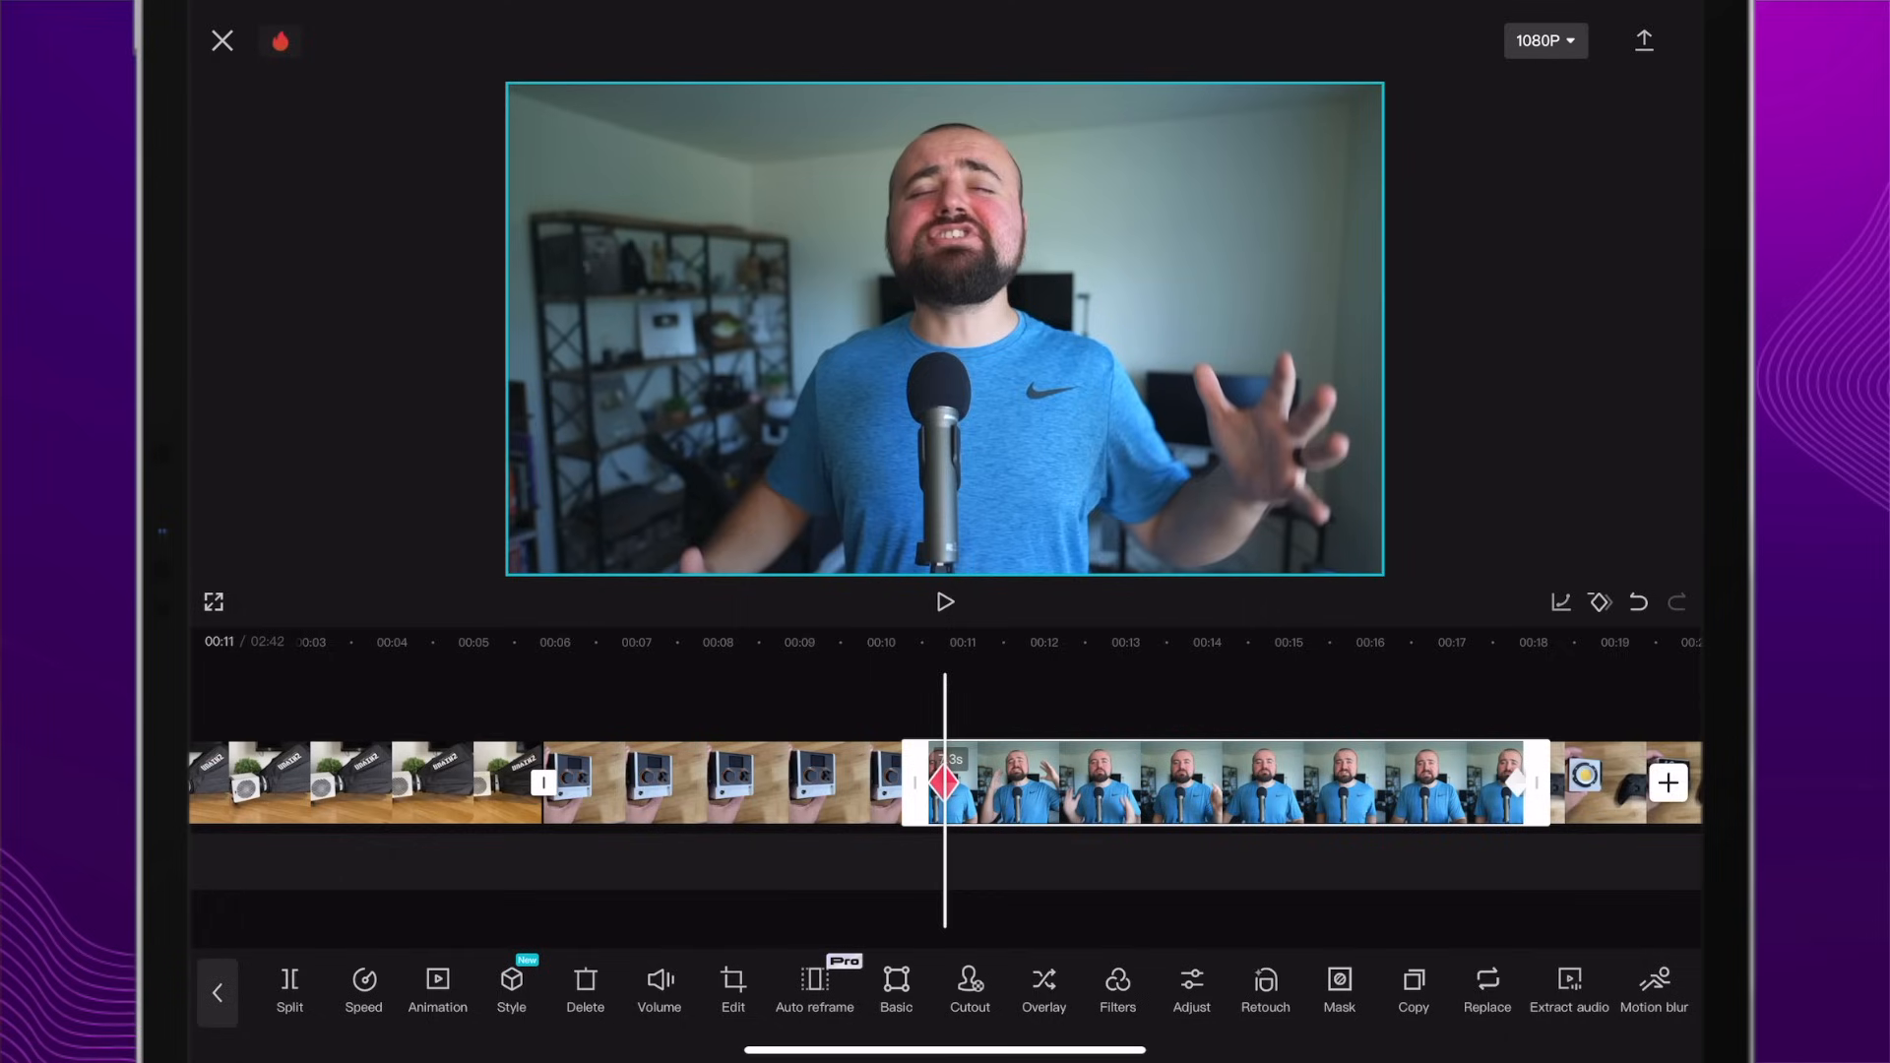
left_click(947, 603)
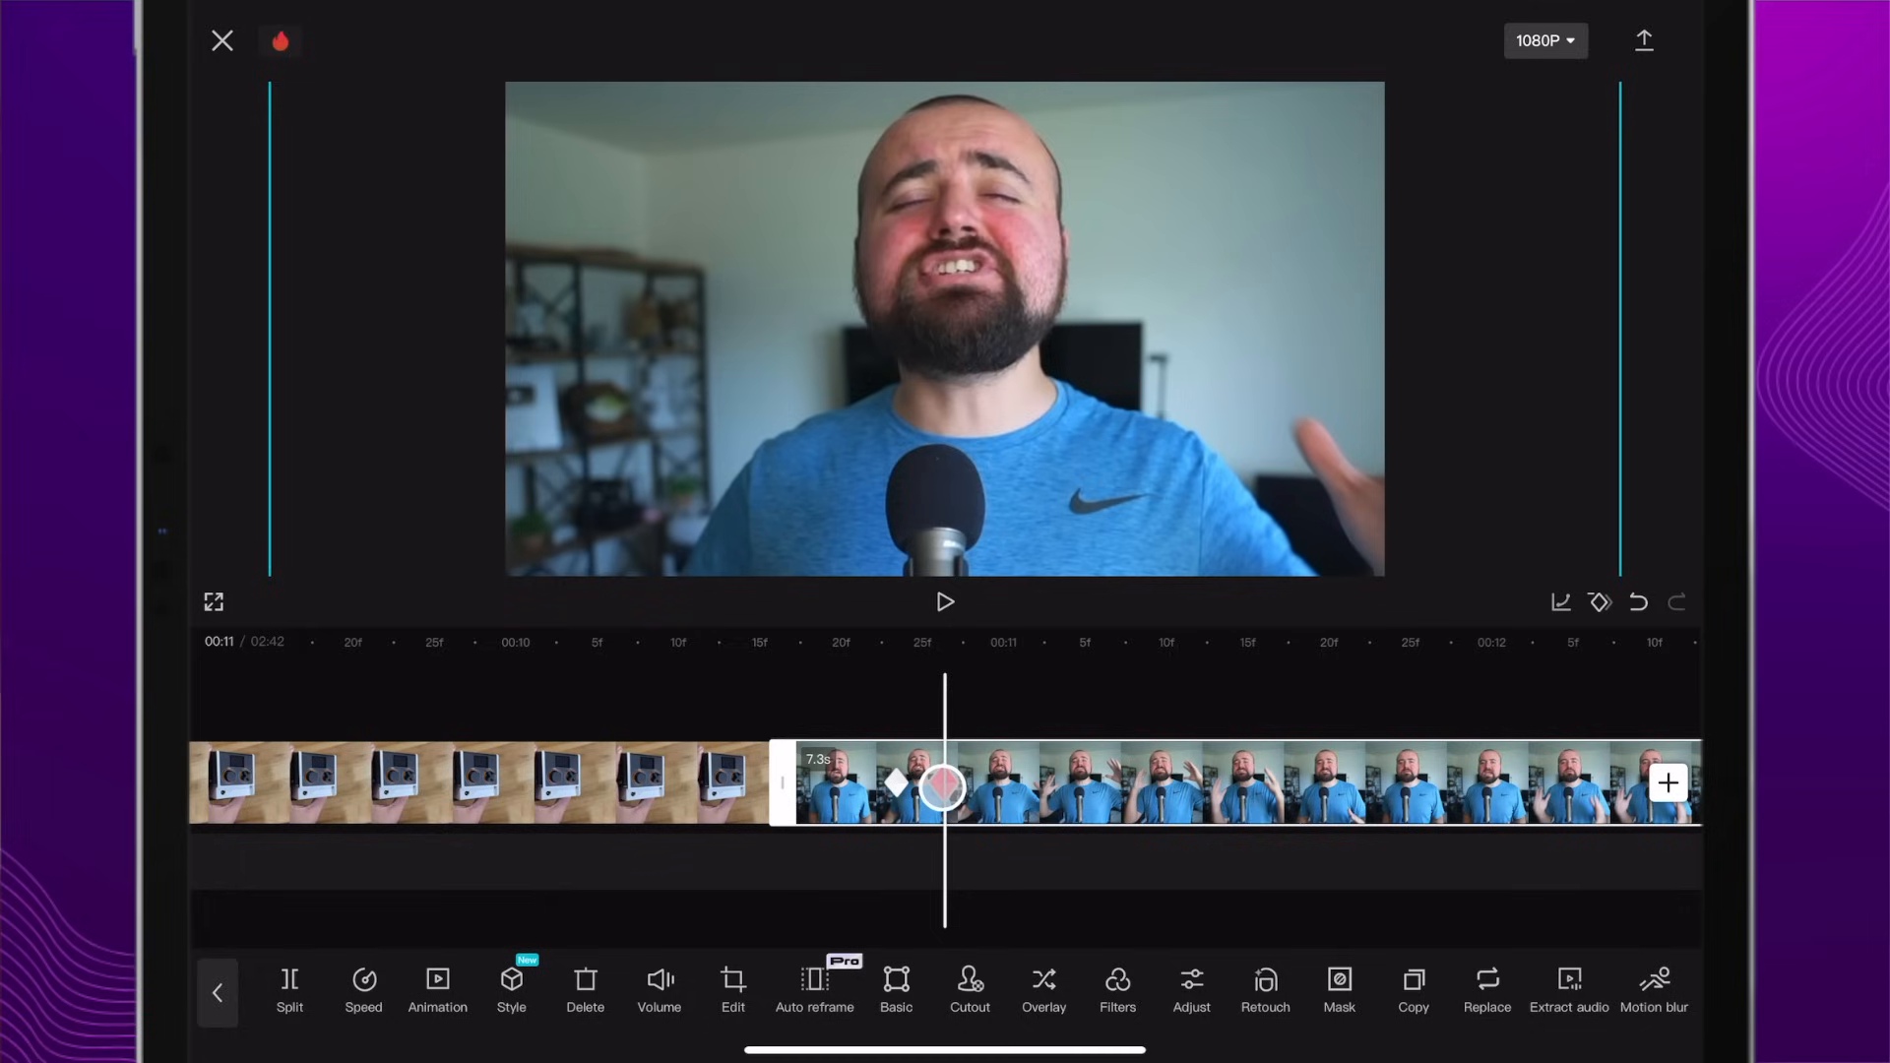
Step: Preview the quick zoom, then undo until the clip has no keyframes
left_click(945, 784)
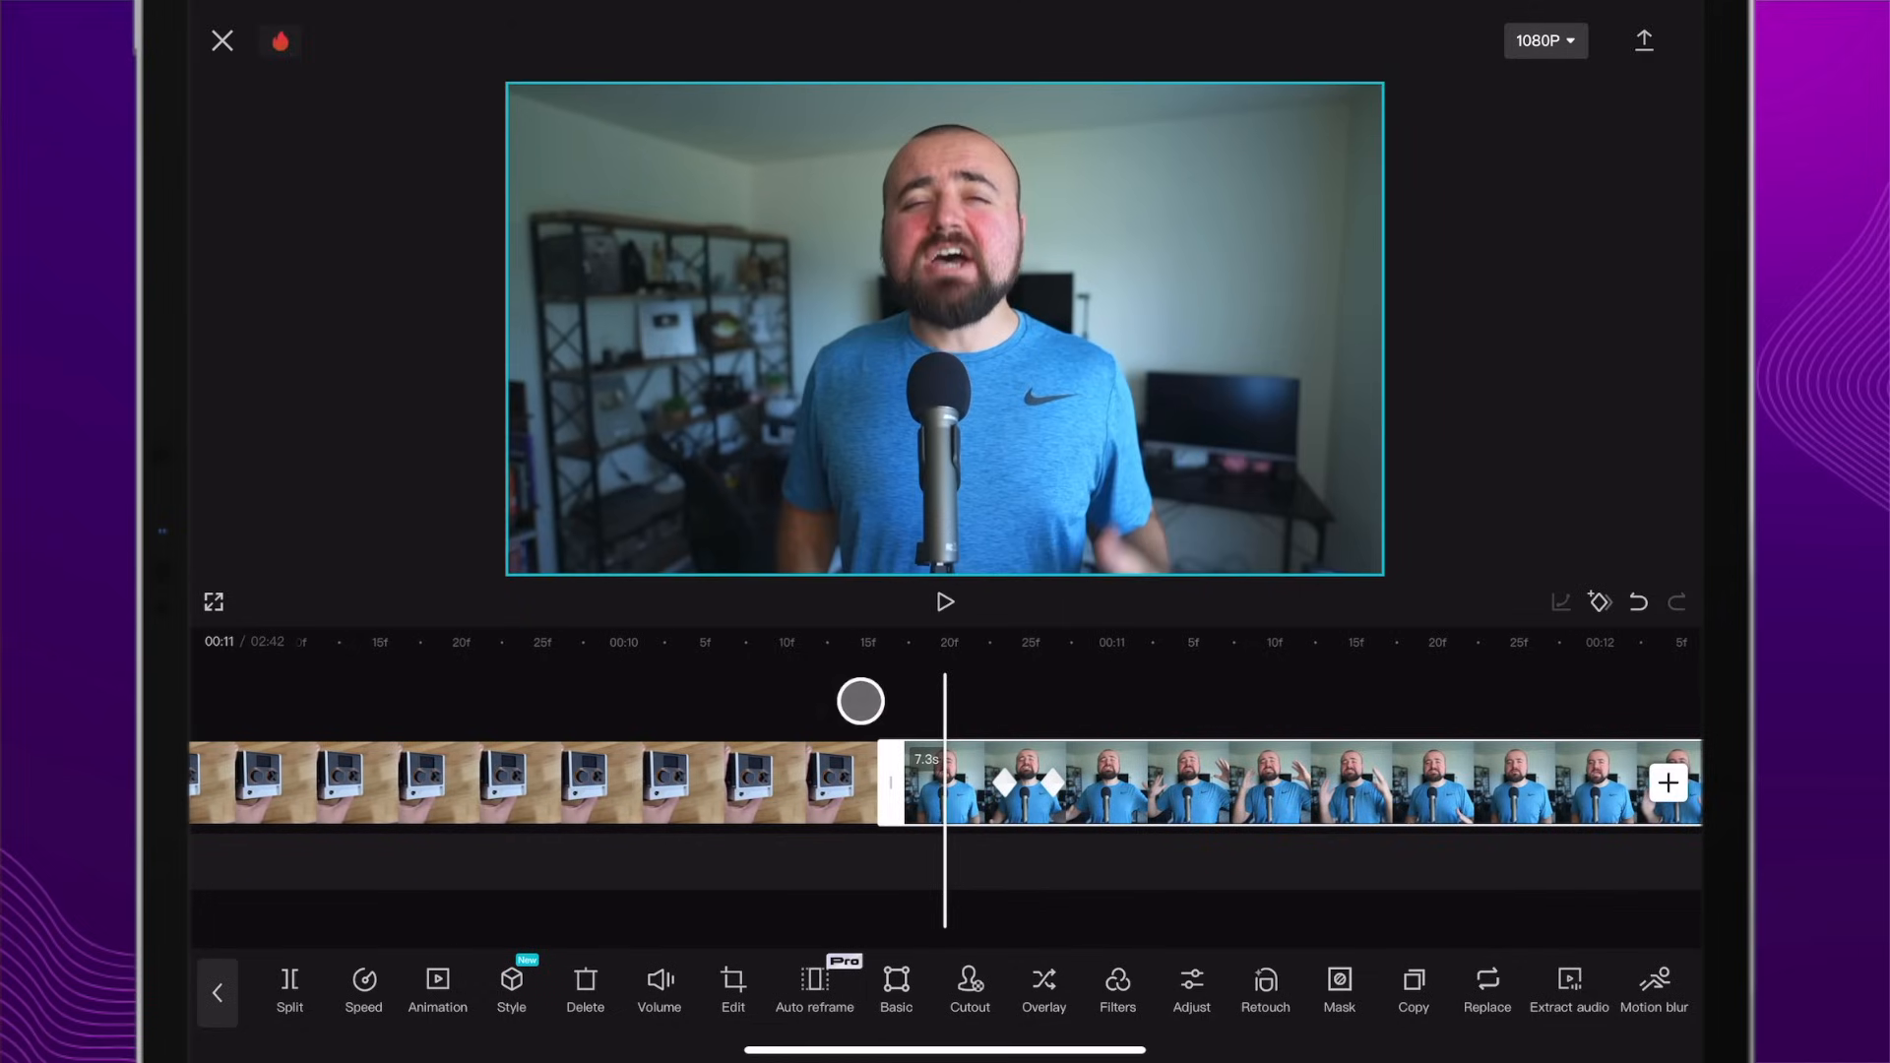
left_click(945, 603)
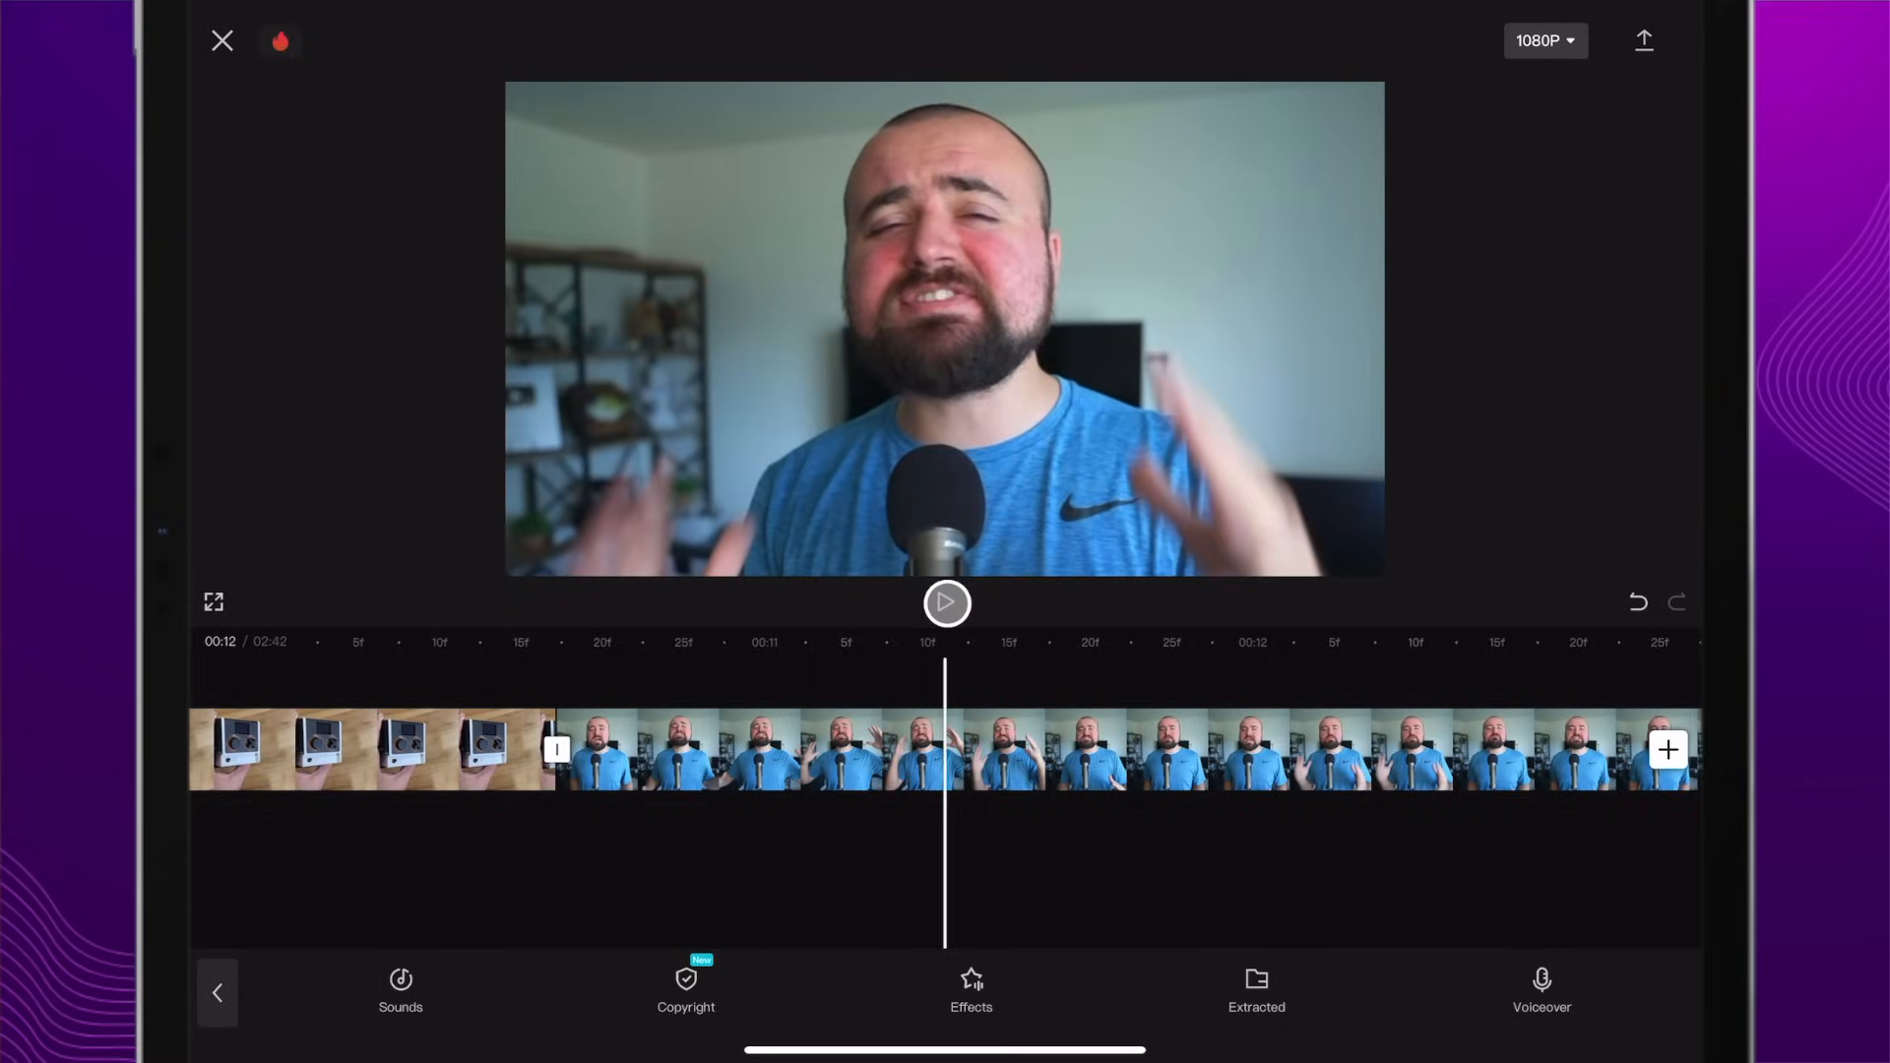
left_click(947, 603)
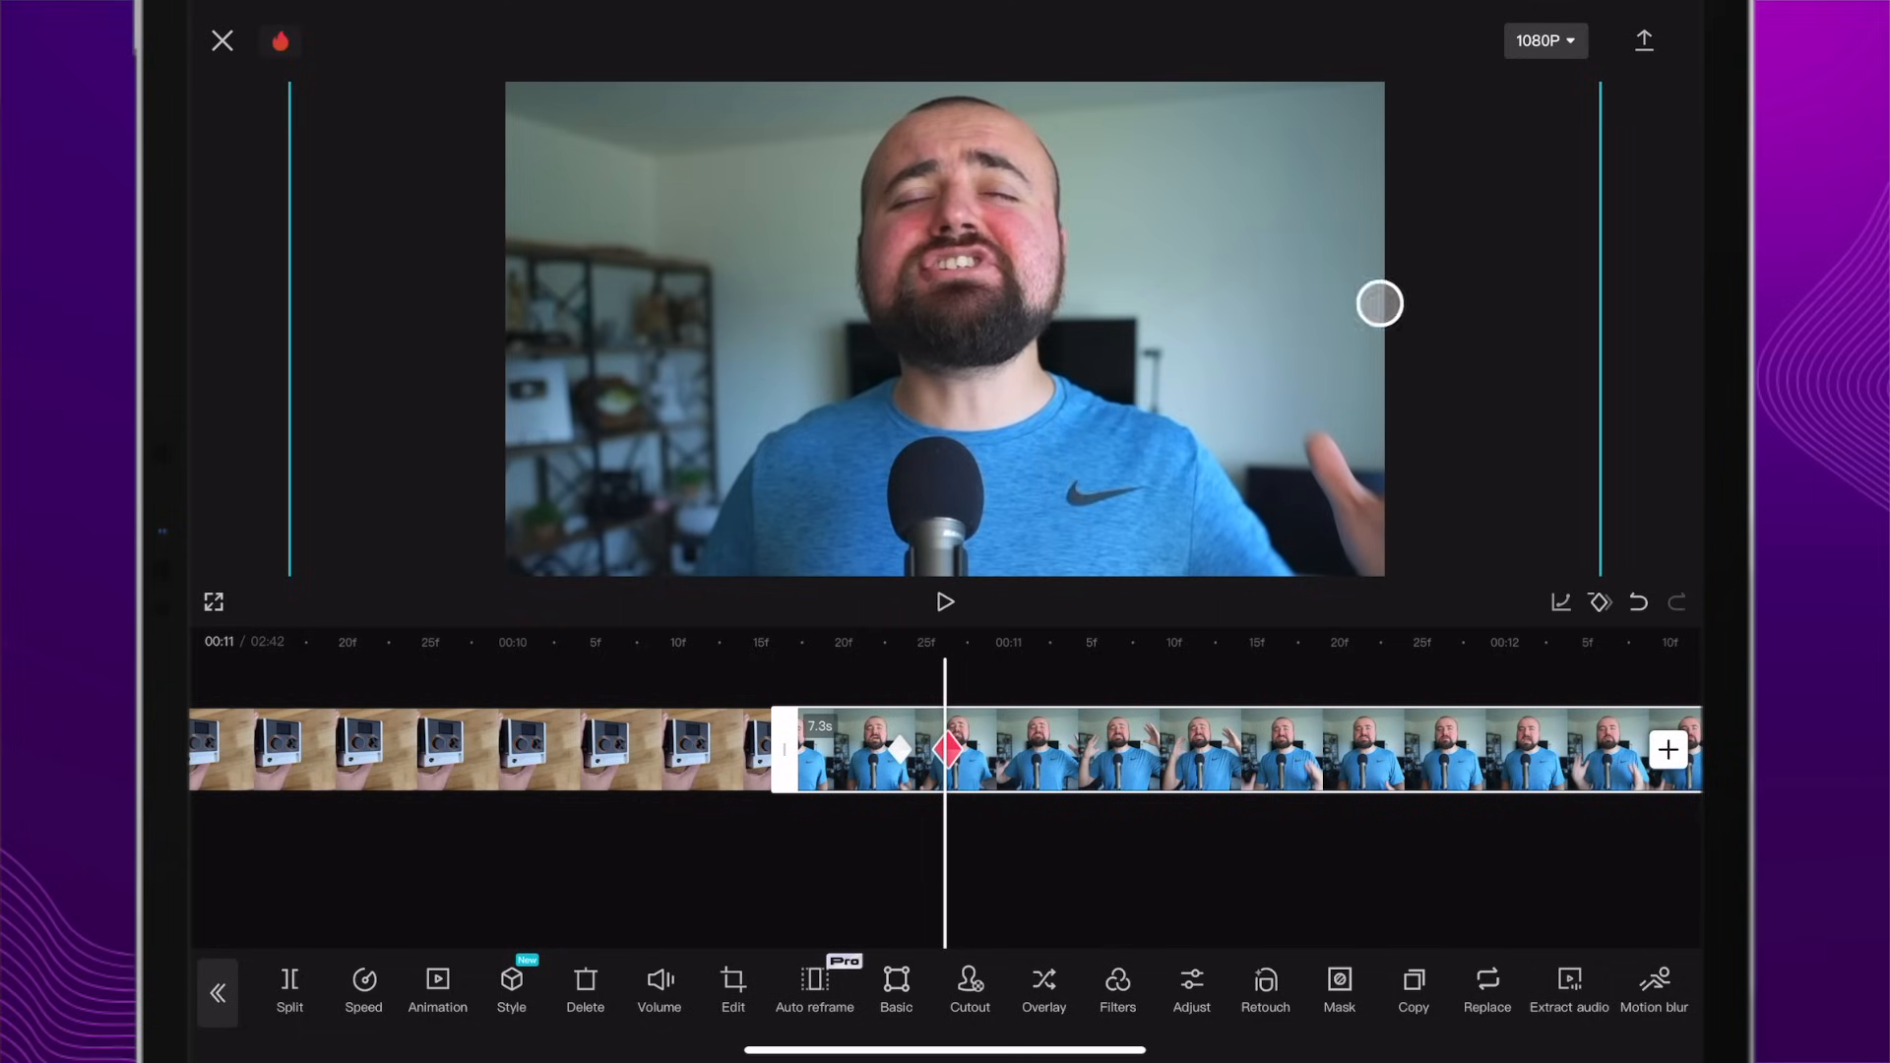
left_click(1599, 605)
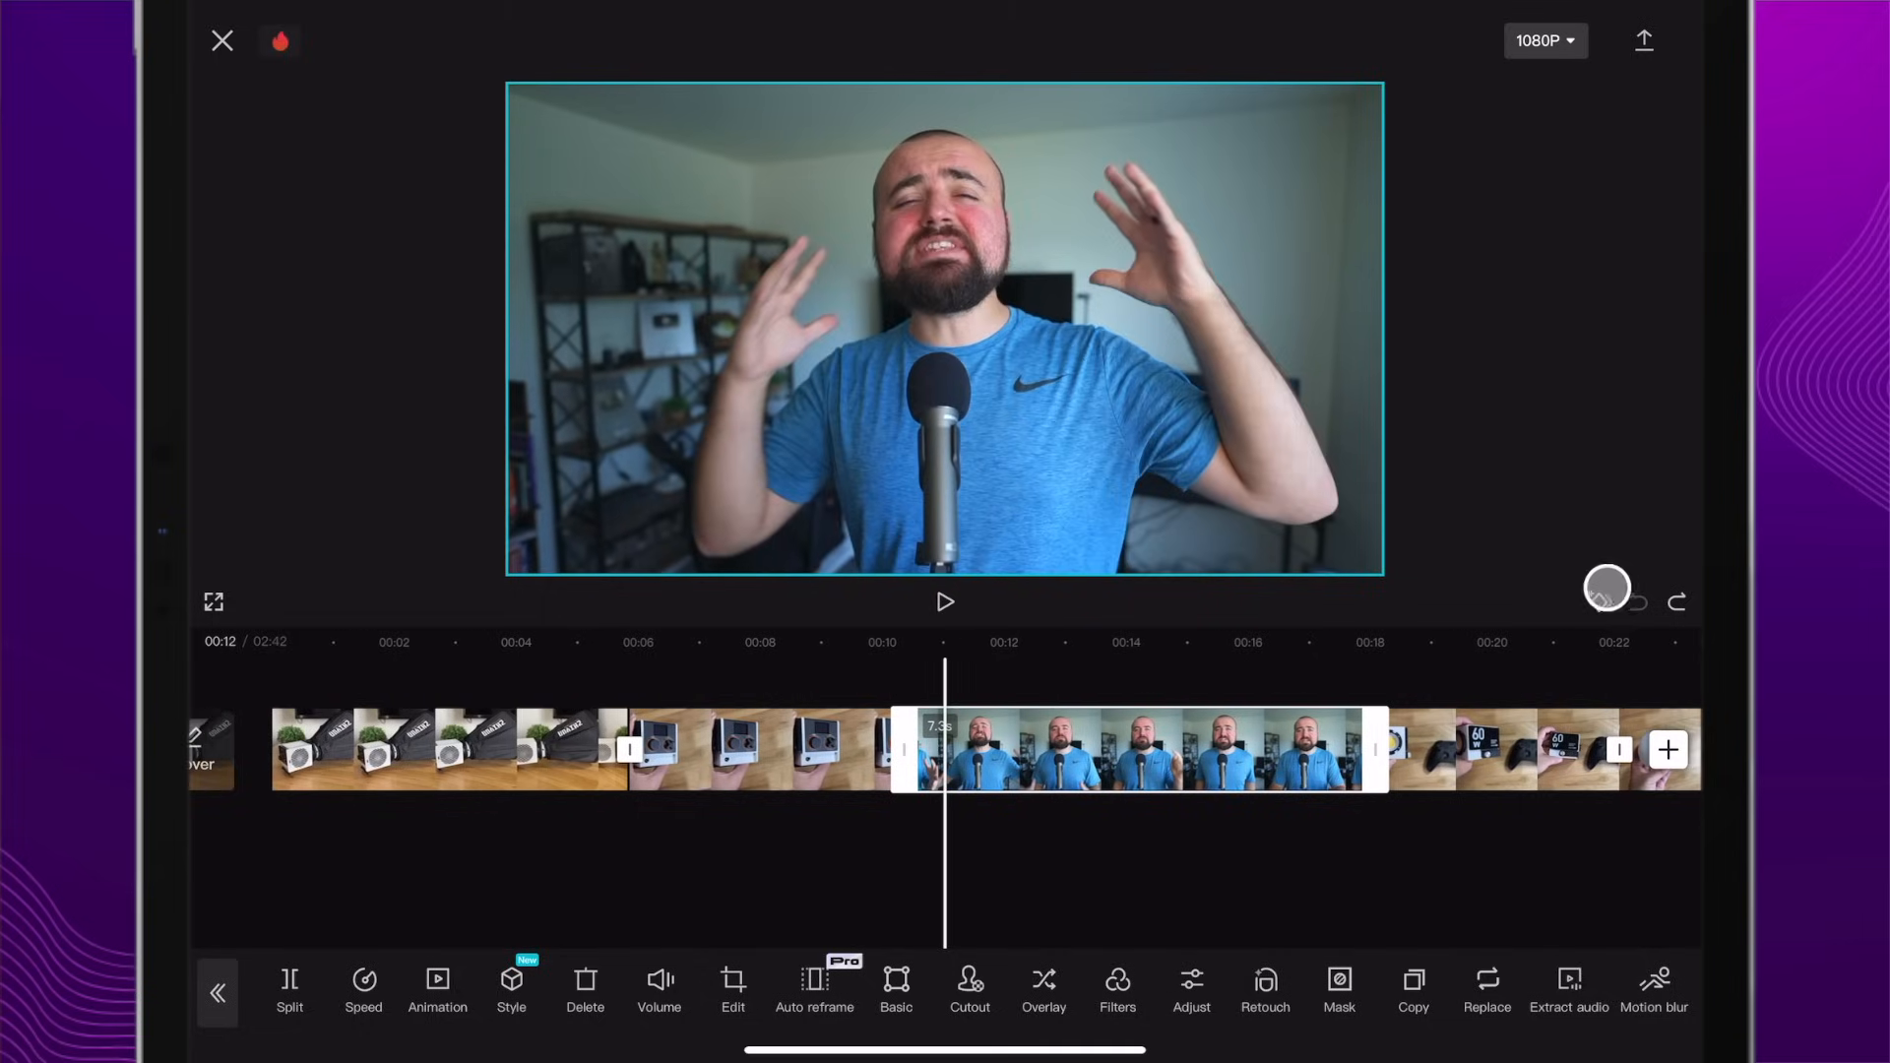
Step: Add a start keyframe with the Adjust colour settings at their defaults
left_click(1607, 595)
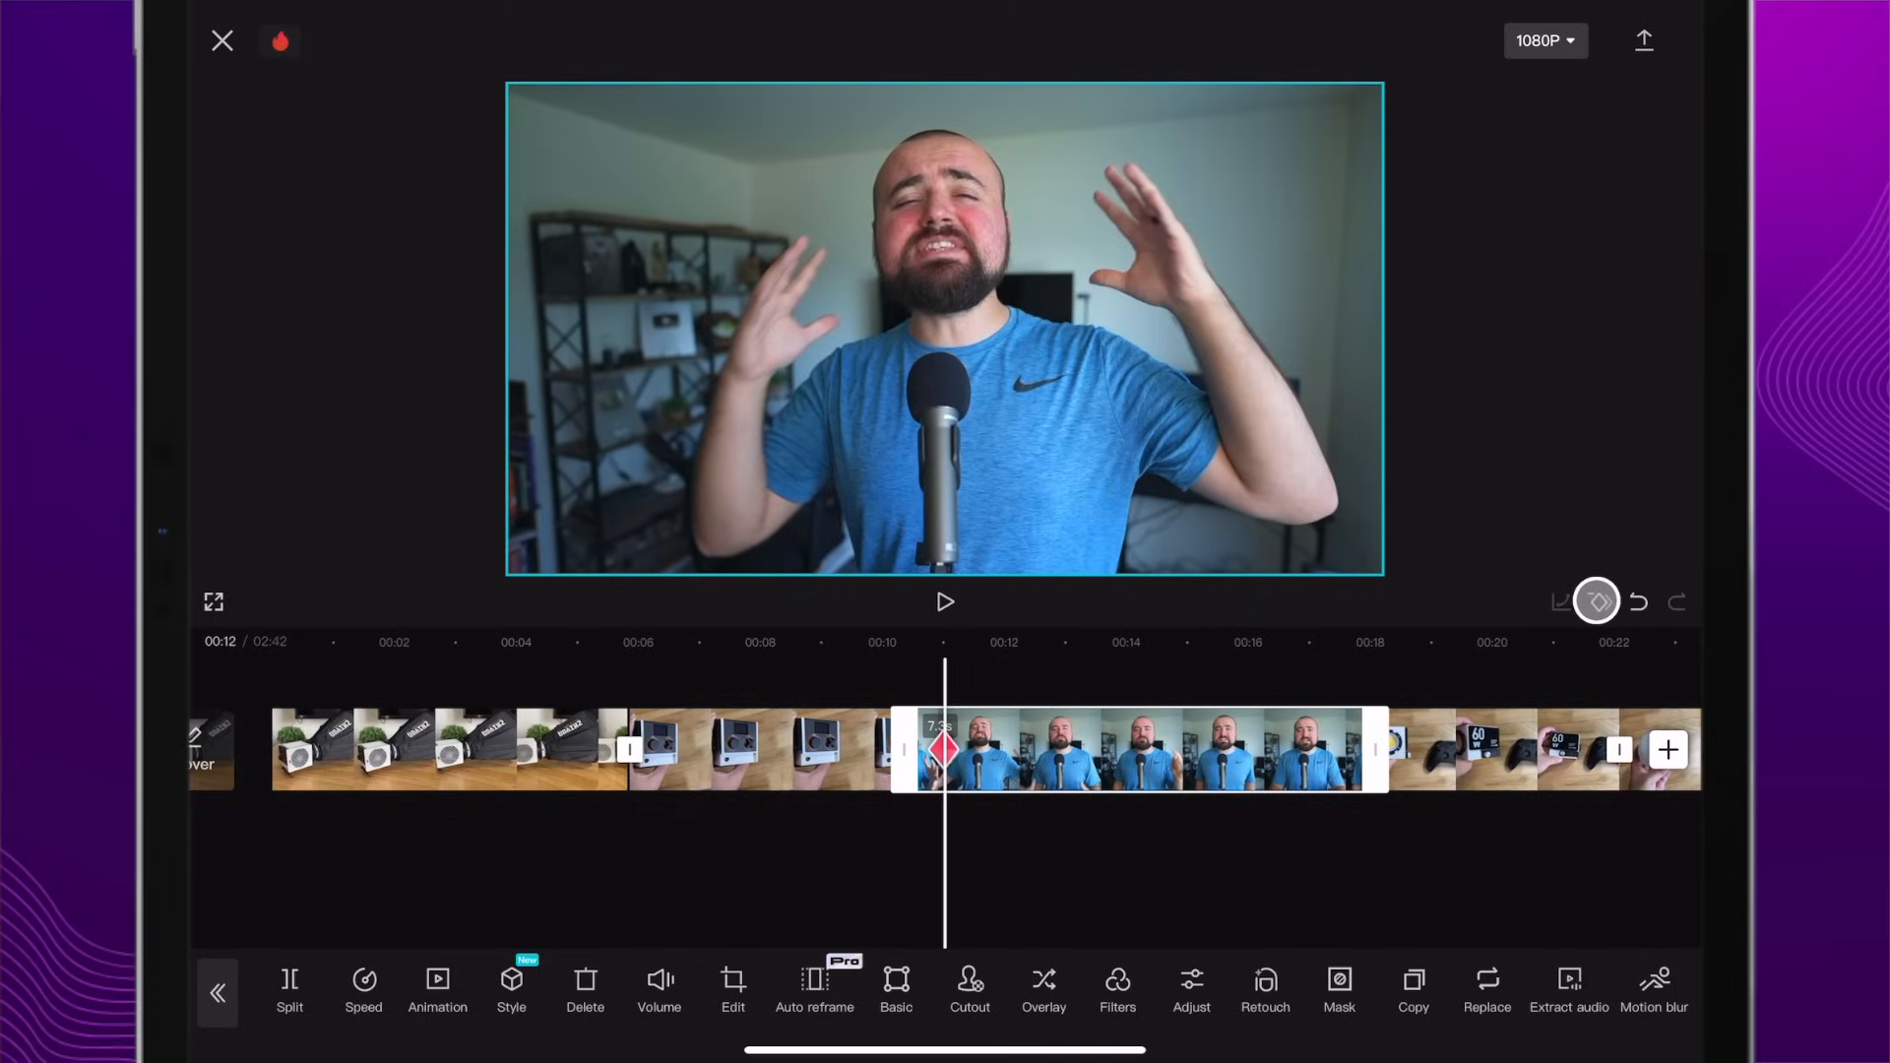
left_click(1191, 988)
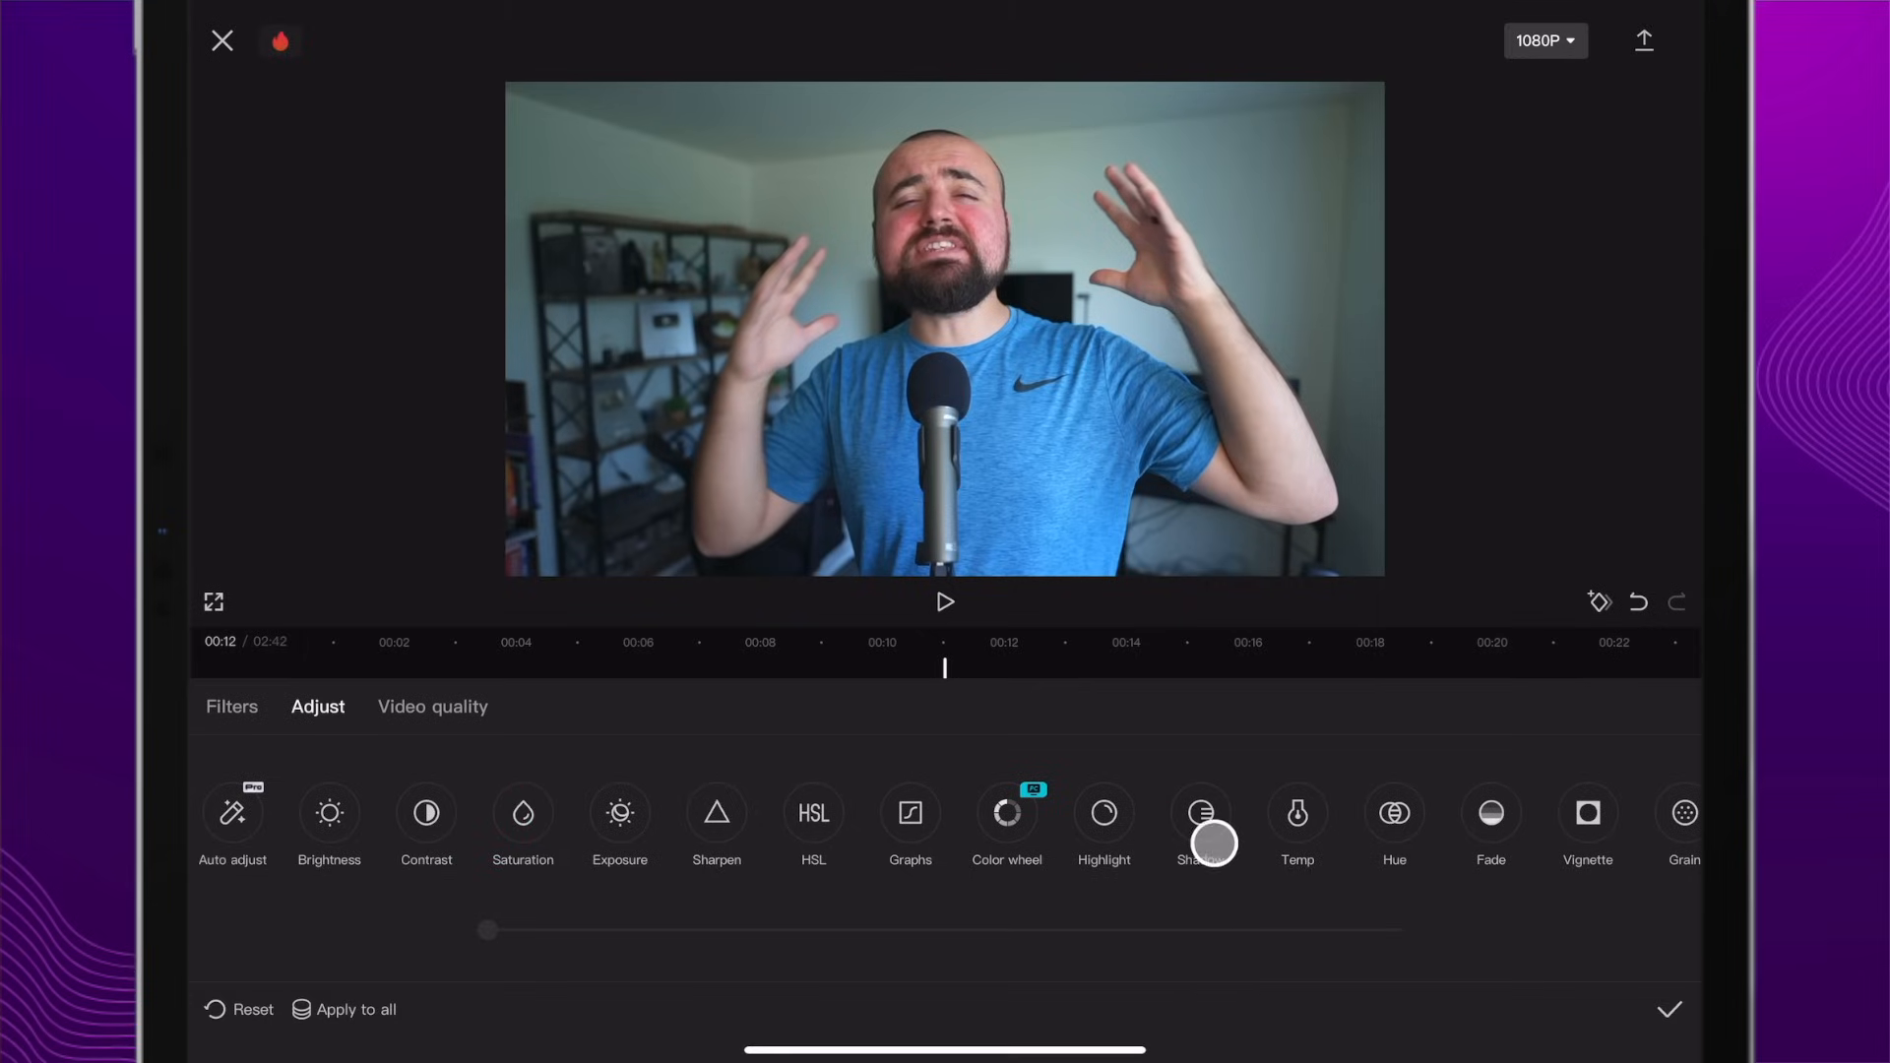
left_click(1201, 813)
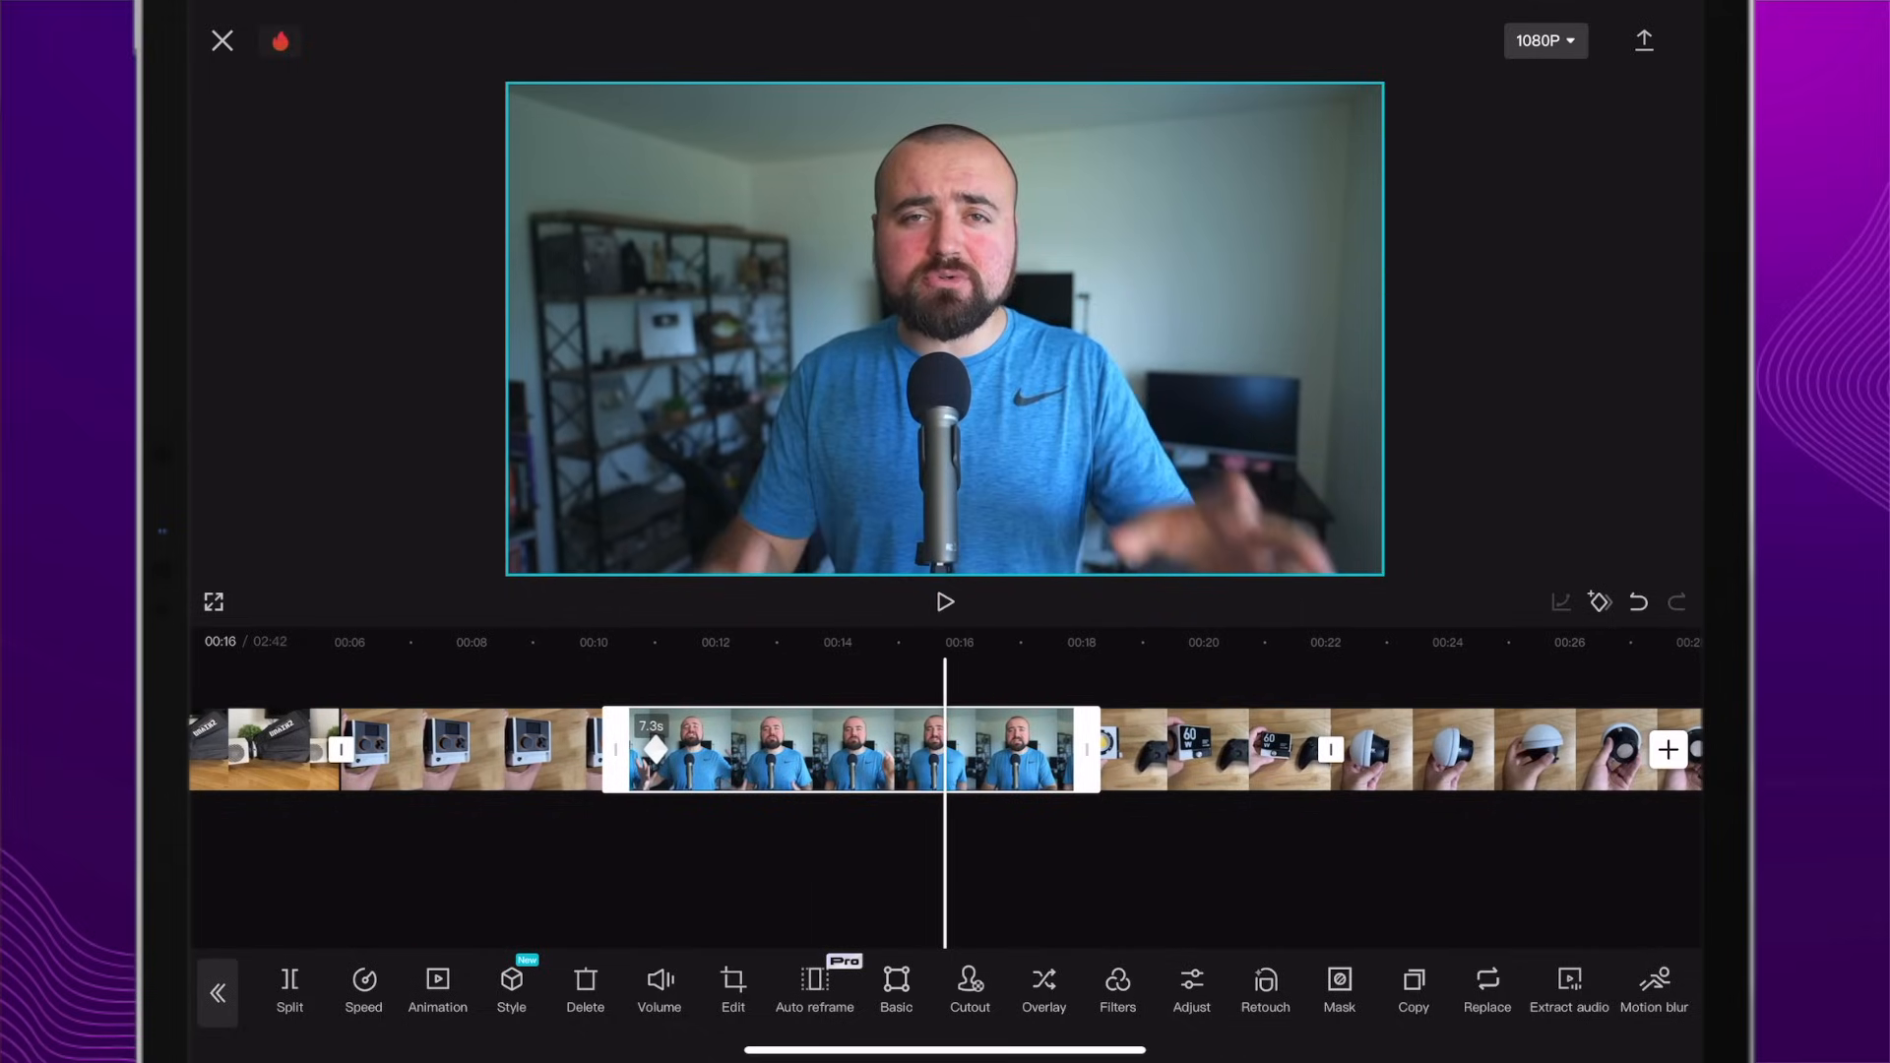
Step: Add a later keyframe and drag Saturation to -100 so the clip ends black and white
left_click(1598, 599)
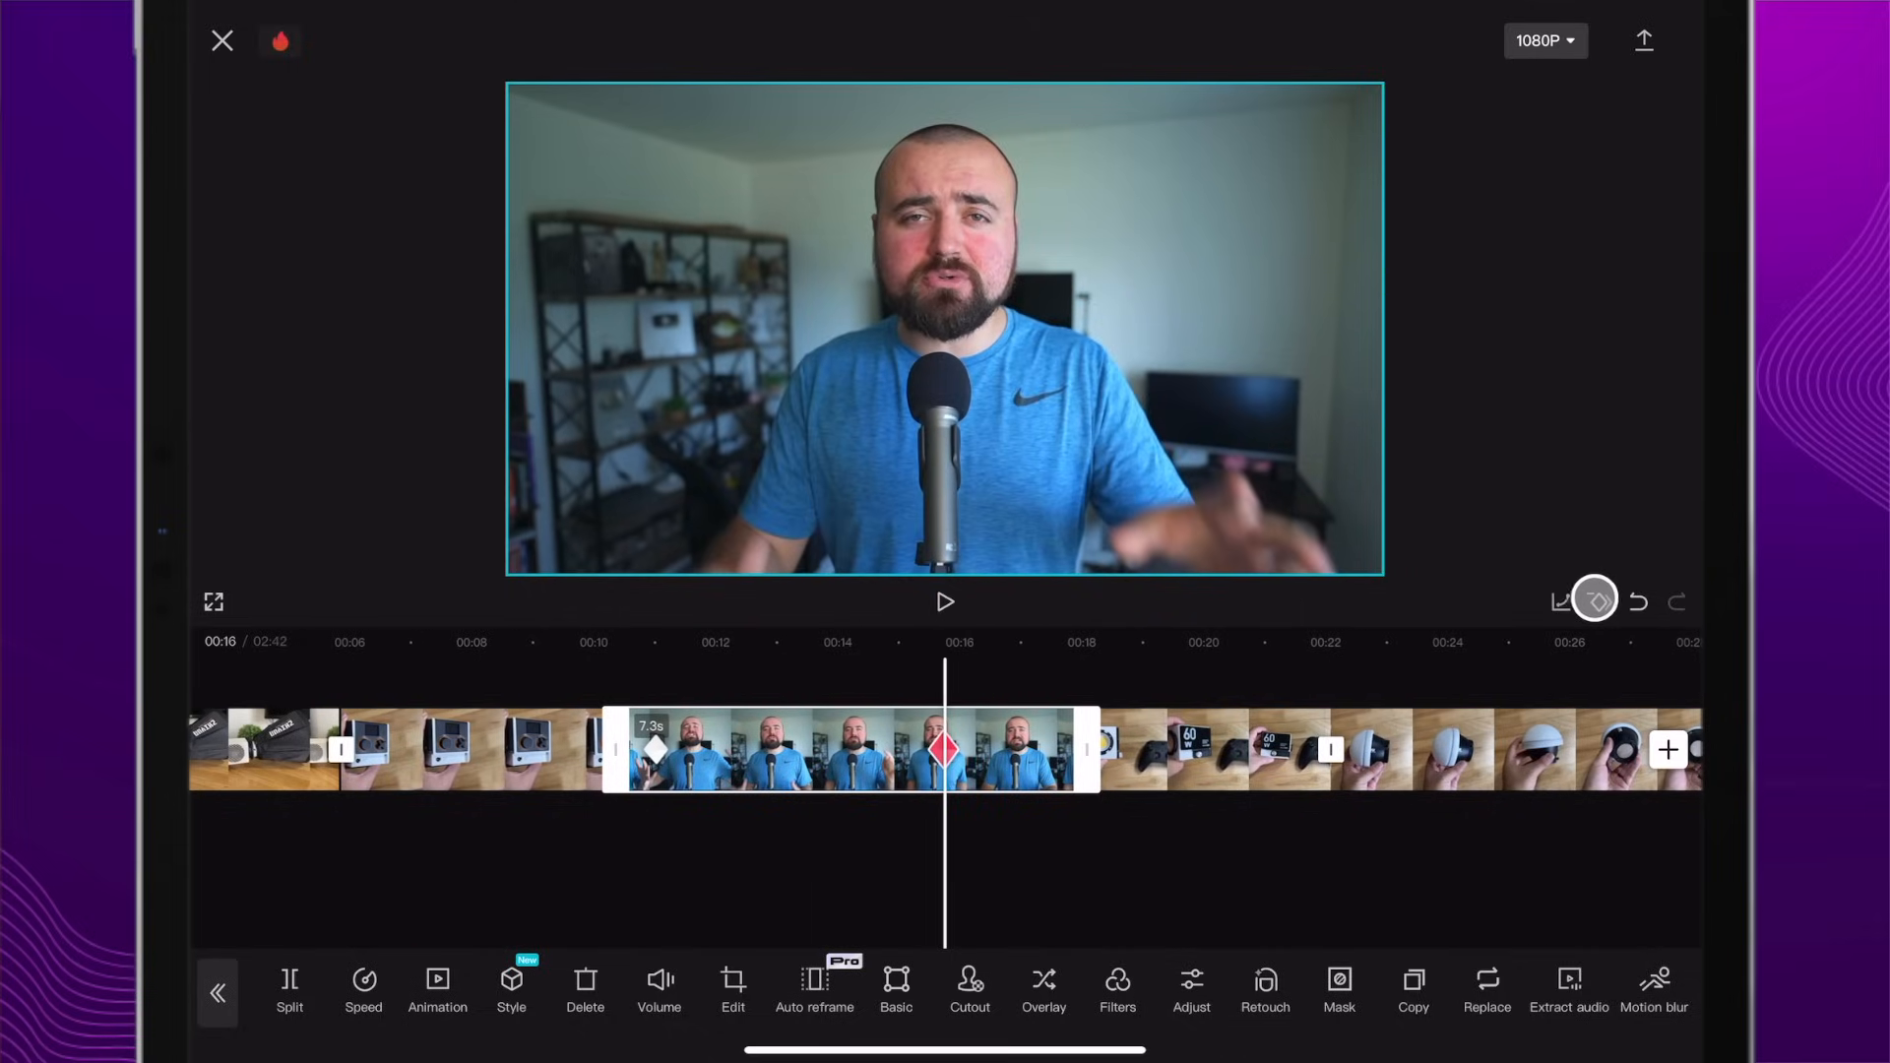
left_click(1191, 988)
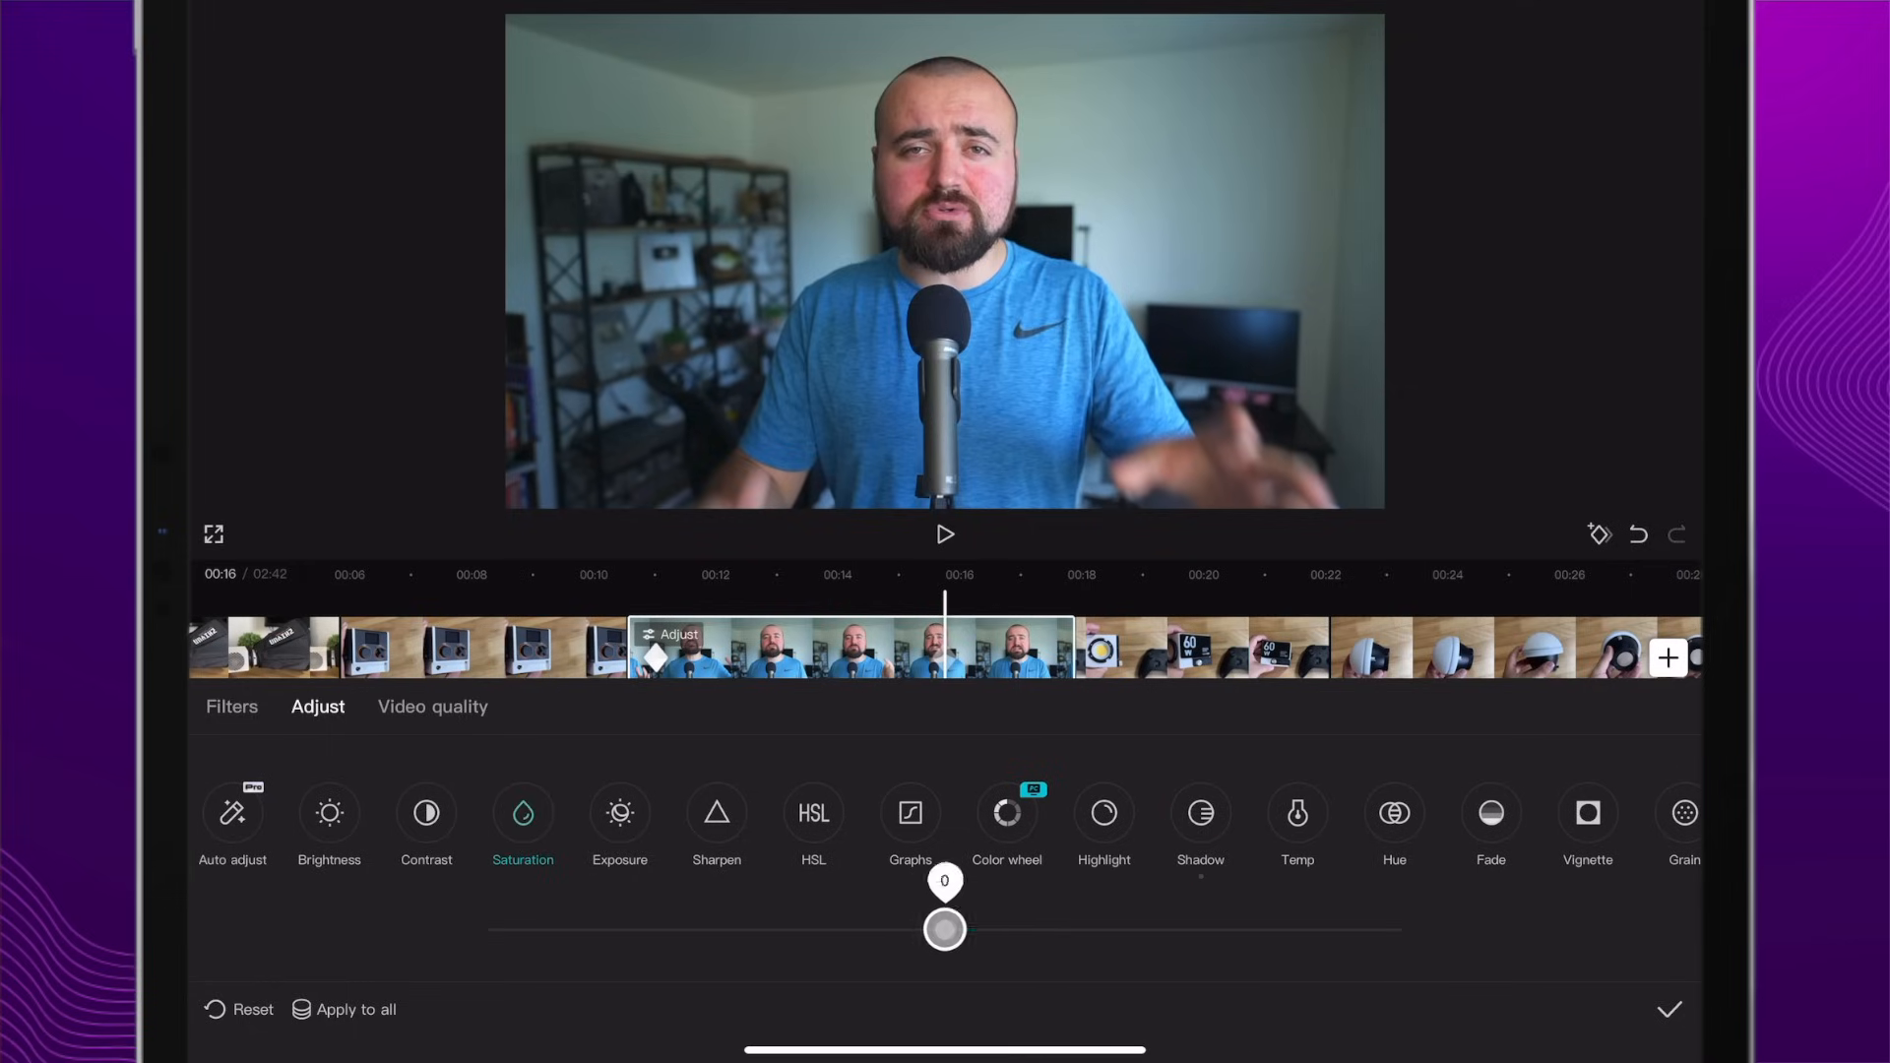
left_click_drag(943, 927, 1061, 888)
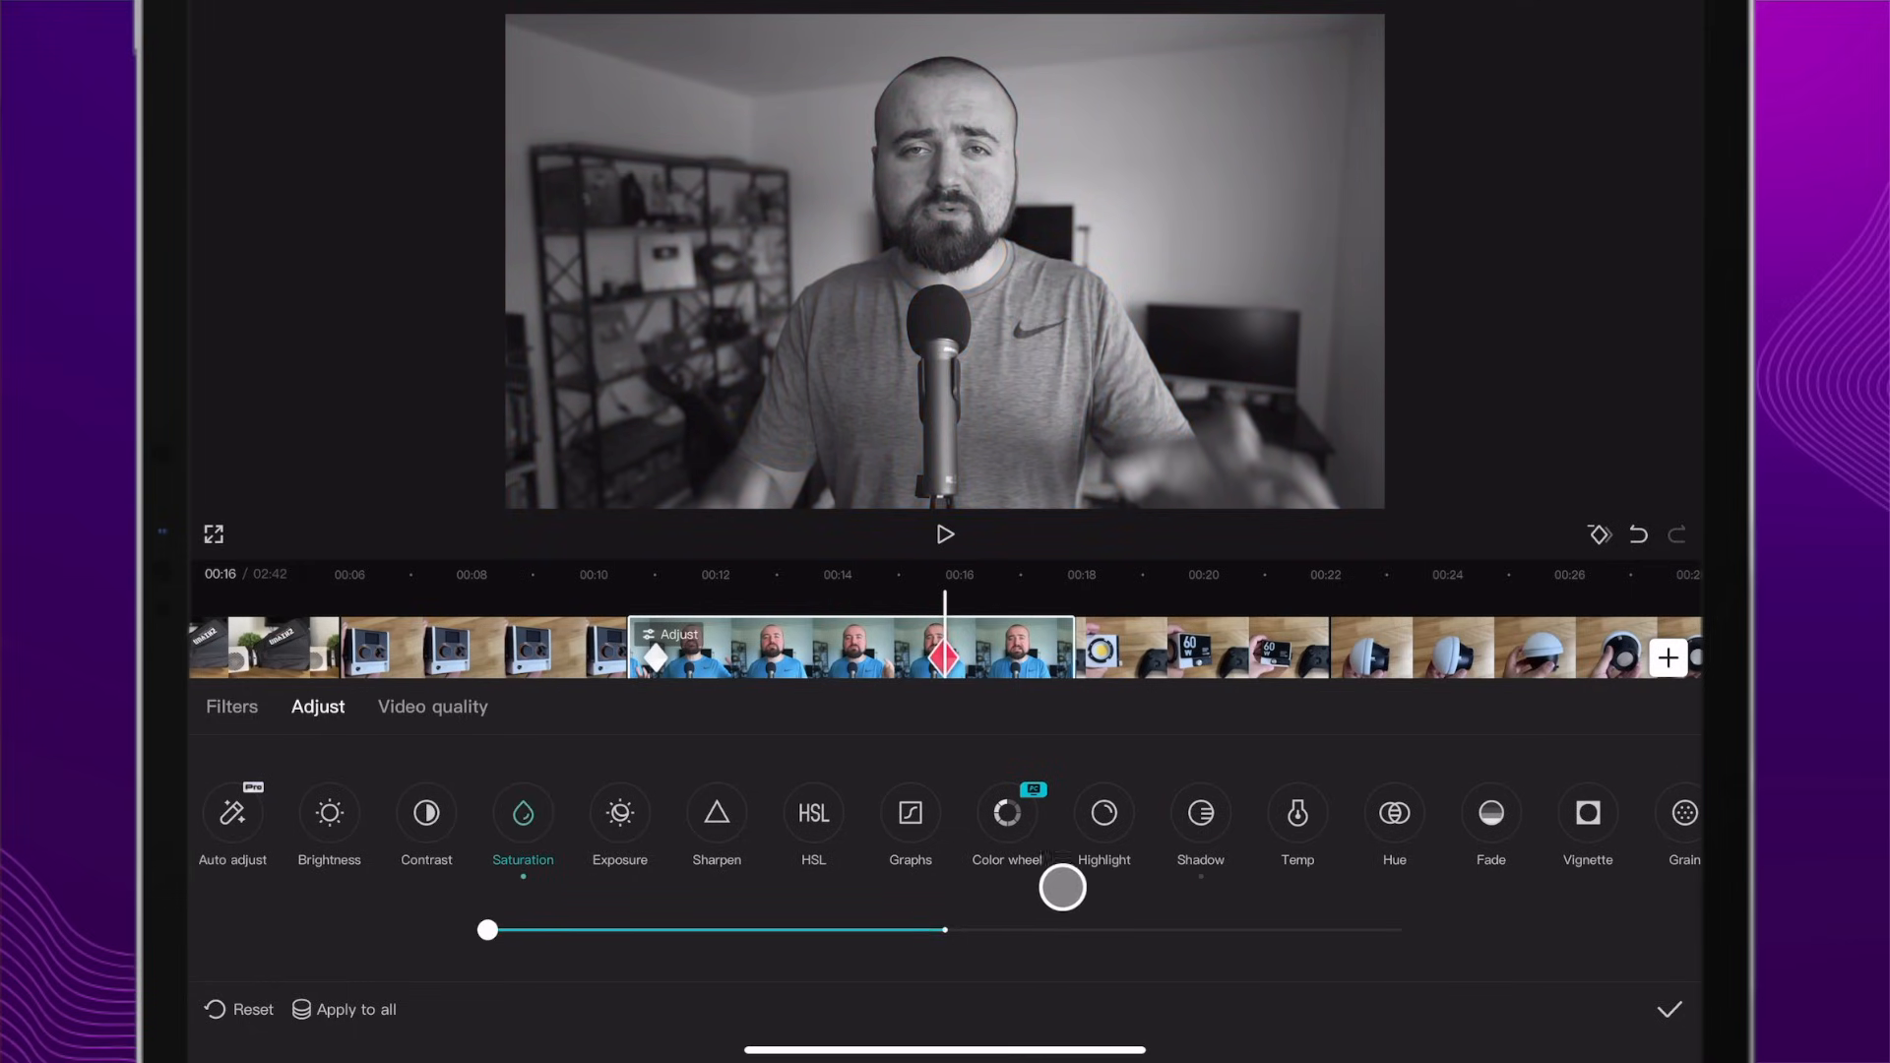
left_click_drag(1062, 888, 1339, 920)
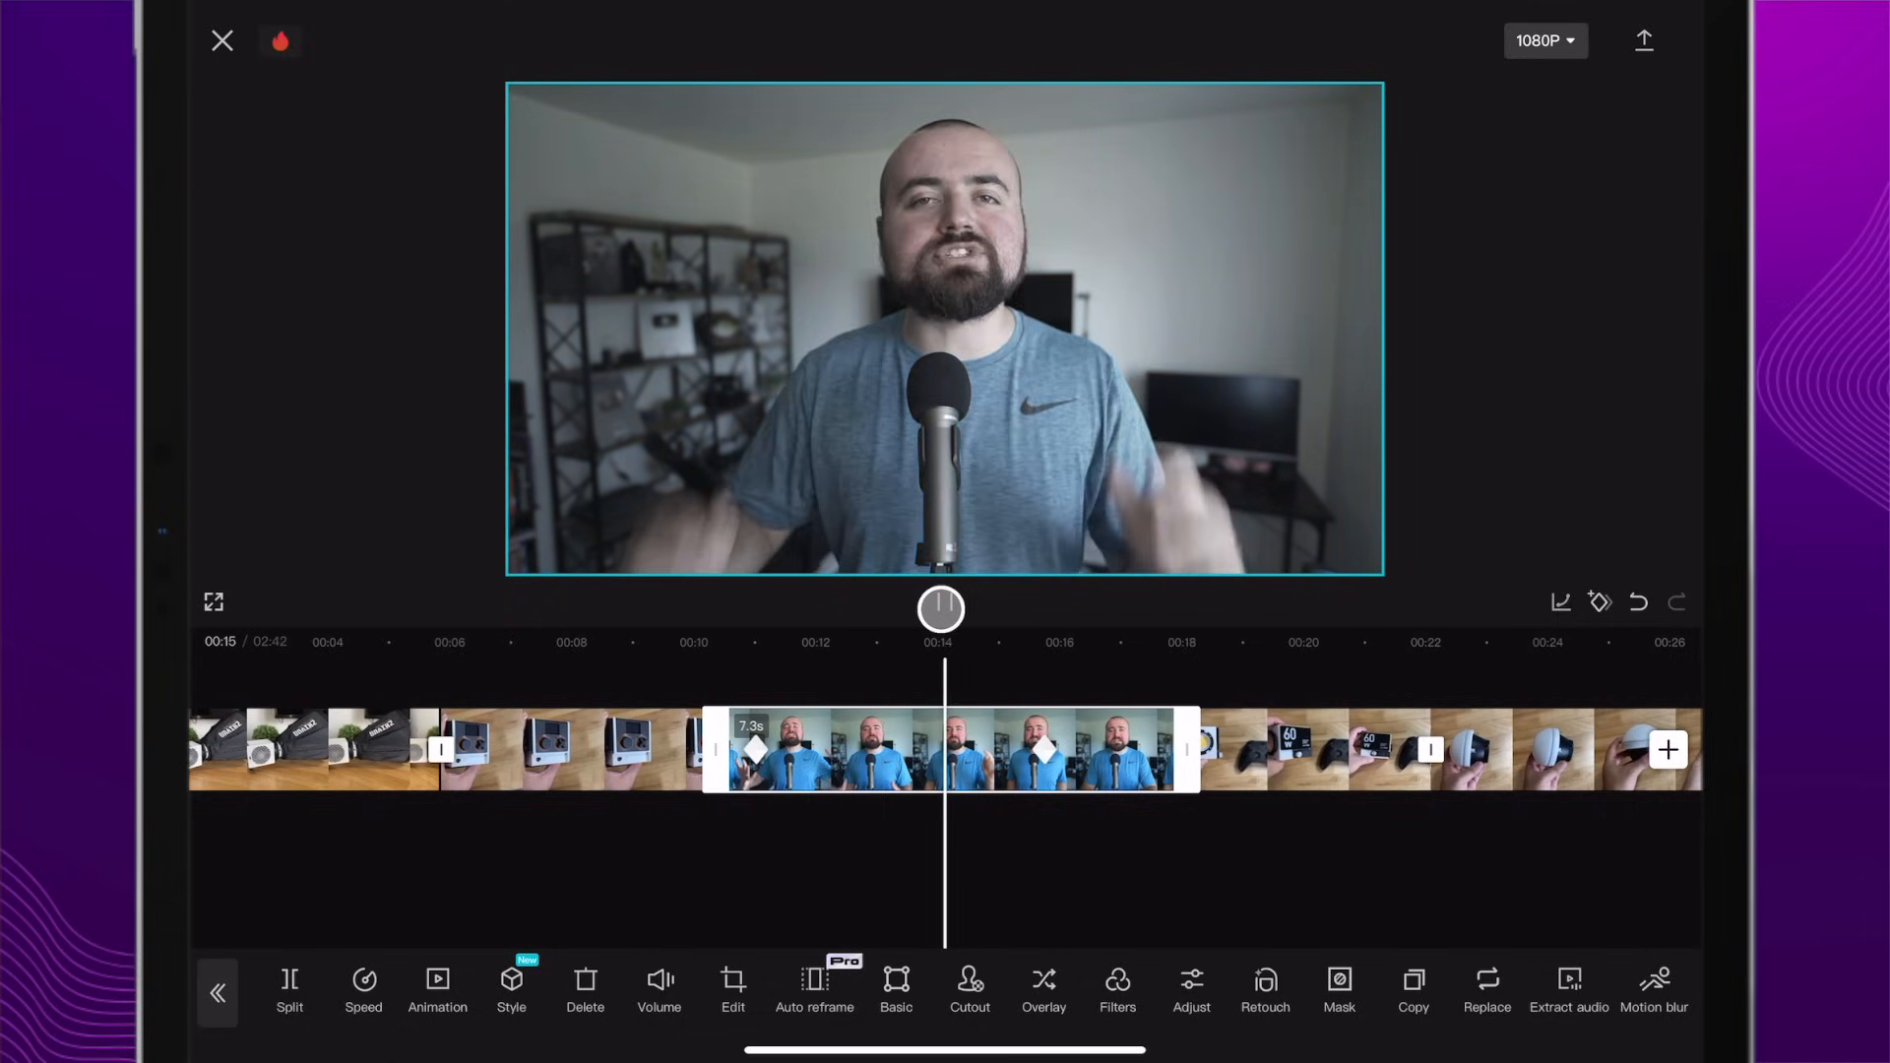
left_click(941, 607)
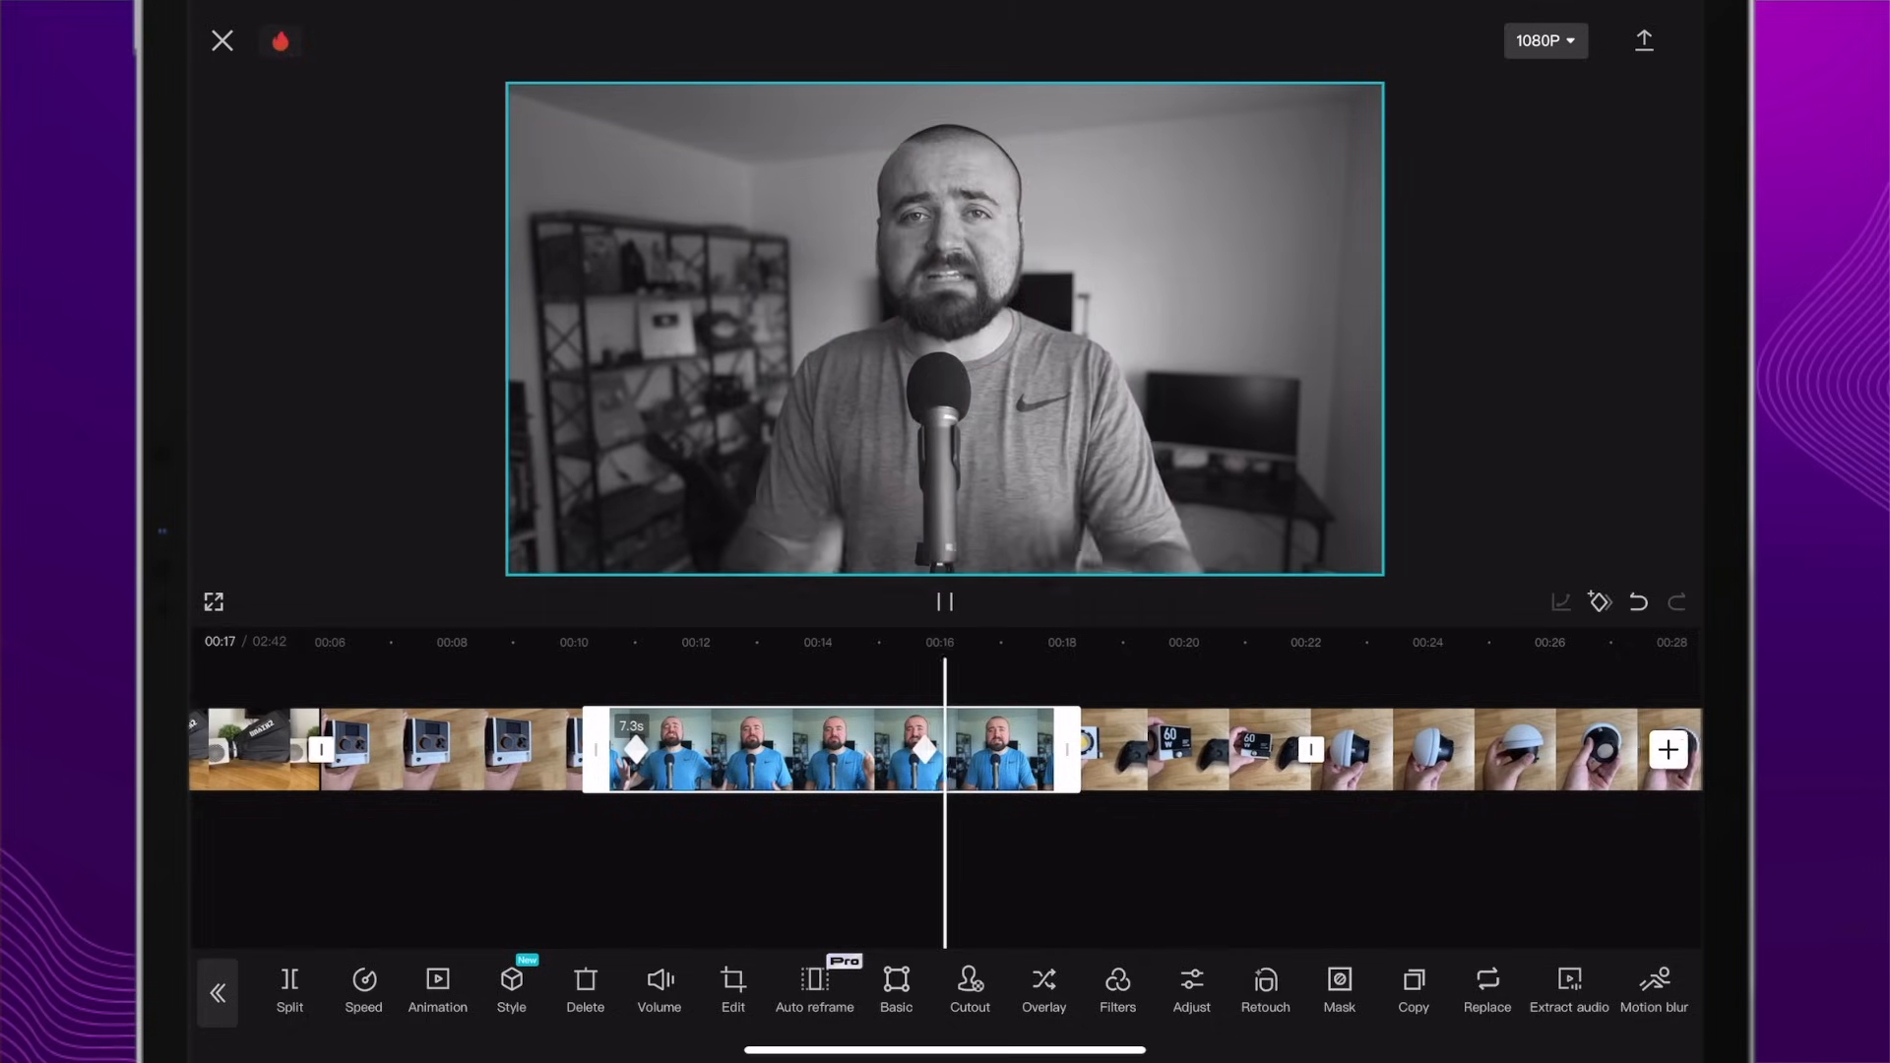
left_click(945, 600)
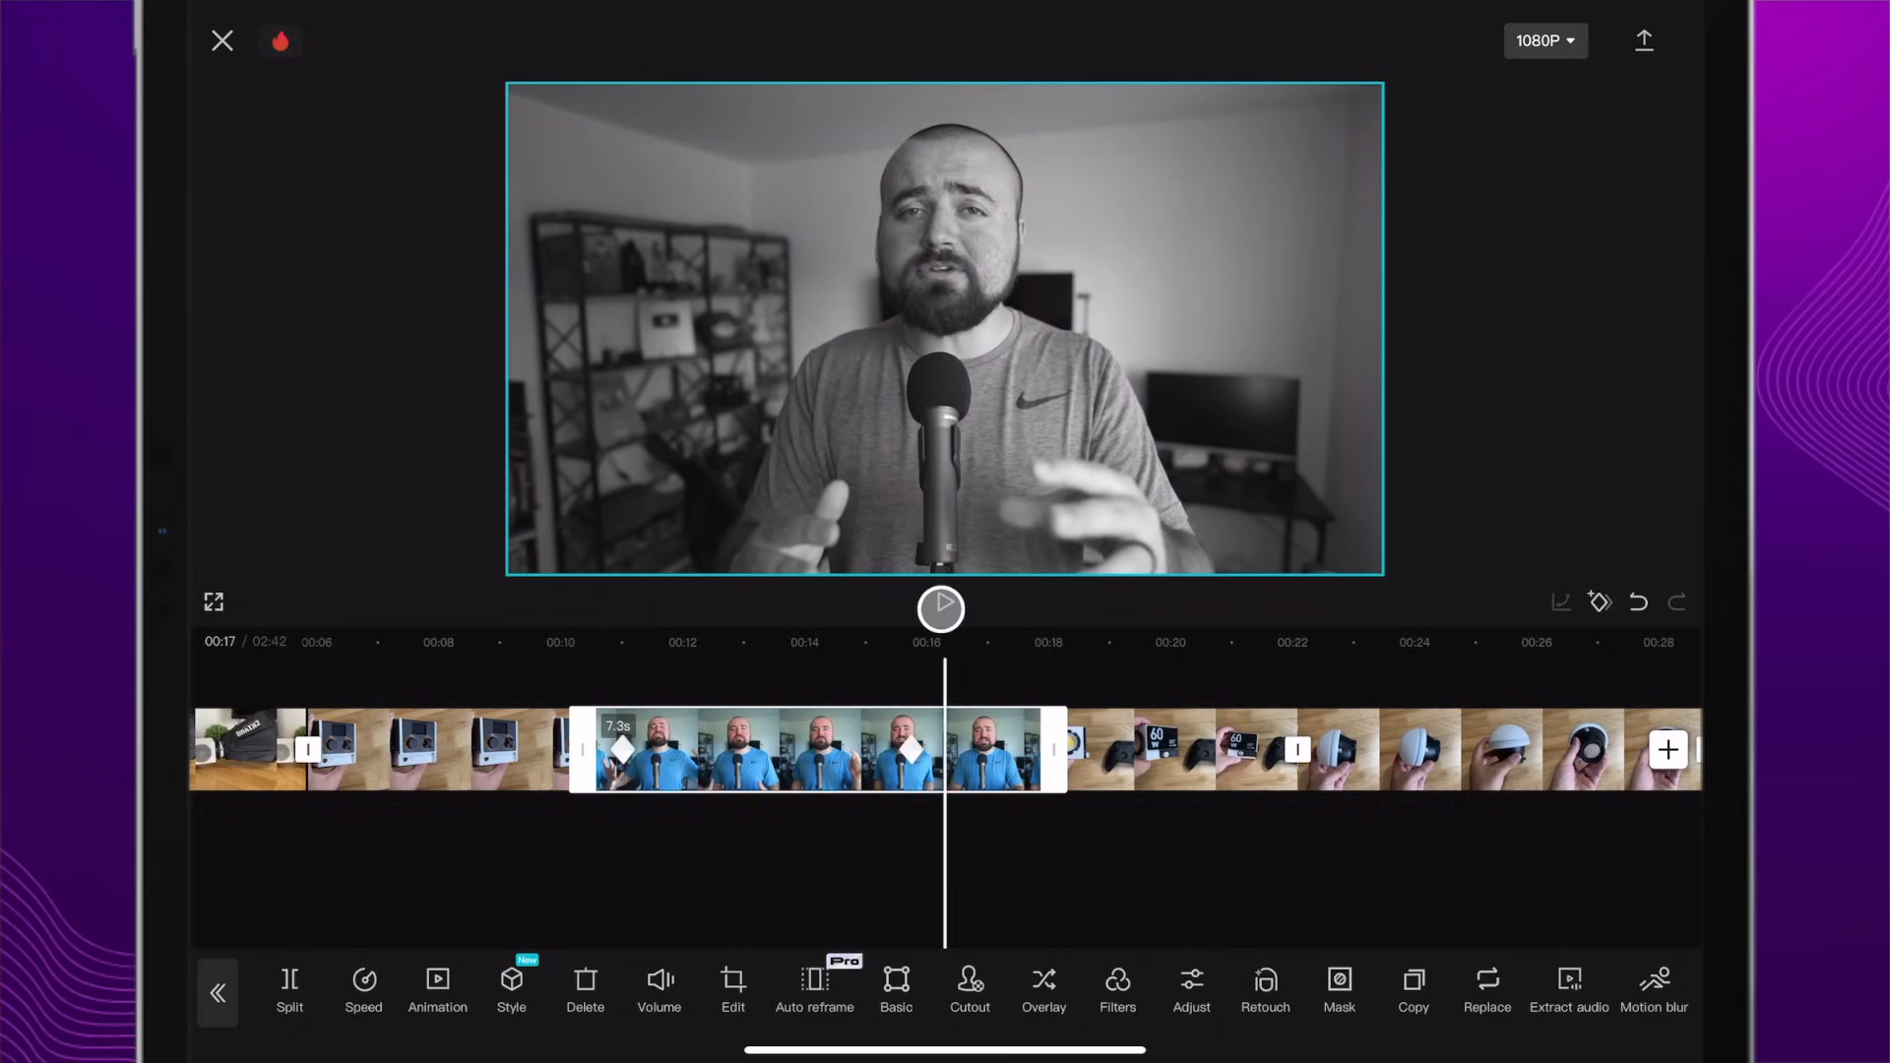
left_click(941, 608)
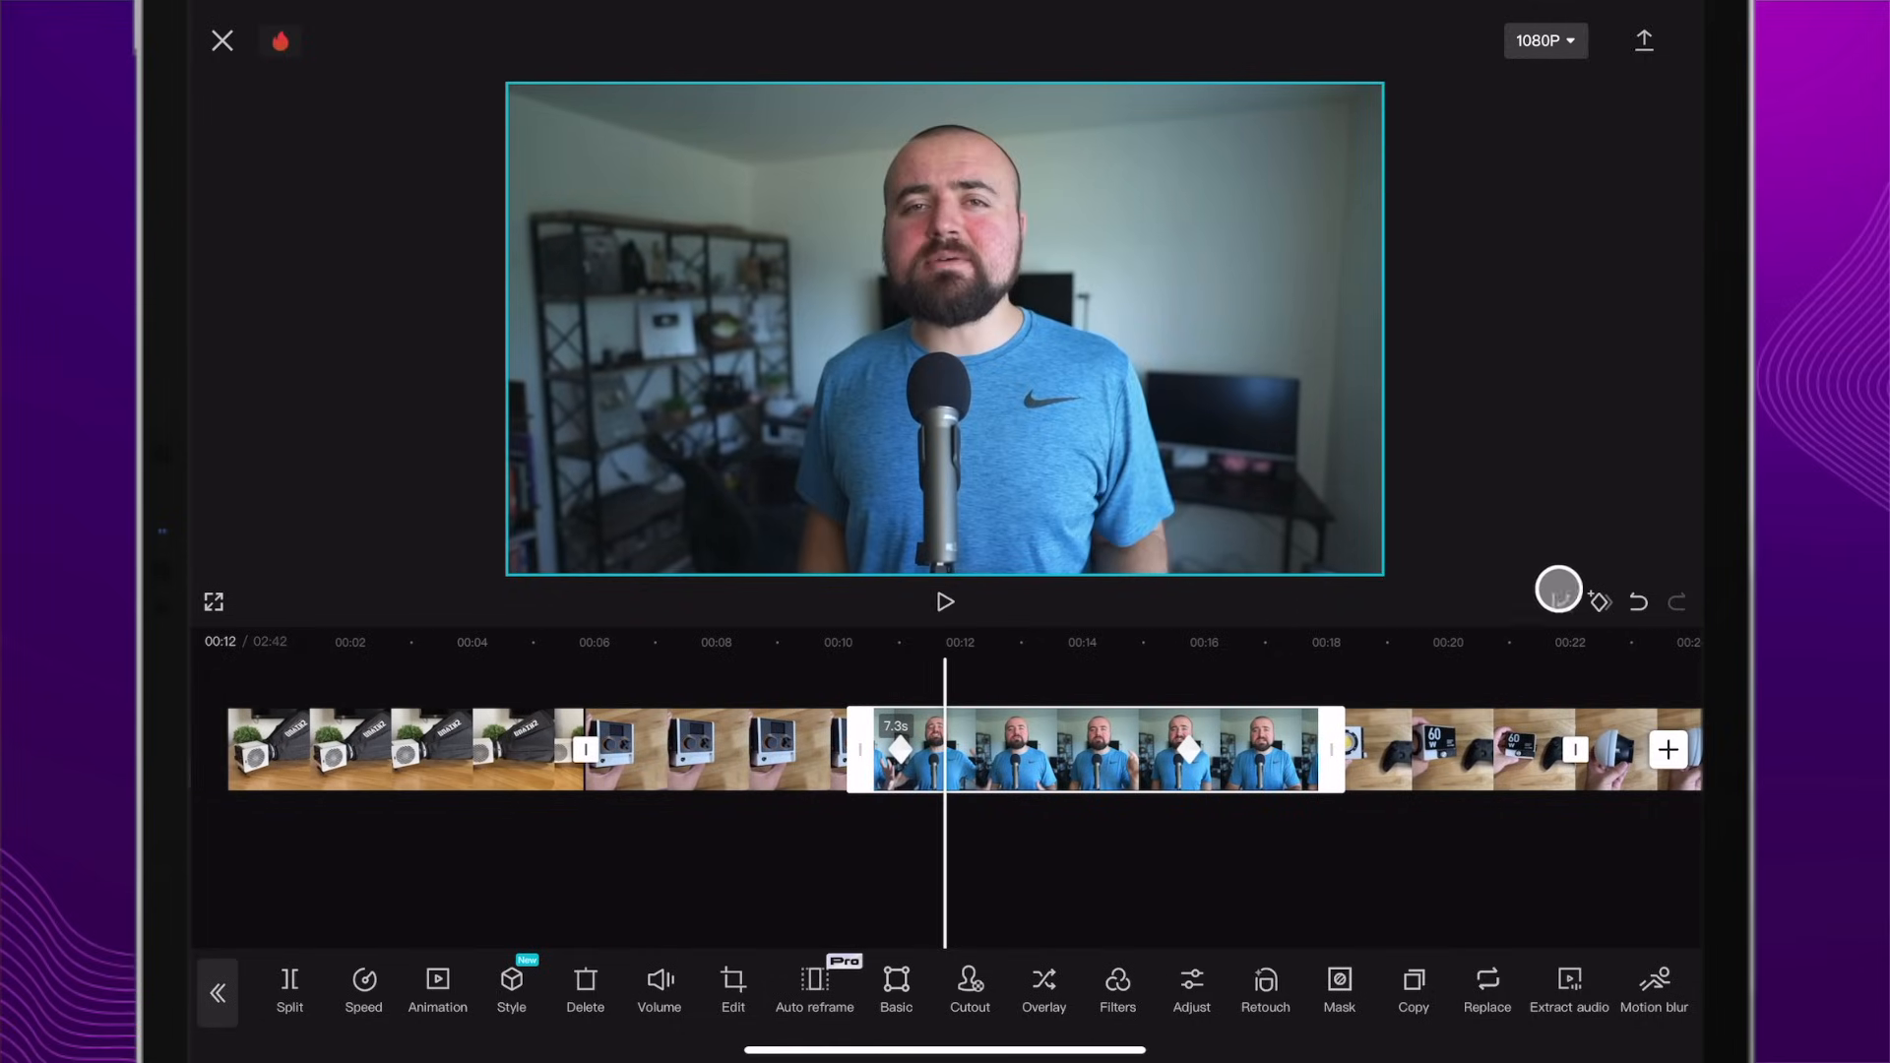
left_click(1191, 990)
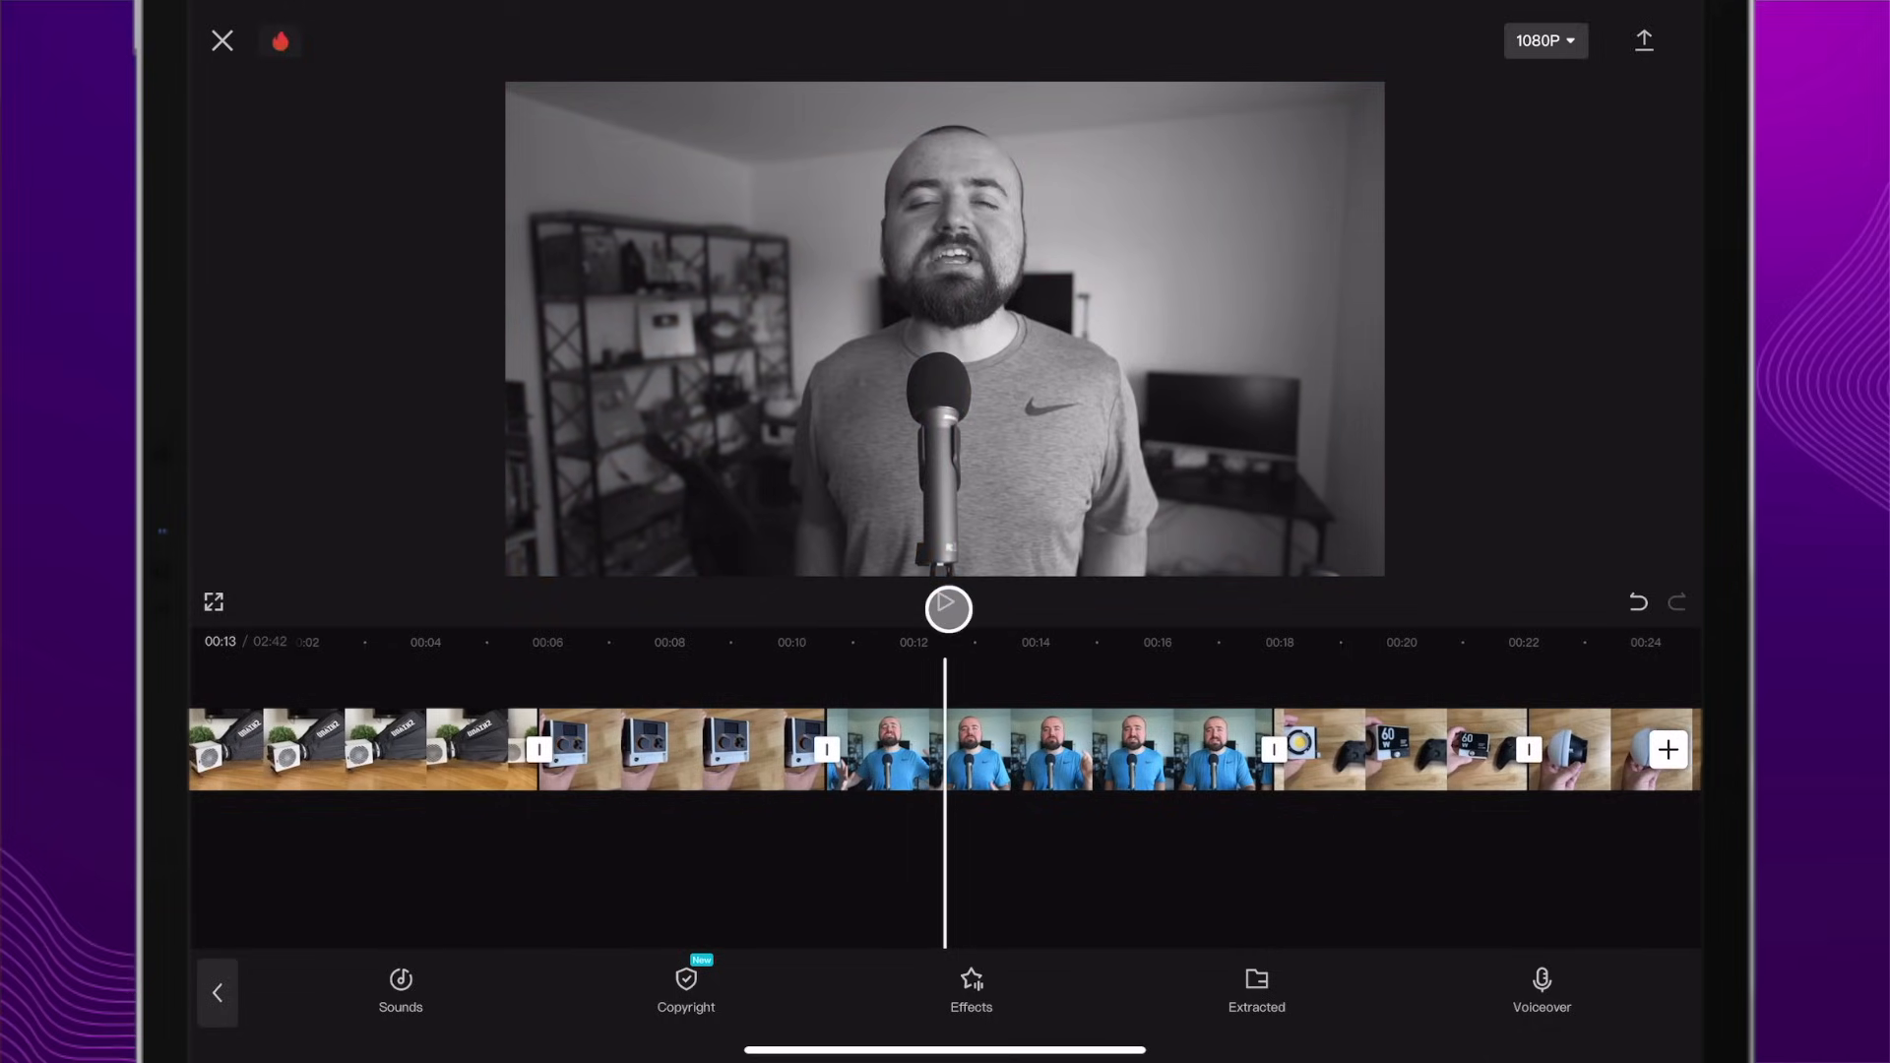
left_click(947, 607)
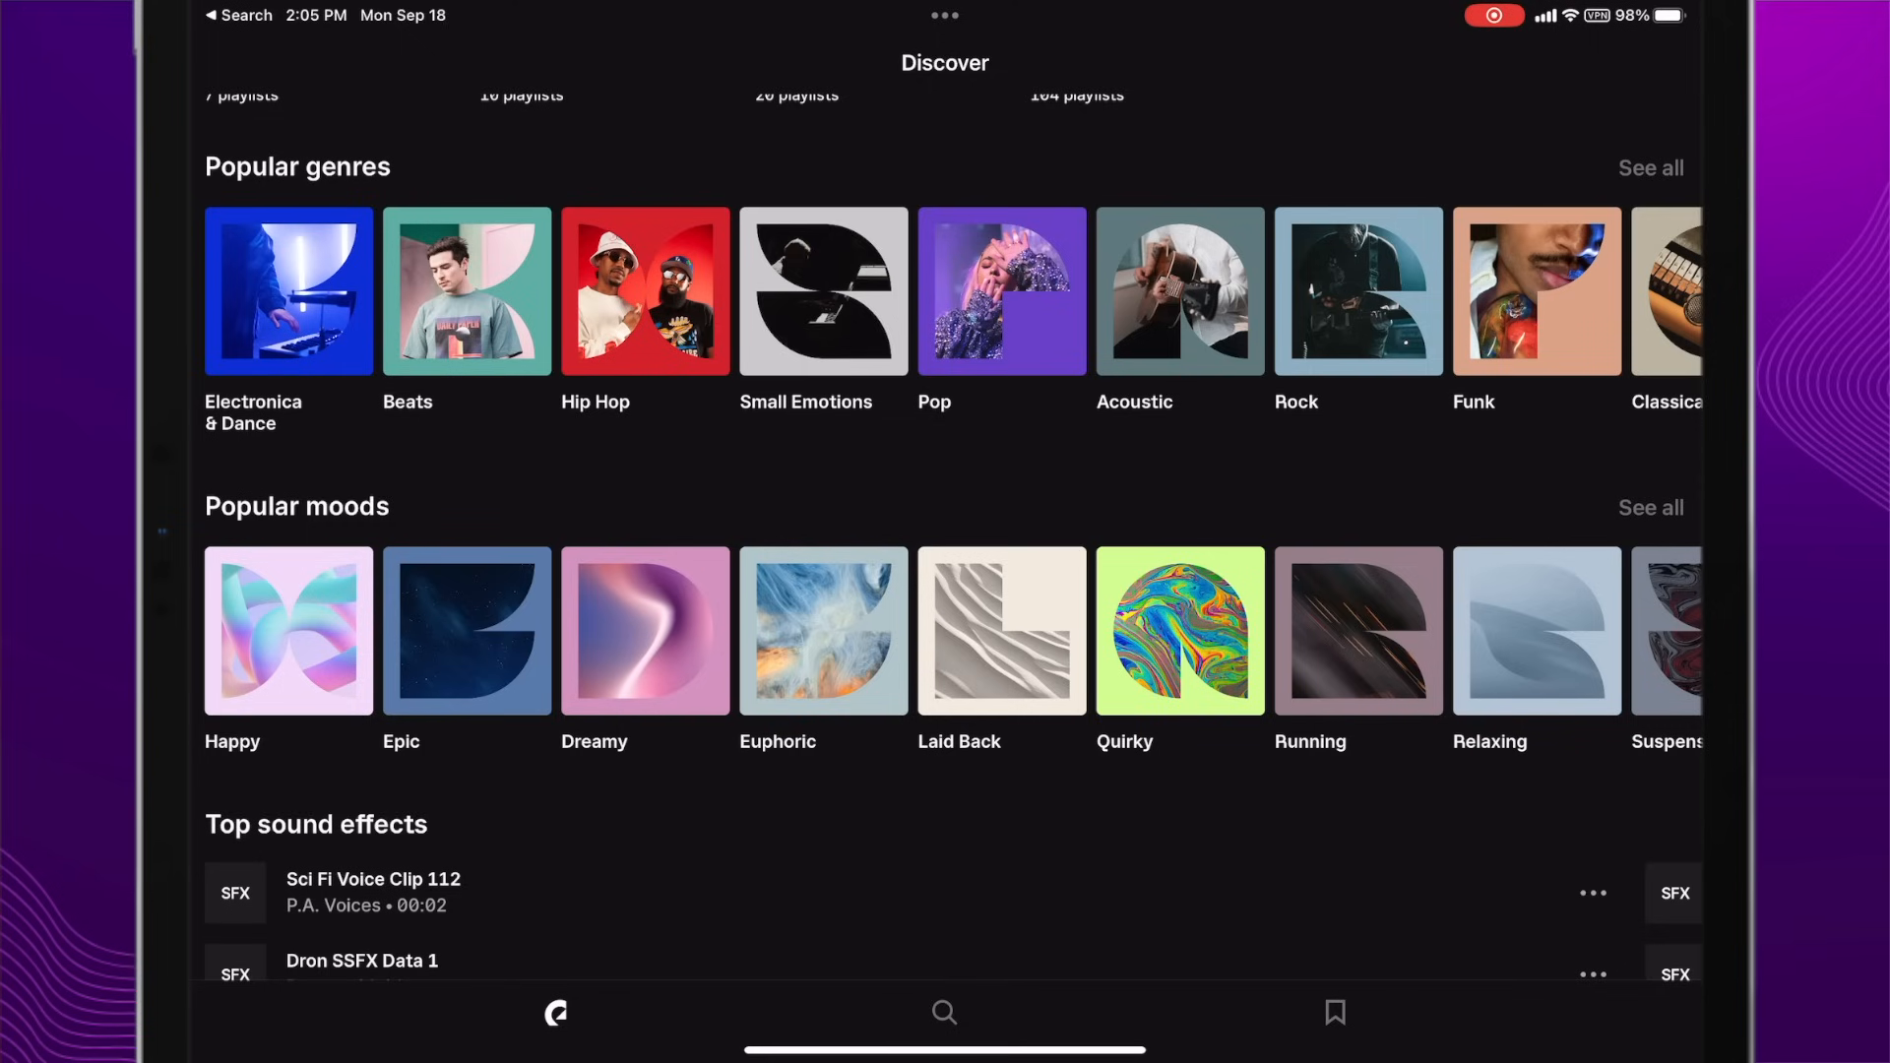
Step: Open the Electronica & Dance genre from the Discover page's Popular genres
scroll("down", 3)
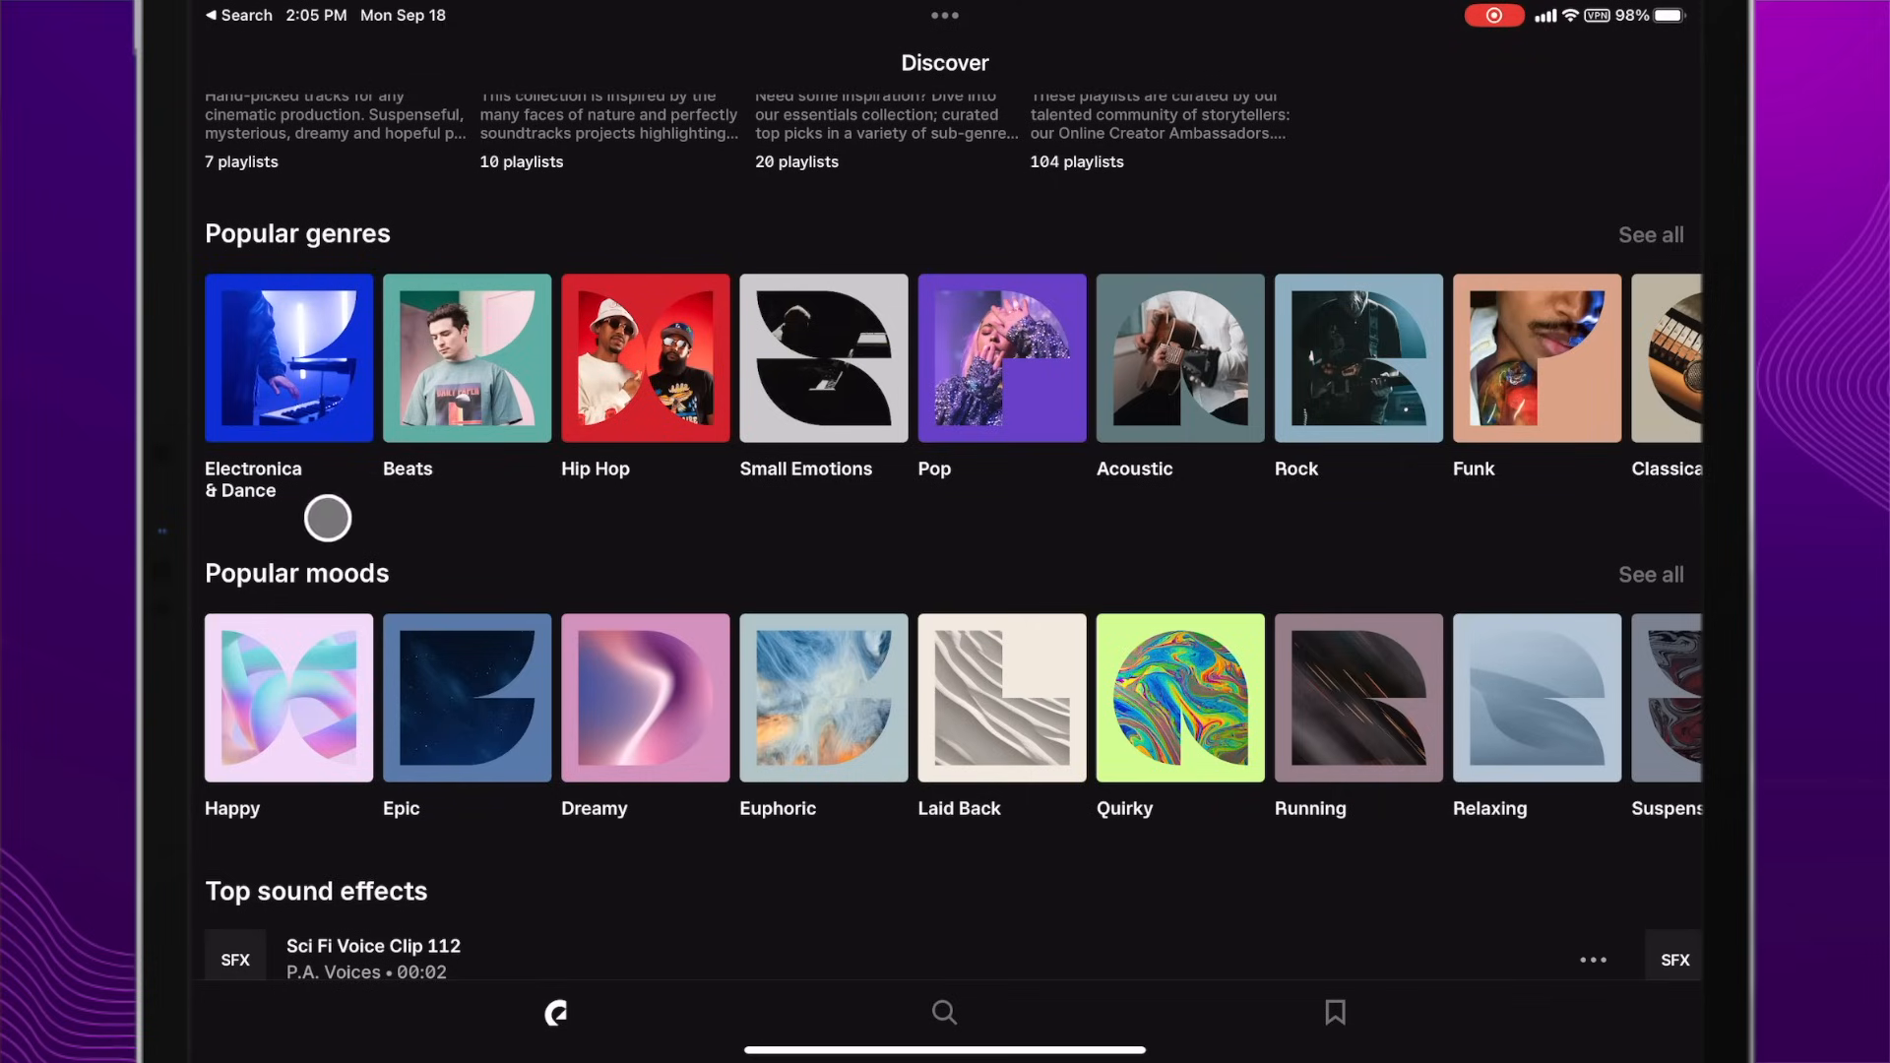
mouse_move(252, 376)
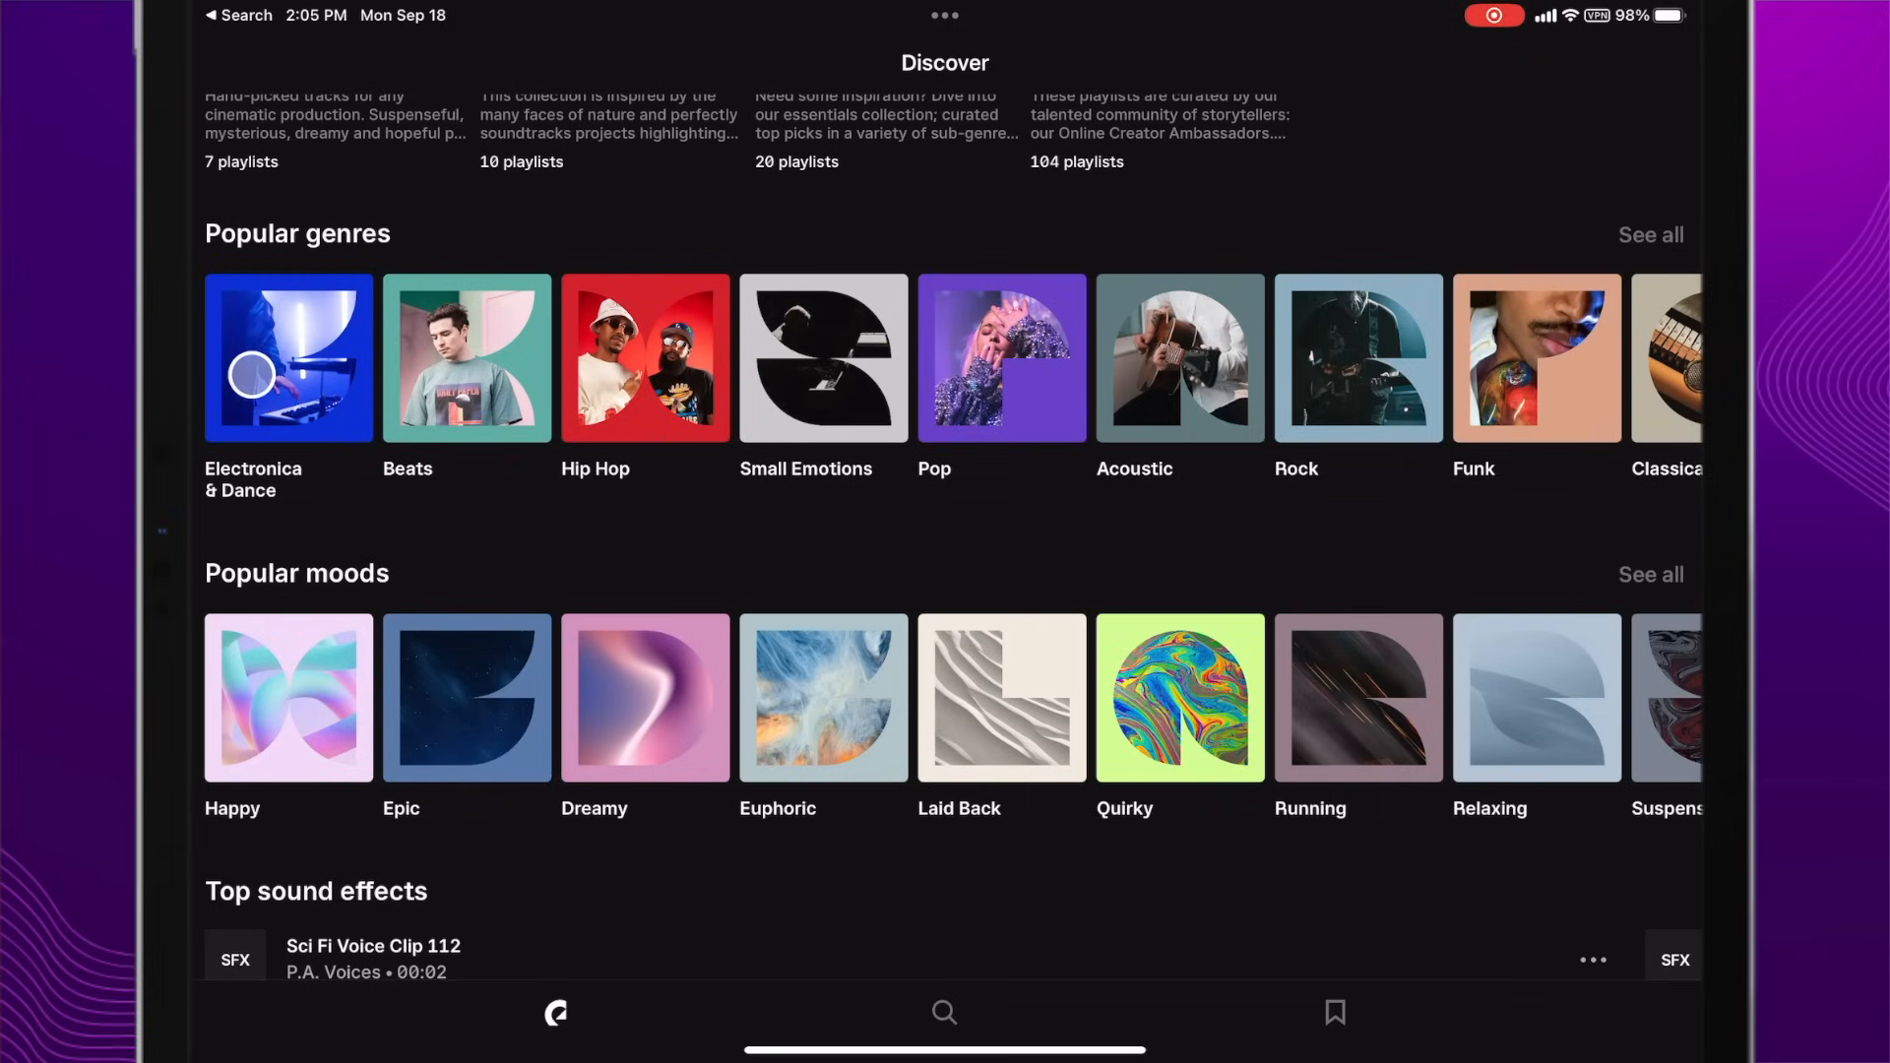
left_click(289, 358)
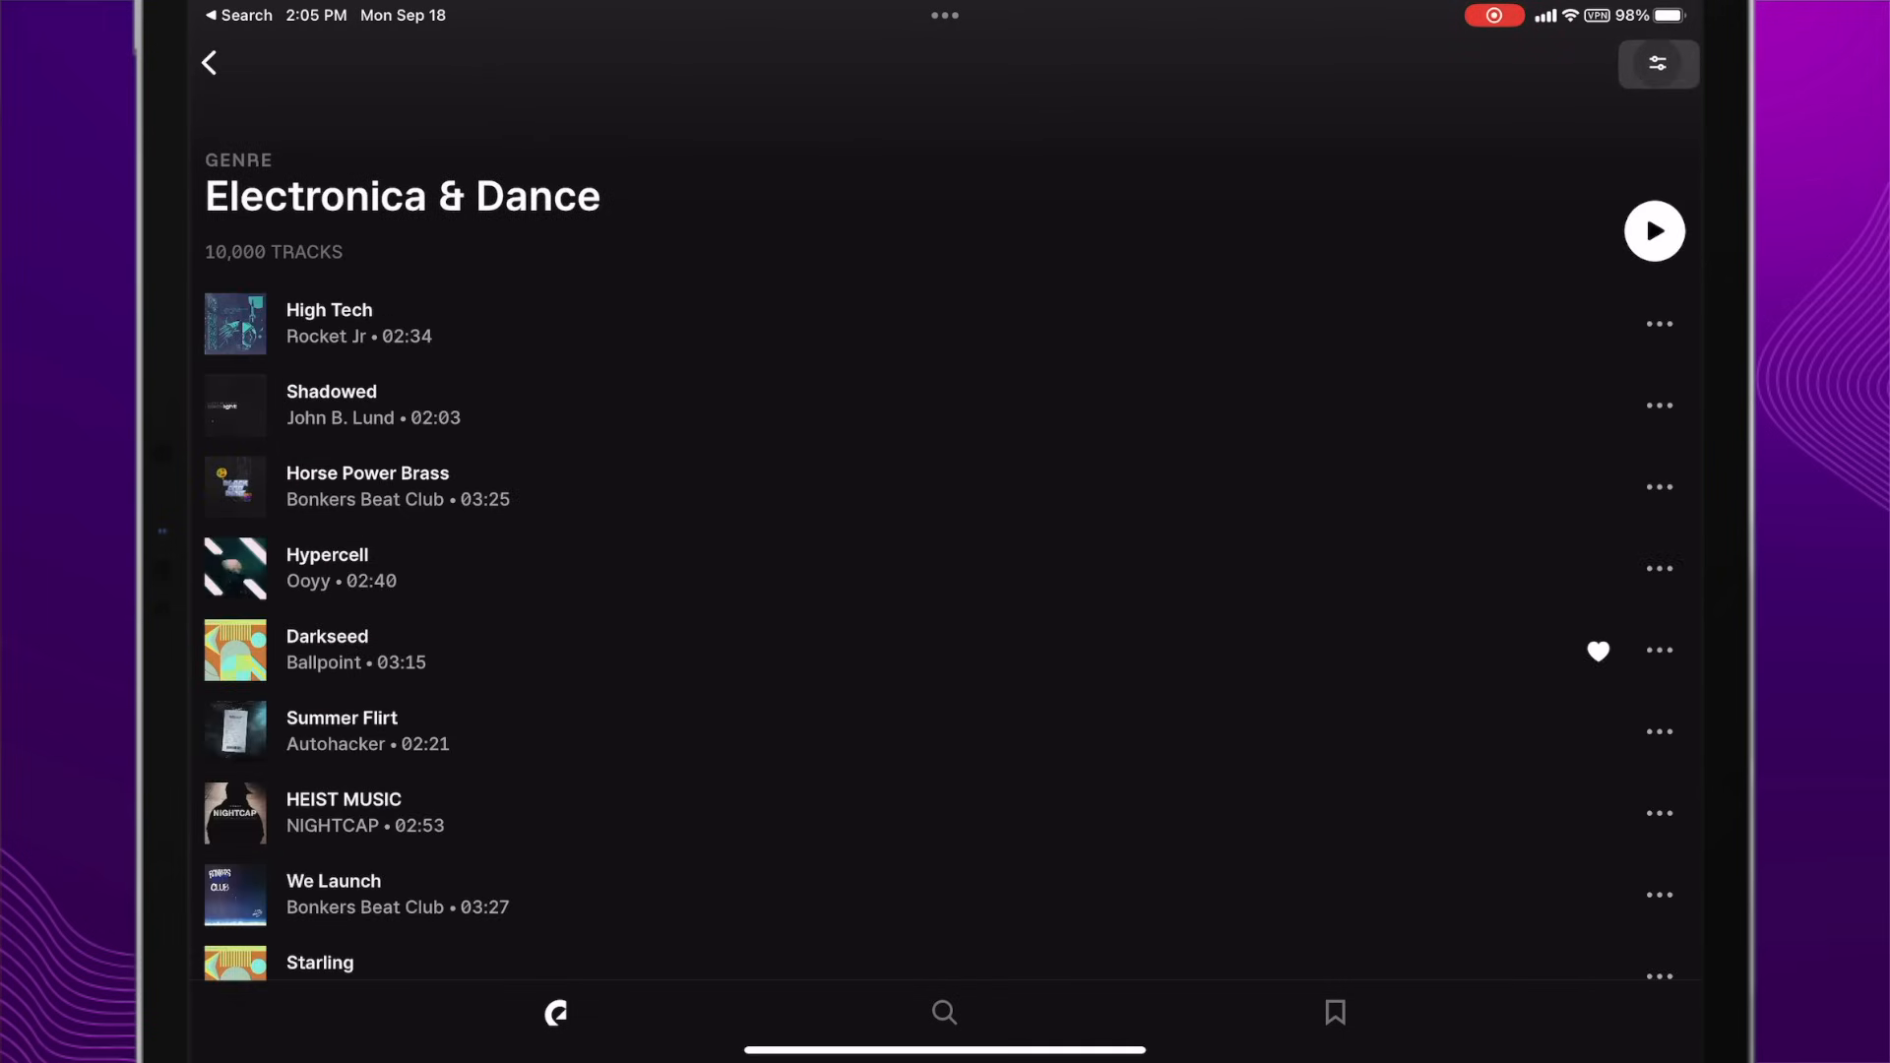
Step: Filter the tracks to Soft House, Laid Back mood and Instrumental vocals, leaving 223
left_click(1658, 65)
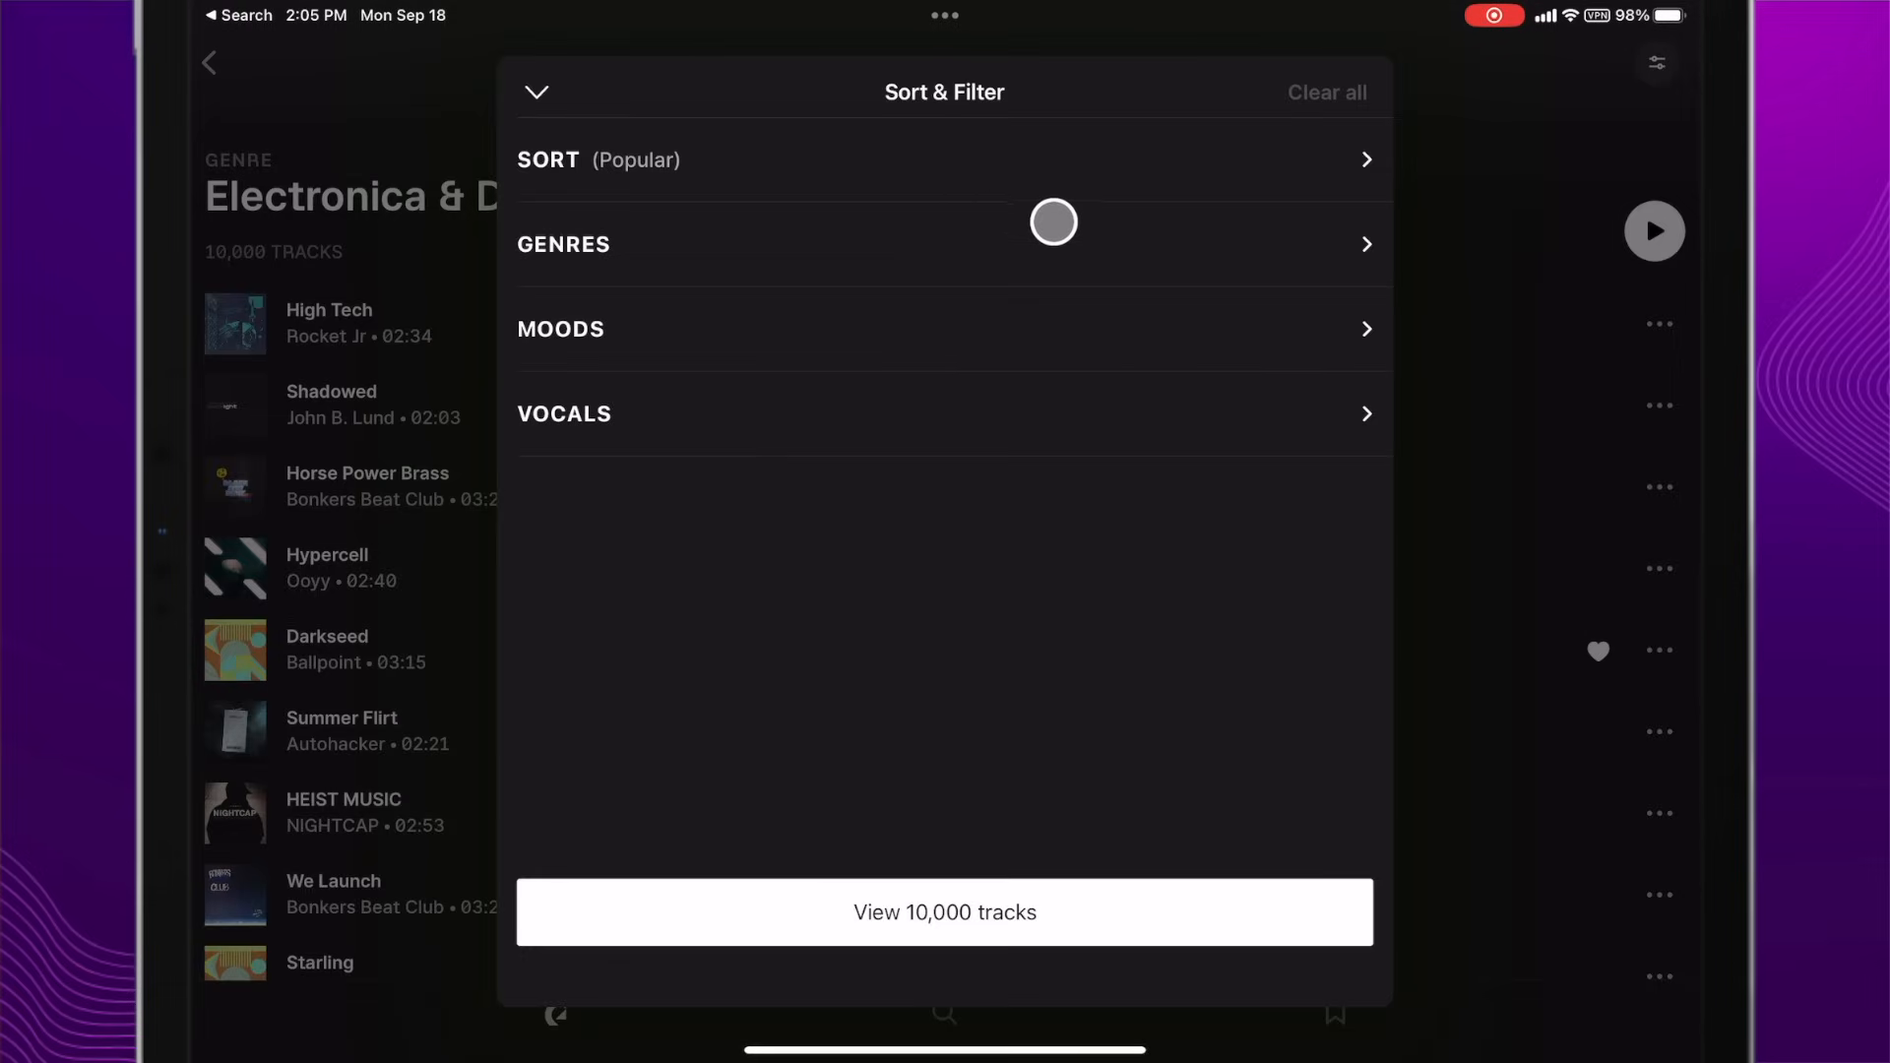
mouse_move(1358, 252)
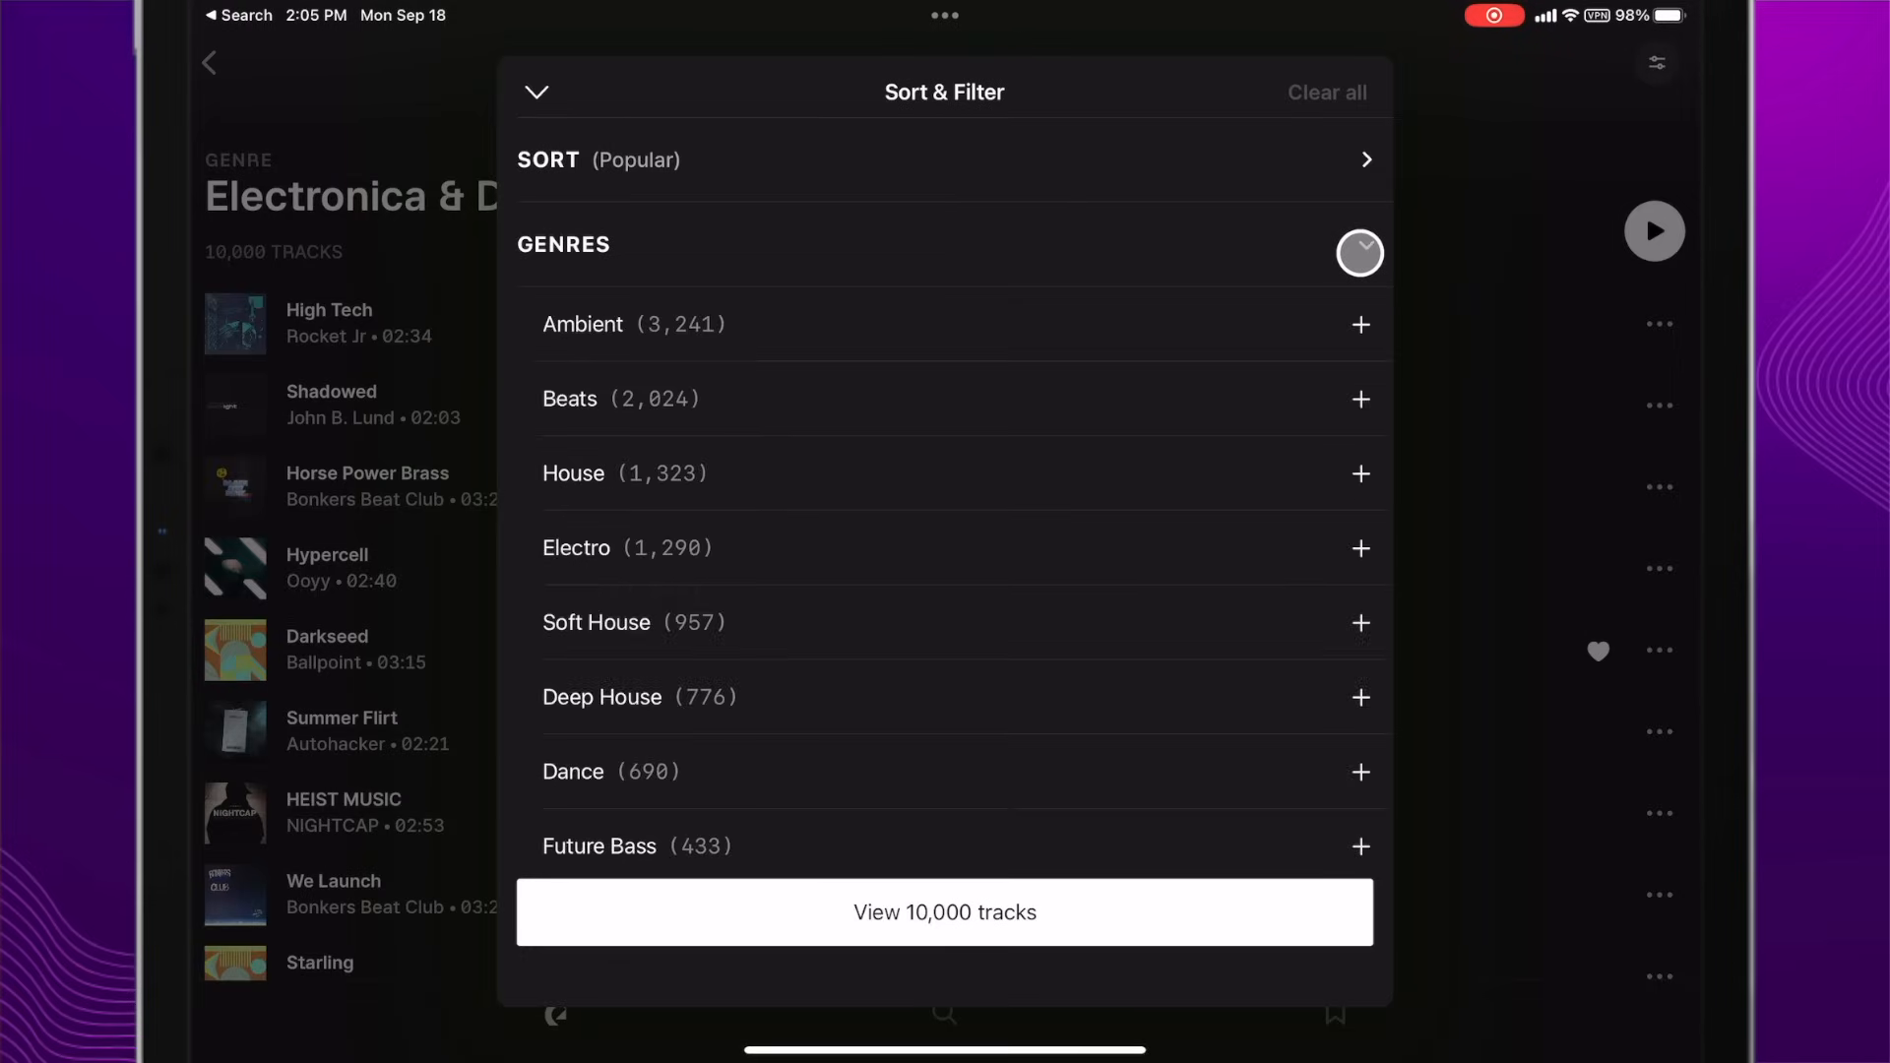
scroll("down", 3)
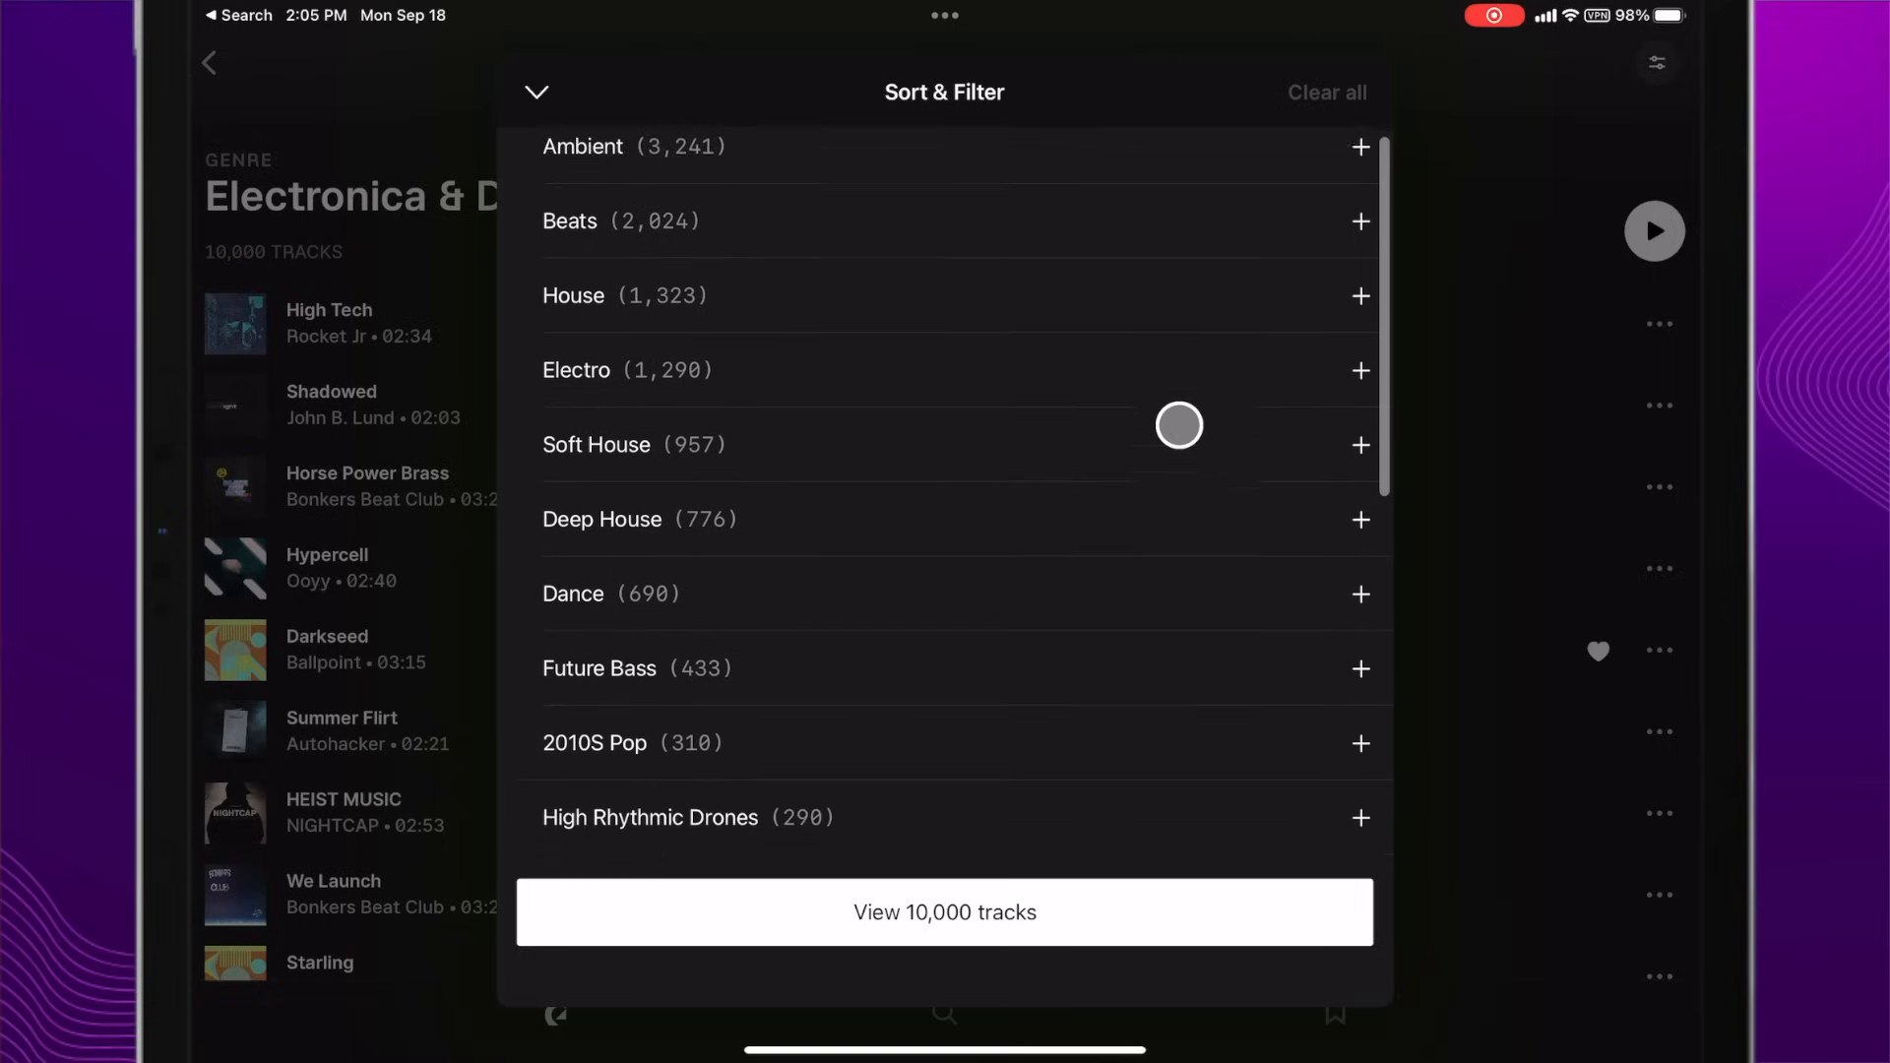
scroll("down", 3)
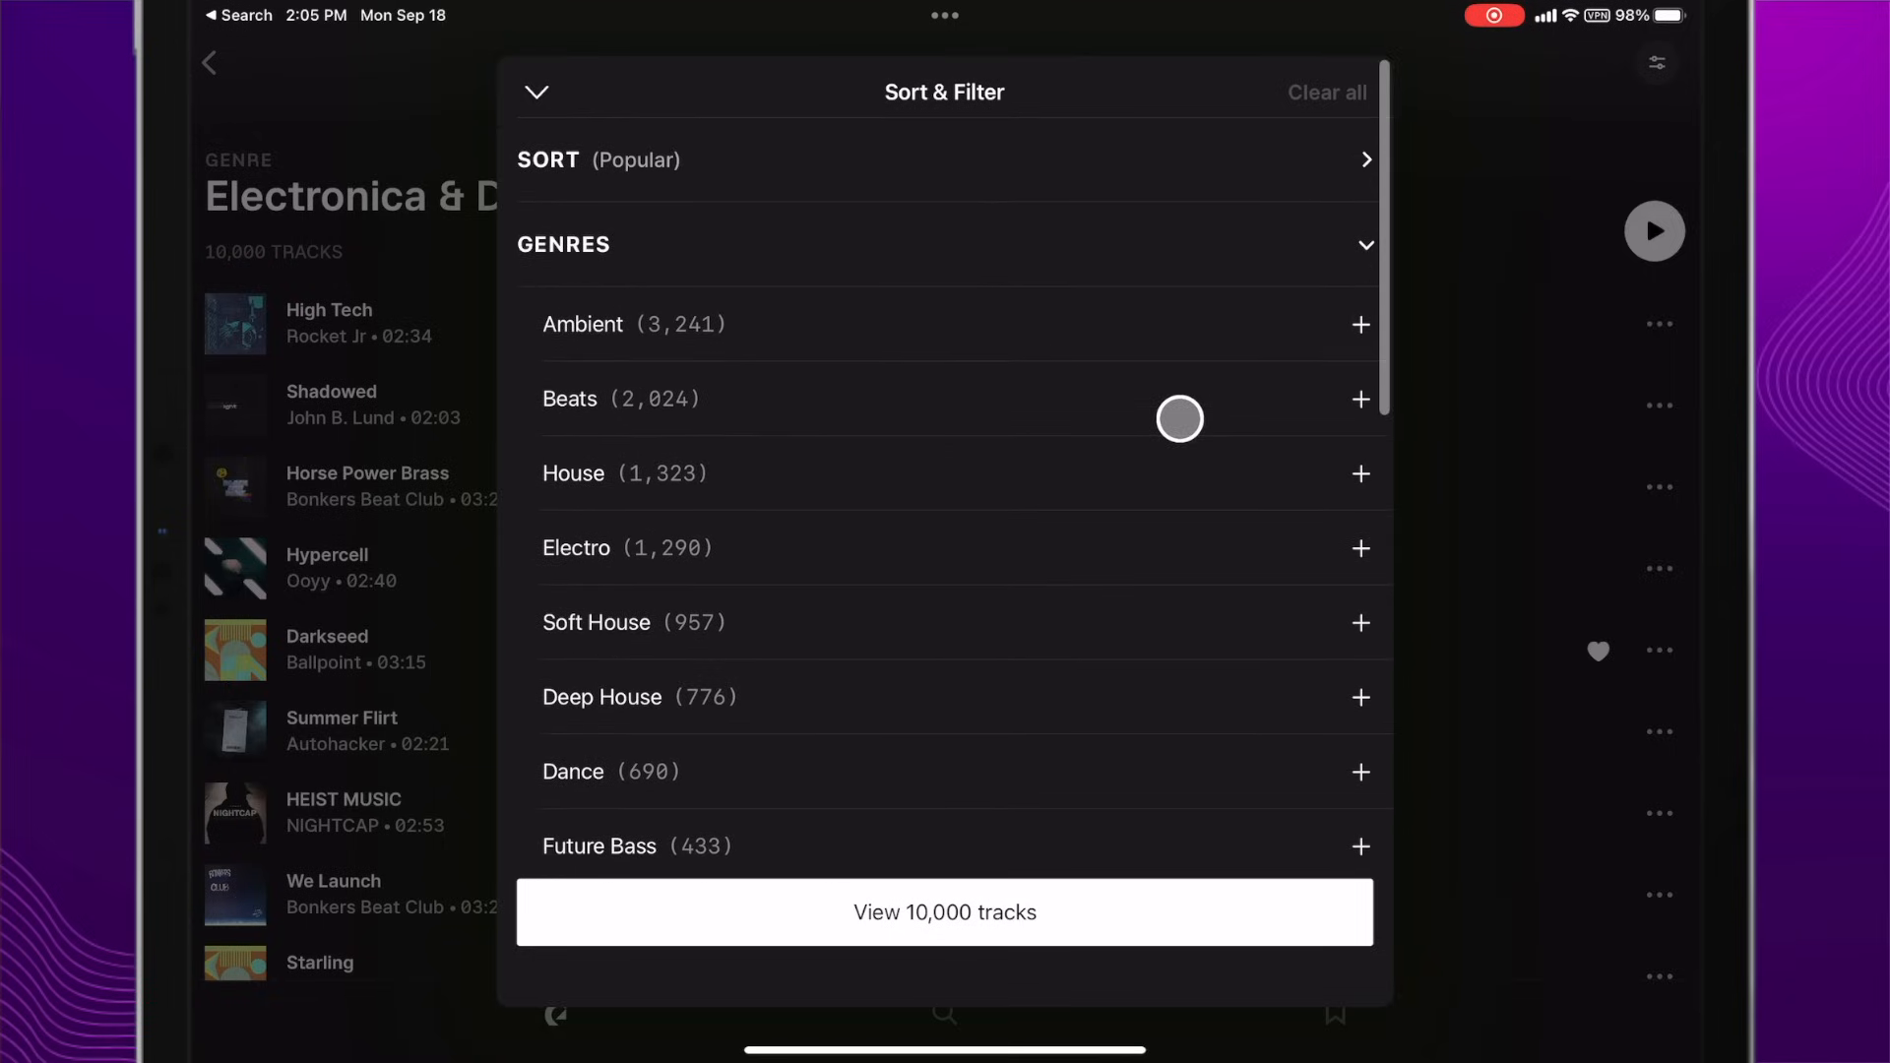
mouse_move(713, 622)
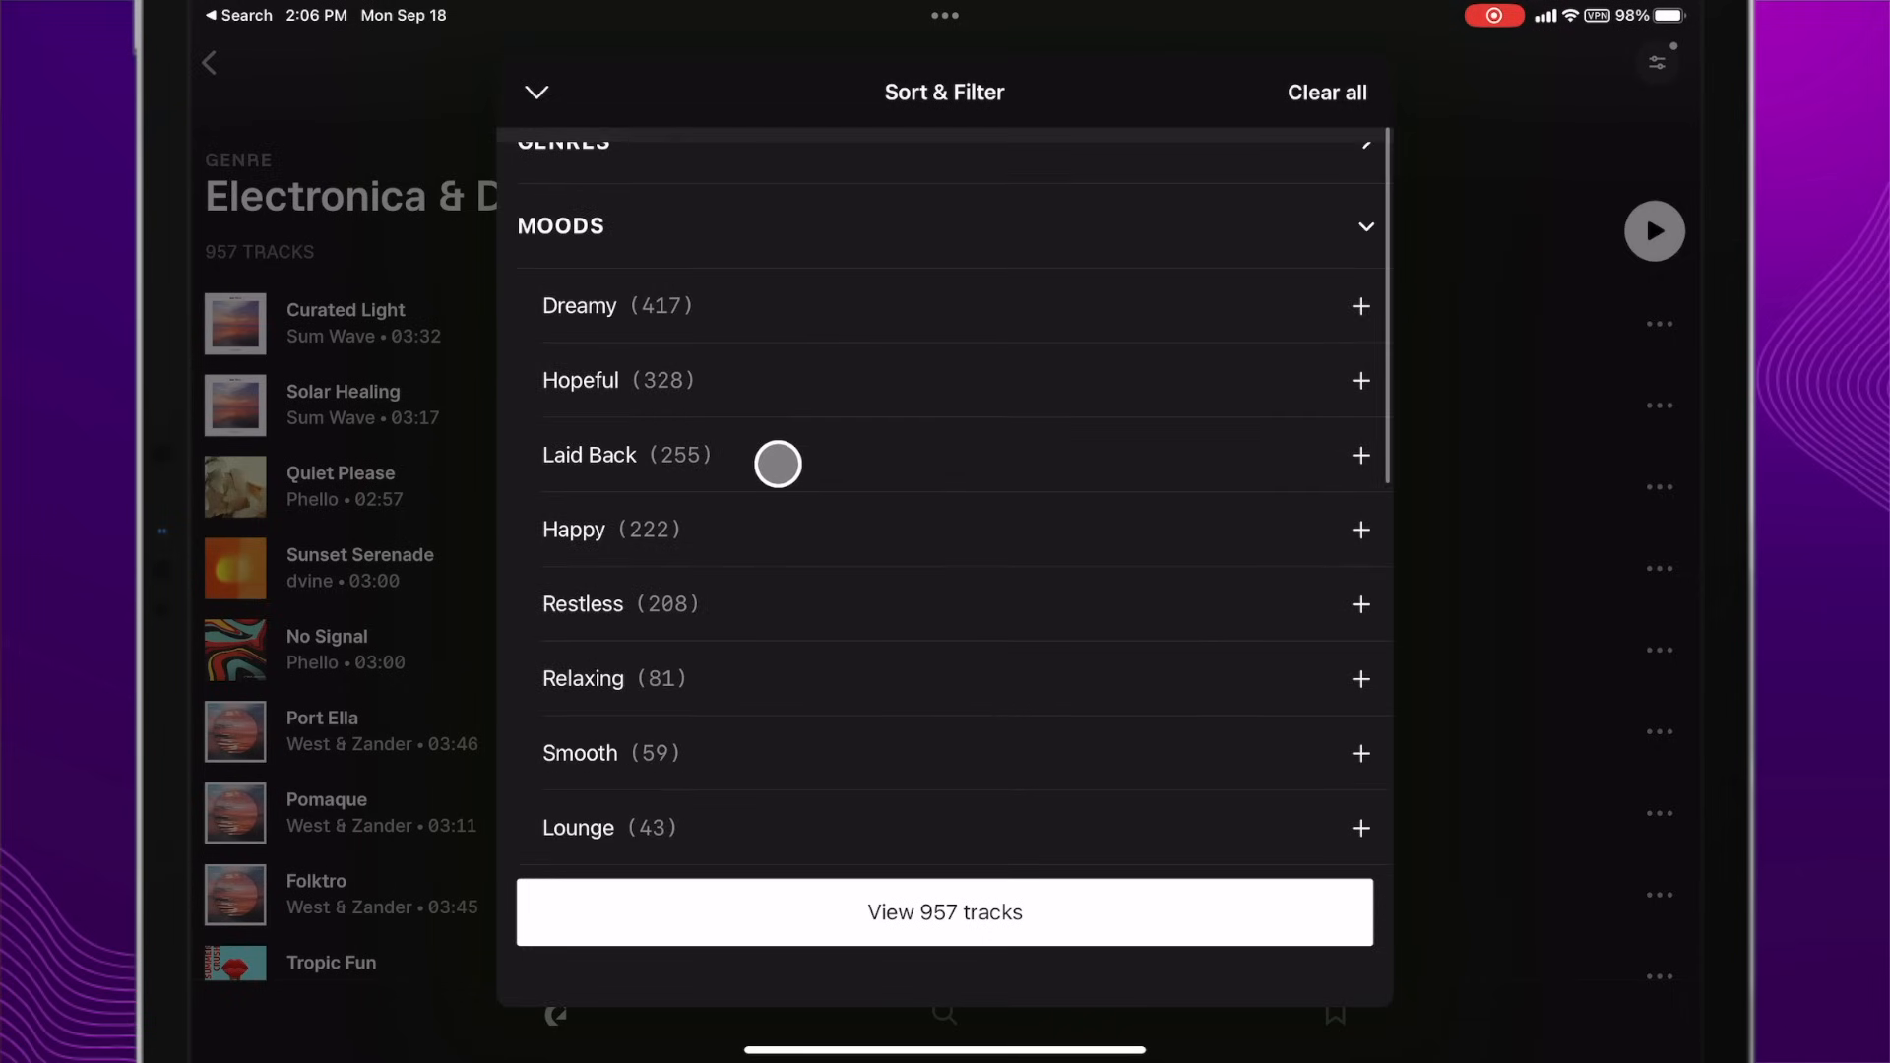
scroll("down", 3)
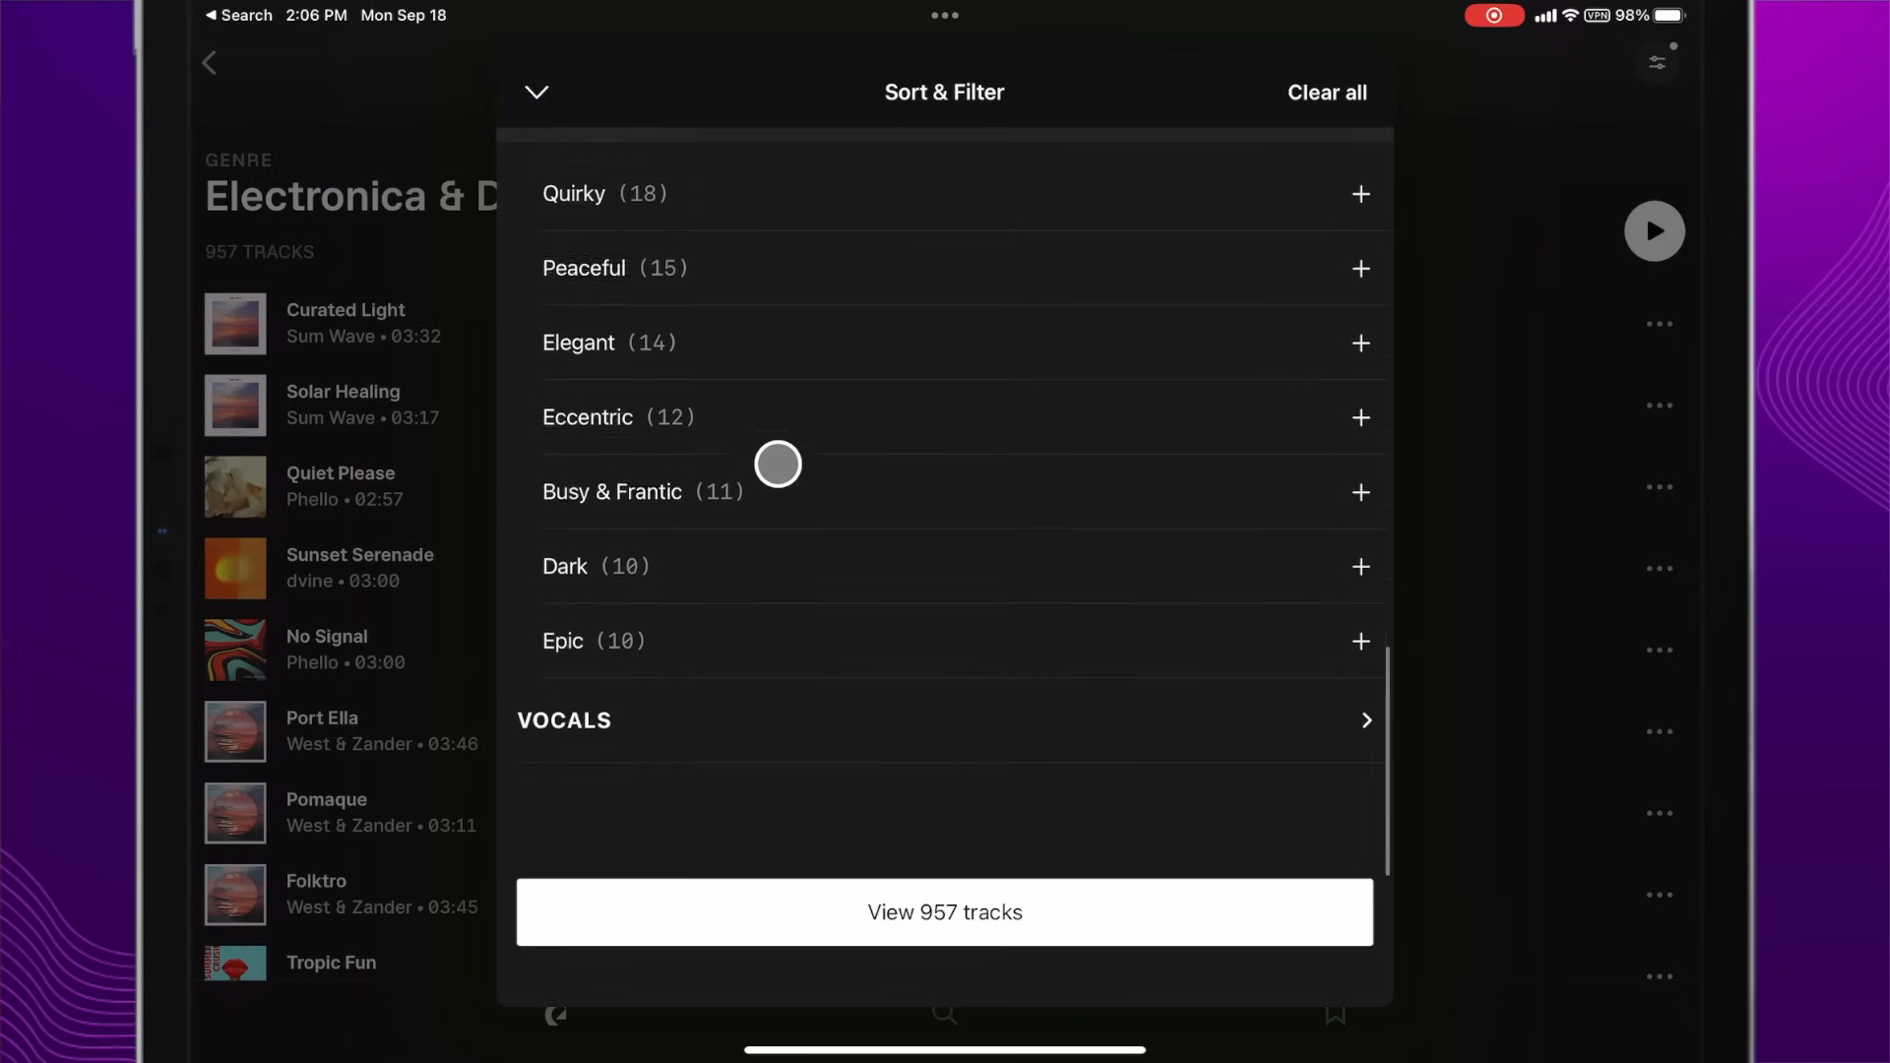
scroll("down", 3)
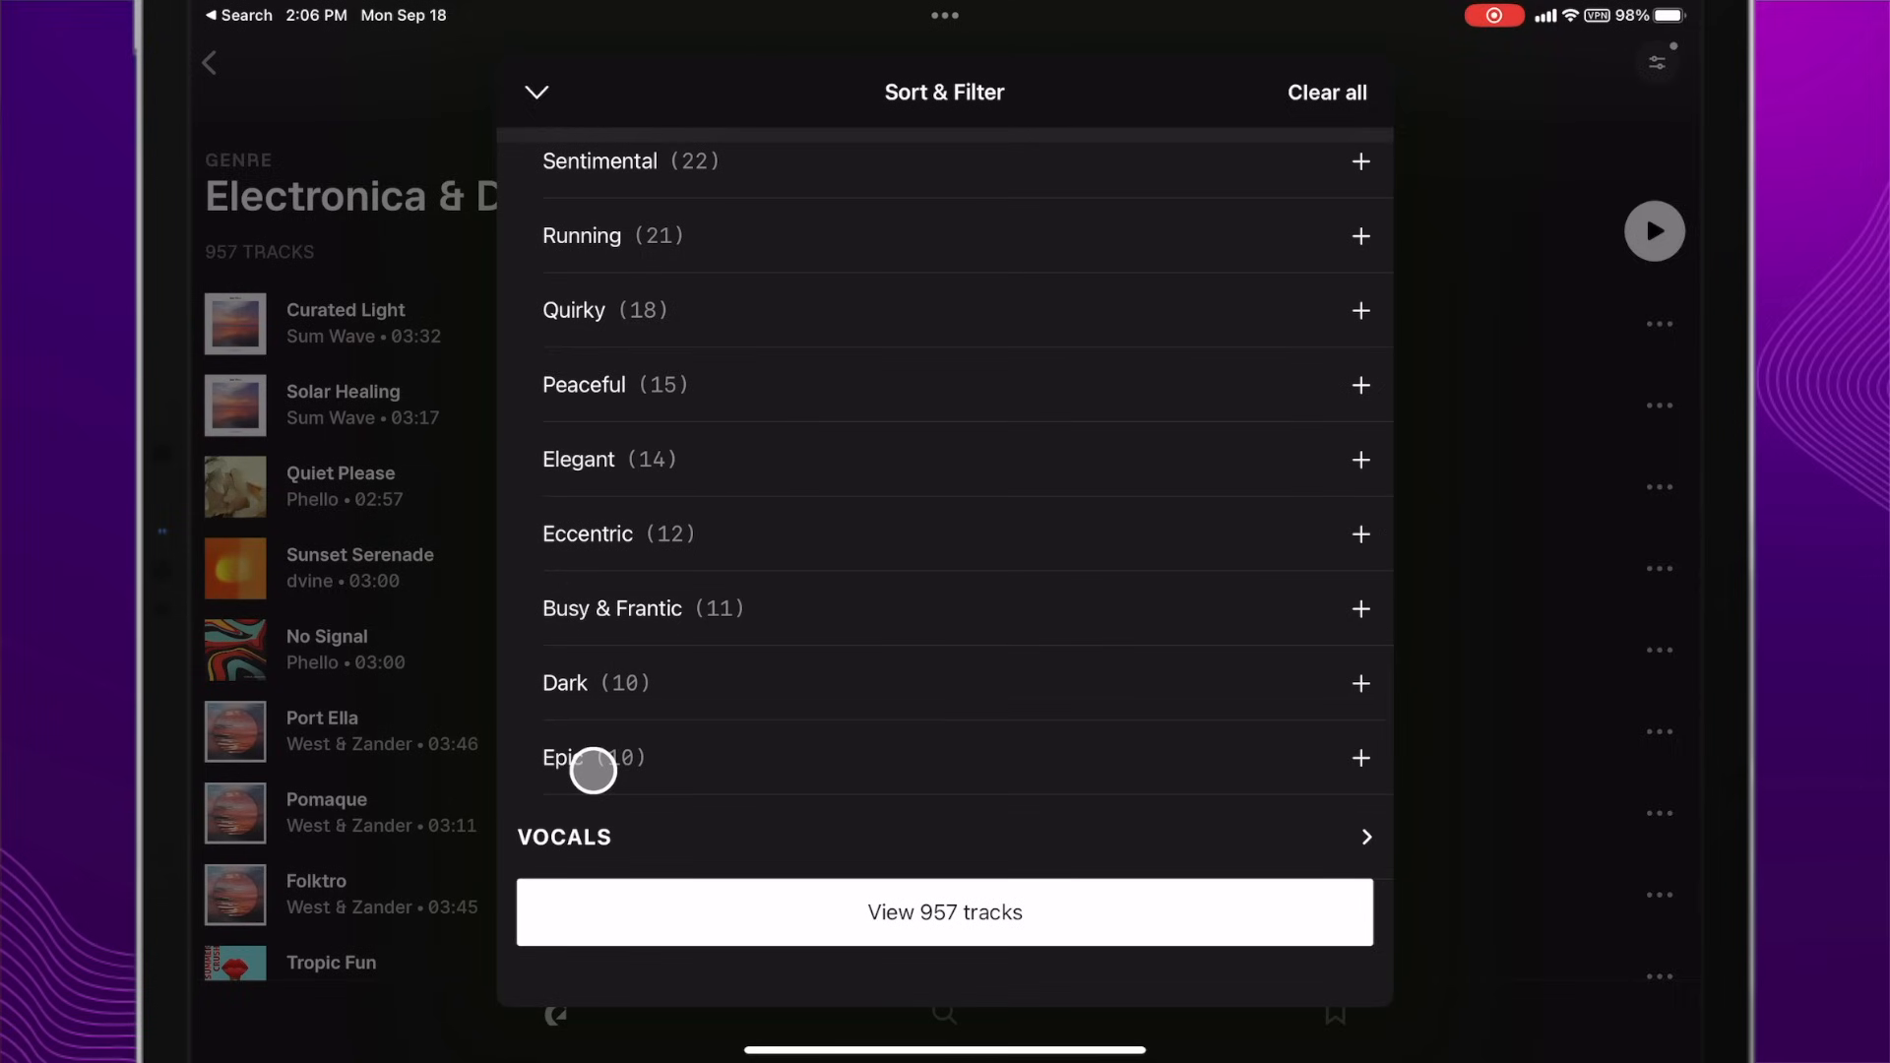
scroll("down", 3)
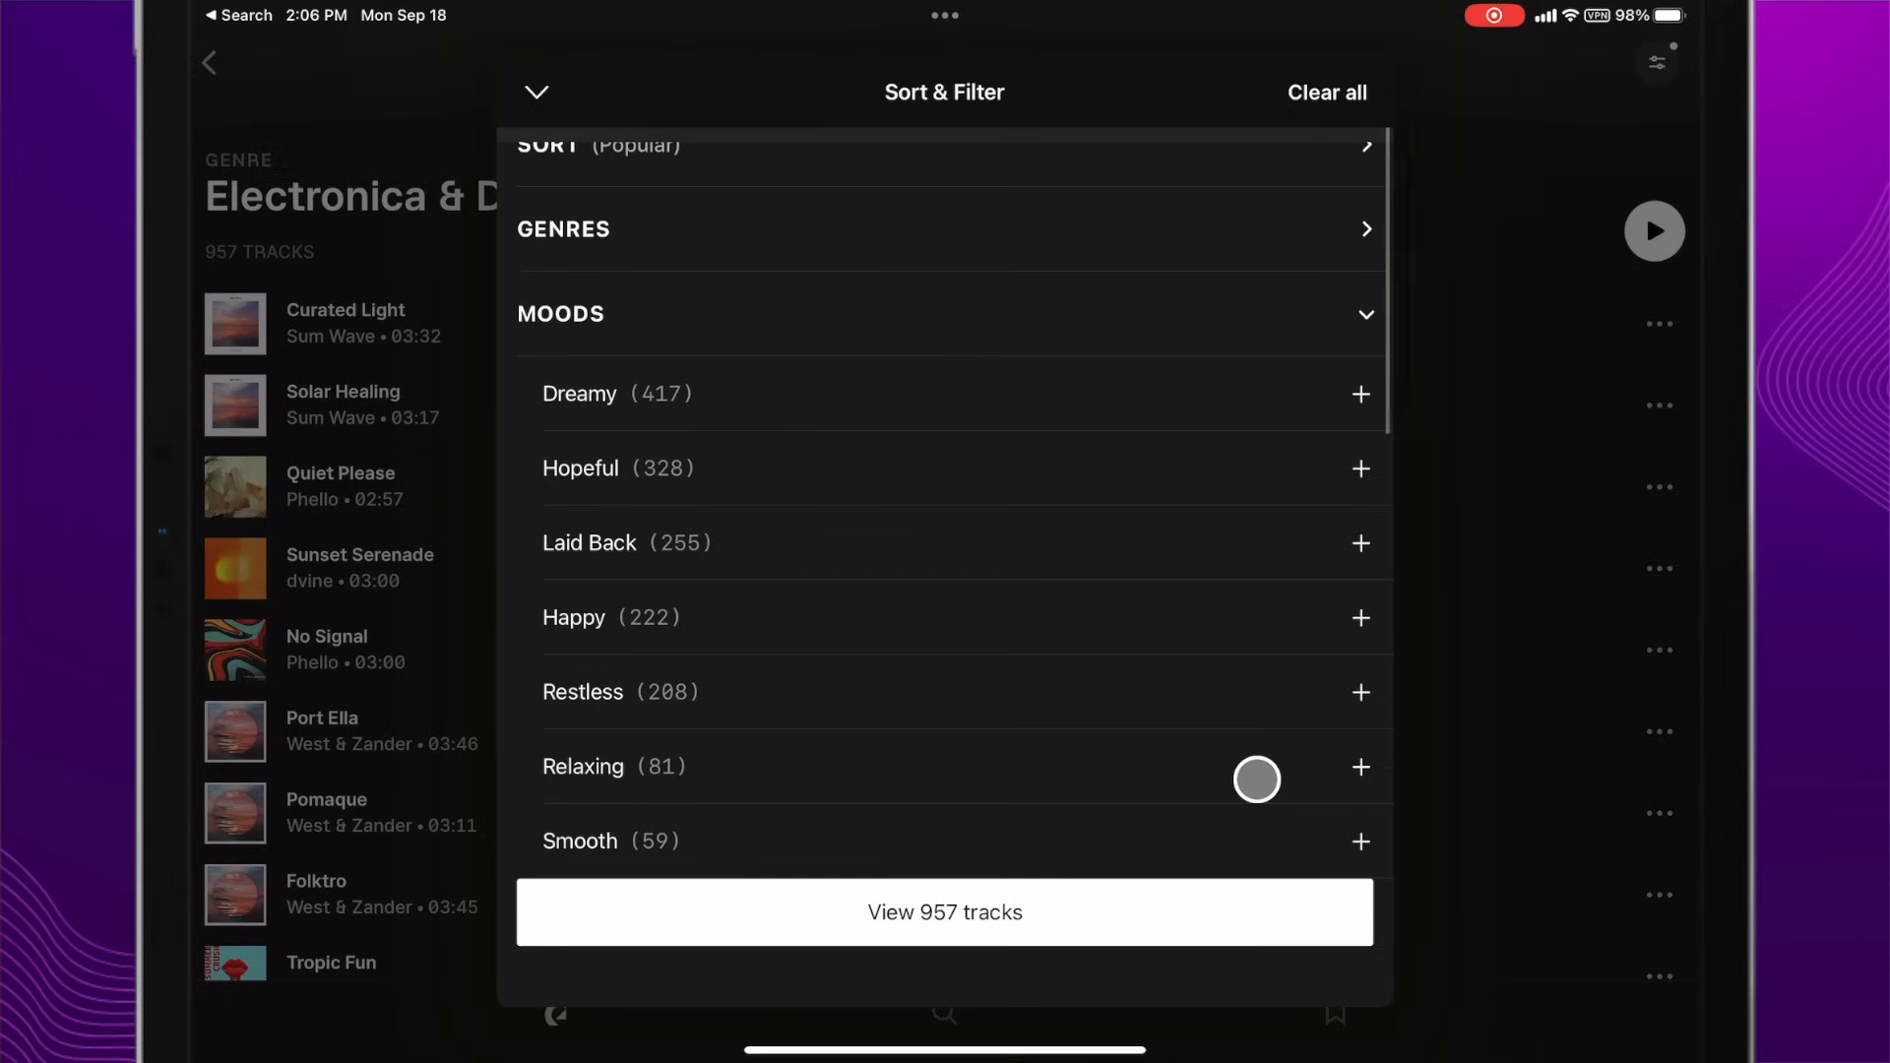
mouse_move(1362, 551)
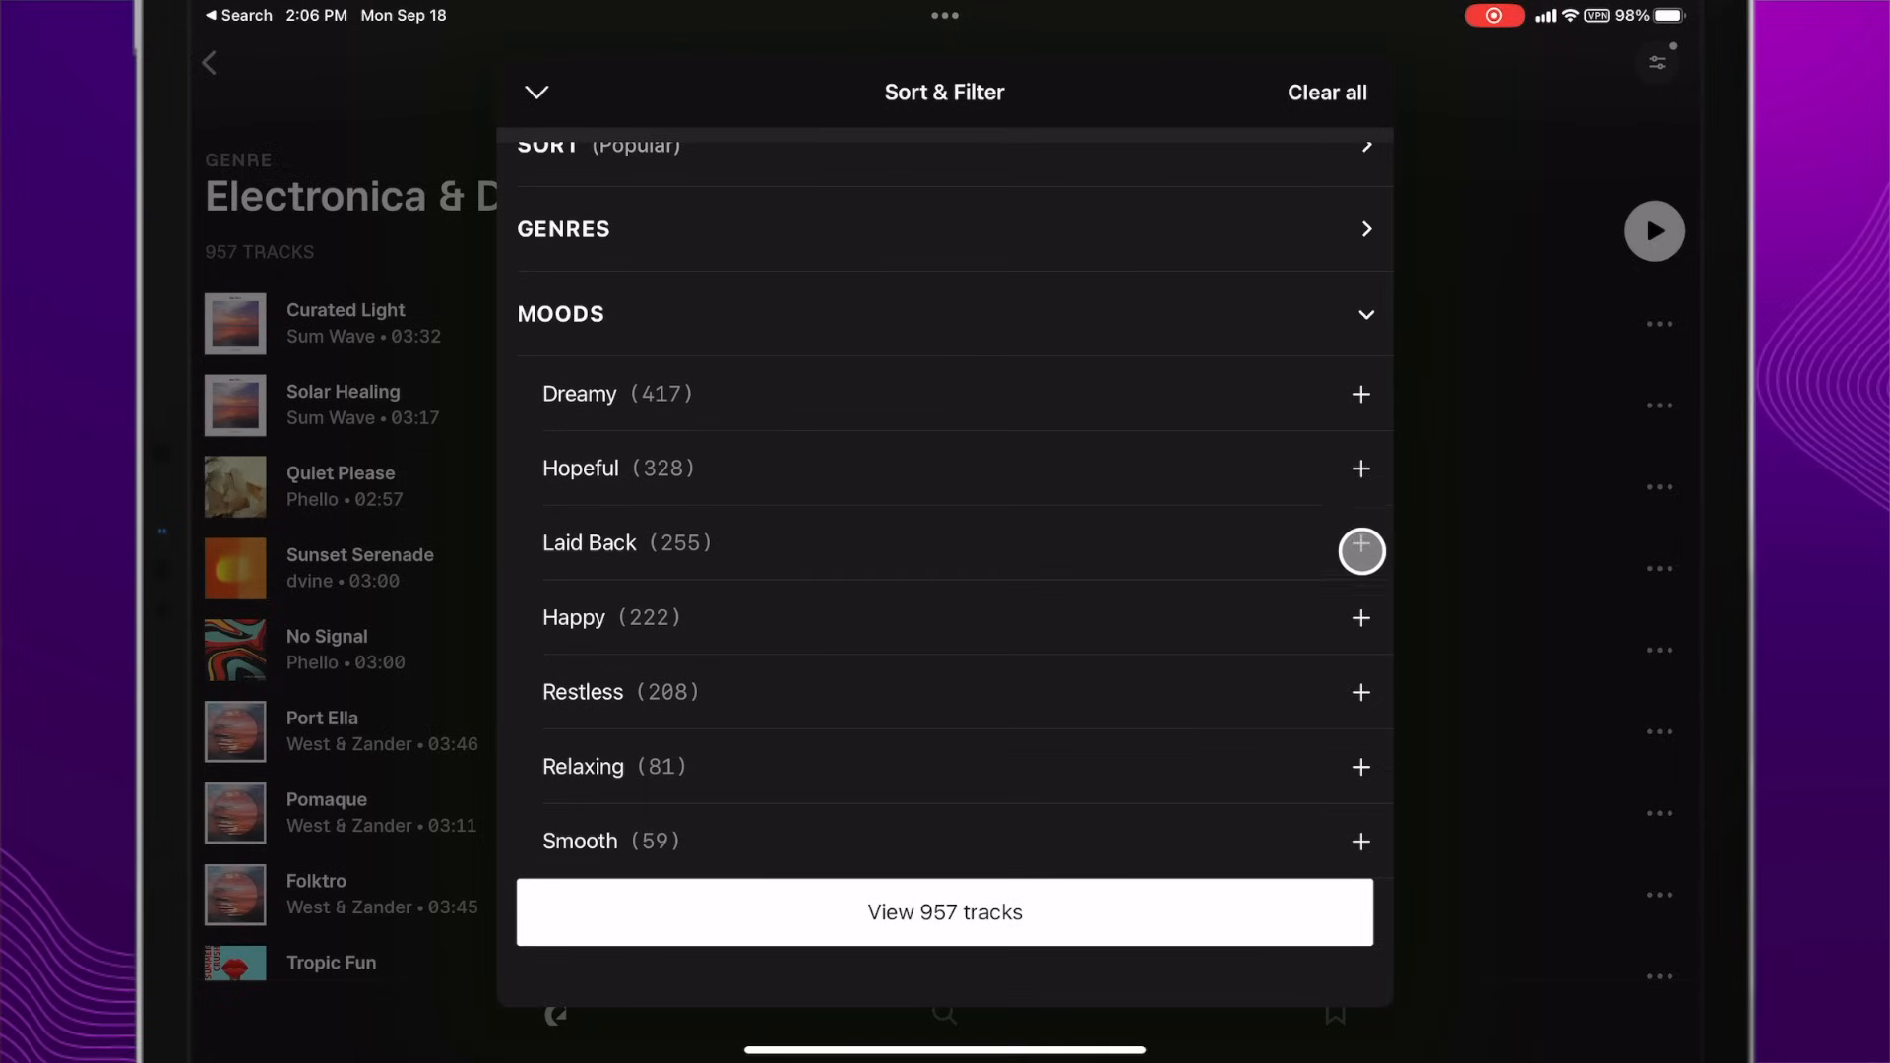
left_click(1363, 552)
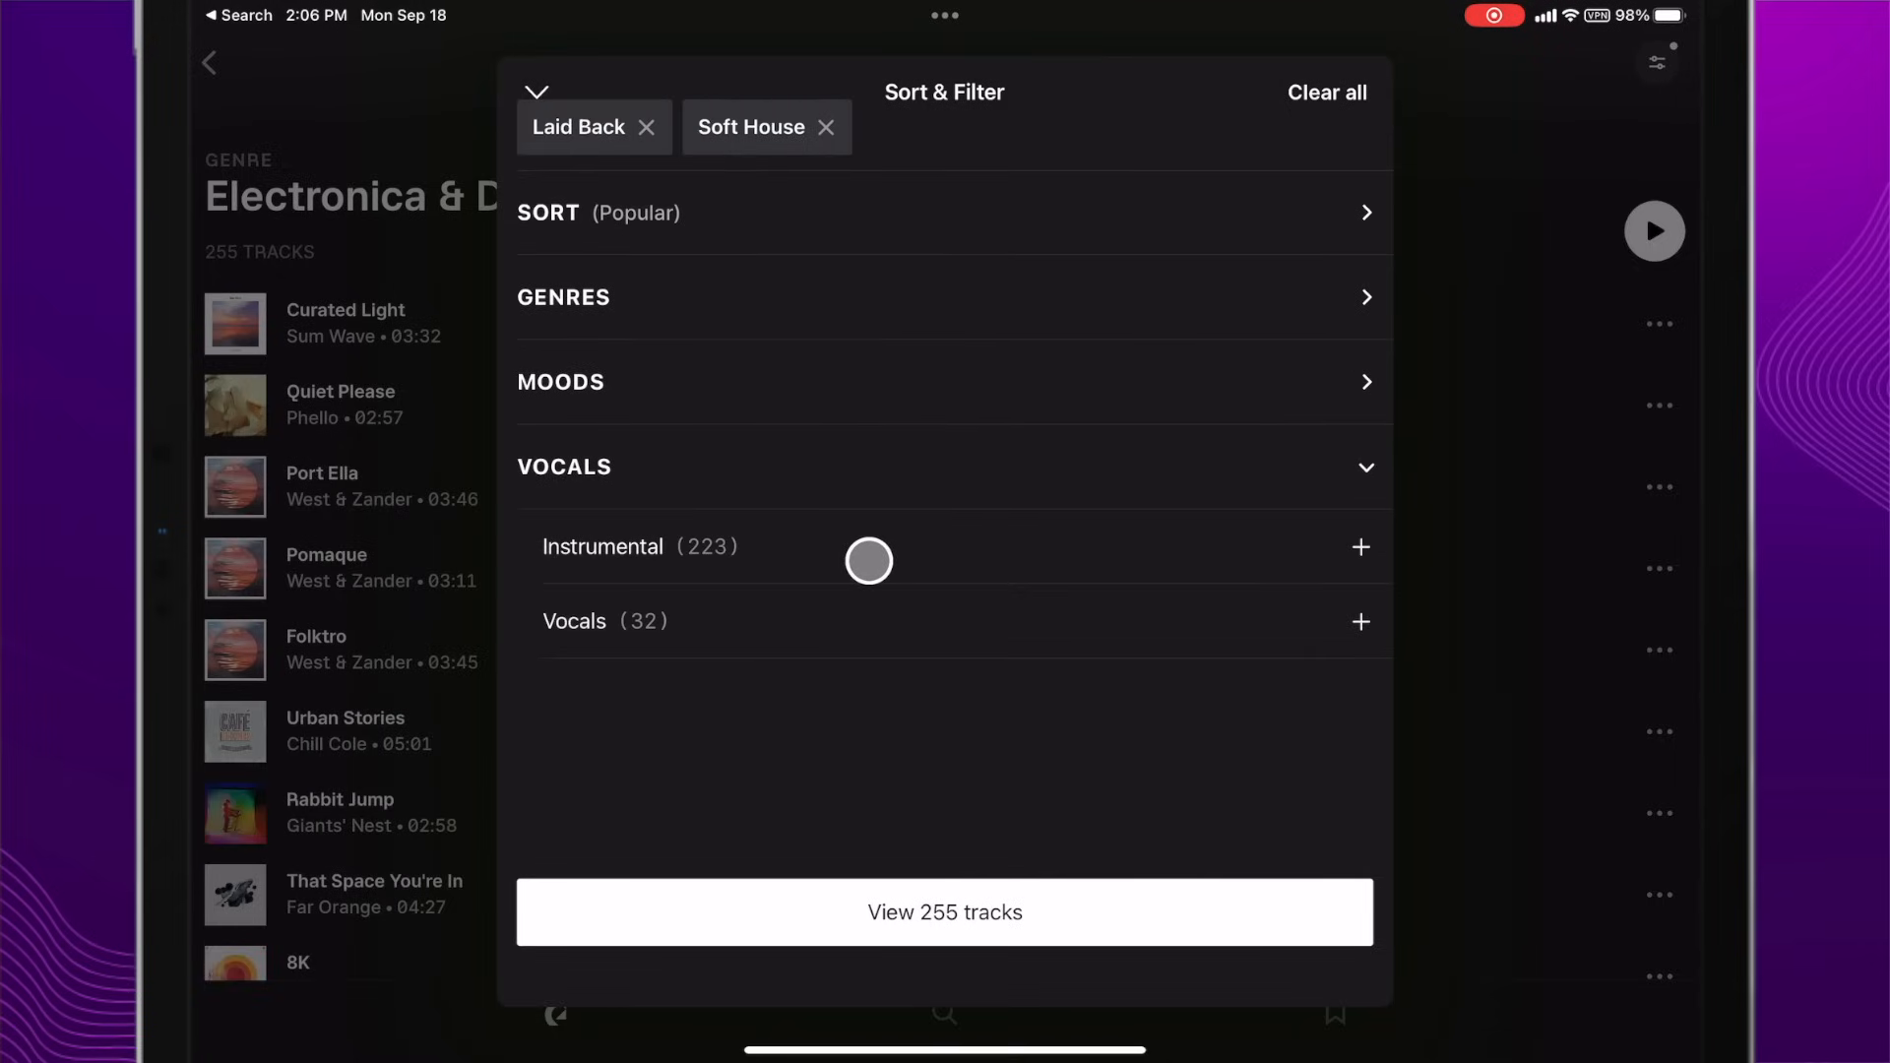
left_click(1361, 547)
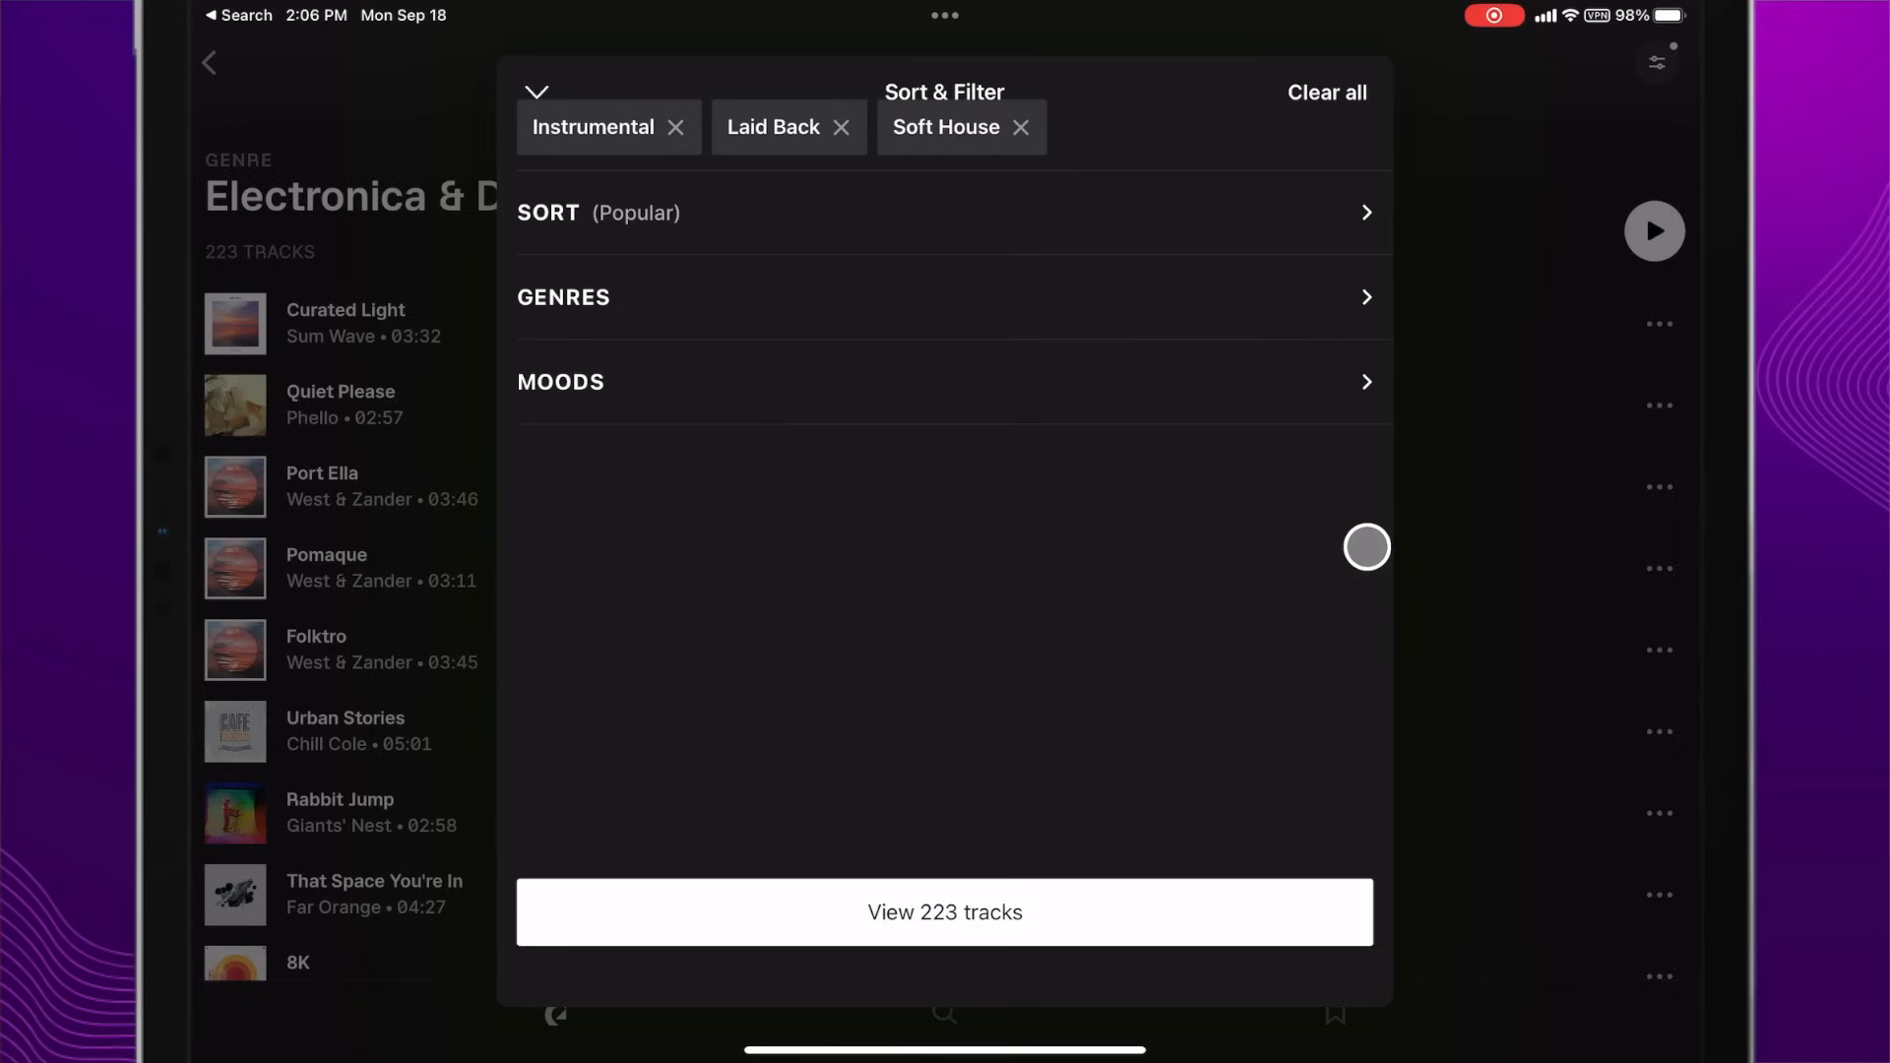
mouse_move(810, 398)
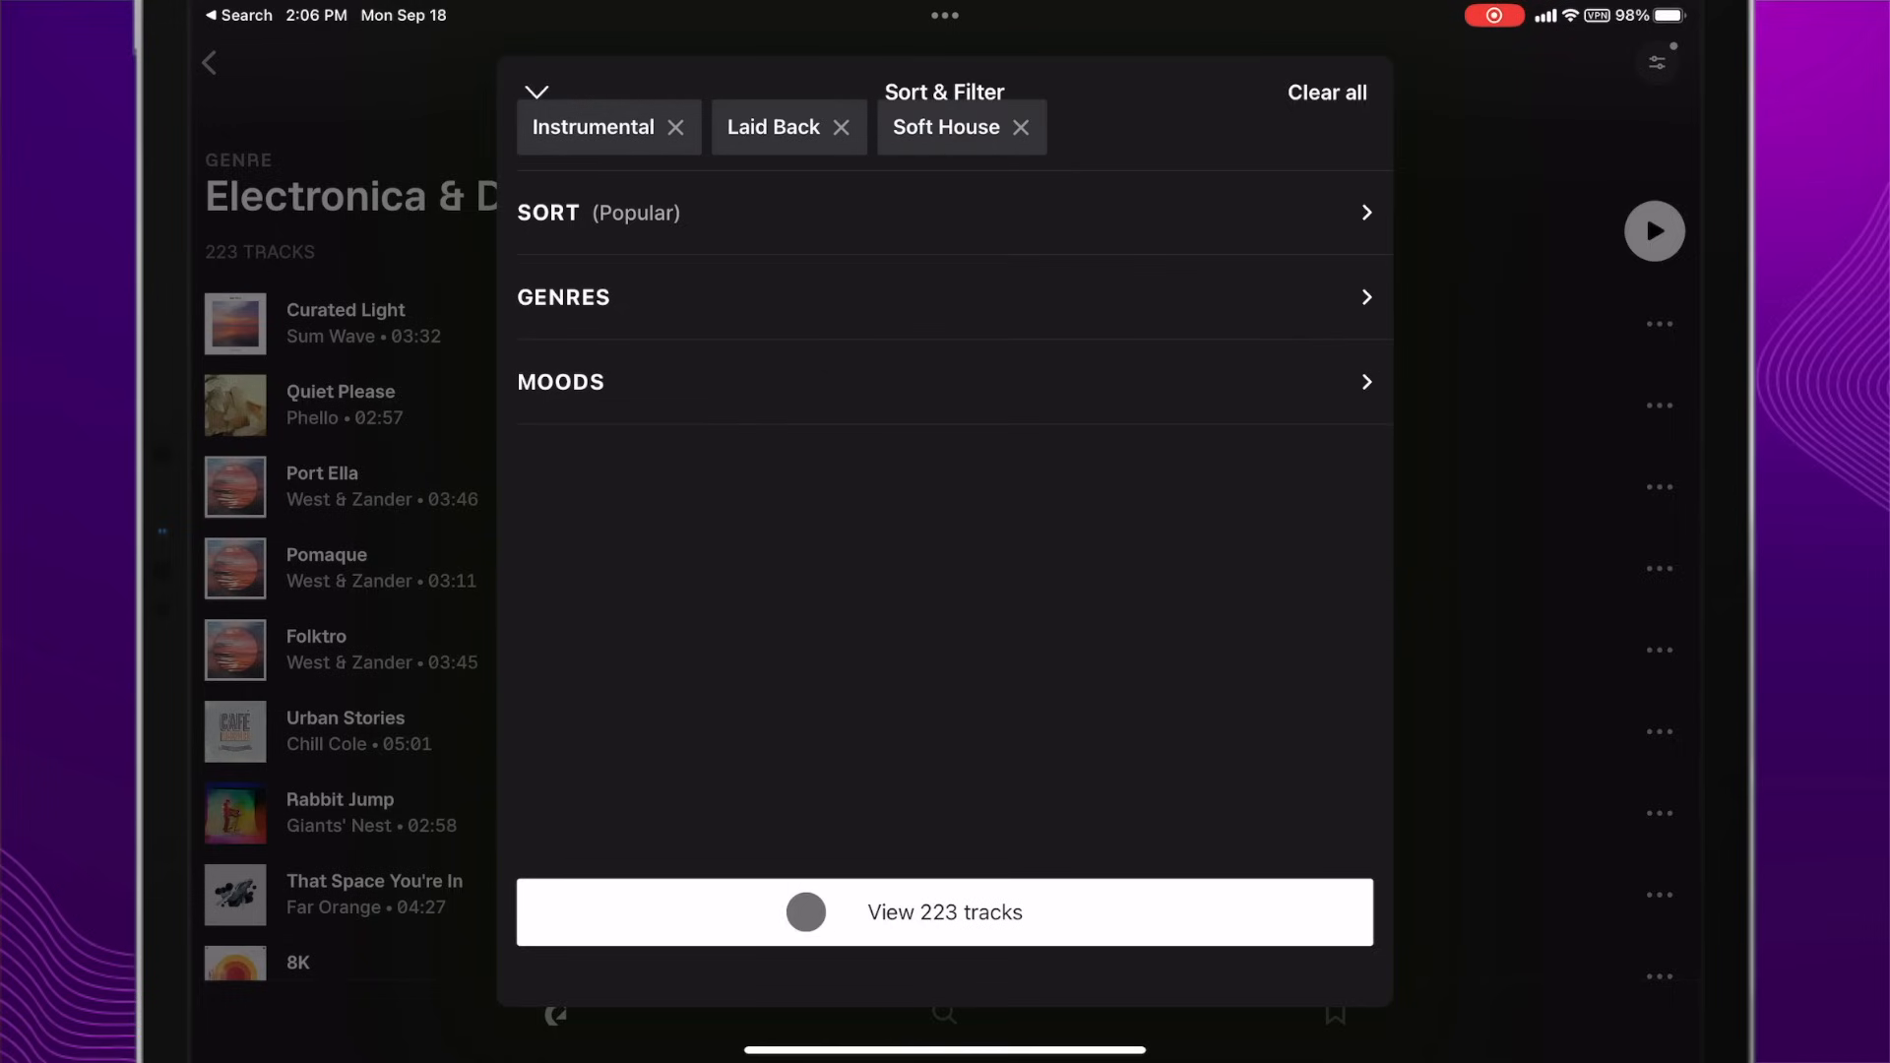
Step: View the 223 tracks, audition Barely Floating by Ooyy and download it
left_click(943, 913)
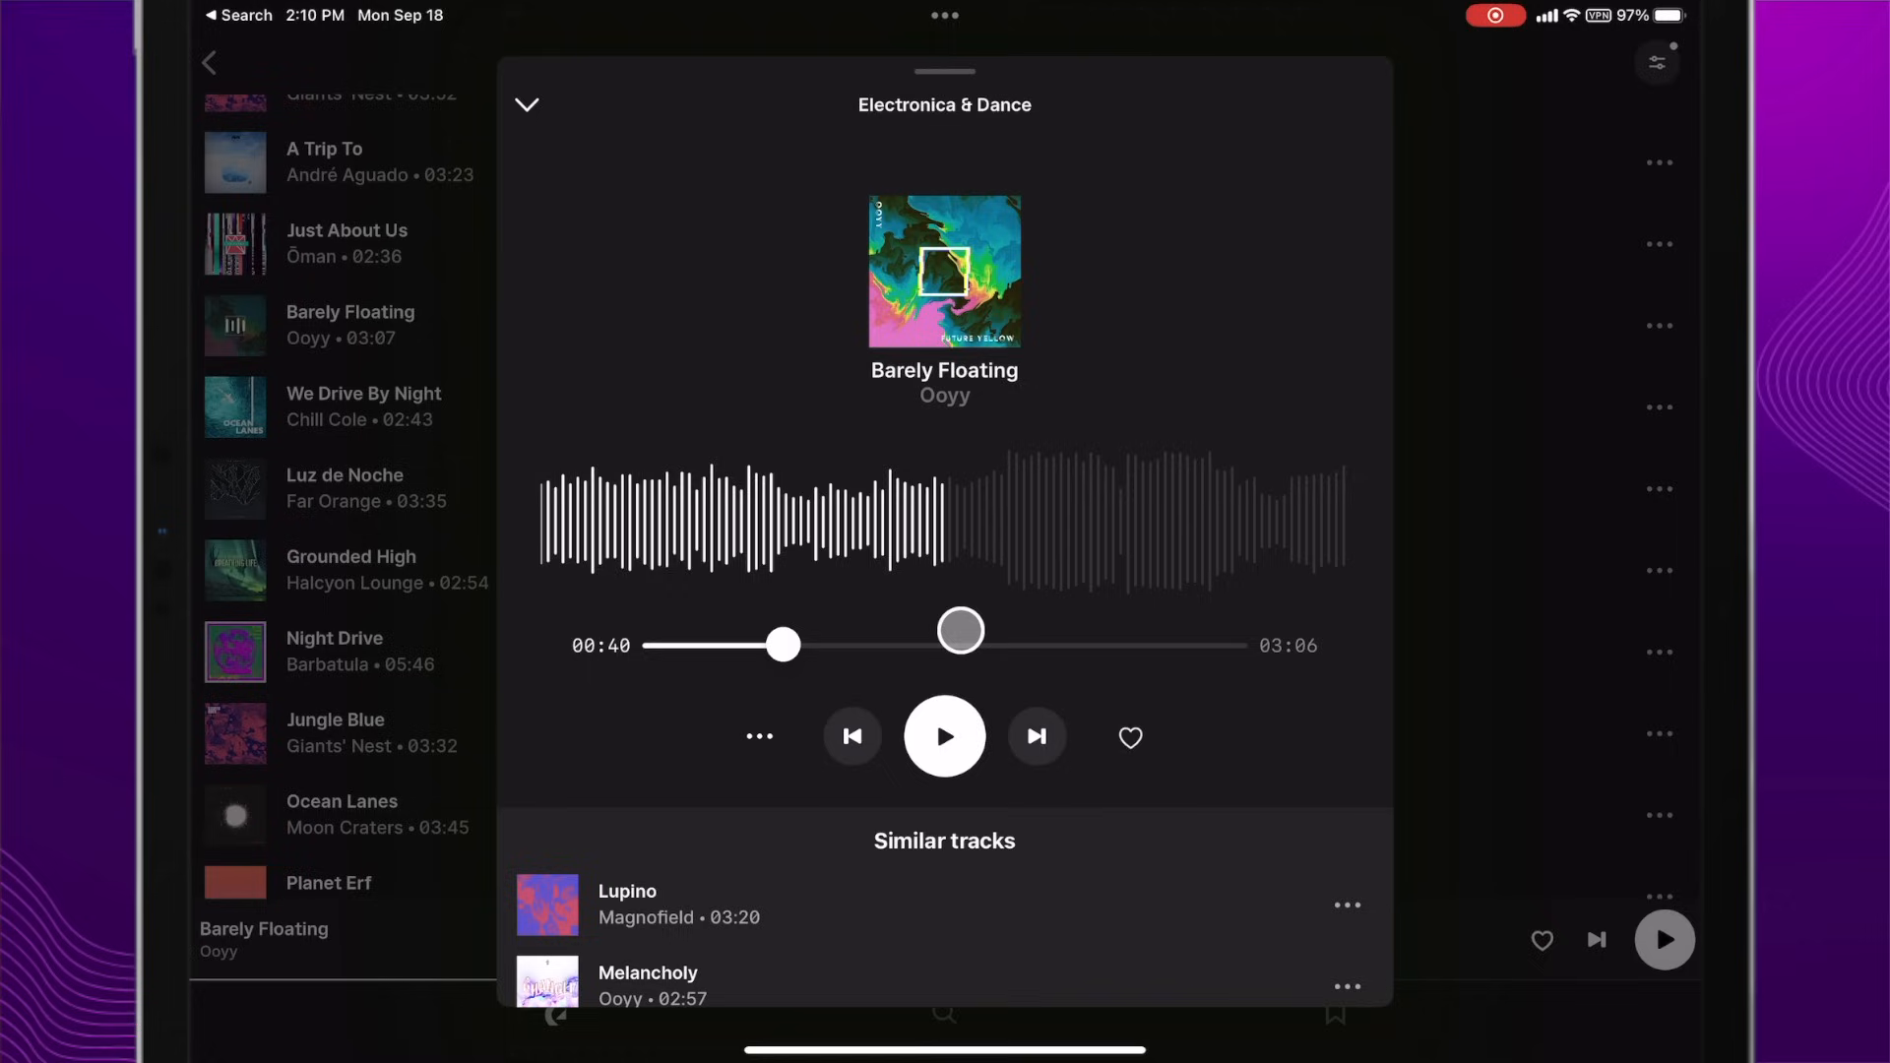
left_click_drag(959, 630, 850, 467)
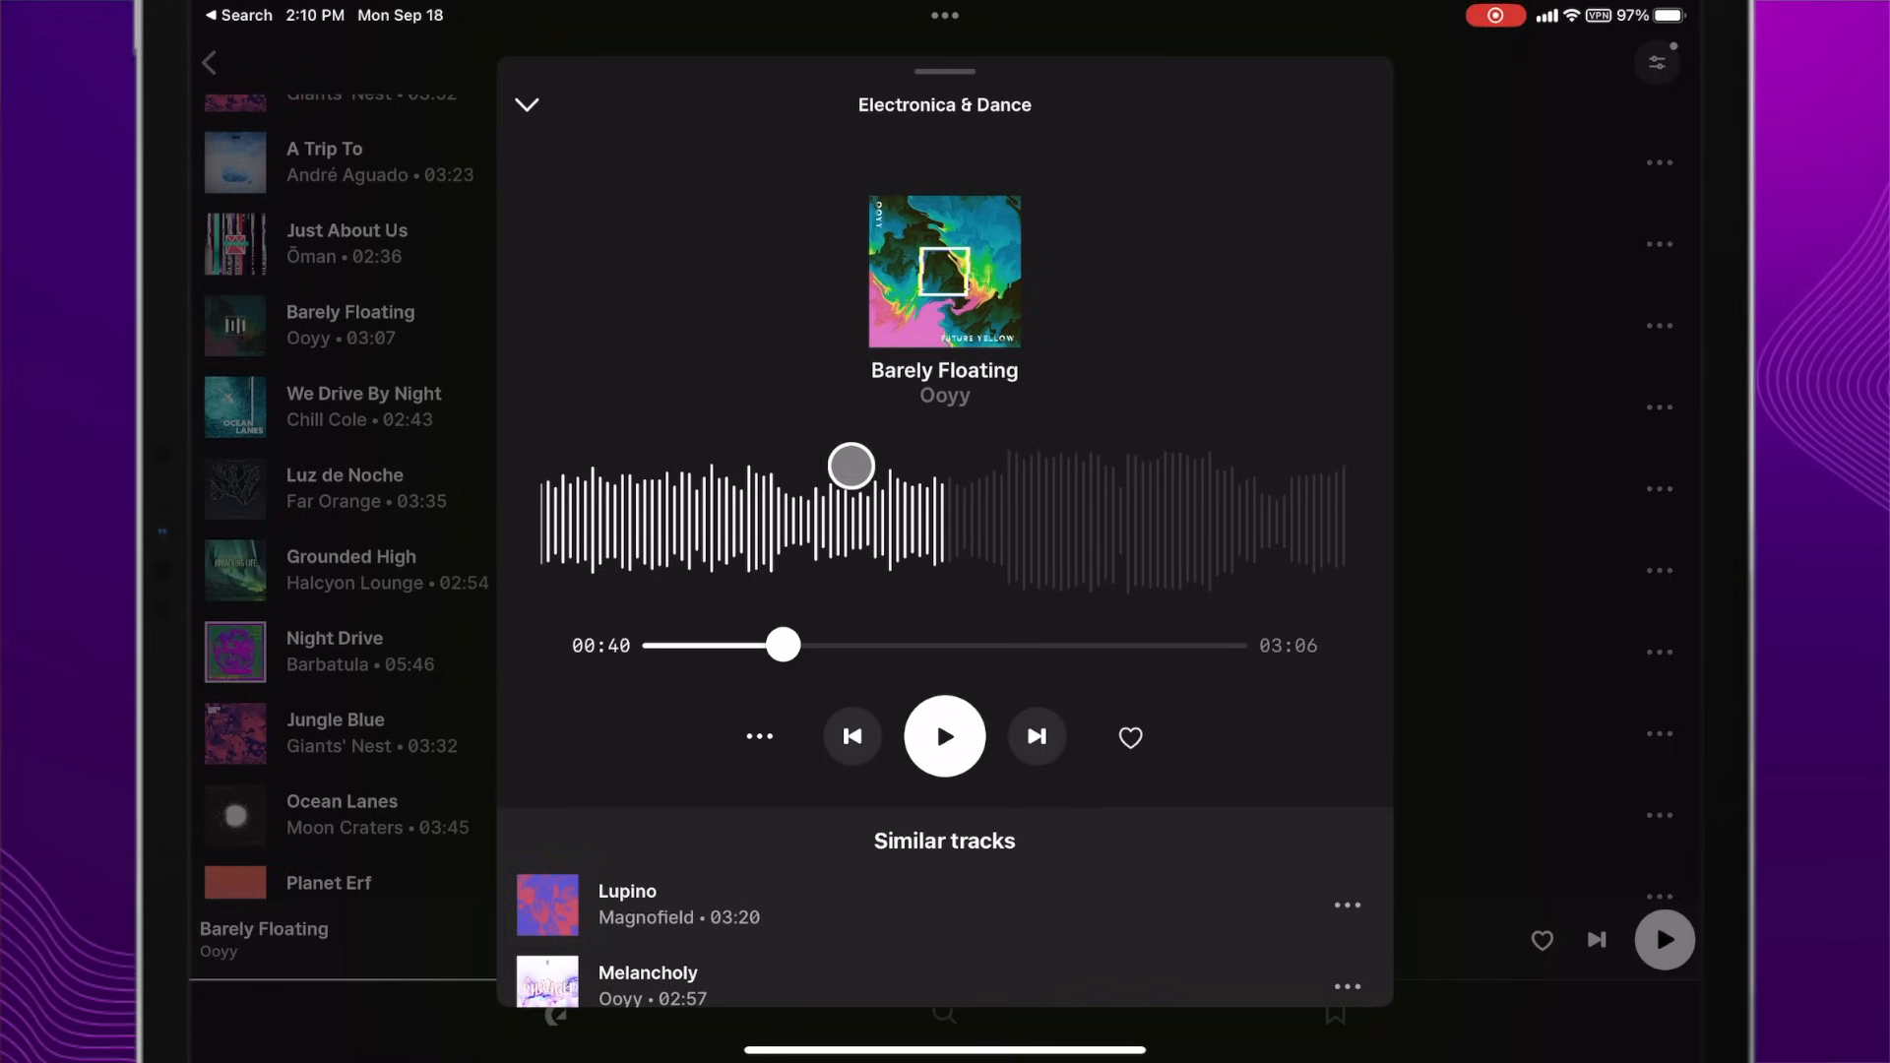
left_click(760, 737)
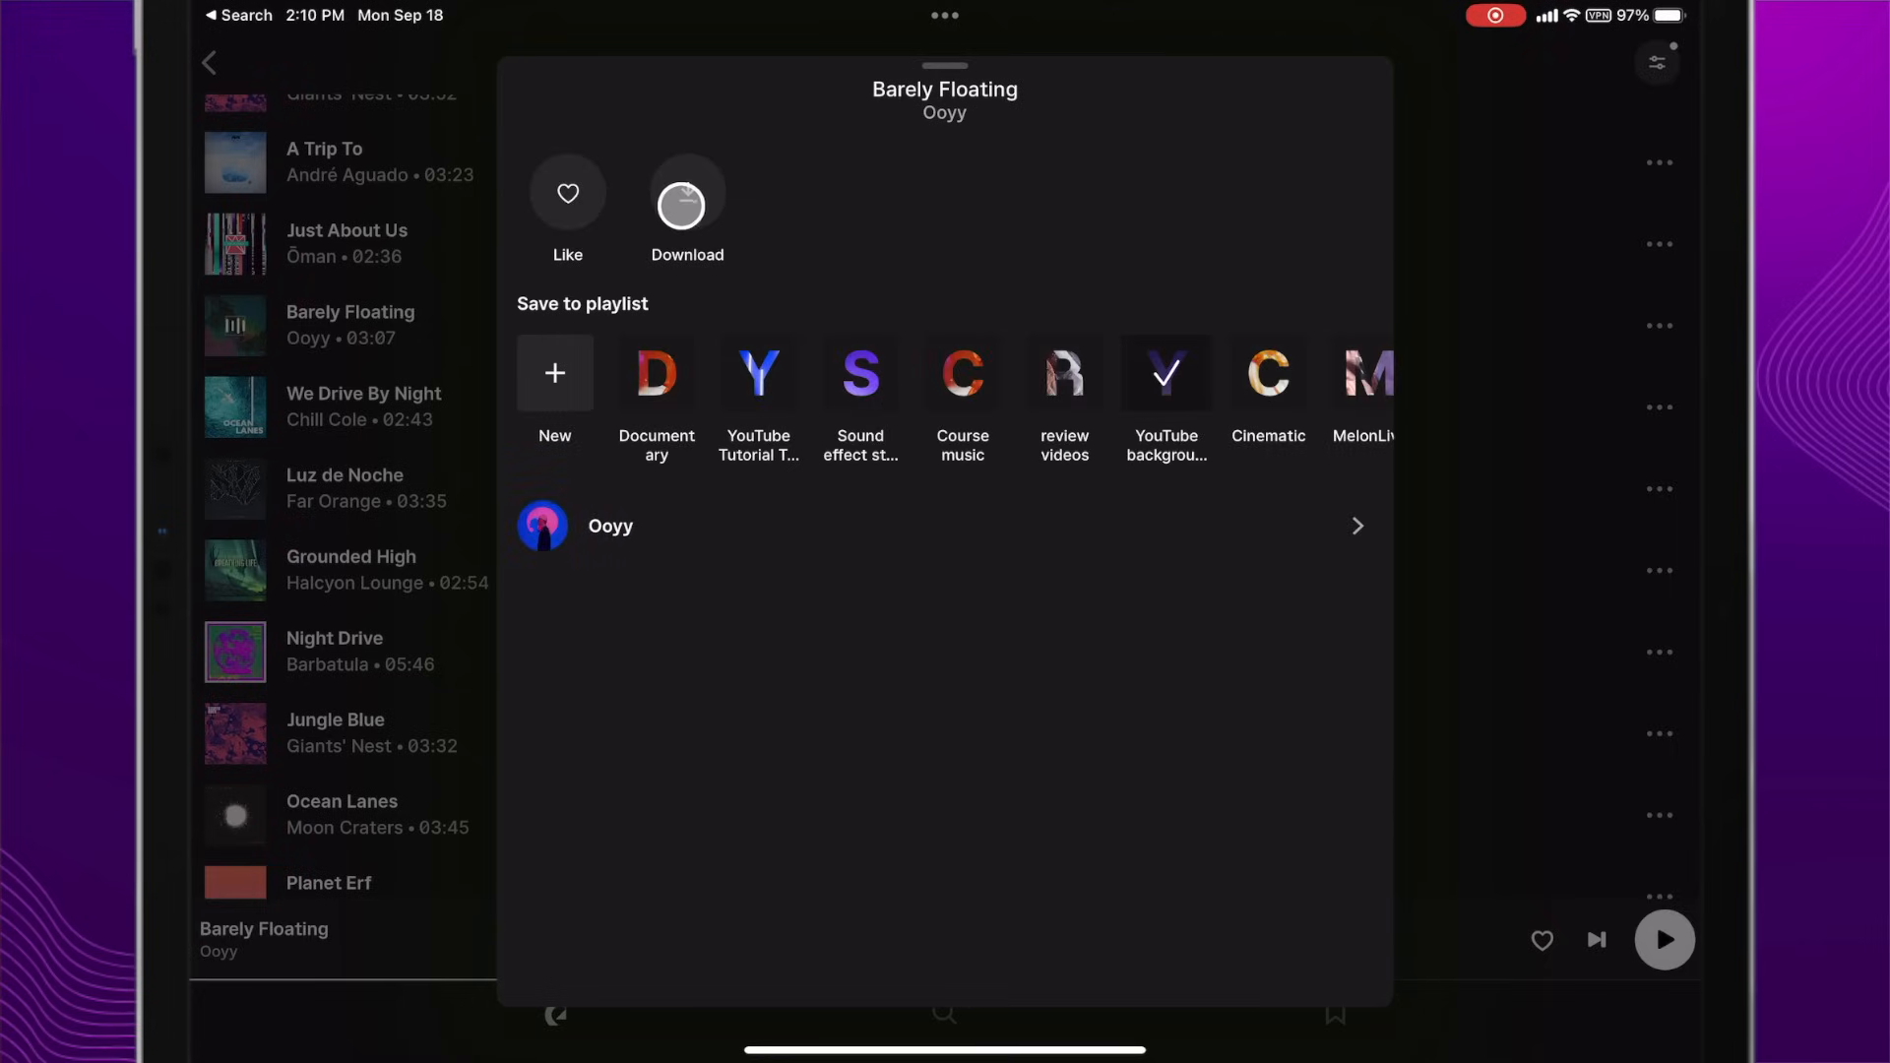
left_click(687, 193)
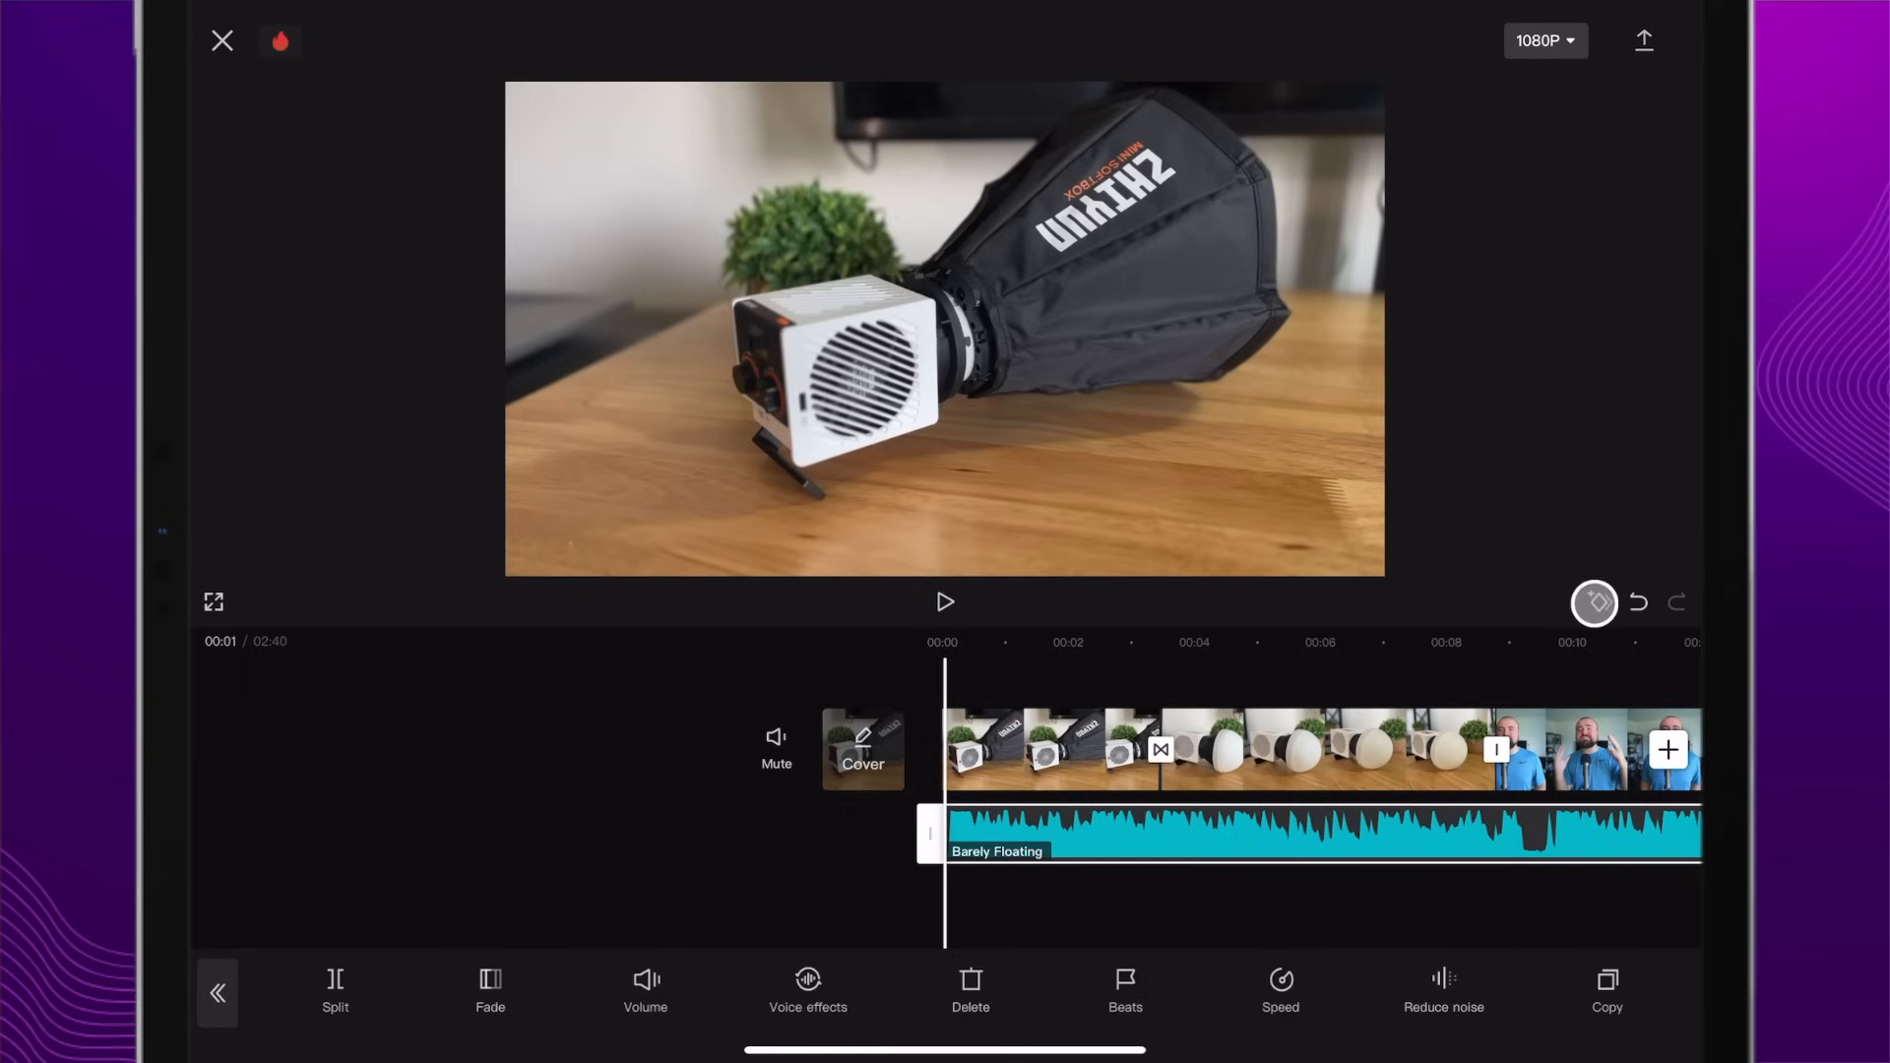
Step: Add volume keyframes to the music at its start and around 00:09
left_click(644, 981)
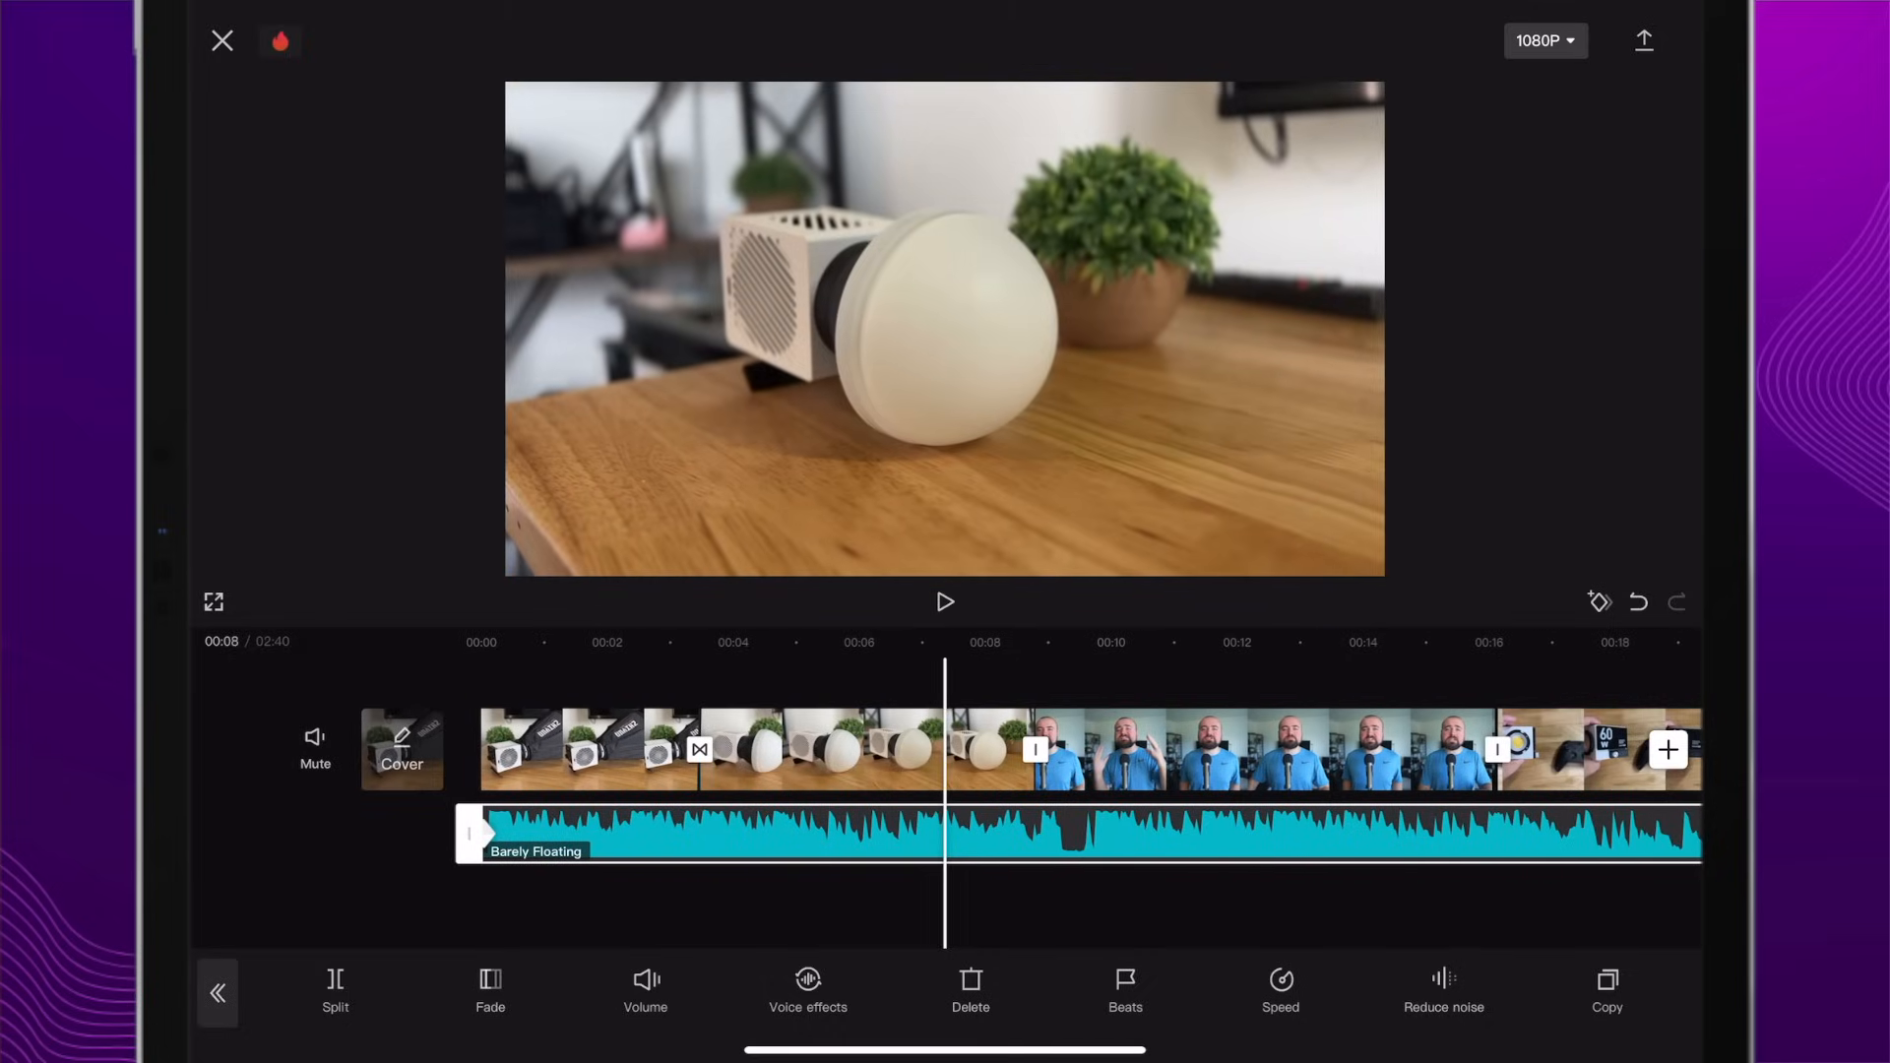
left_click(1599, 603)
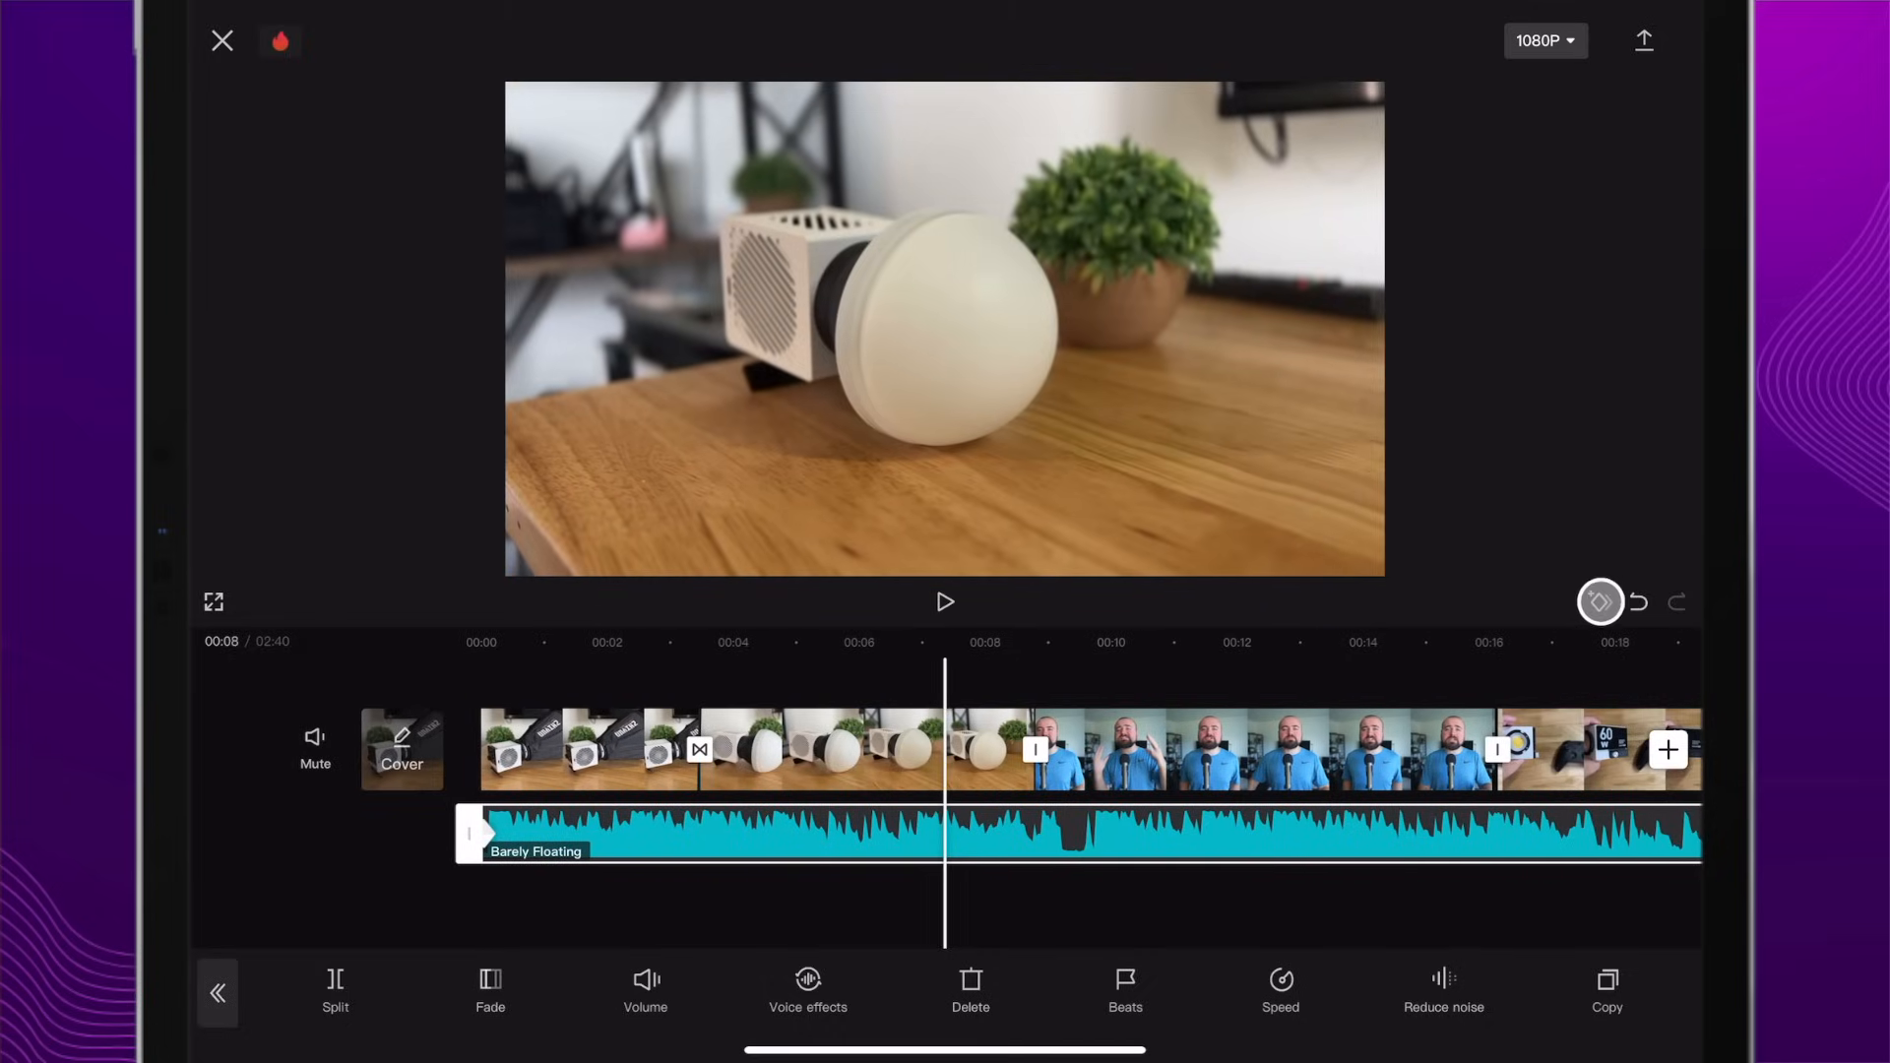
left_click(646, 988)
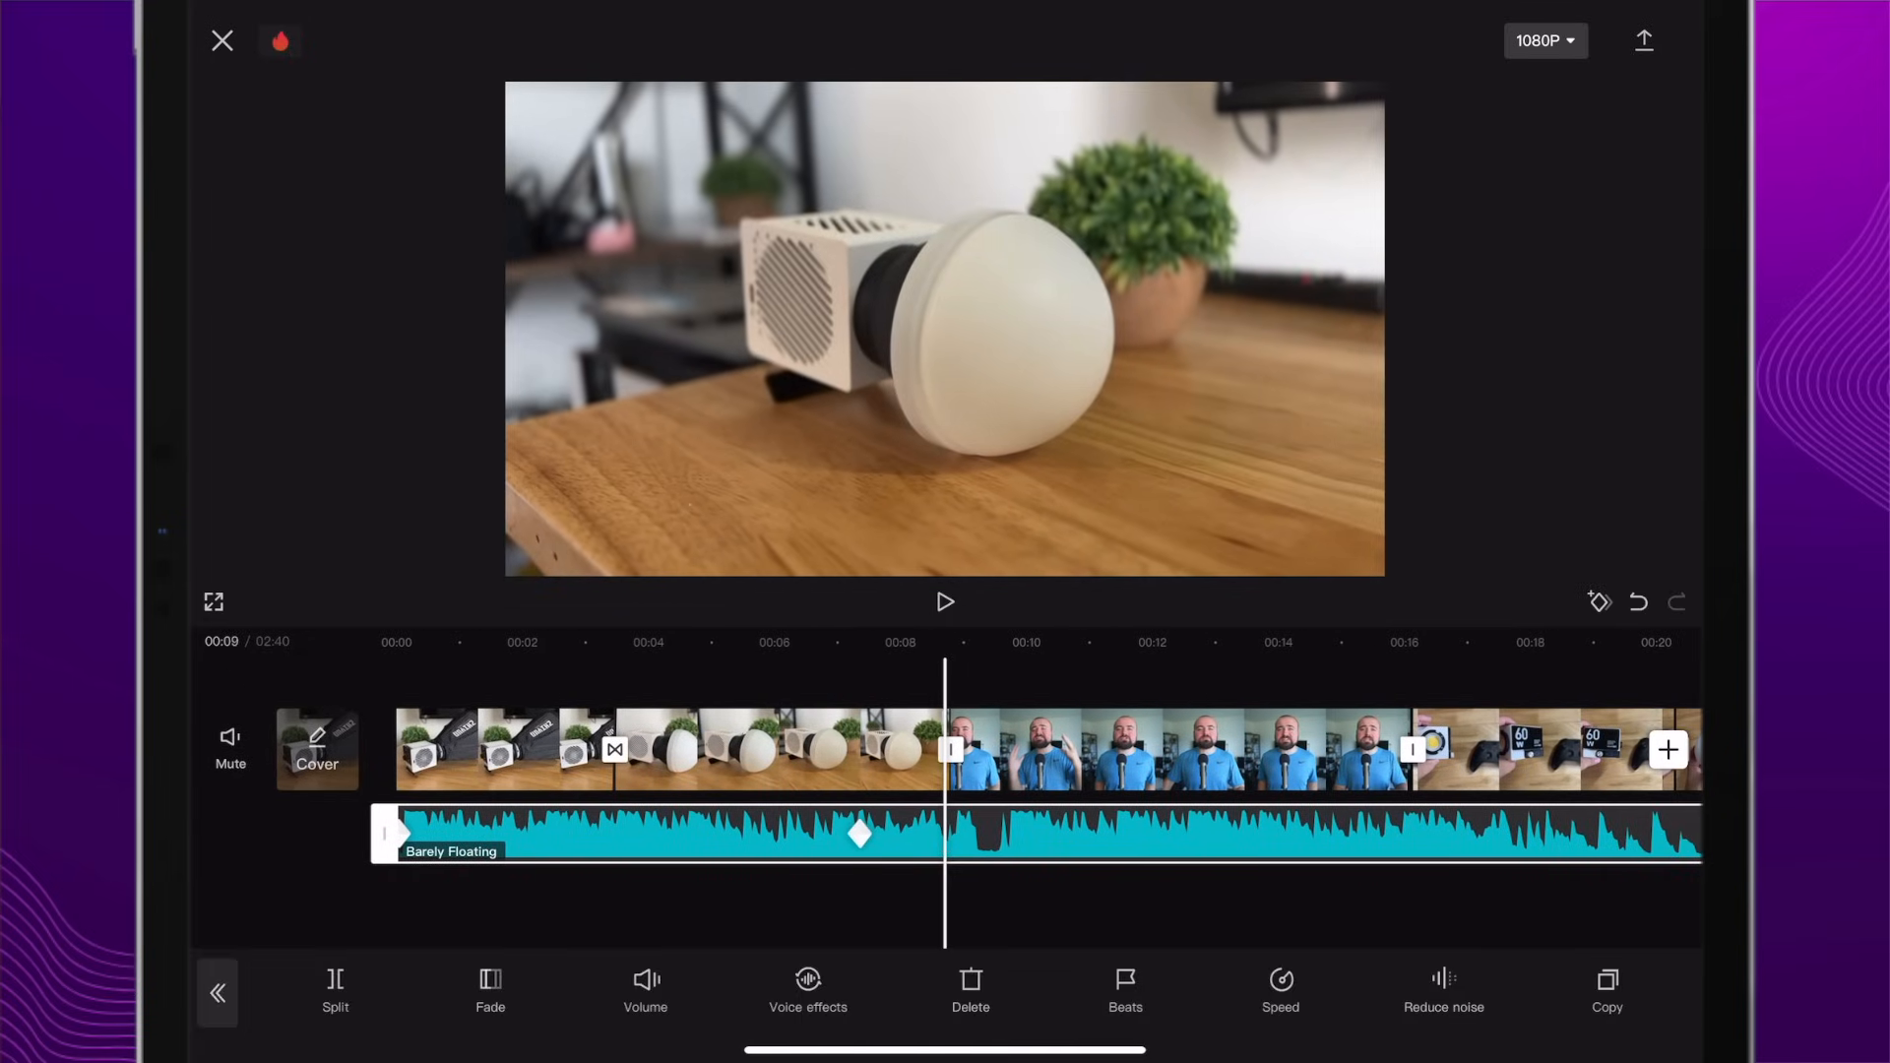
Step: Drag the music's Volume at the 00:09 keyframe down to about 0
left_click(646, 989)
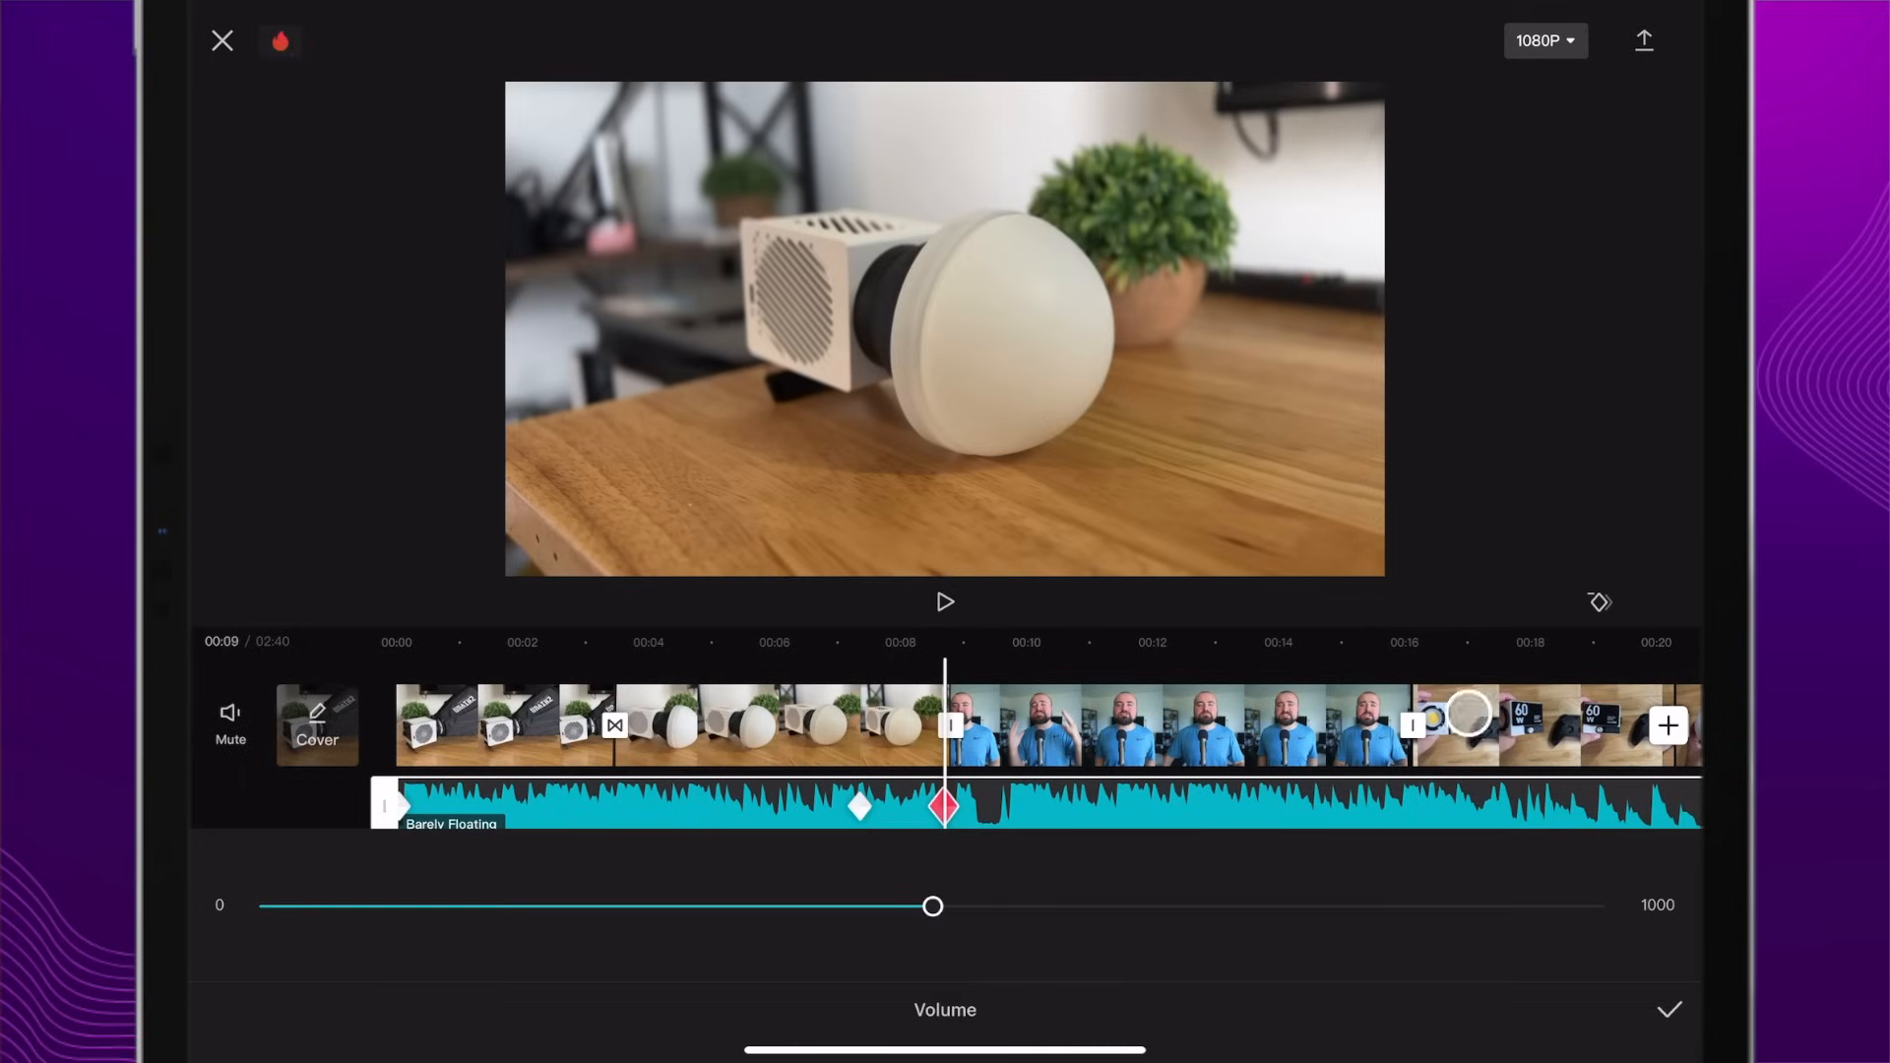
left_click_drag(933, 906, 342, 919)
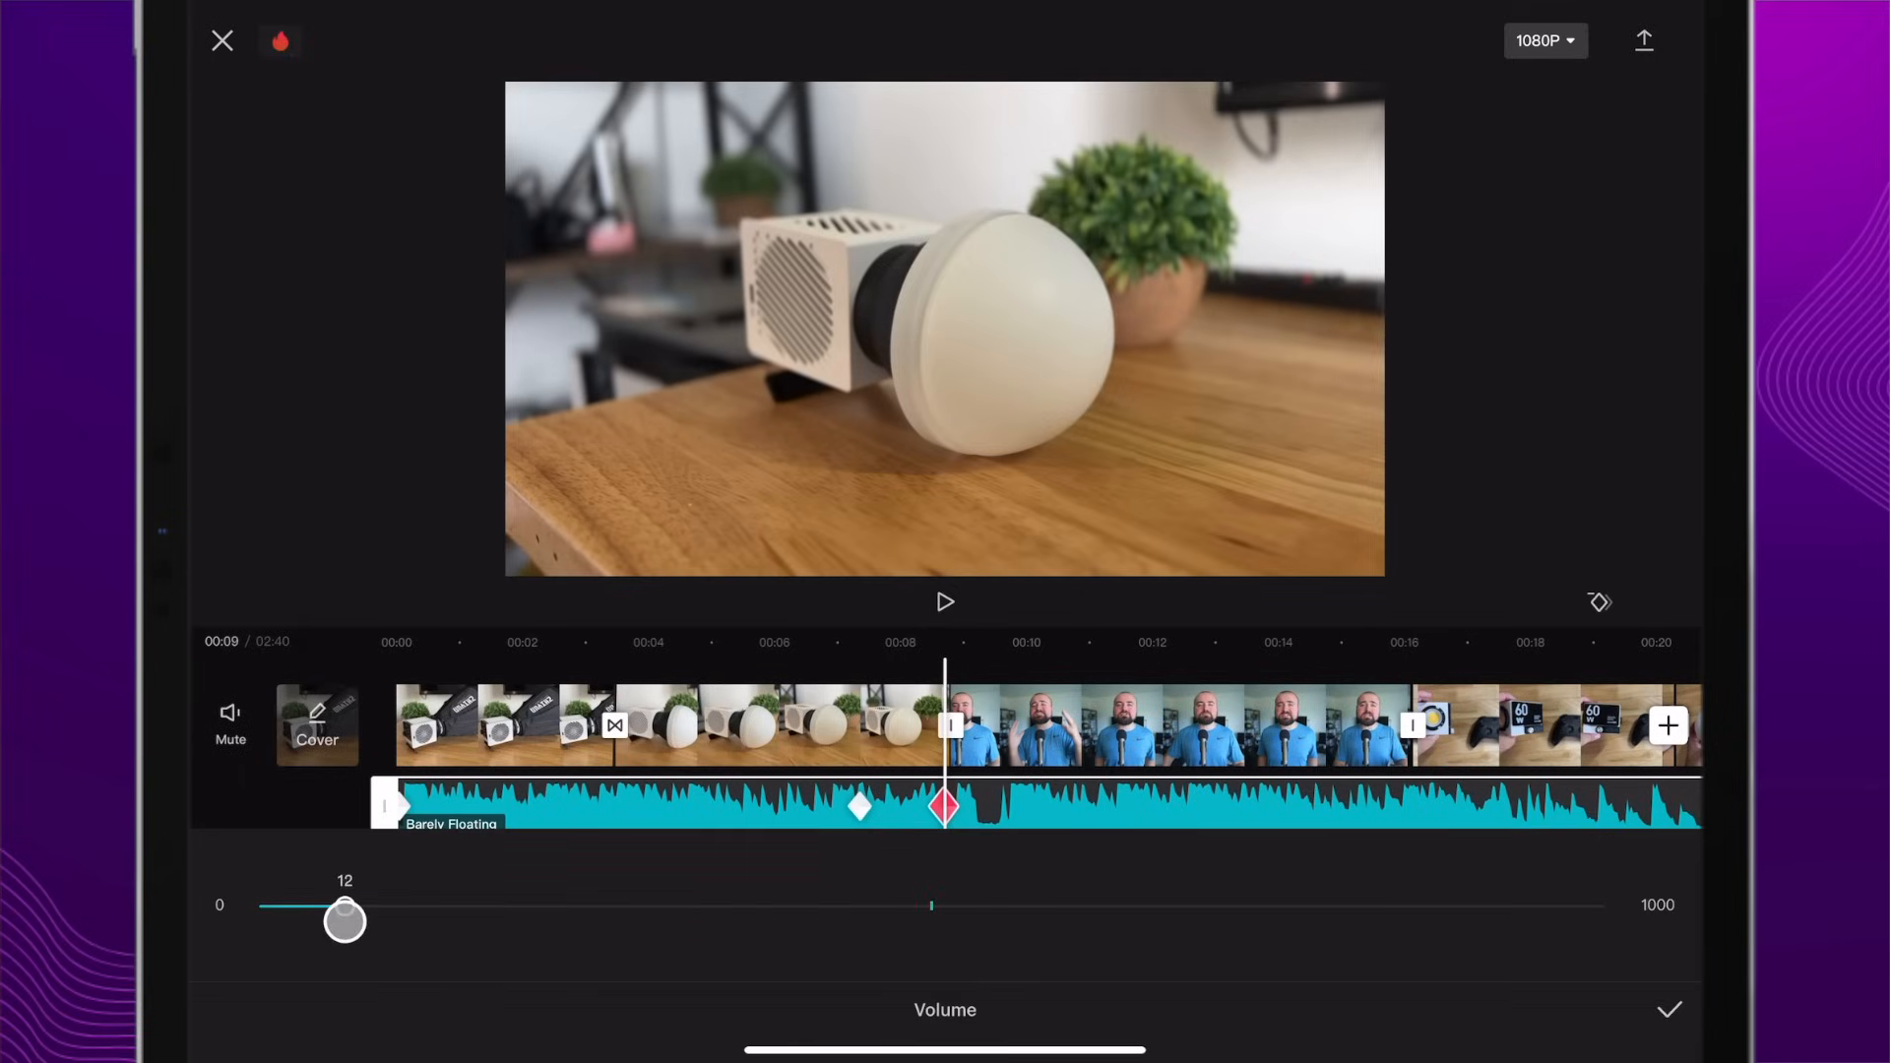
left_click_drag(342, 919, 272, 920)
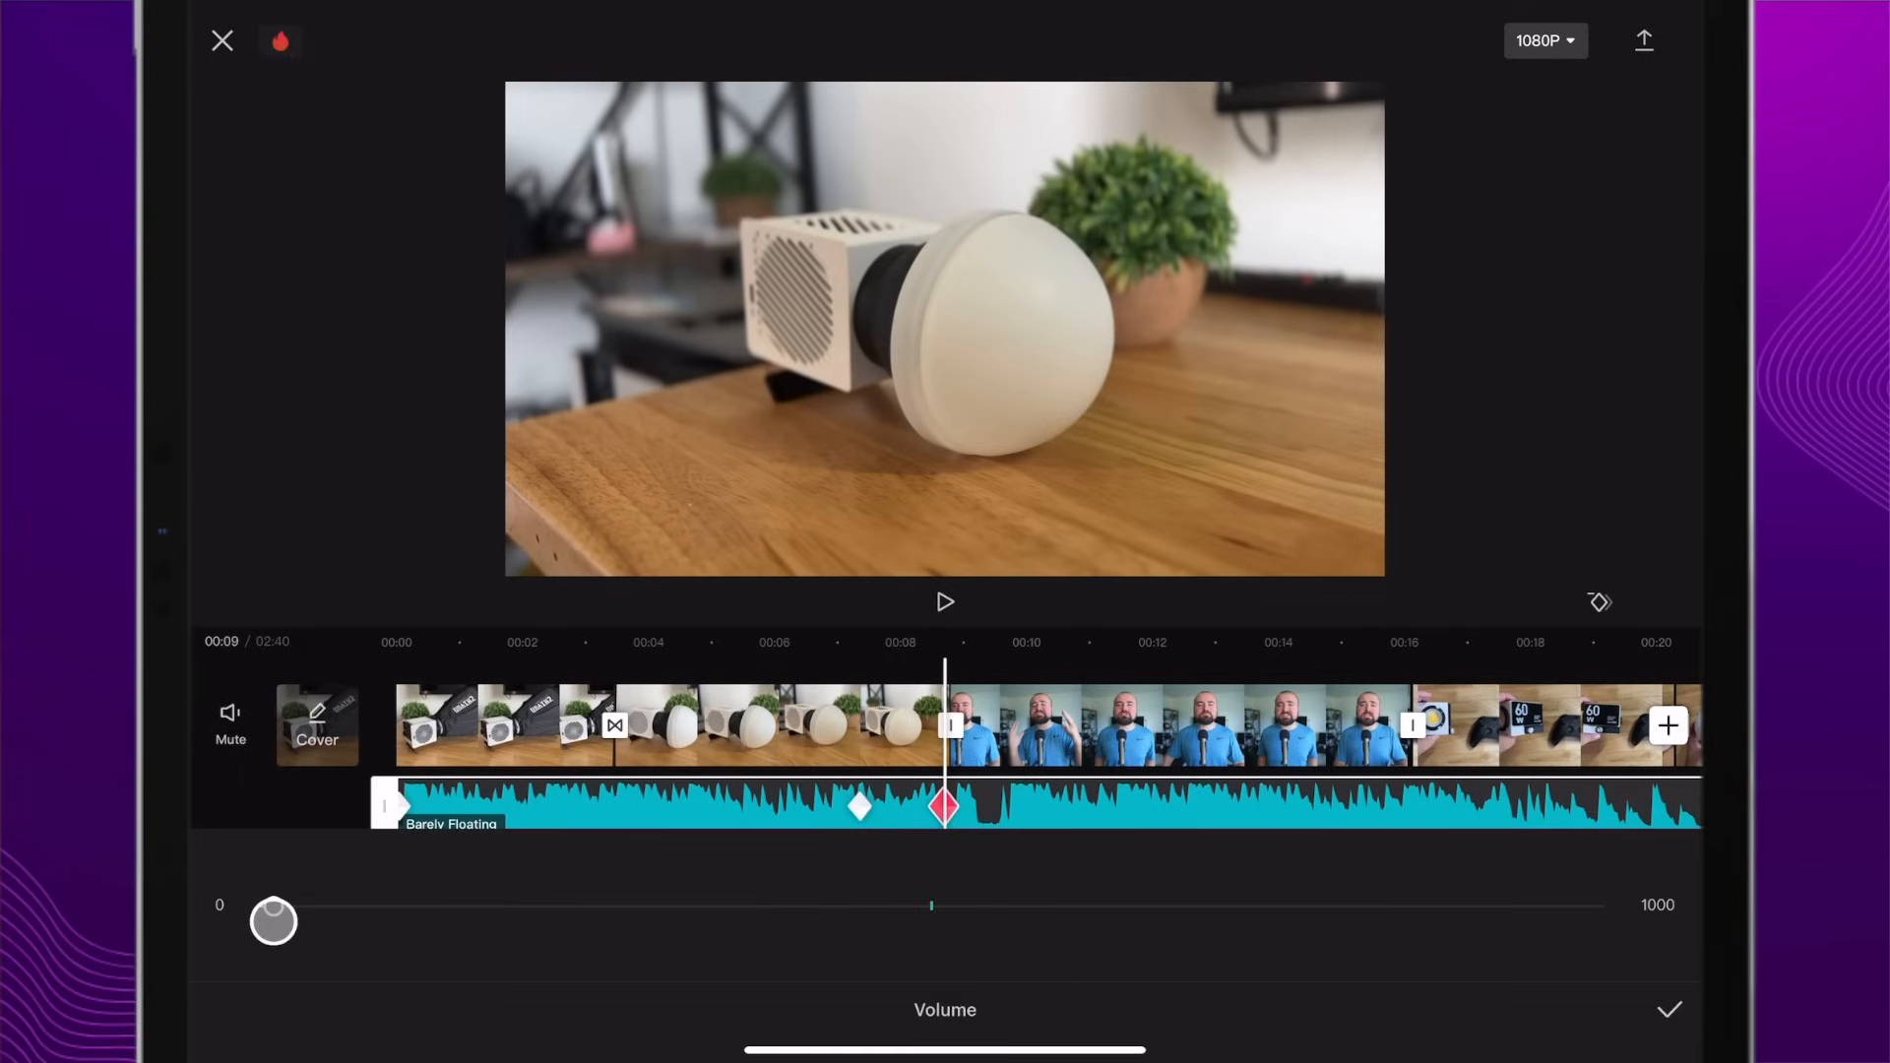
left_click_drag(272, 921, 272, 906)
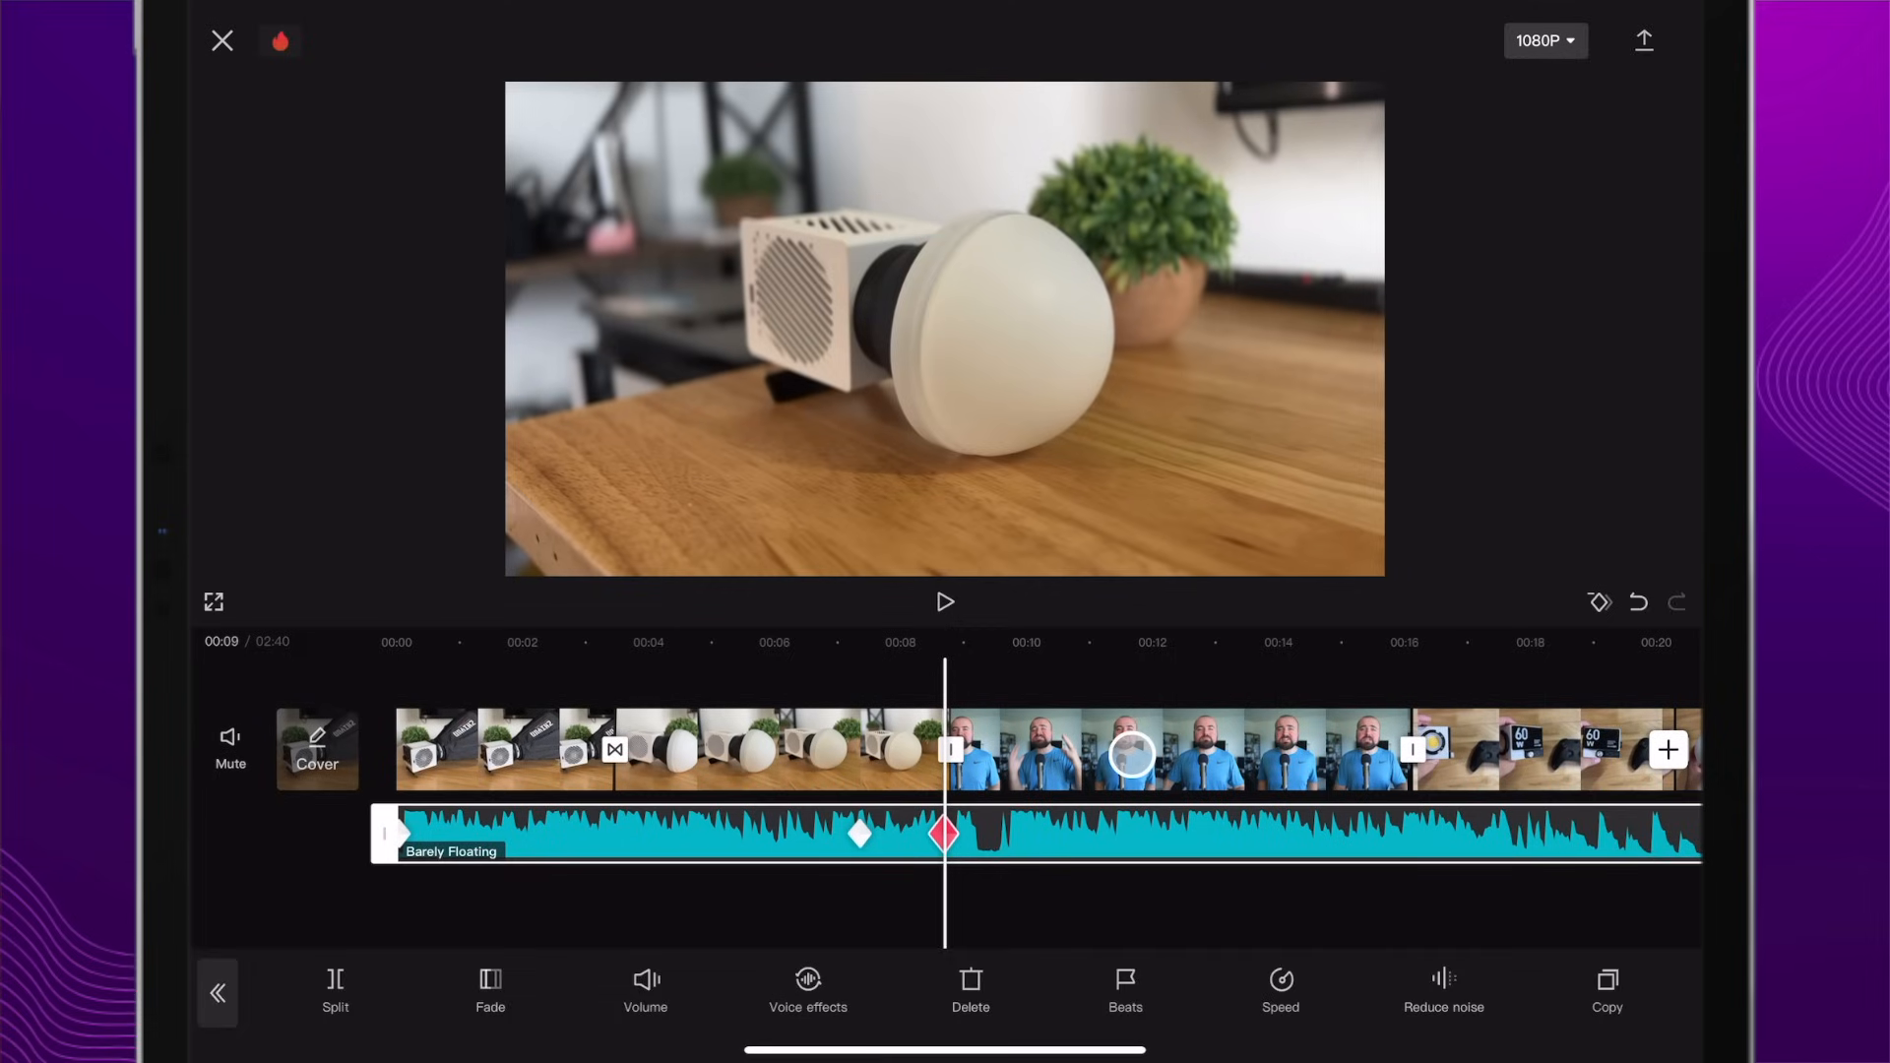
left_click(1131, 756)
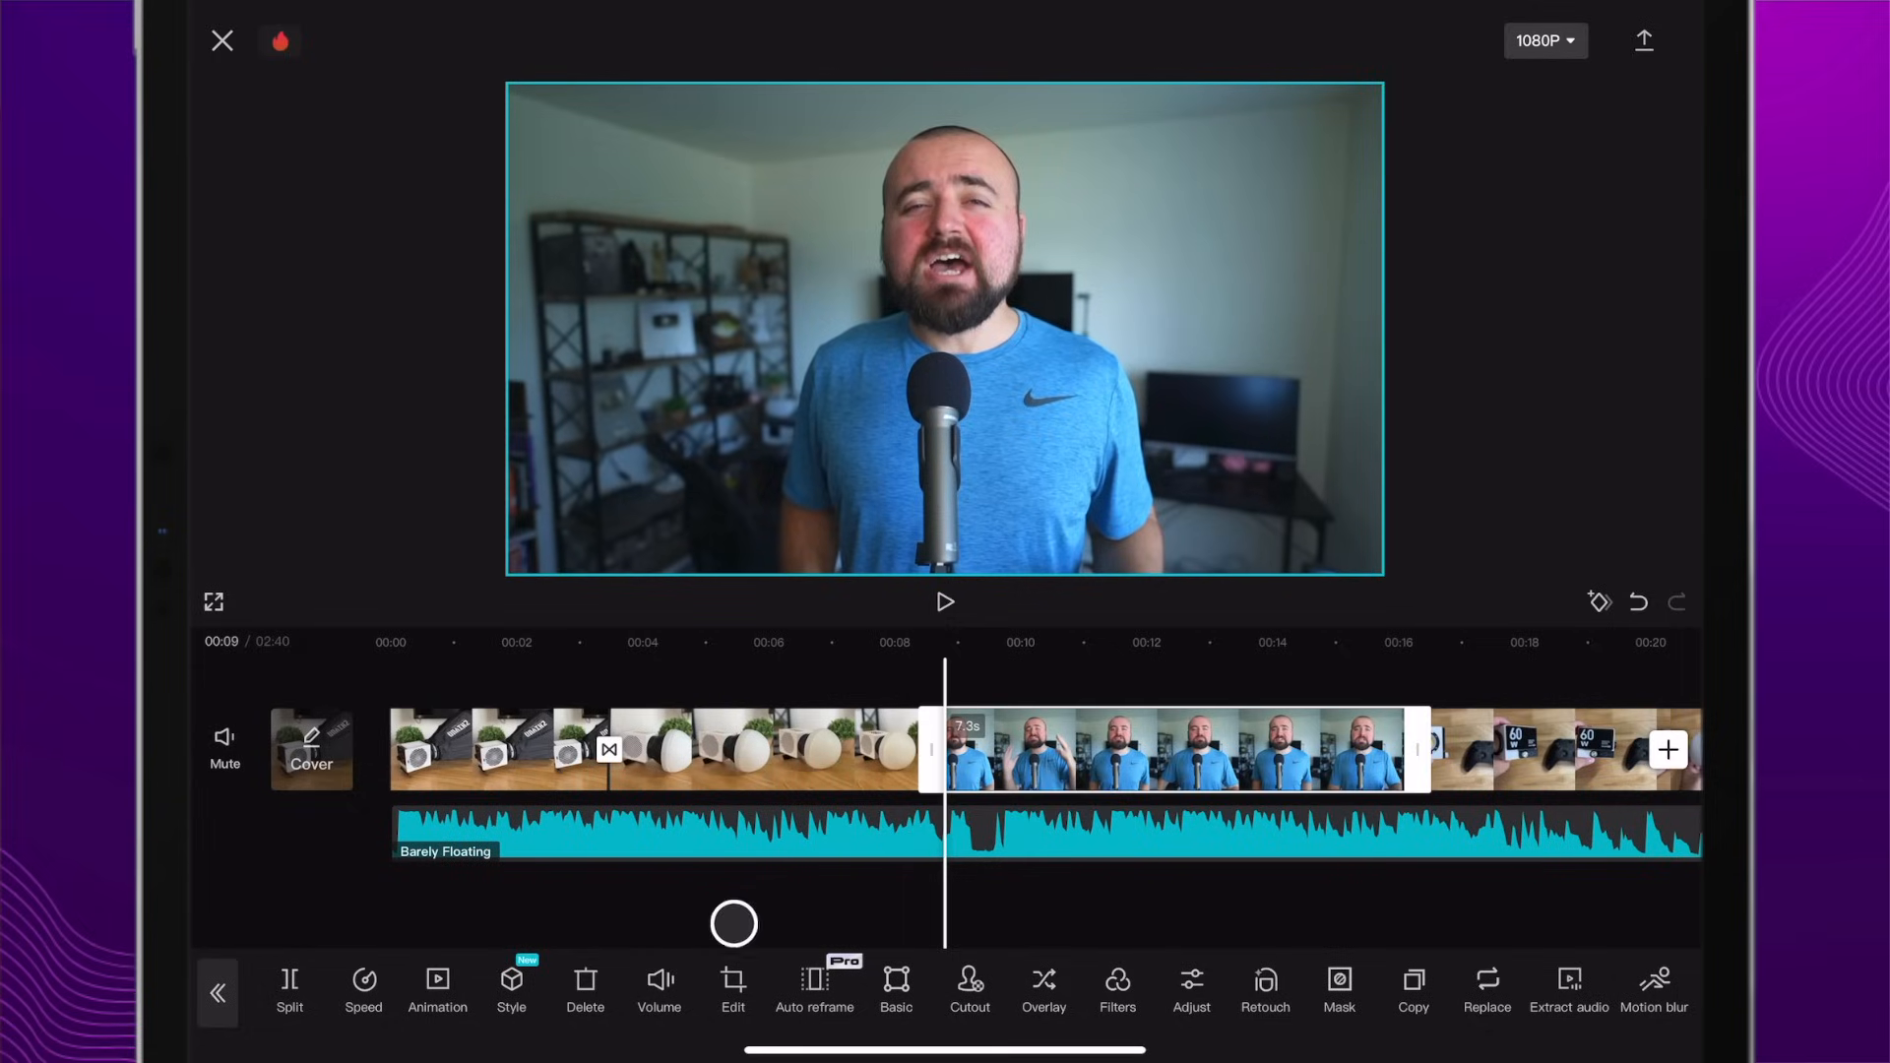
left_click(657, 982)
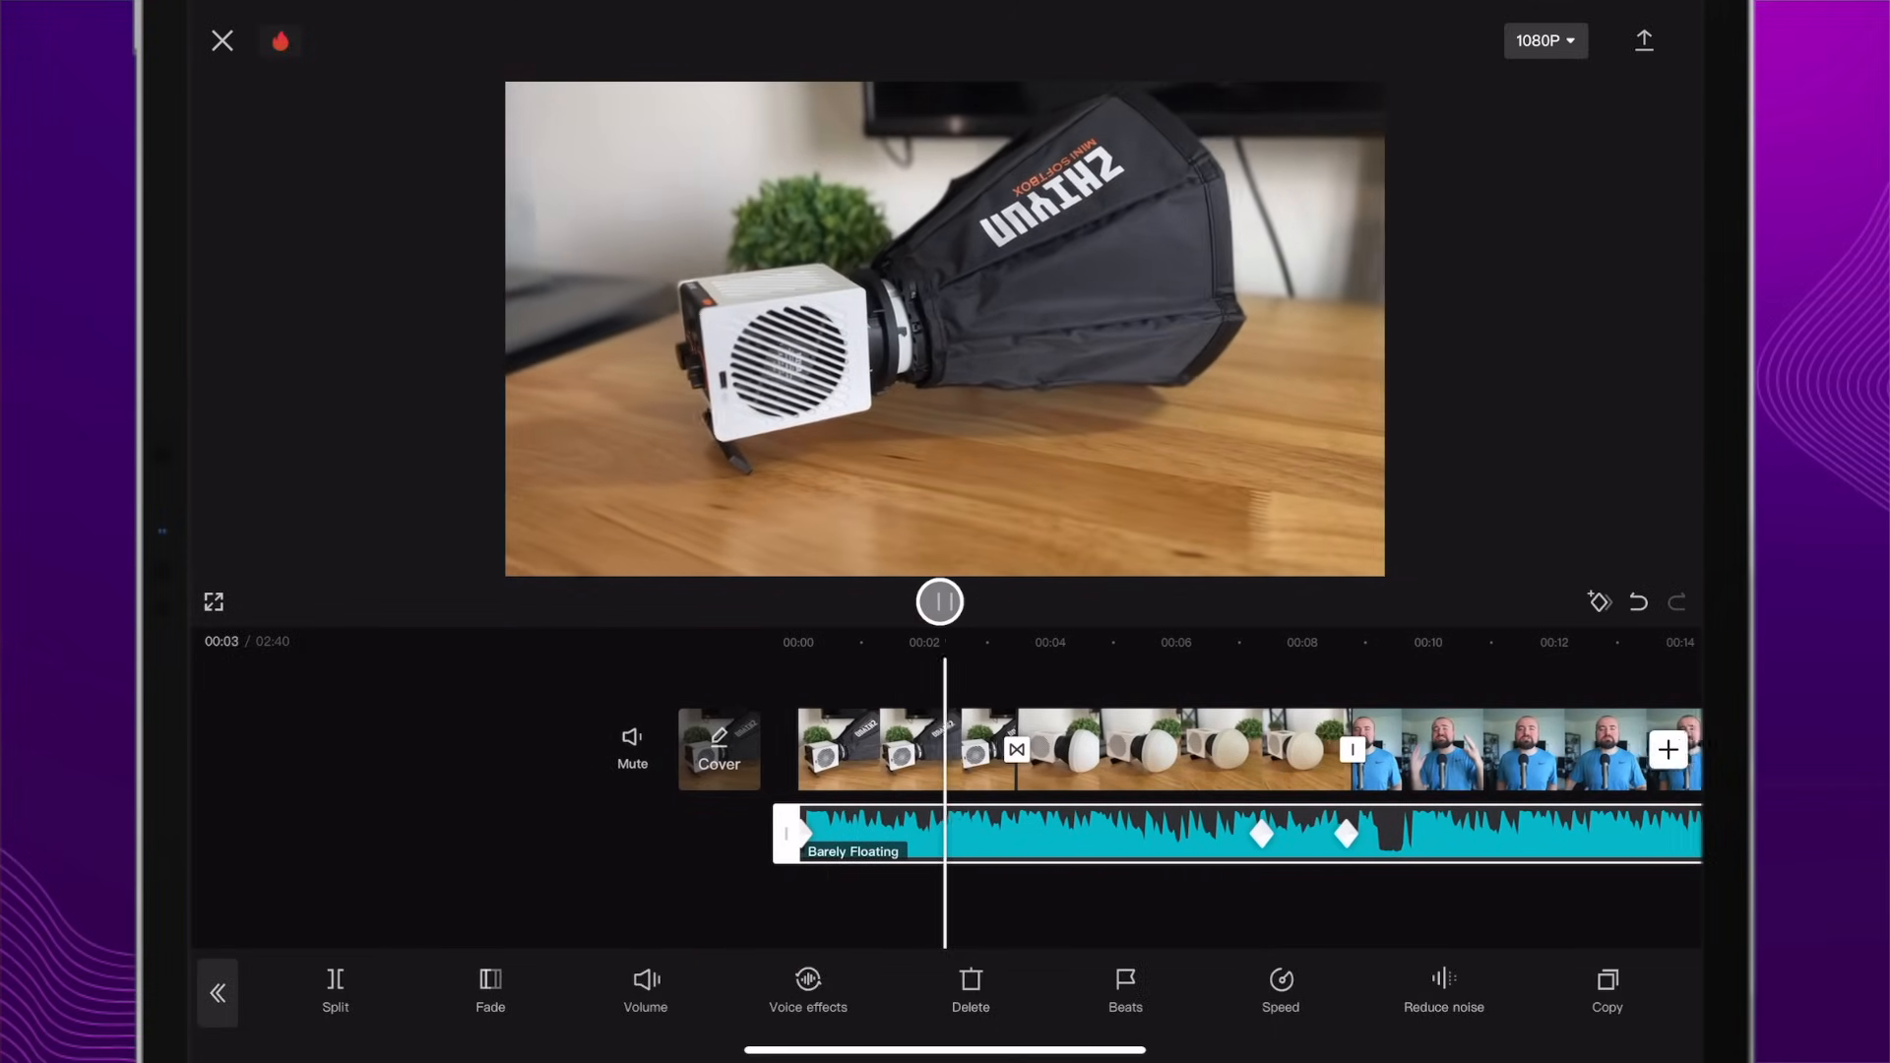
left_click(939, 603)
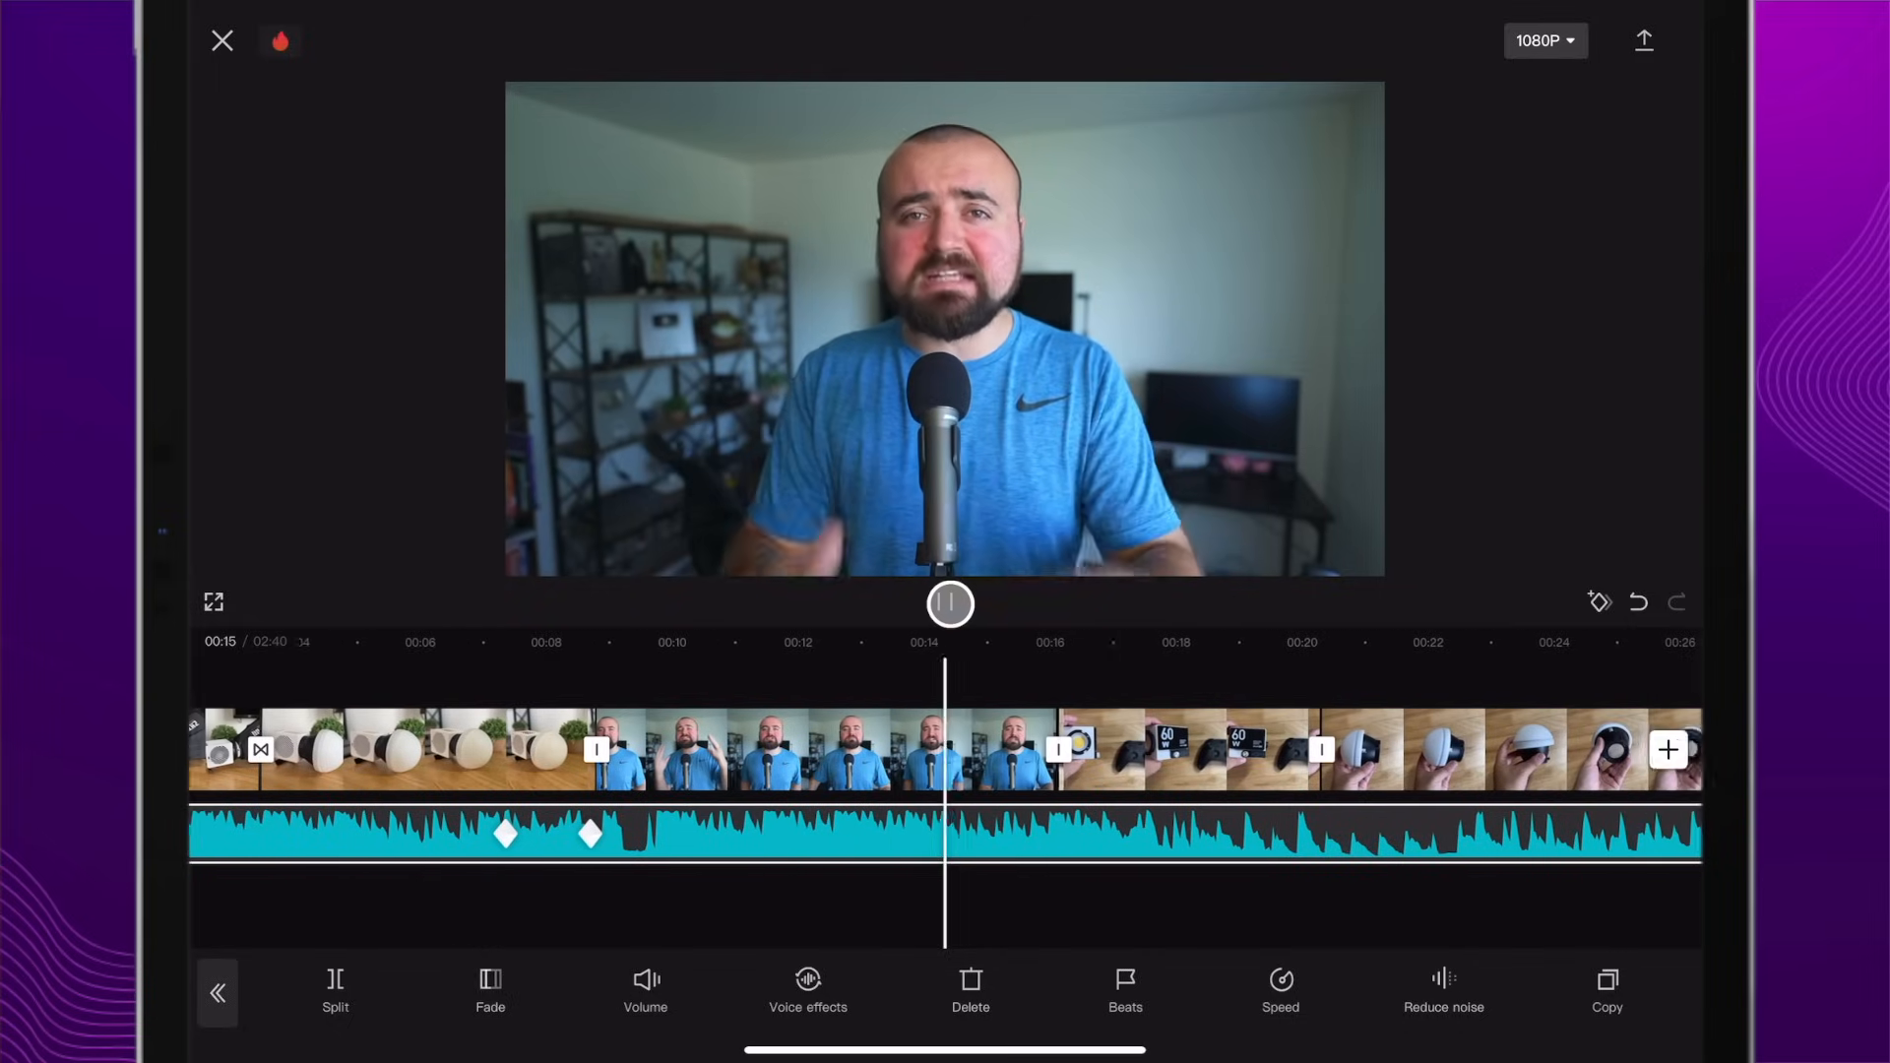
Step: Pause at 00:17, keyframe the music's Volume back up to 98 and play it back
left_click(947, 604)
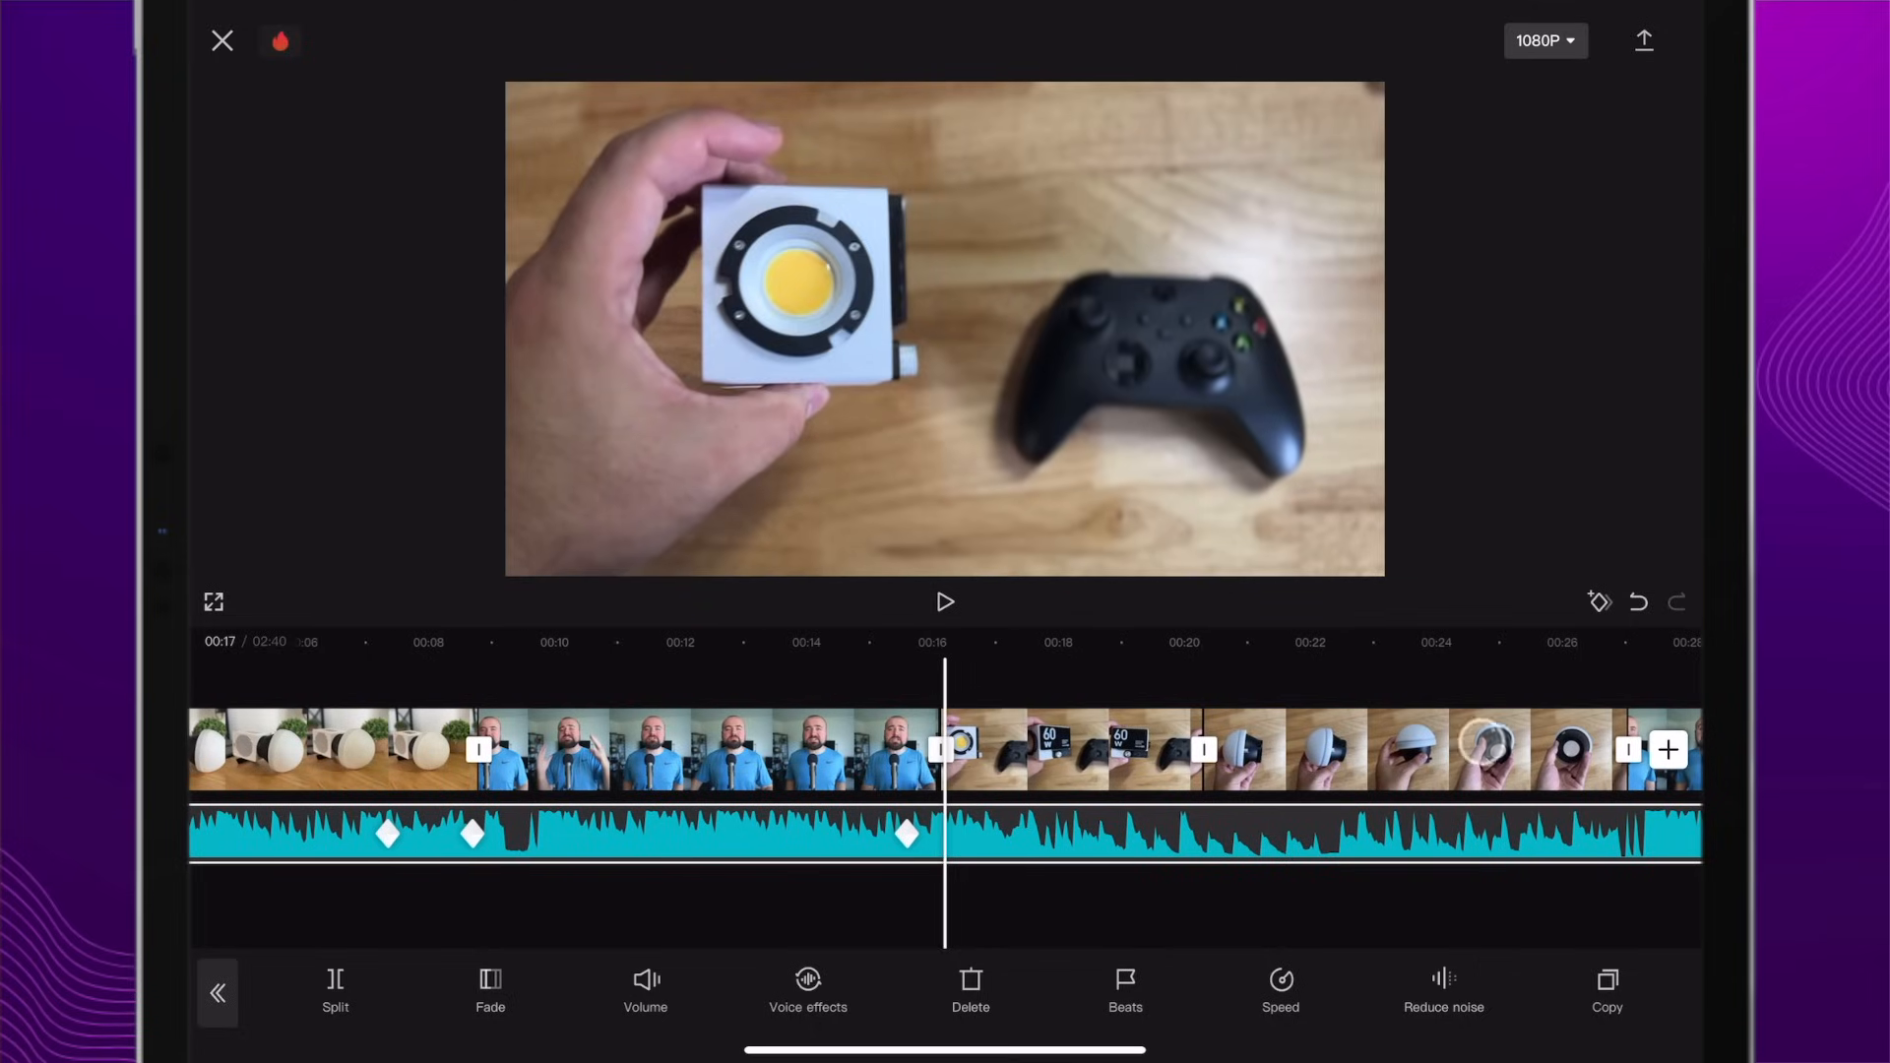
left_click(646, 988)
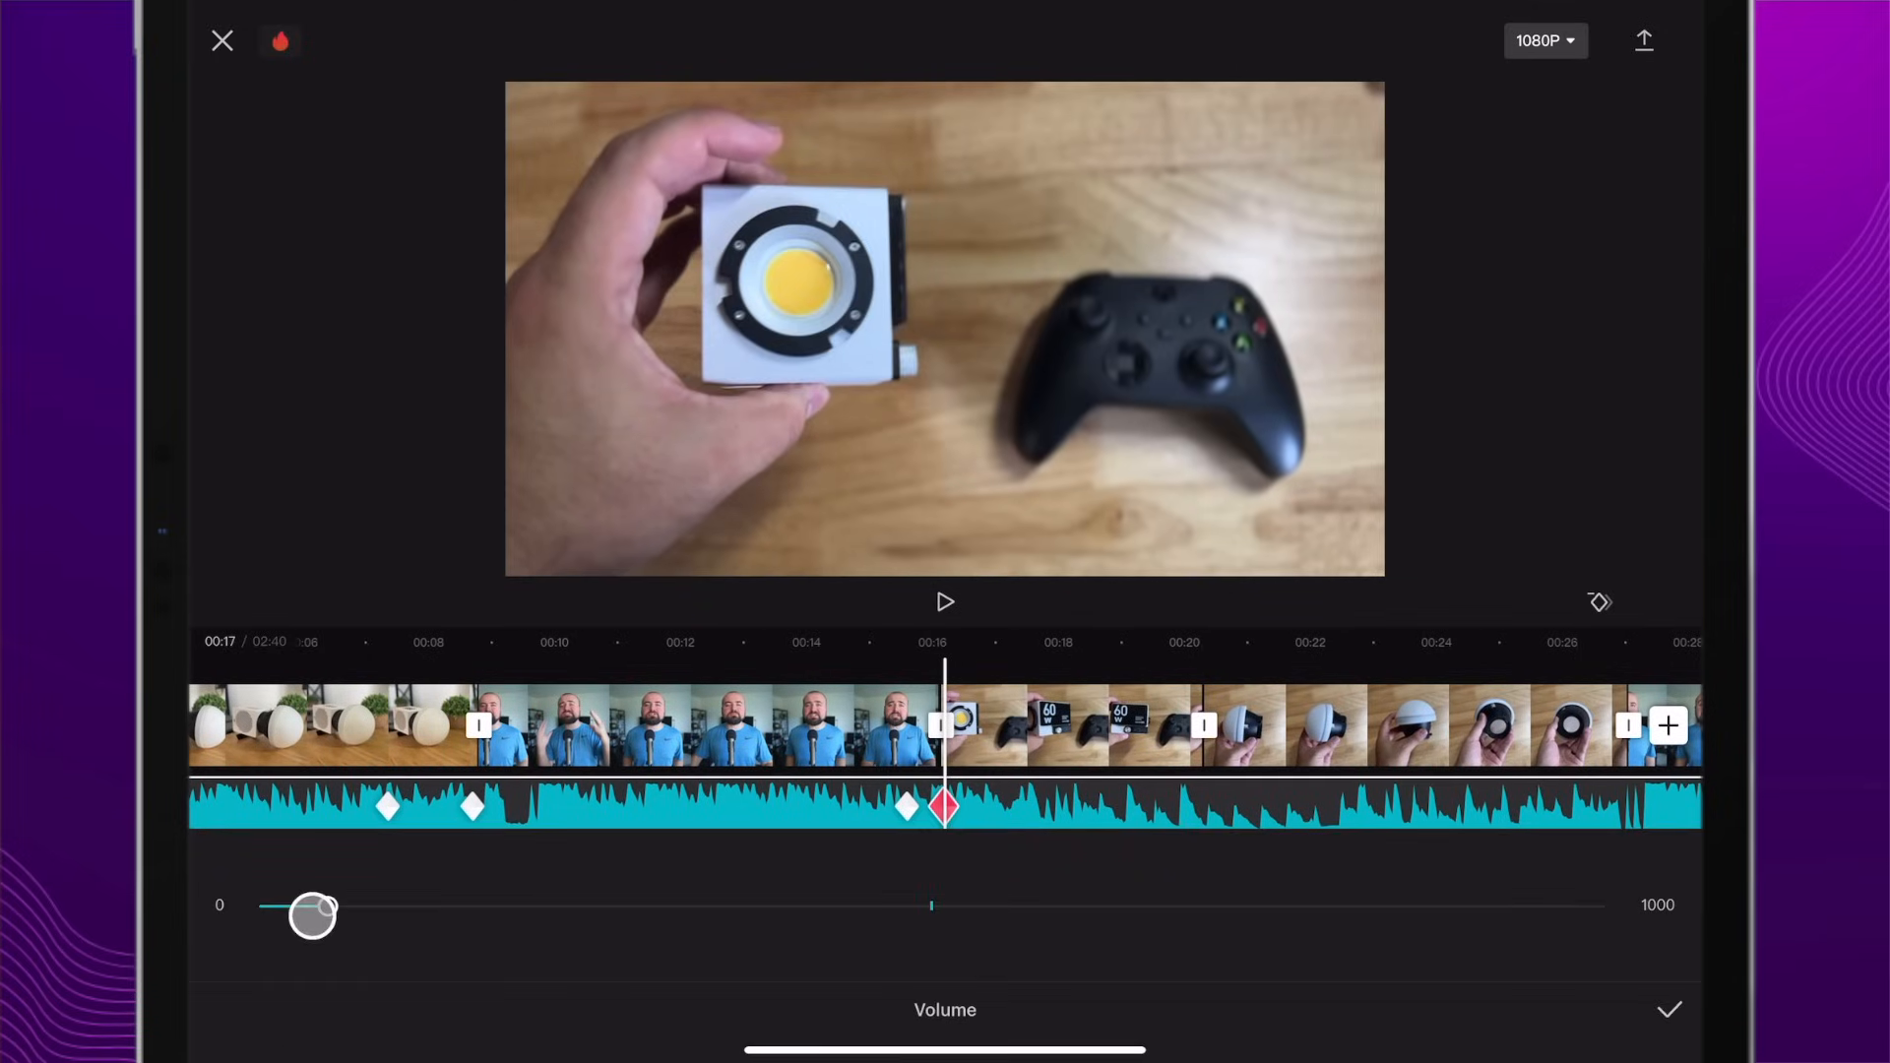
left_click_drag(311, 914, 921, 927)
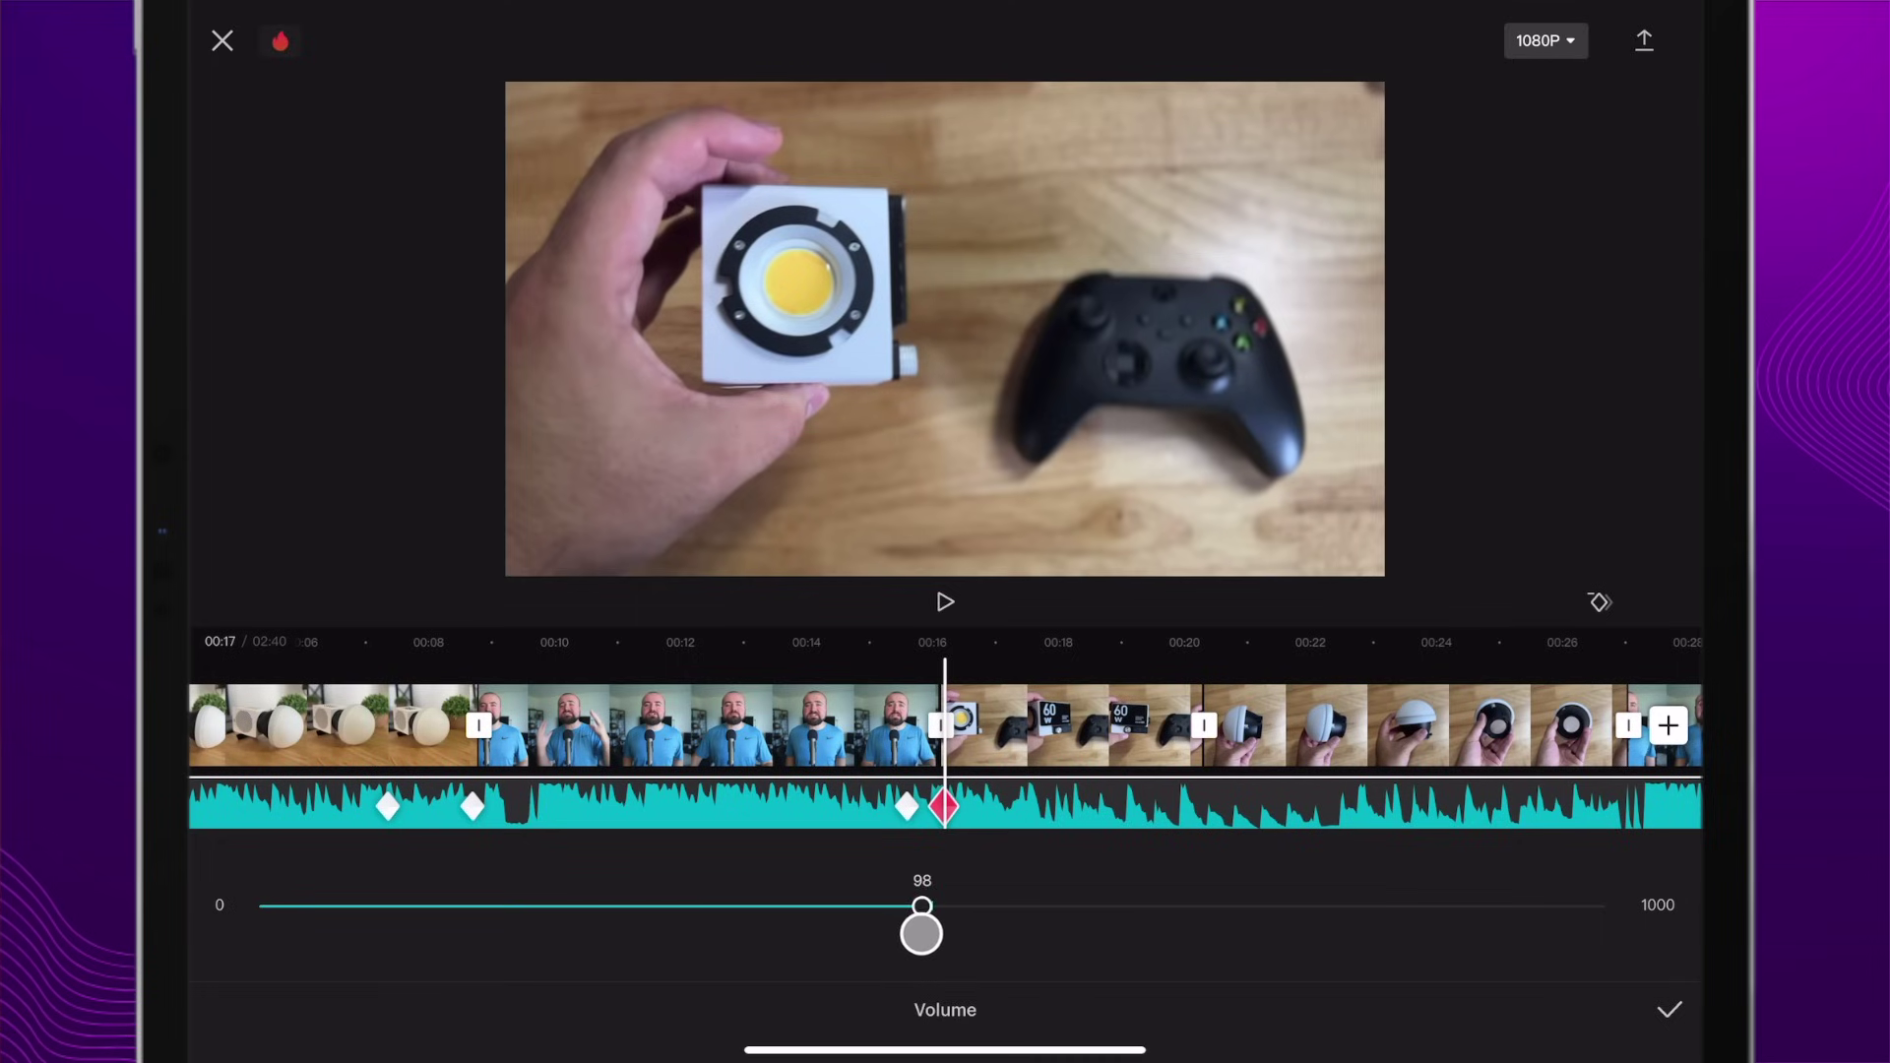
left_click_drag(920, 926, 931, 926)
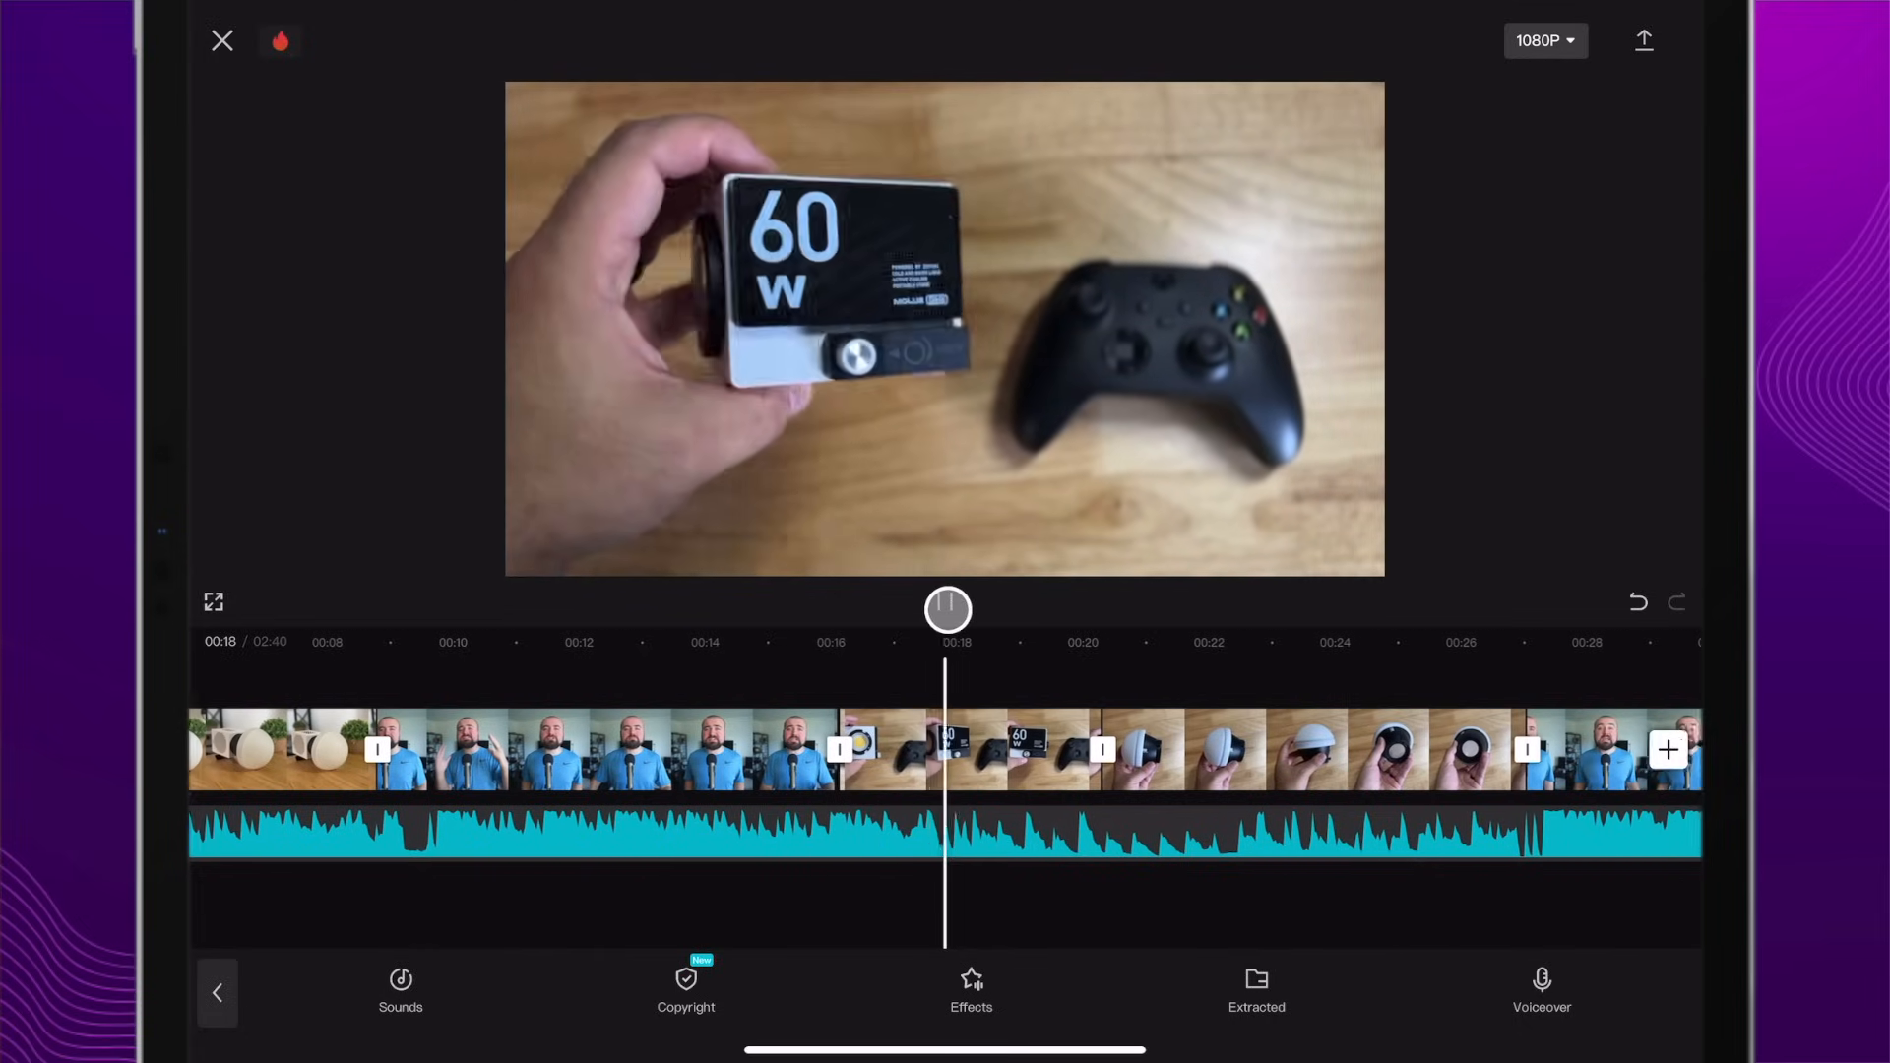
left_click(947, 608)
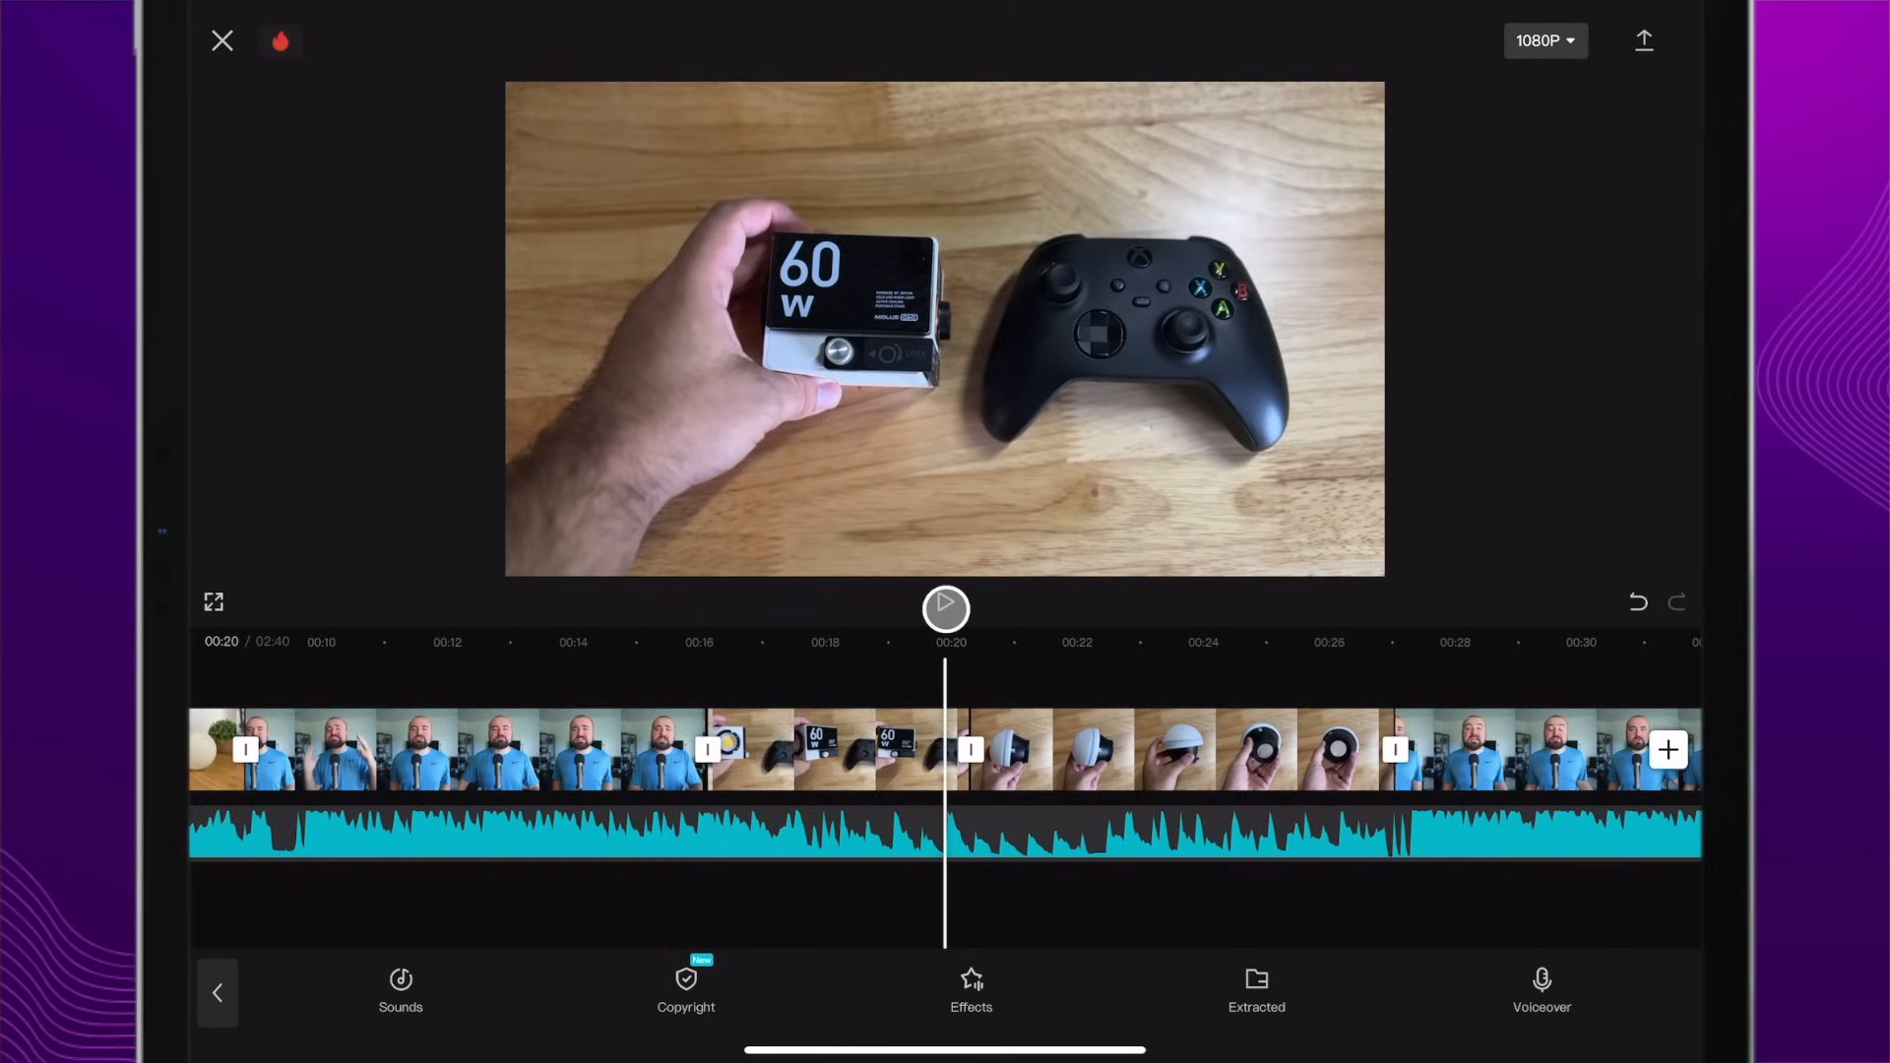
left_click(947, 606)
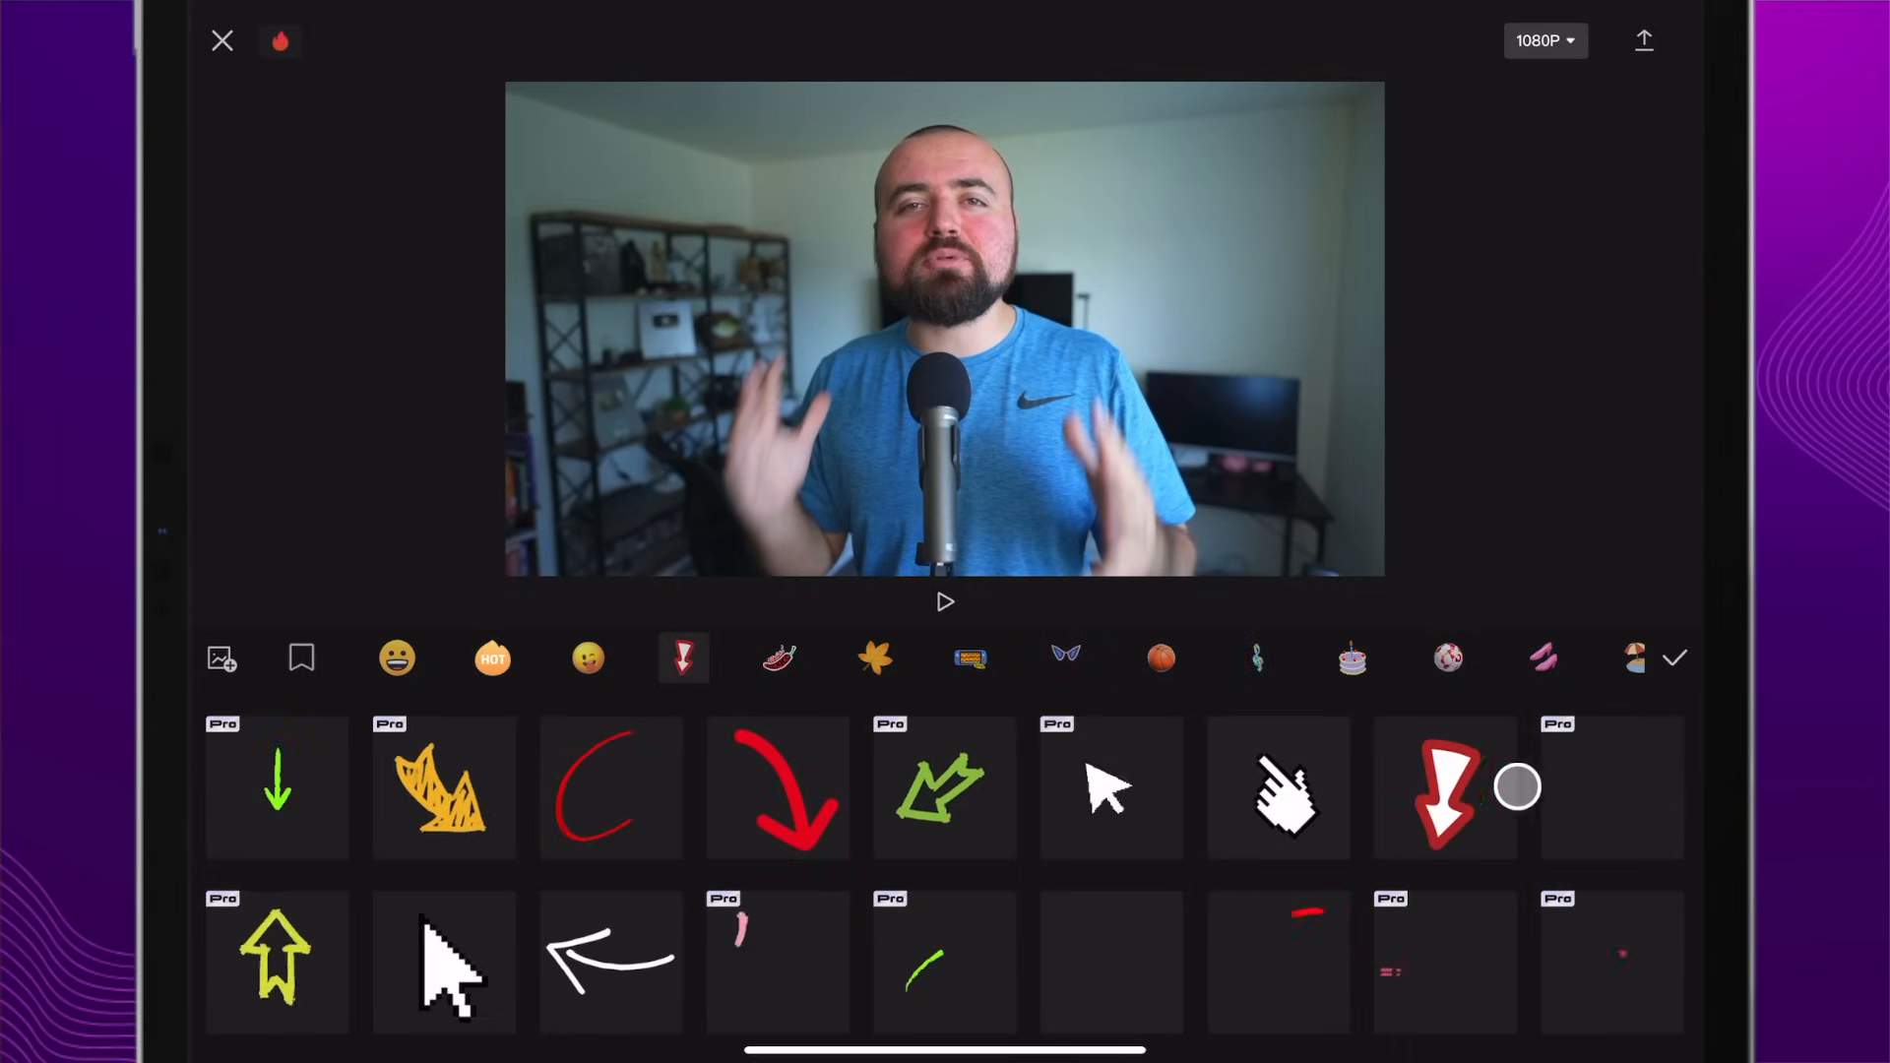
Step: Add the red zigzag lightning arrow sticker and confirm it
left_click(1445, 788)
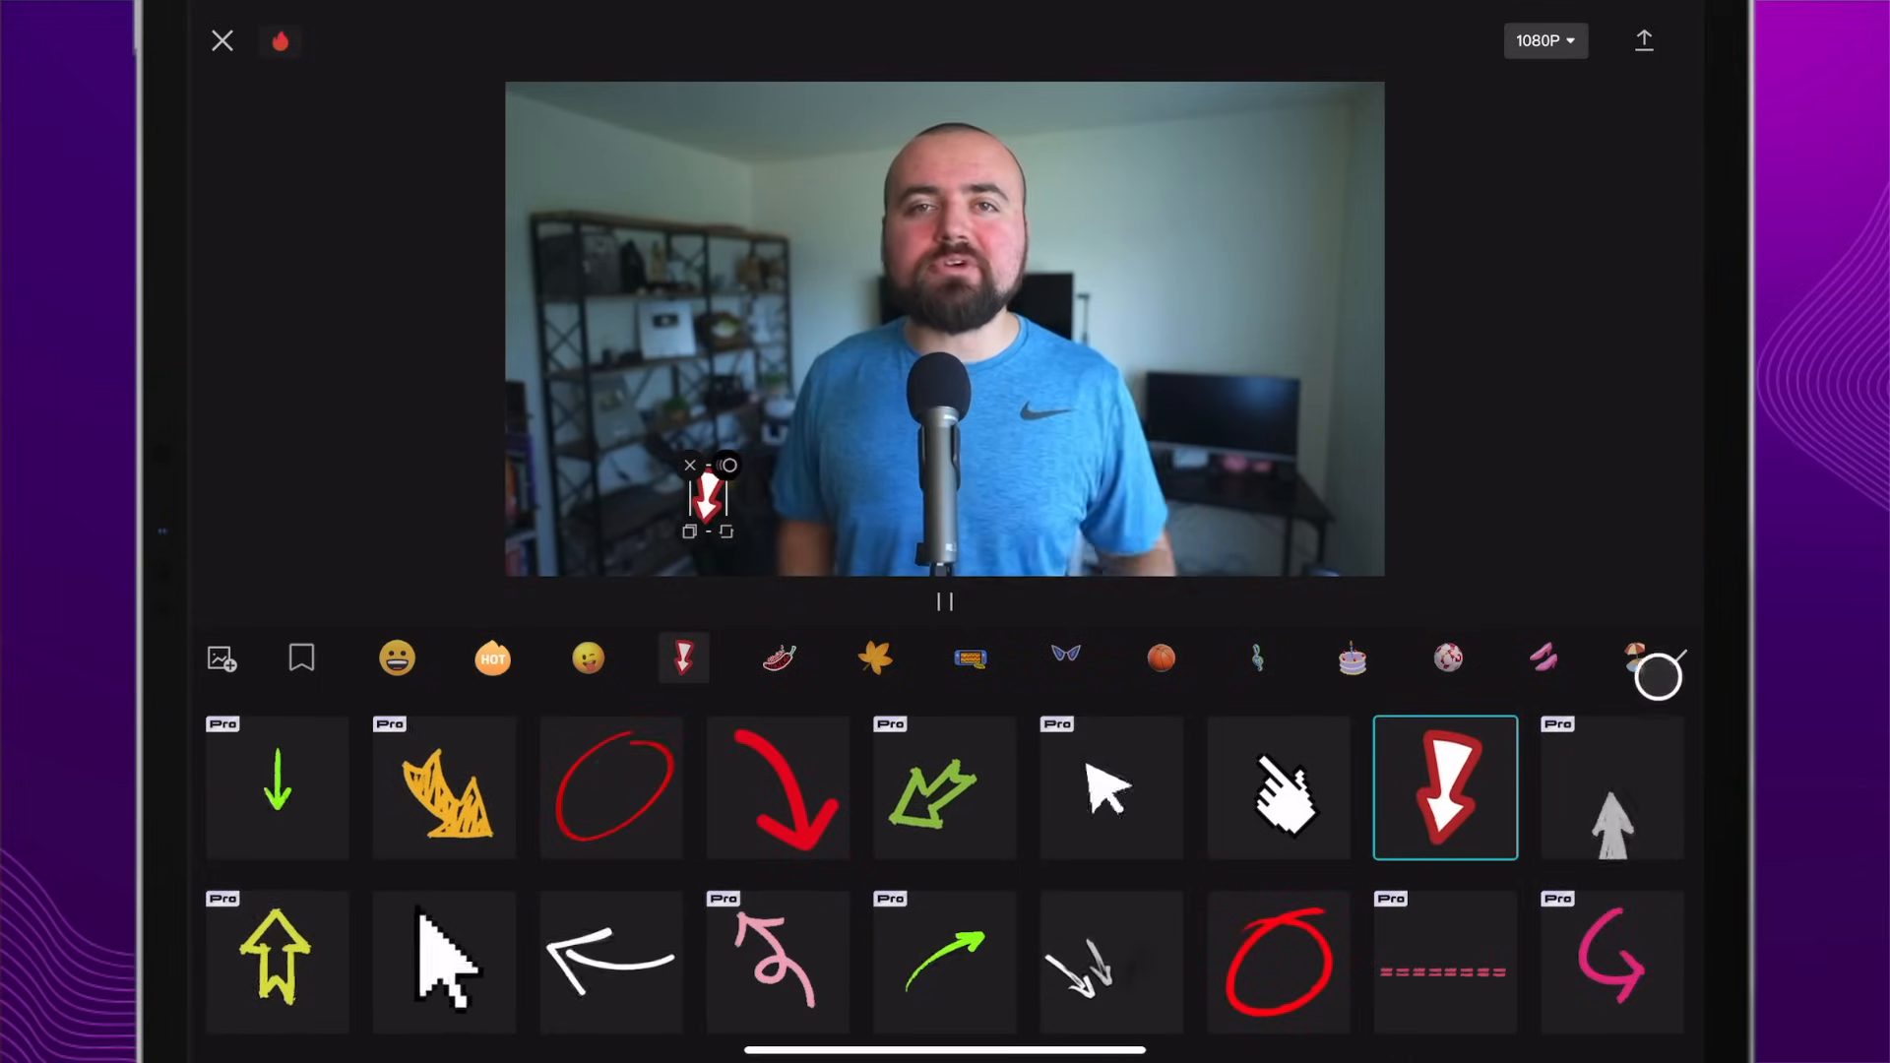
left_click(1445, 788)
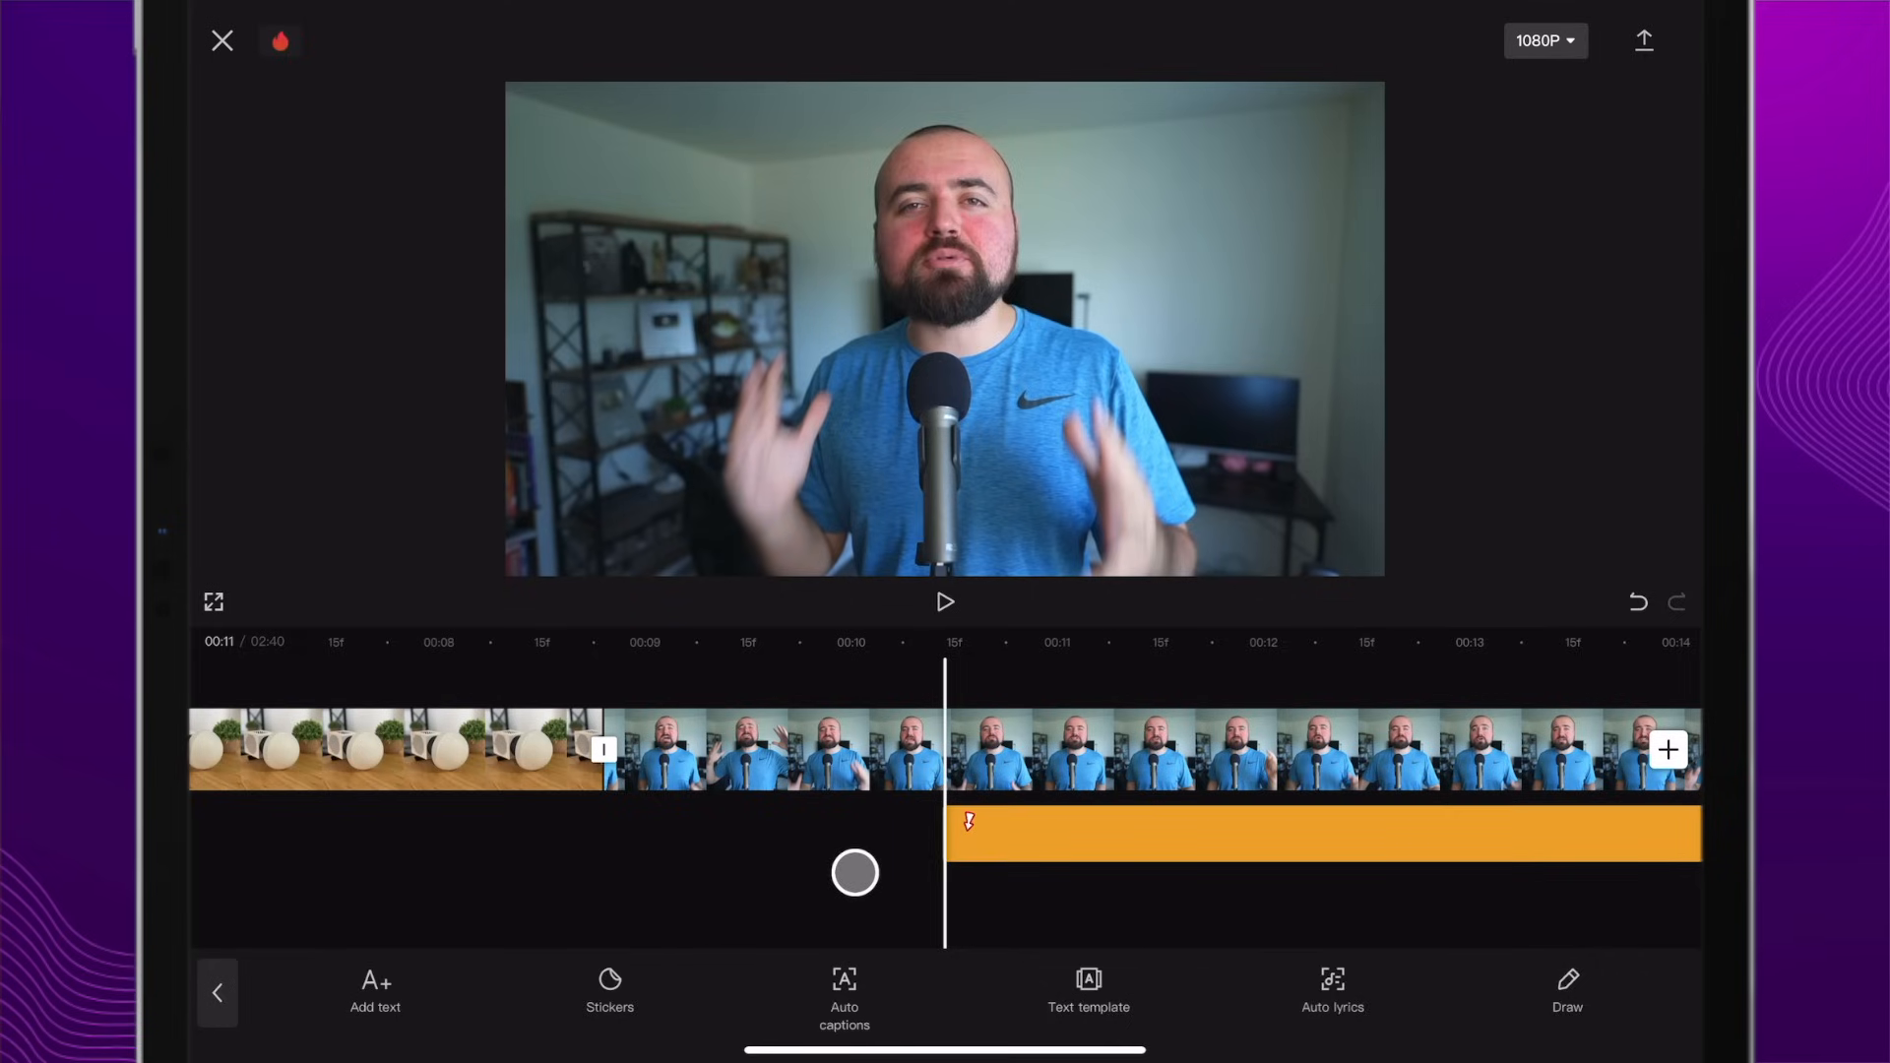
Step: Preview the sticker, then scale, tilt and place it upper left of the presenter's head
left_click(945, 603)
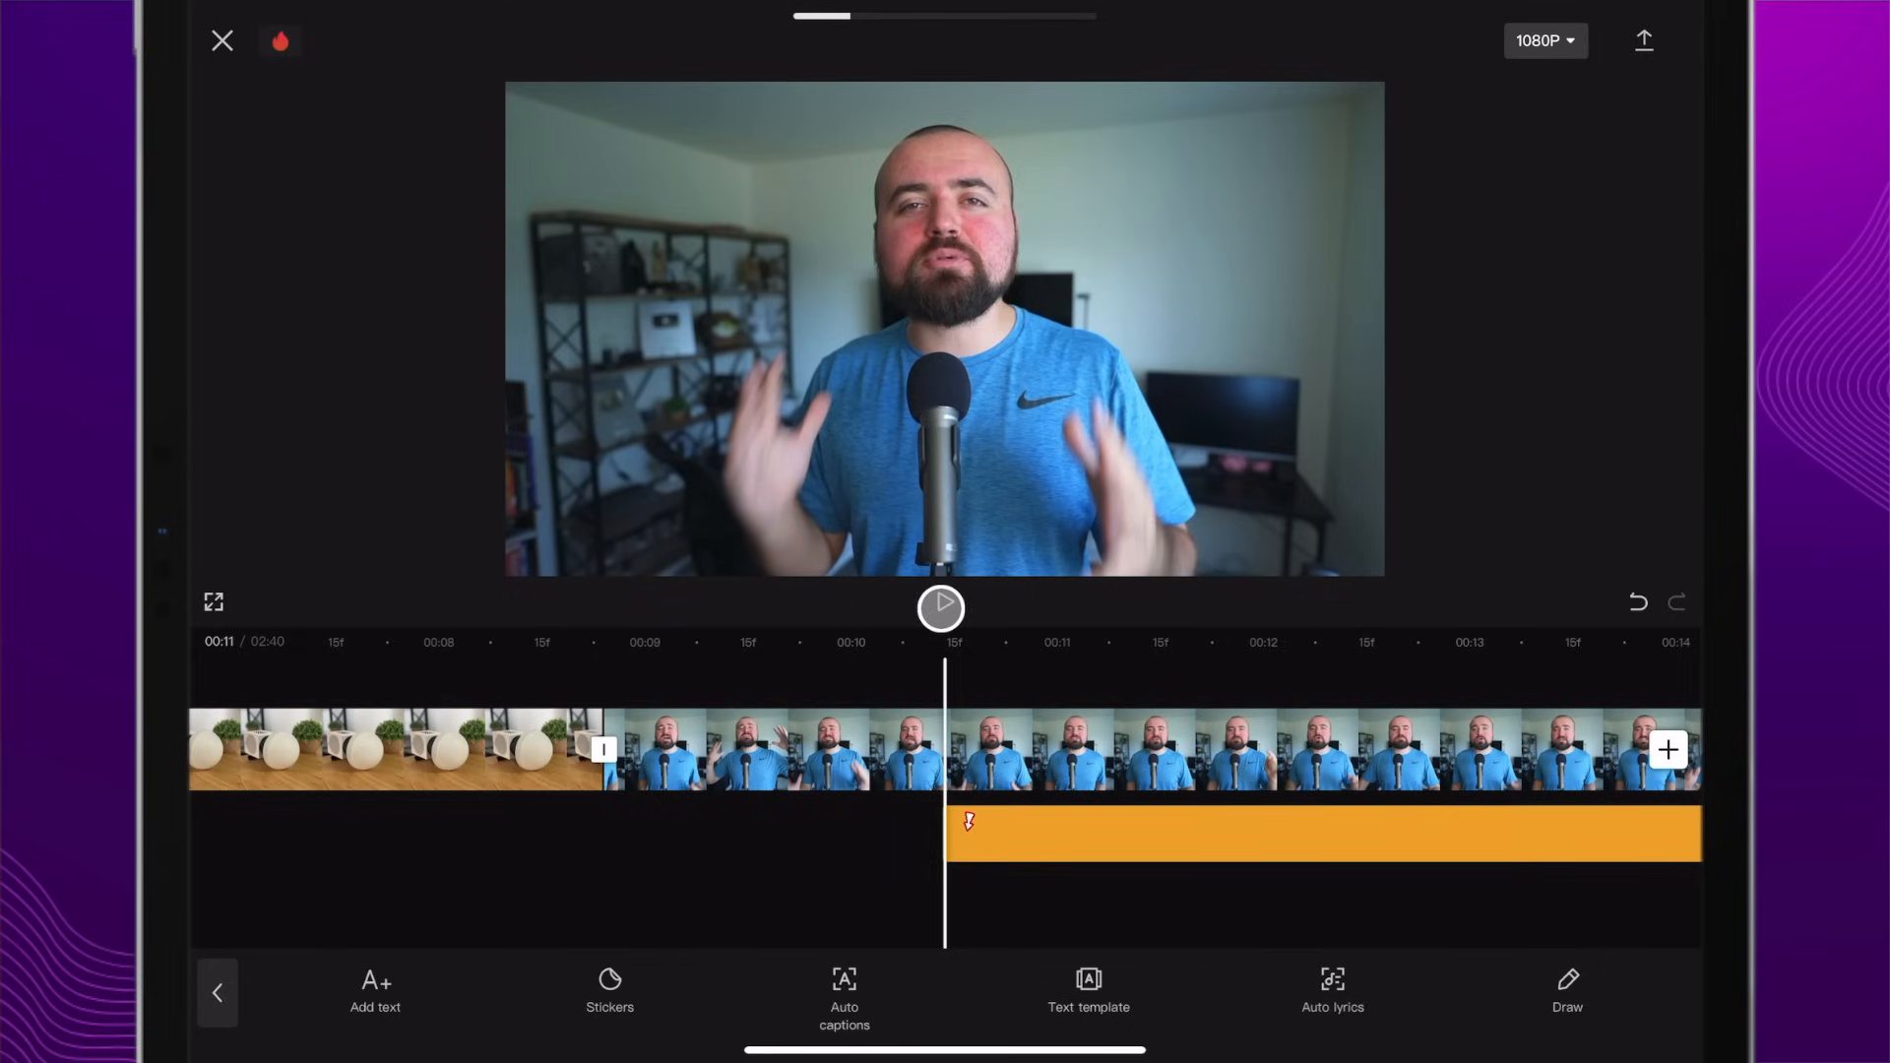
left_click(941, 606)
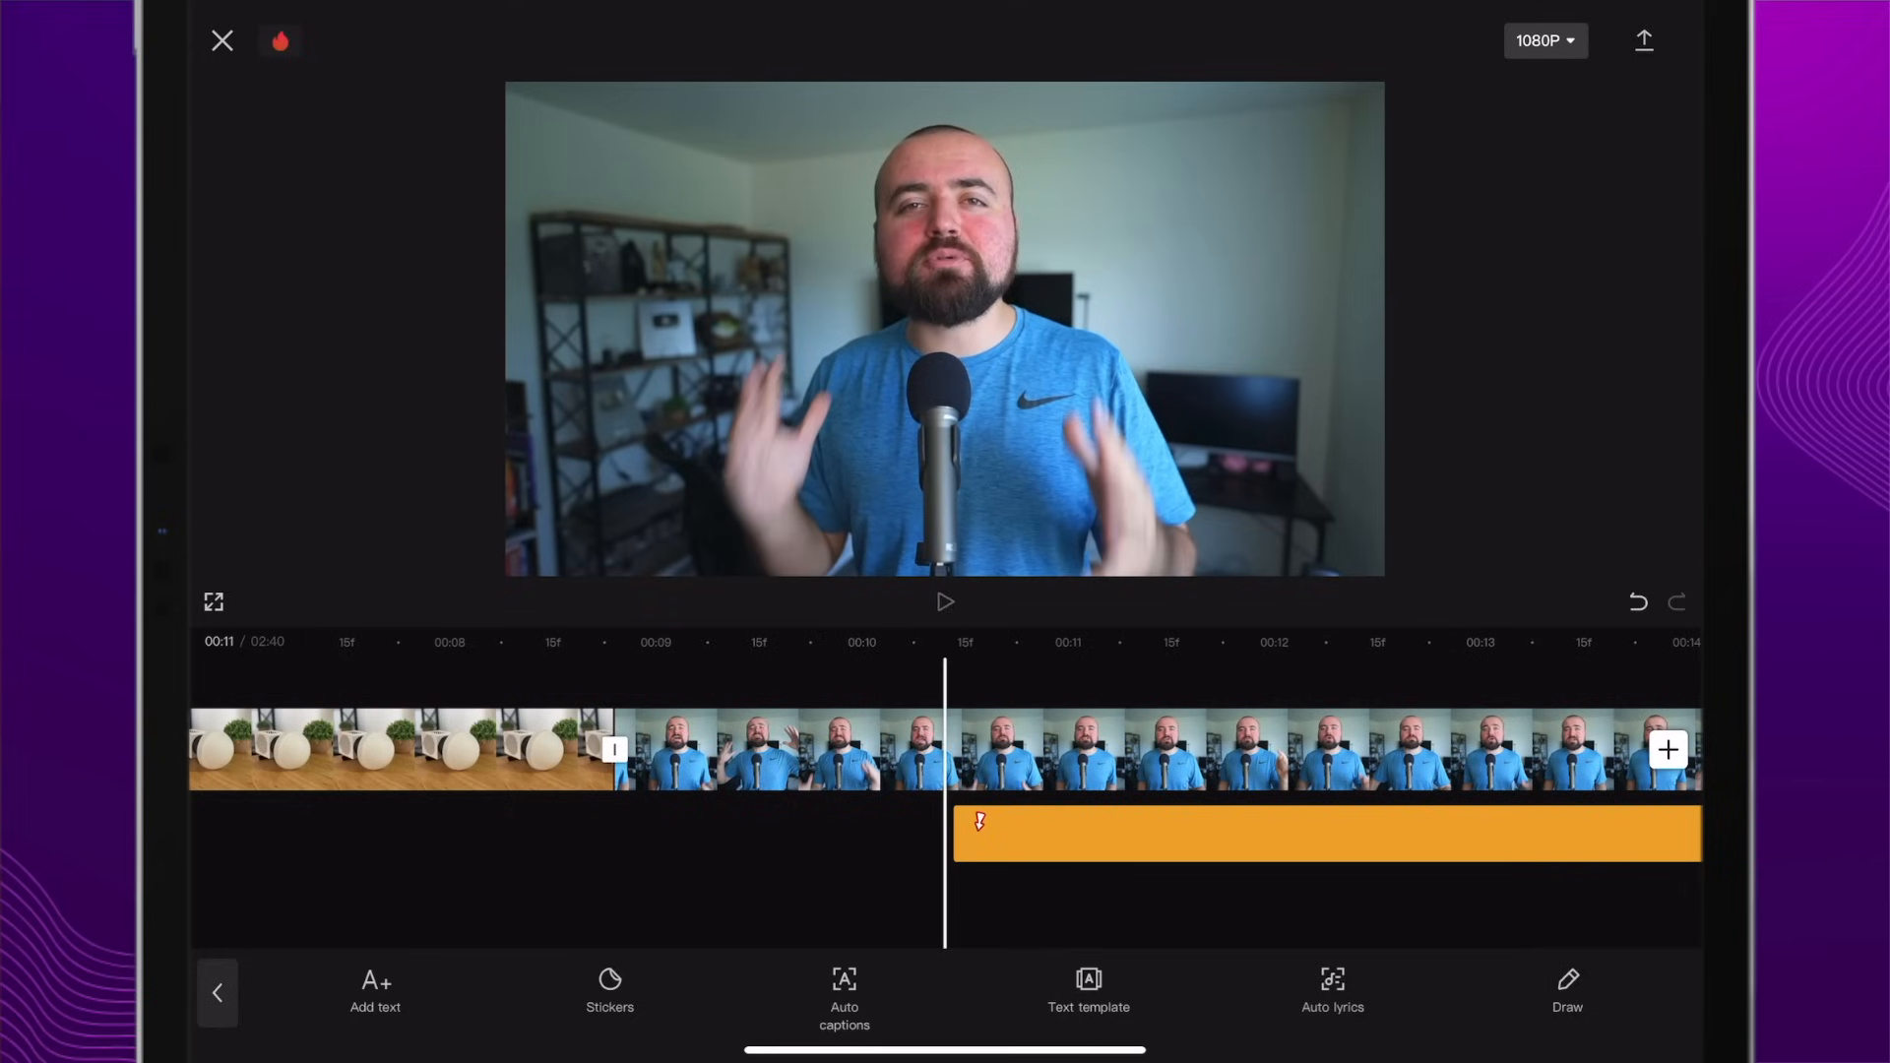
left_click(945, 602)
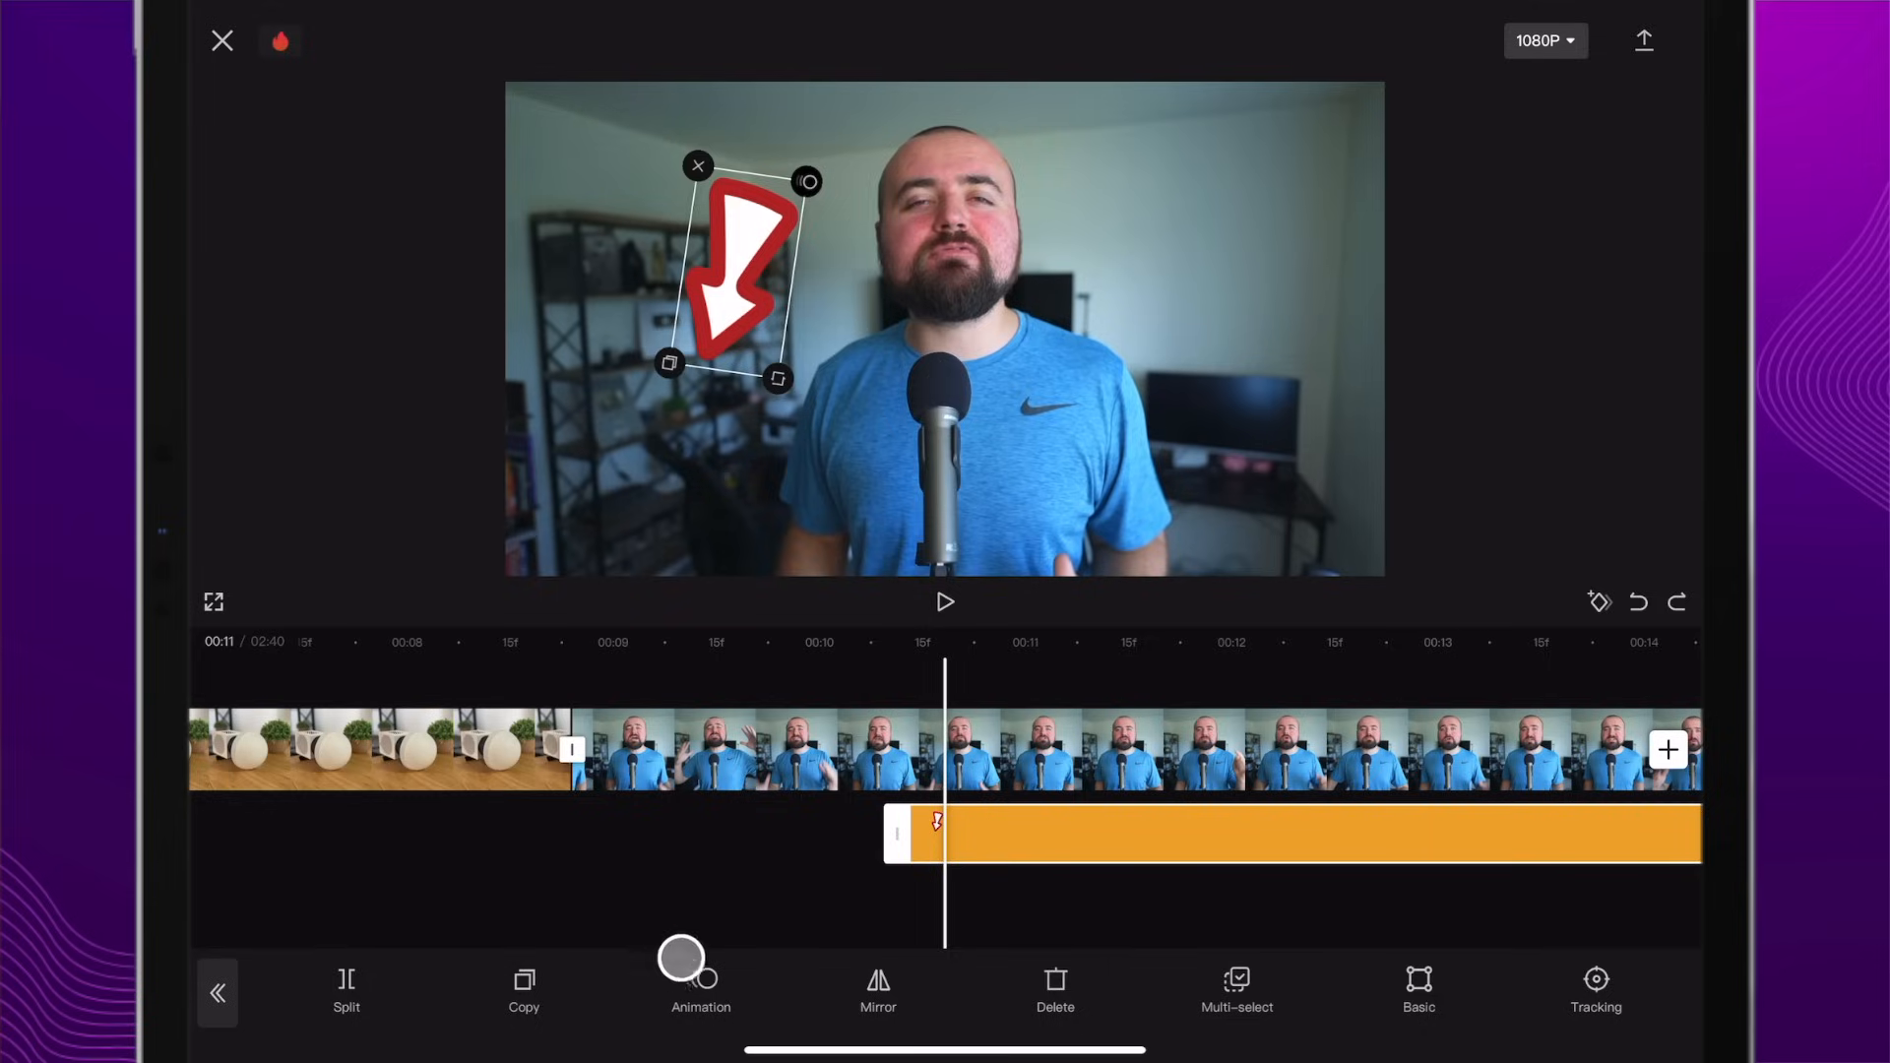
Step: Apply the Slide Down entrance preset to the red arrow sticker after trying Slide Left
left_click(701, 985)
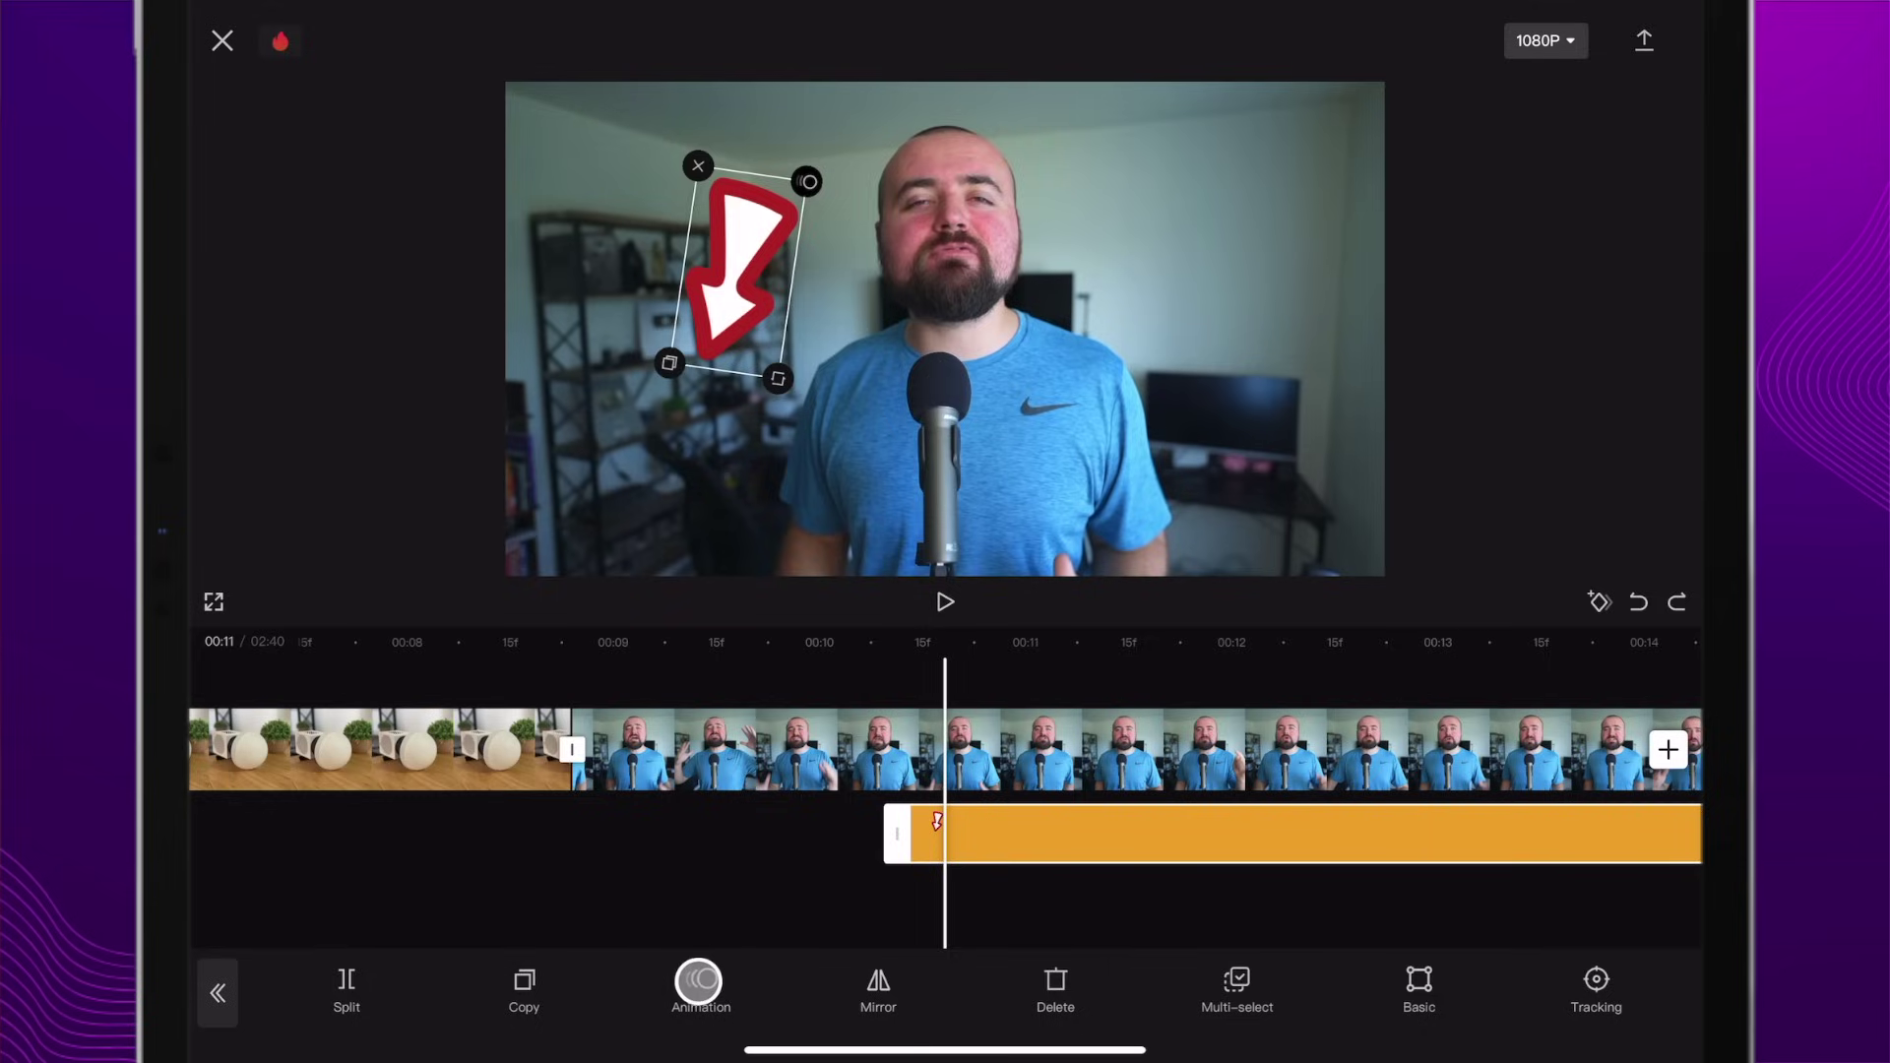
left_click(701, 984)
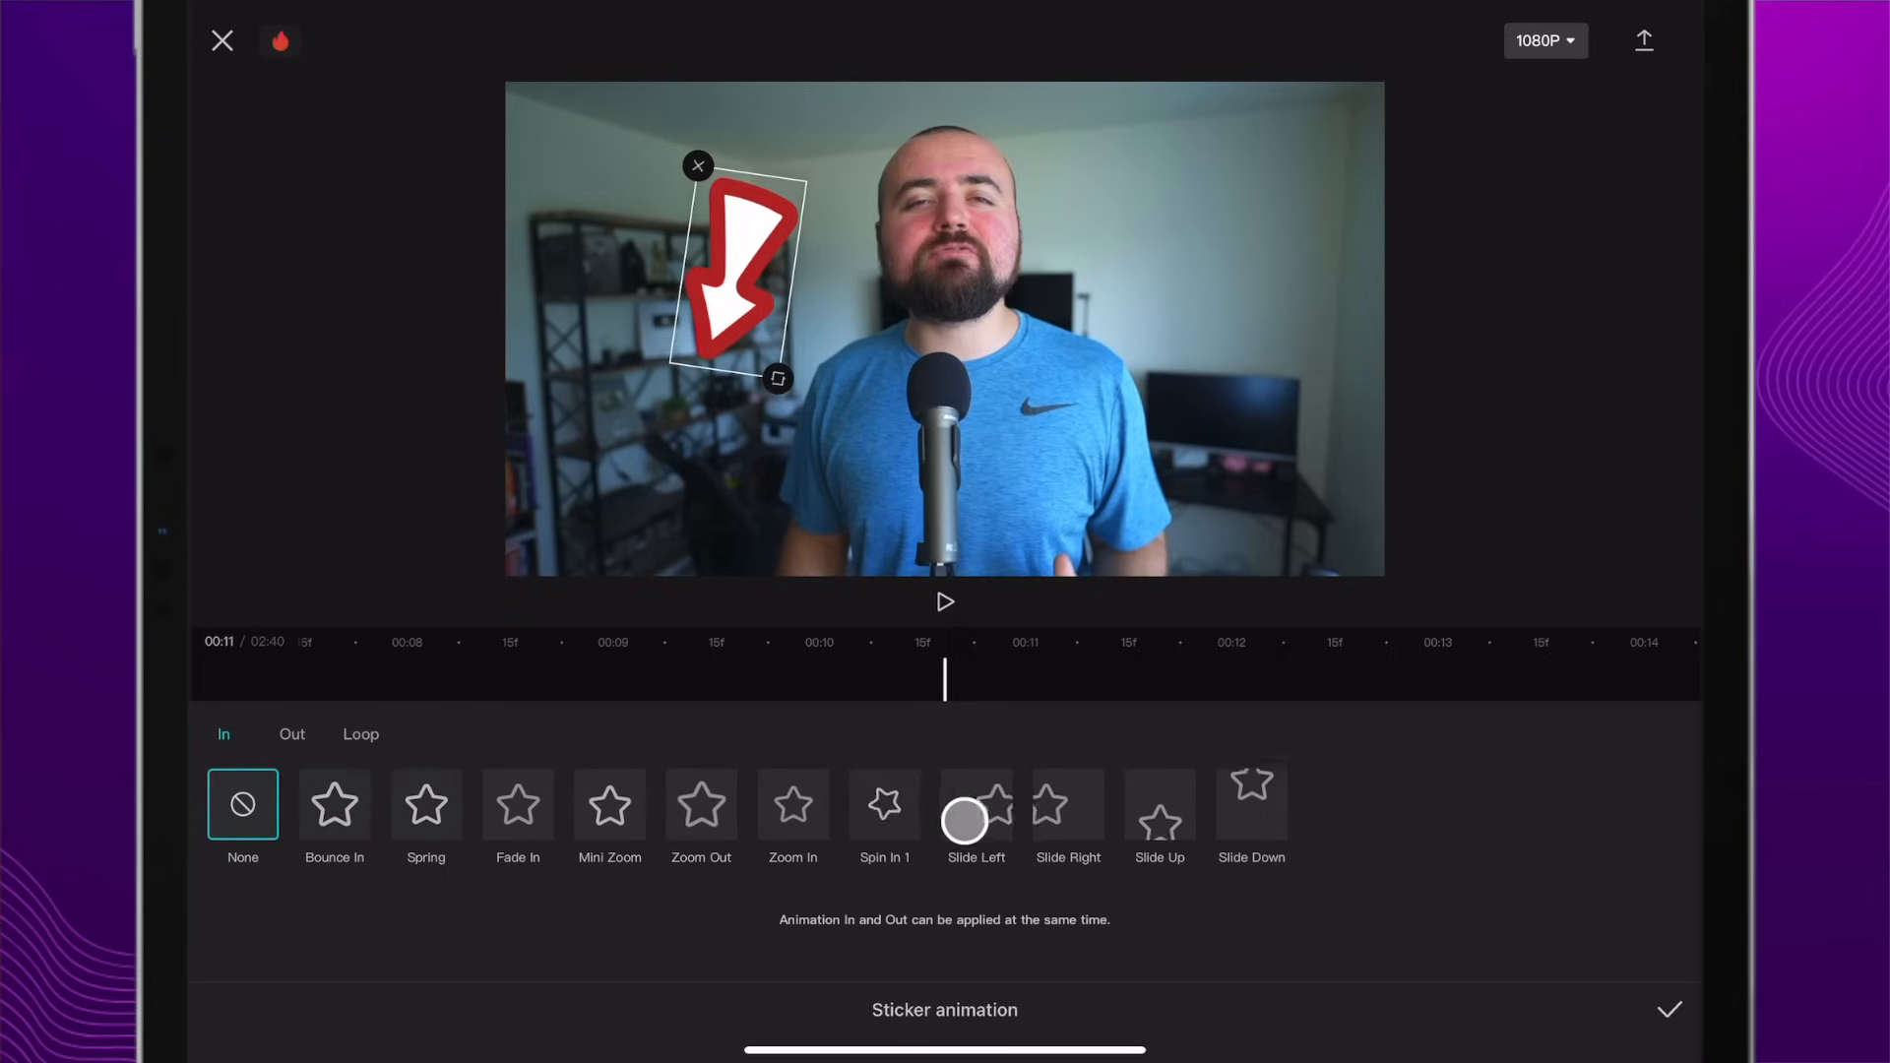
left_click(1253, 823)
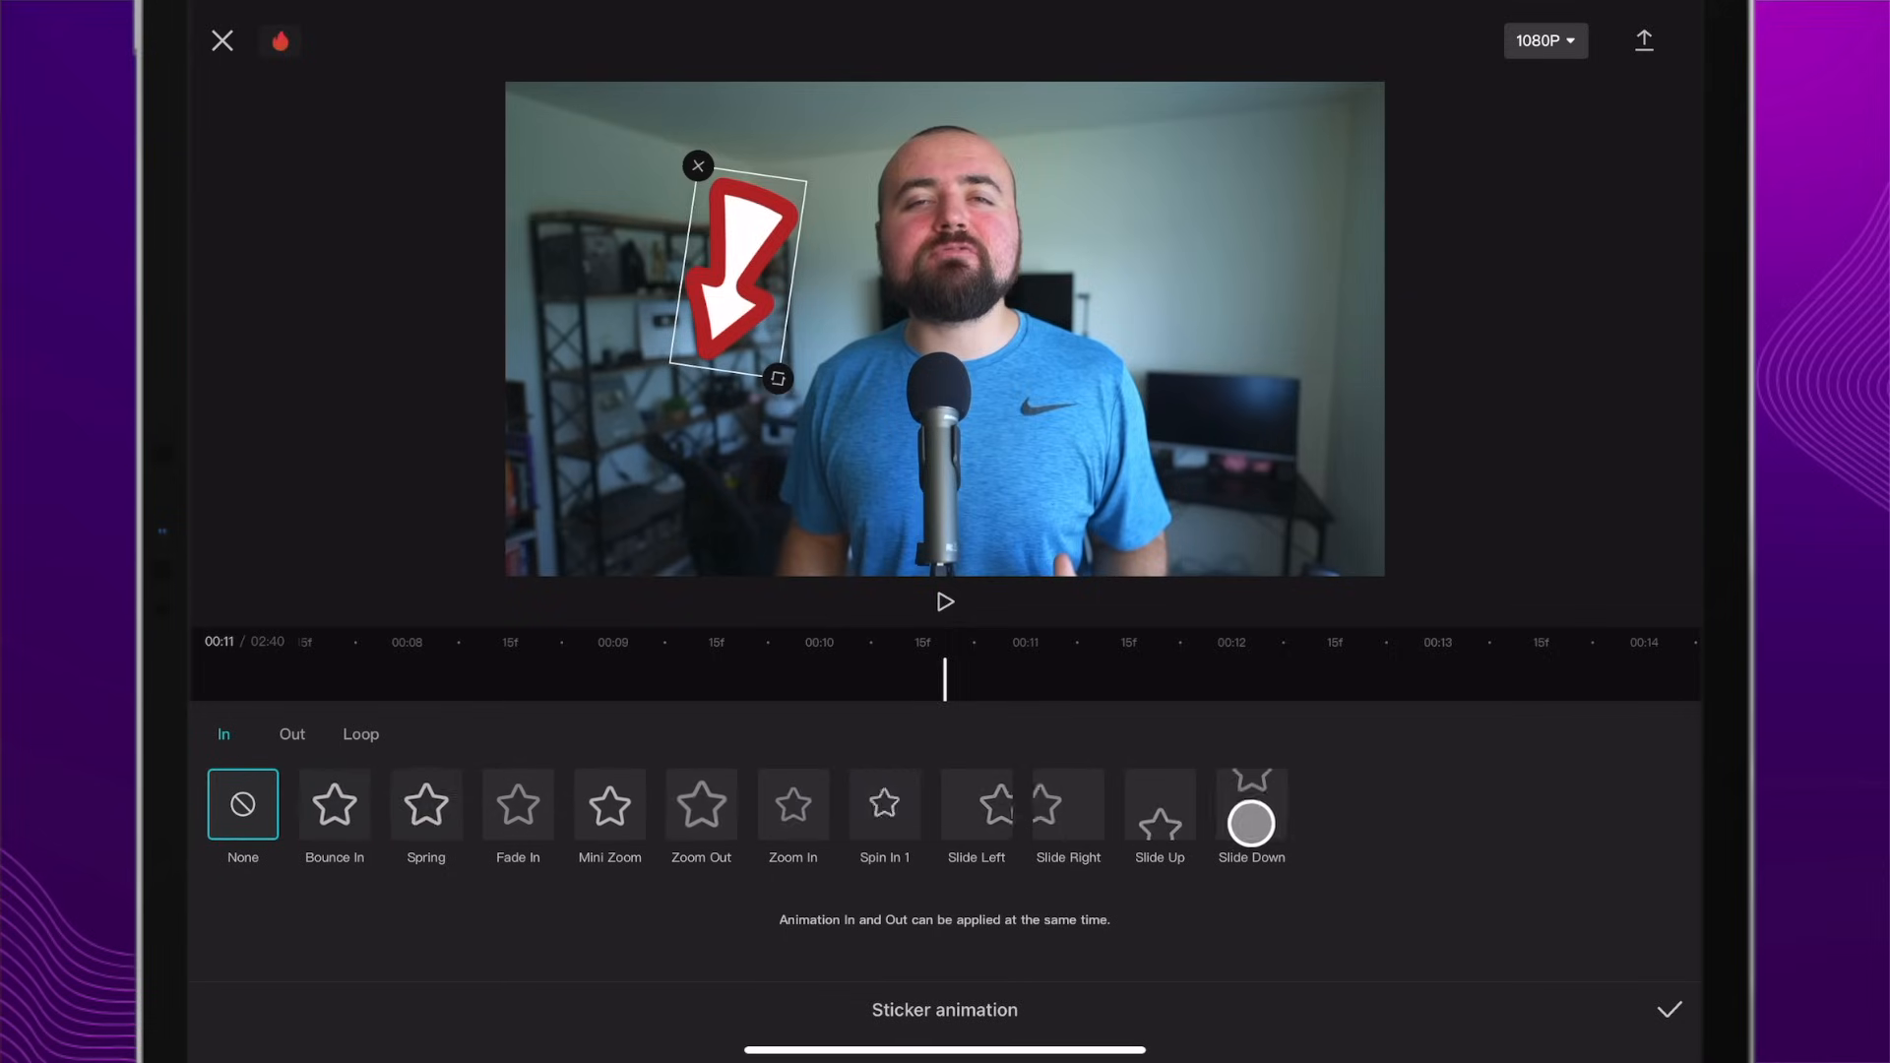
left_click(1252, 816)
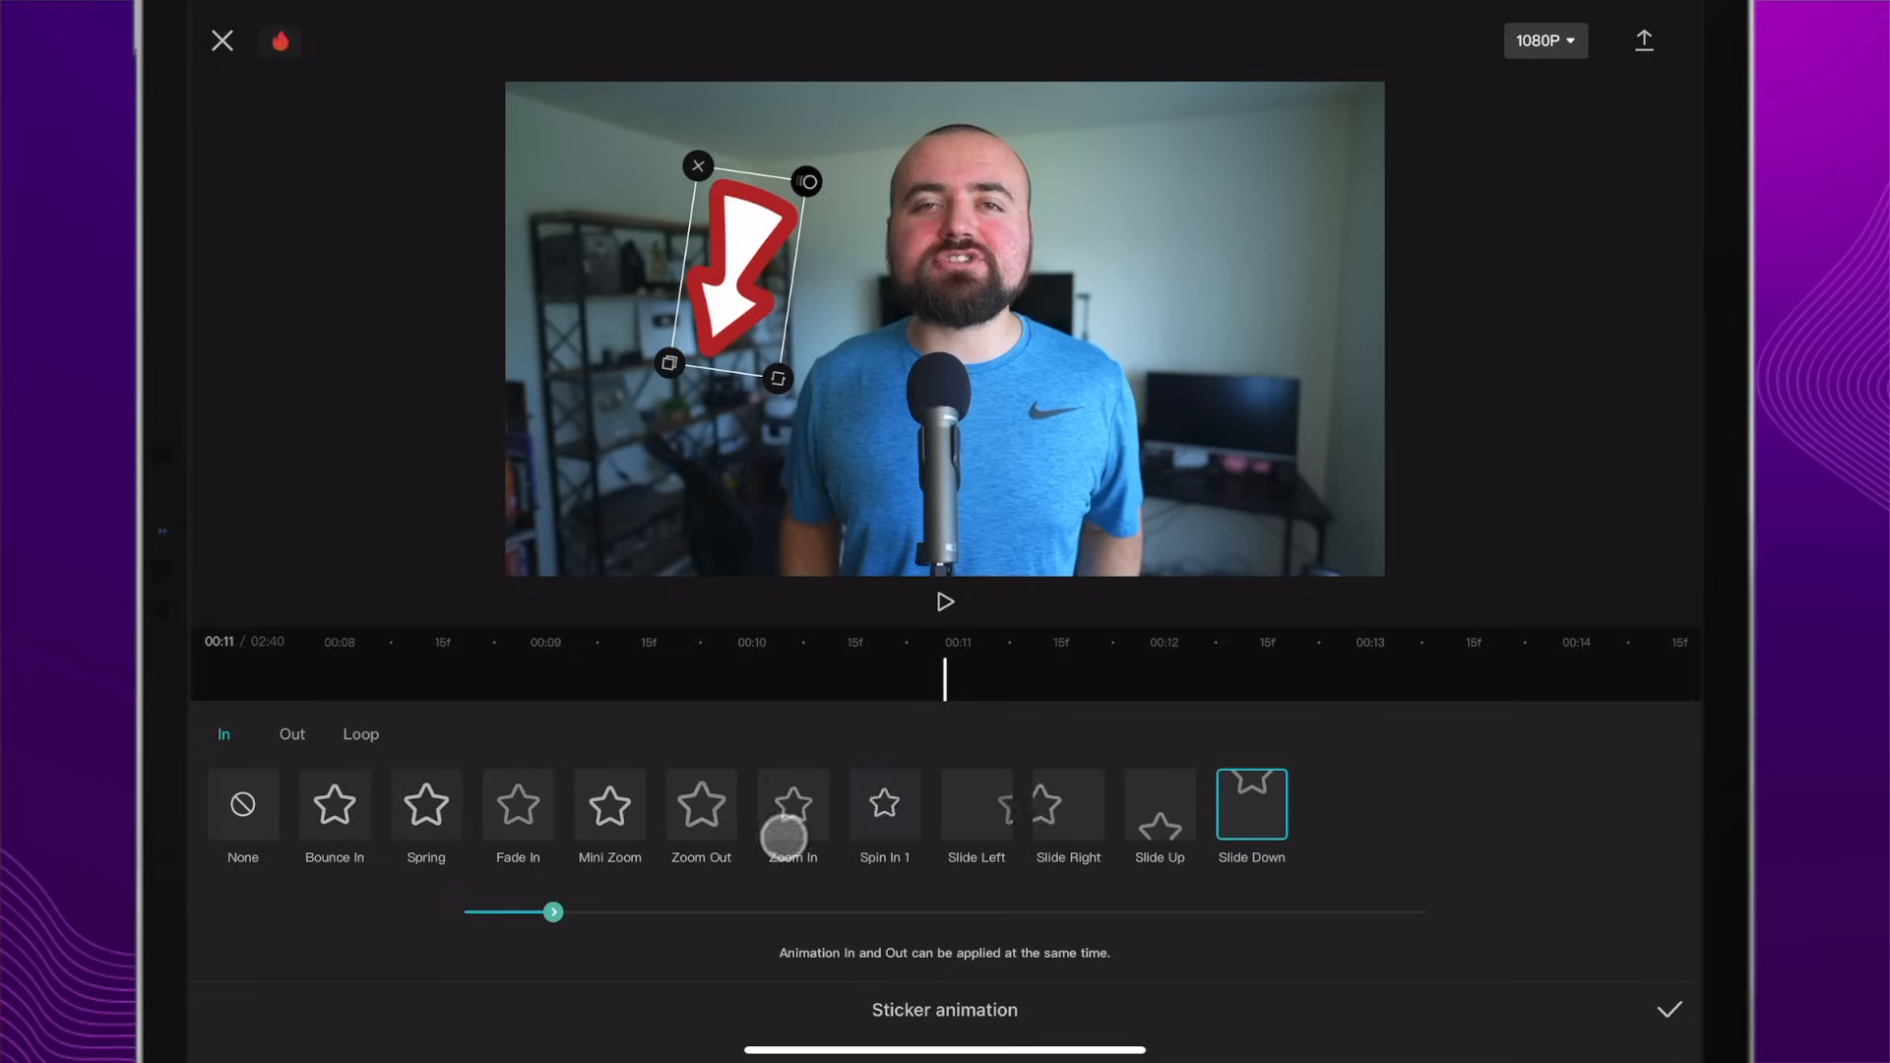
left_click(1673, 1010)
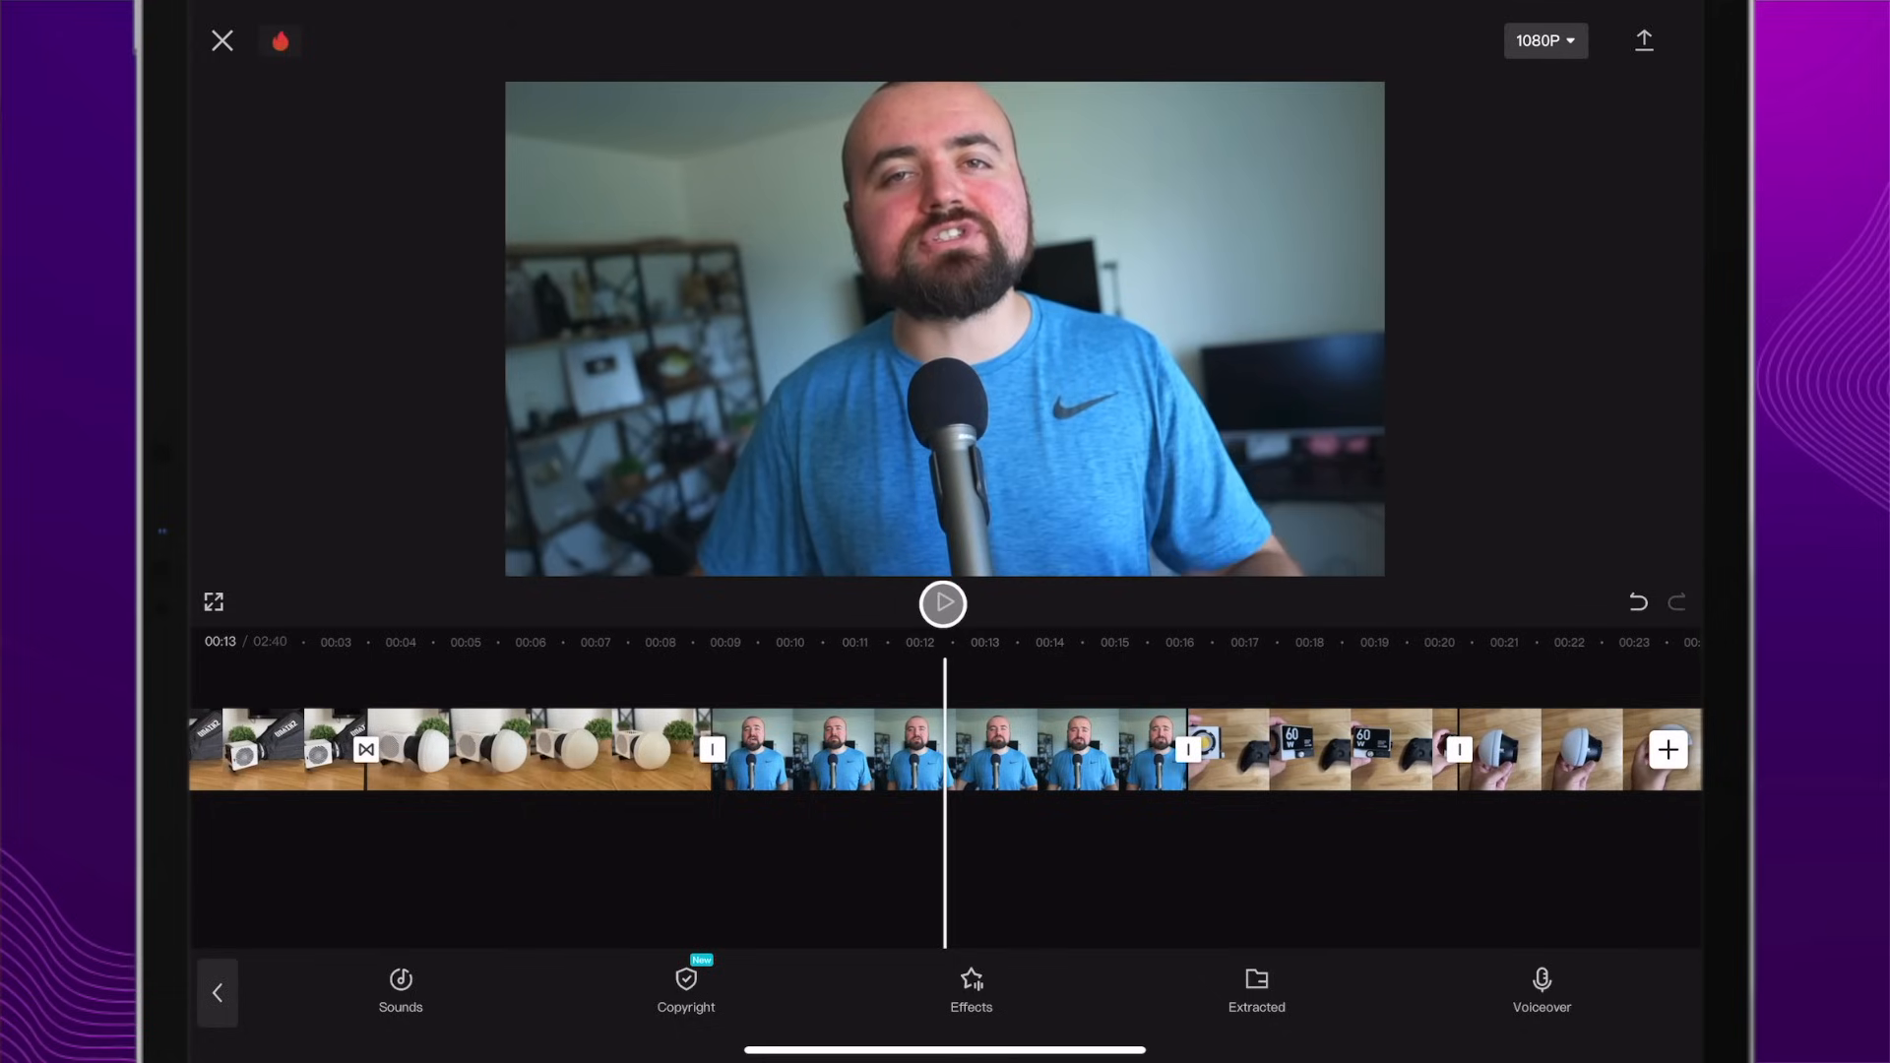
Step: Pinch the airplane overlay smaller, place it near Michigan, and scrub back to the map clip's start
left_click(945, 604)
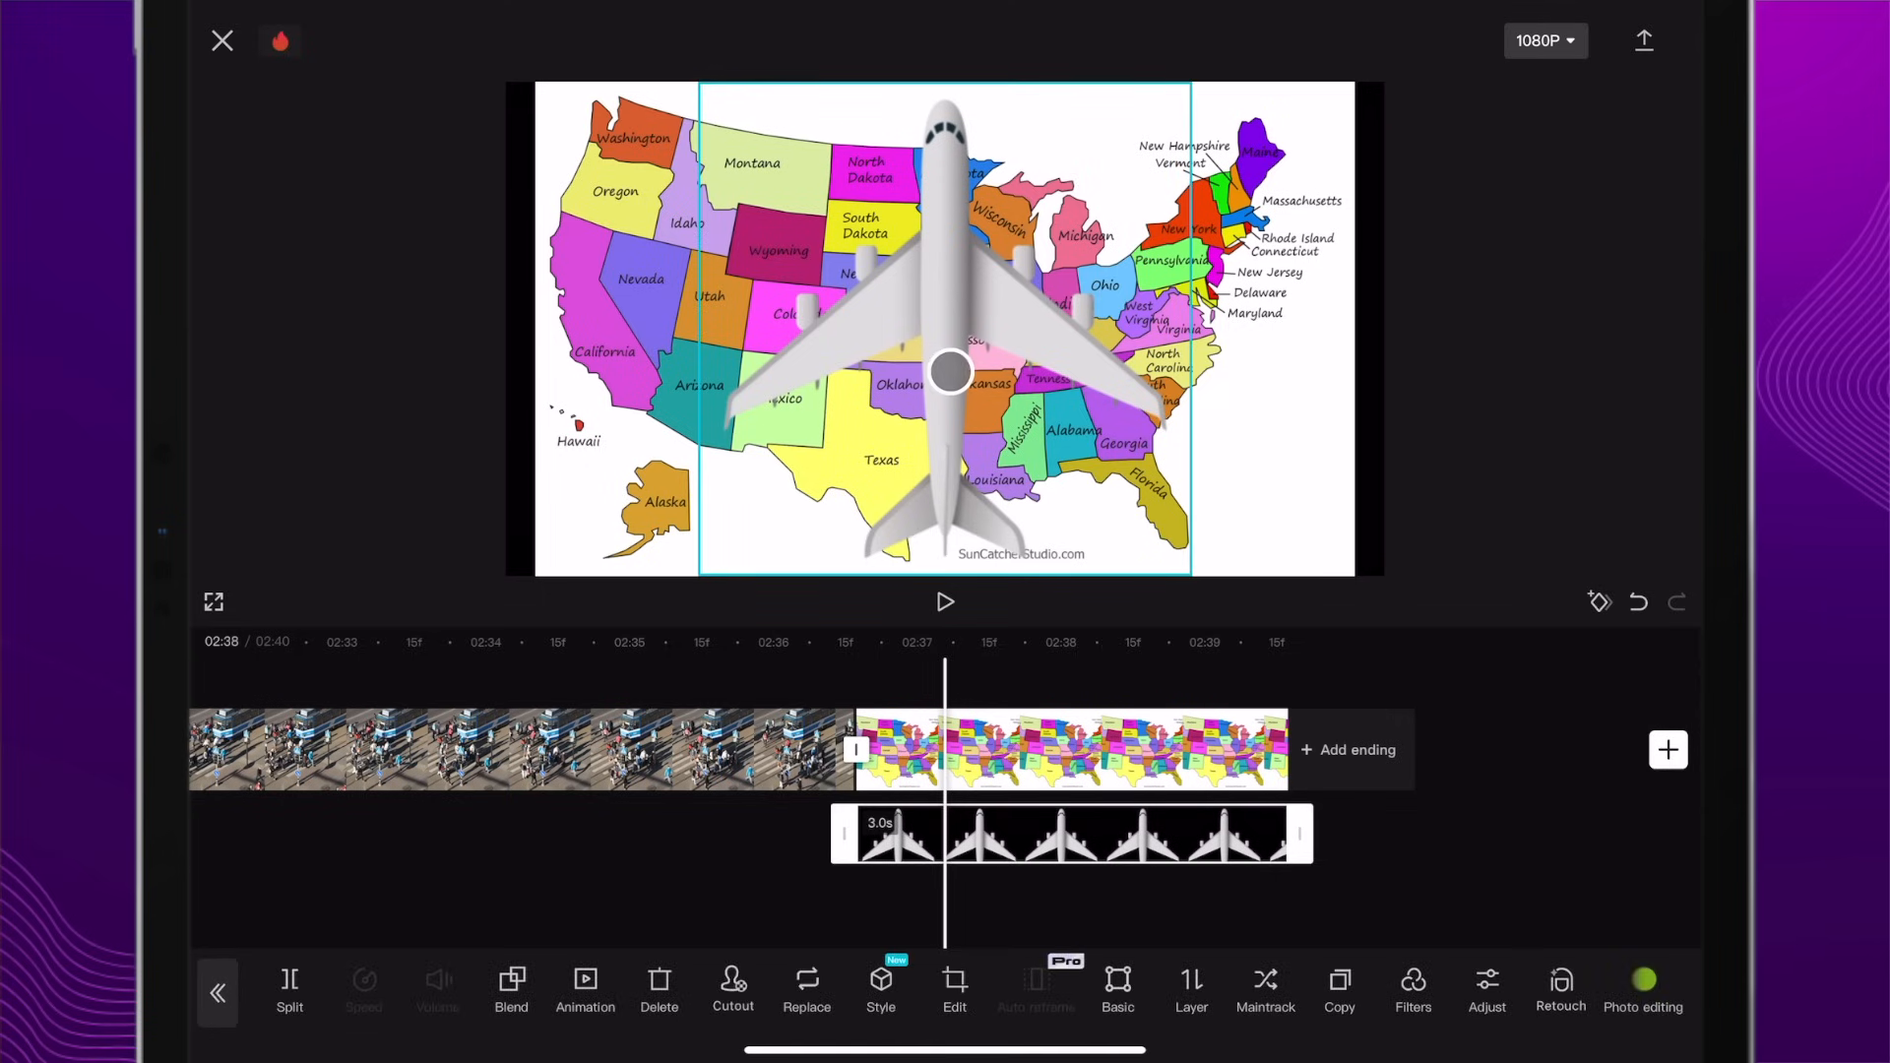
left_click_drag(953, 374, 928, 325)
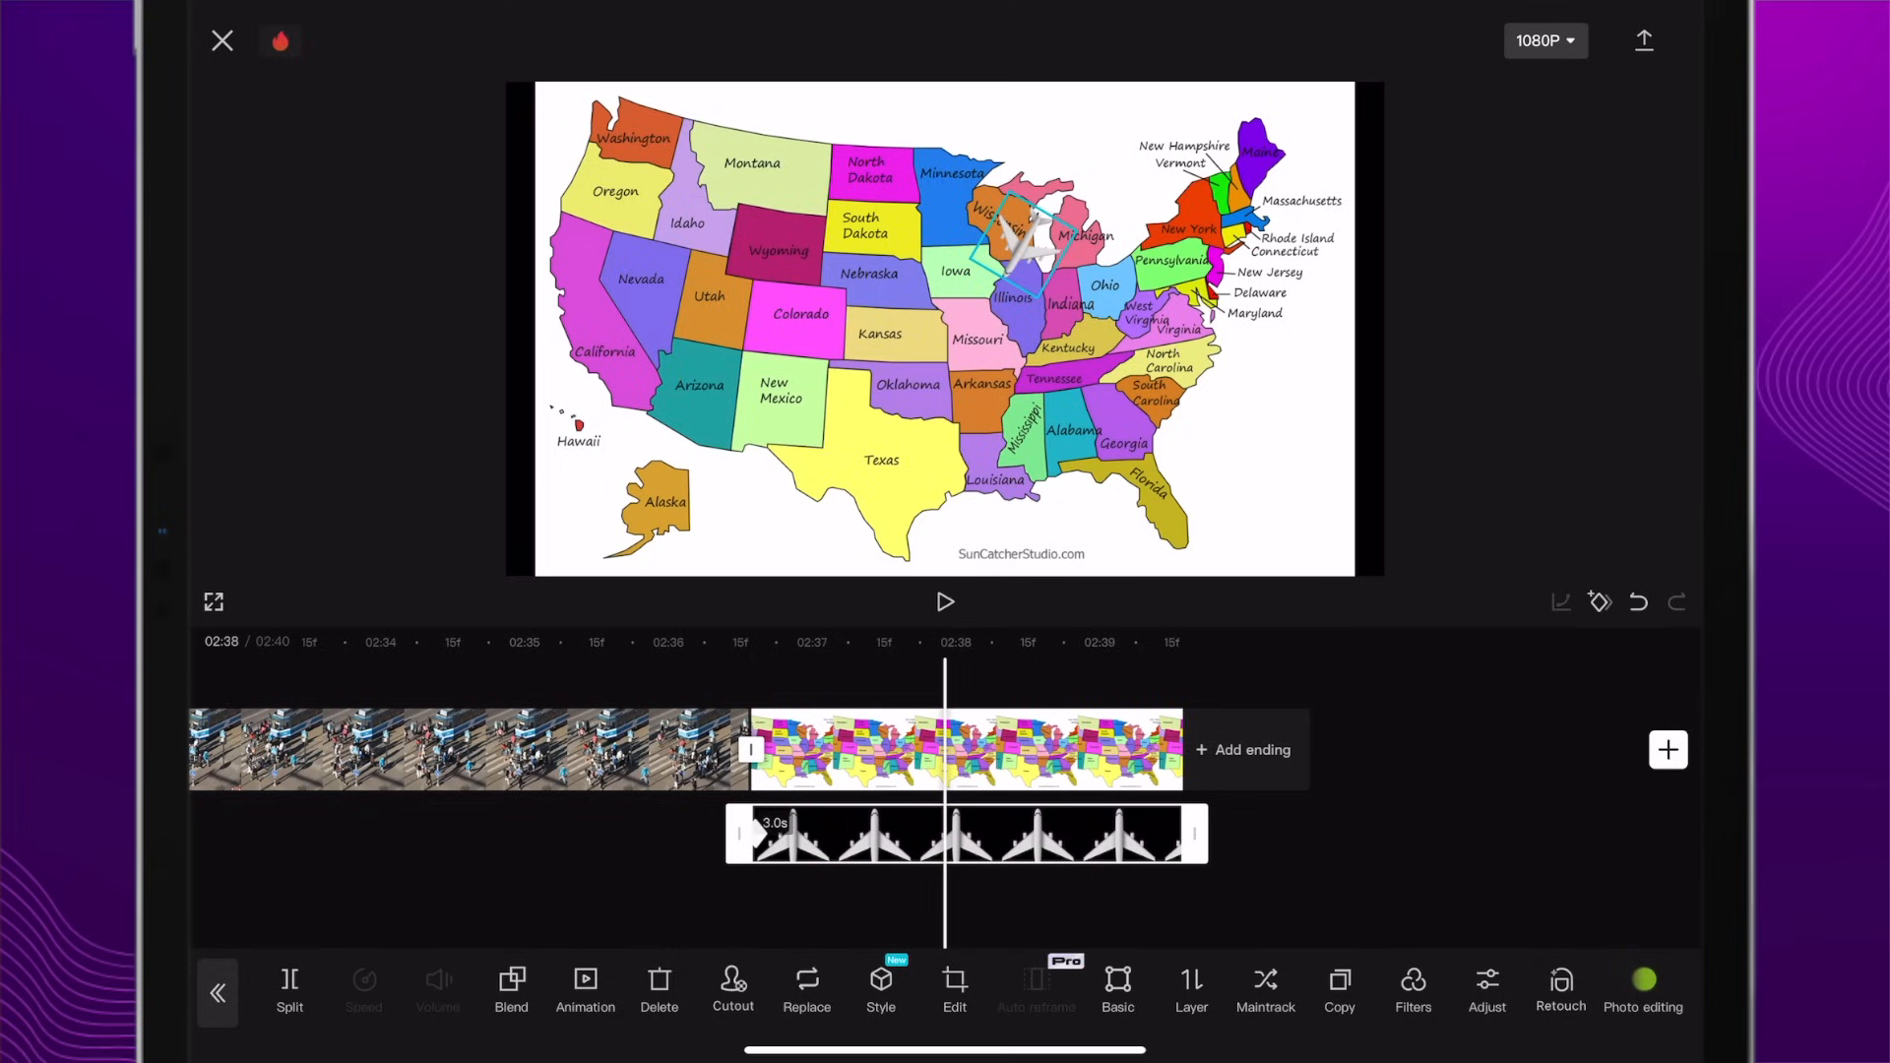
left_click_drag(1018, 235, 874, 465)
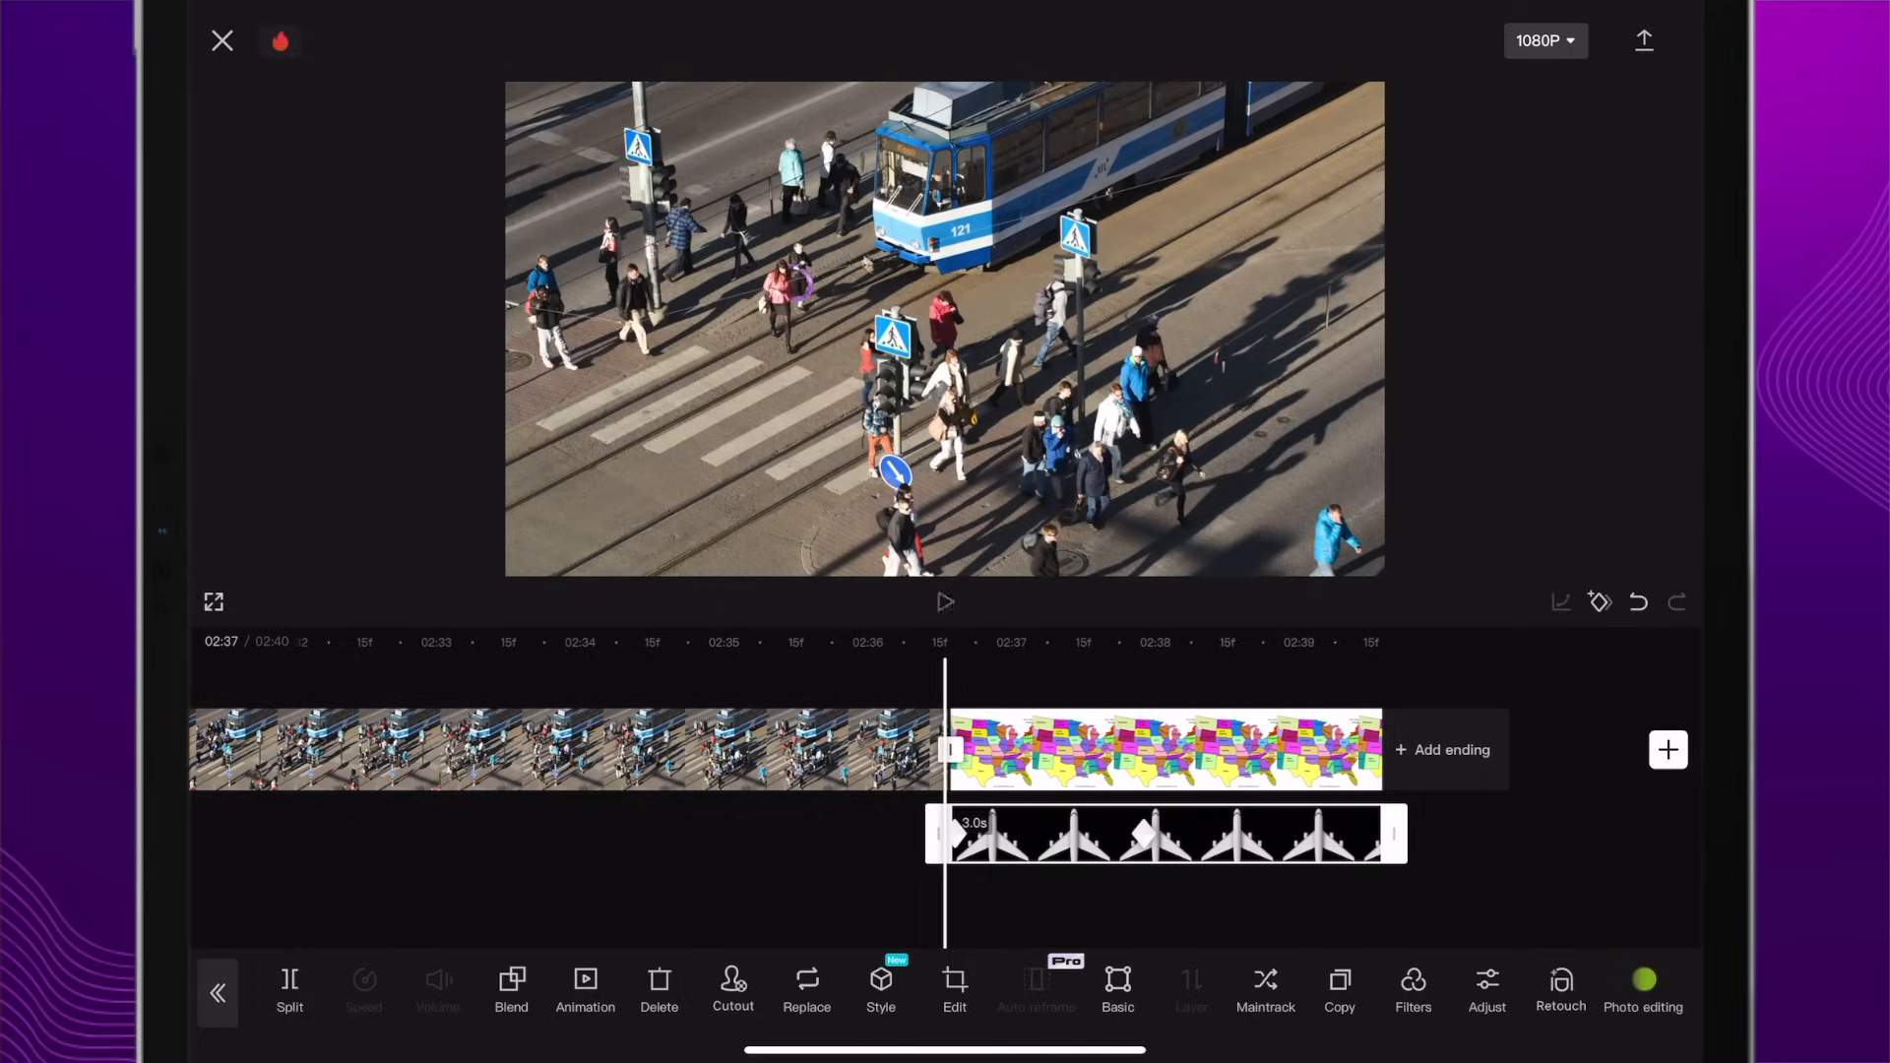
Step: Preview the plane over the map and extend the map clip past the overlay's end
left_click(947, 602)
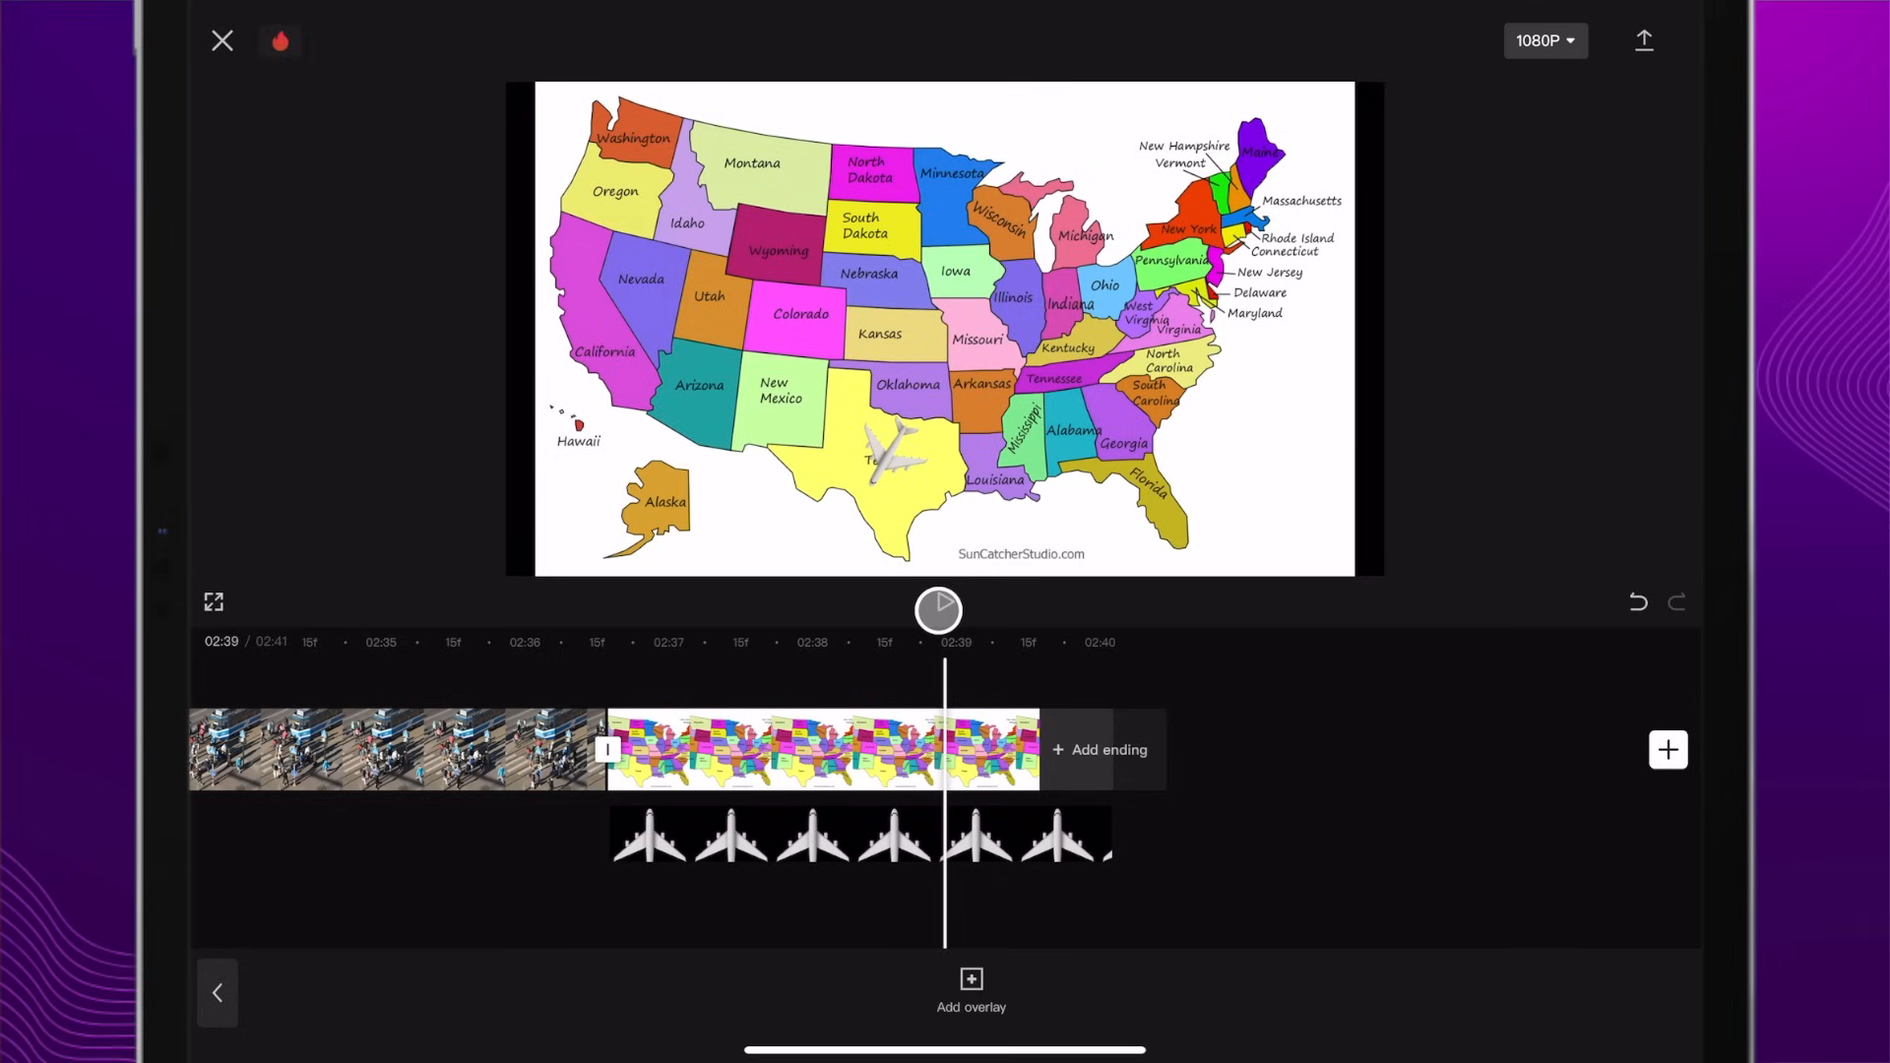
left_click(939, 611)
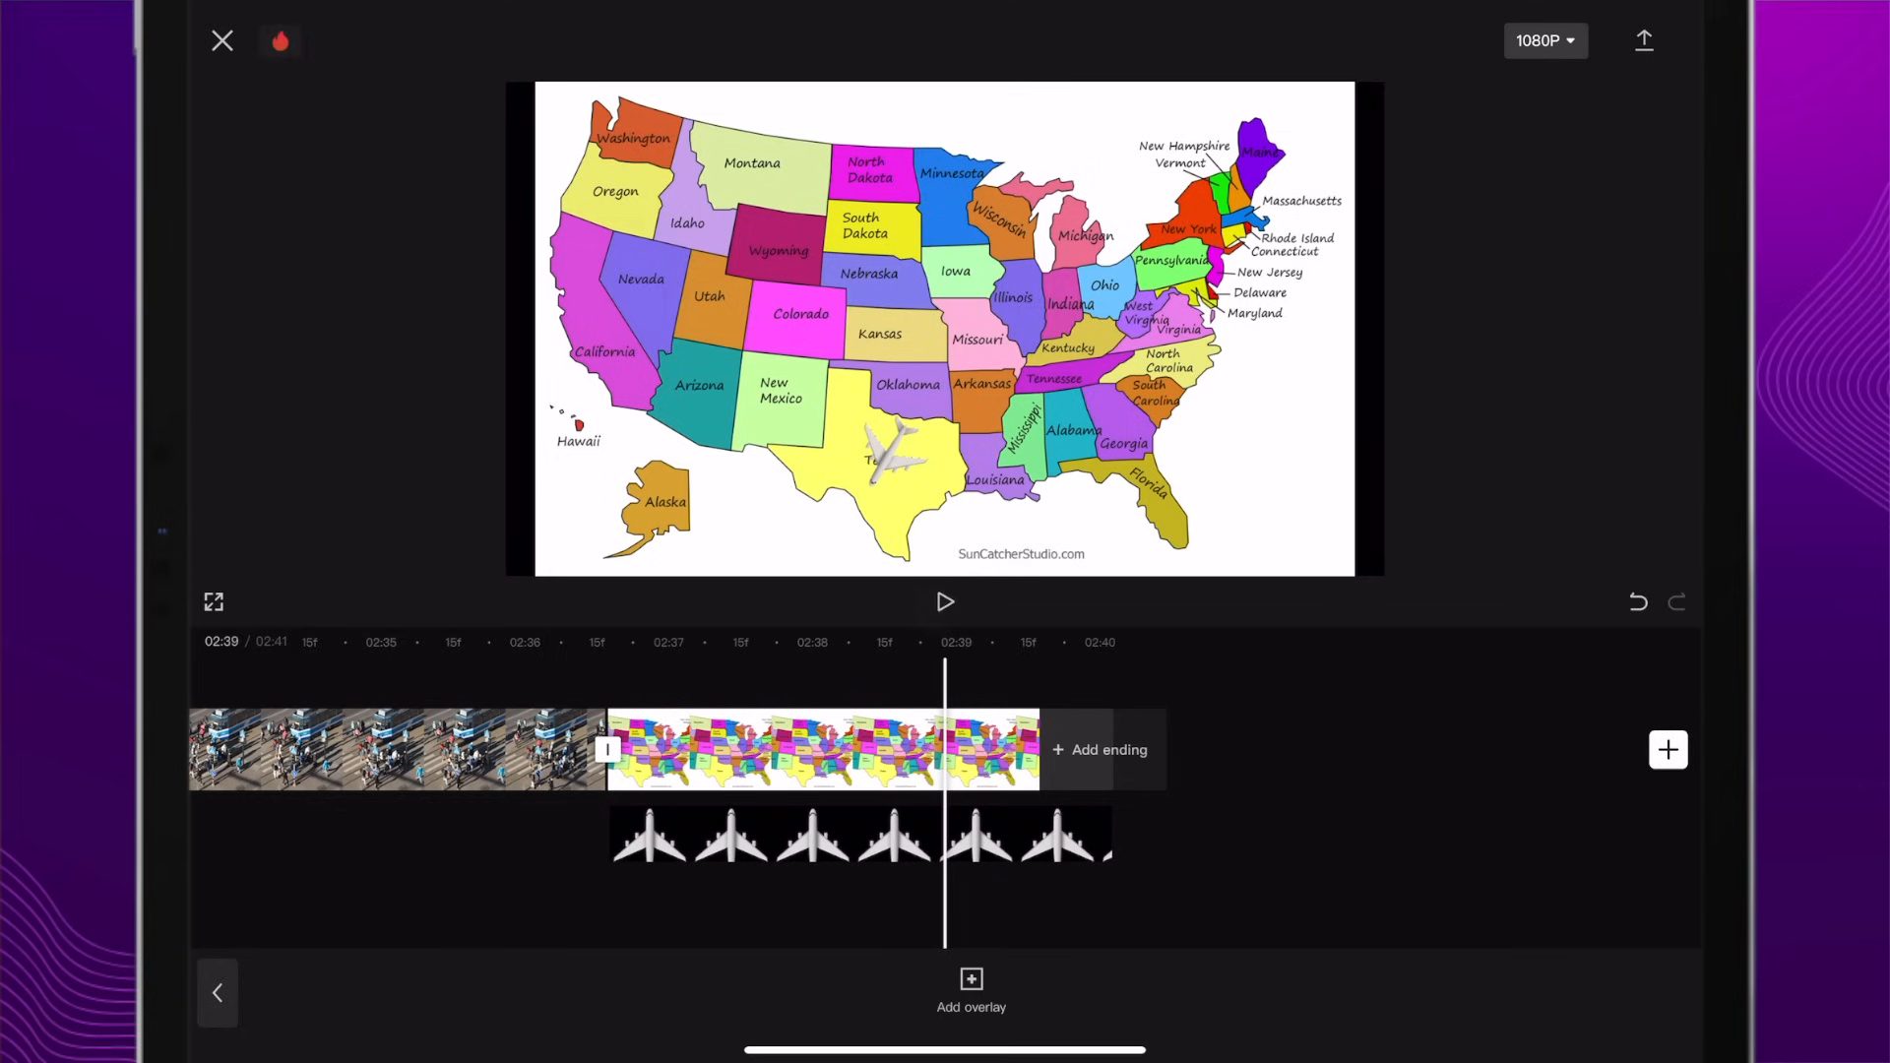
left_click(819, 750)
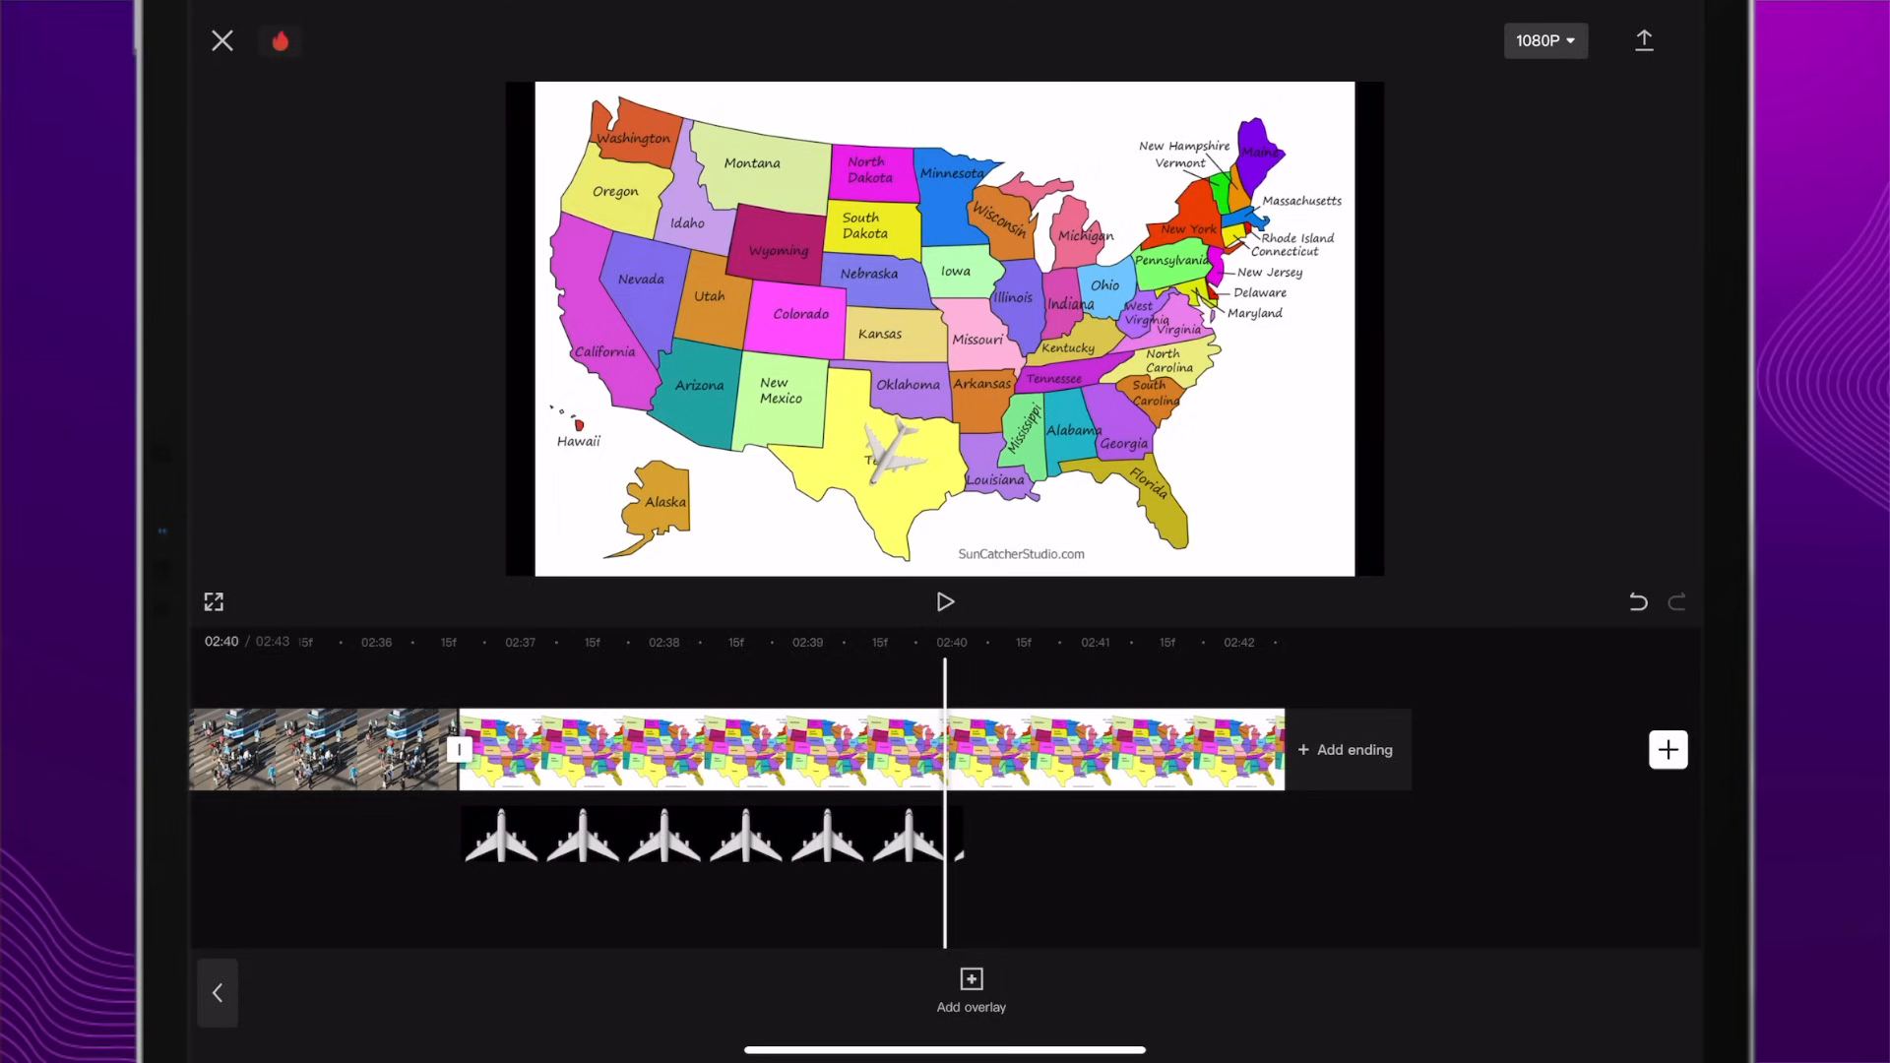
Step: Add the man-in-suit photo as an overlay and start its cutout
left_click(969, 979)
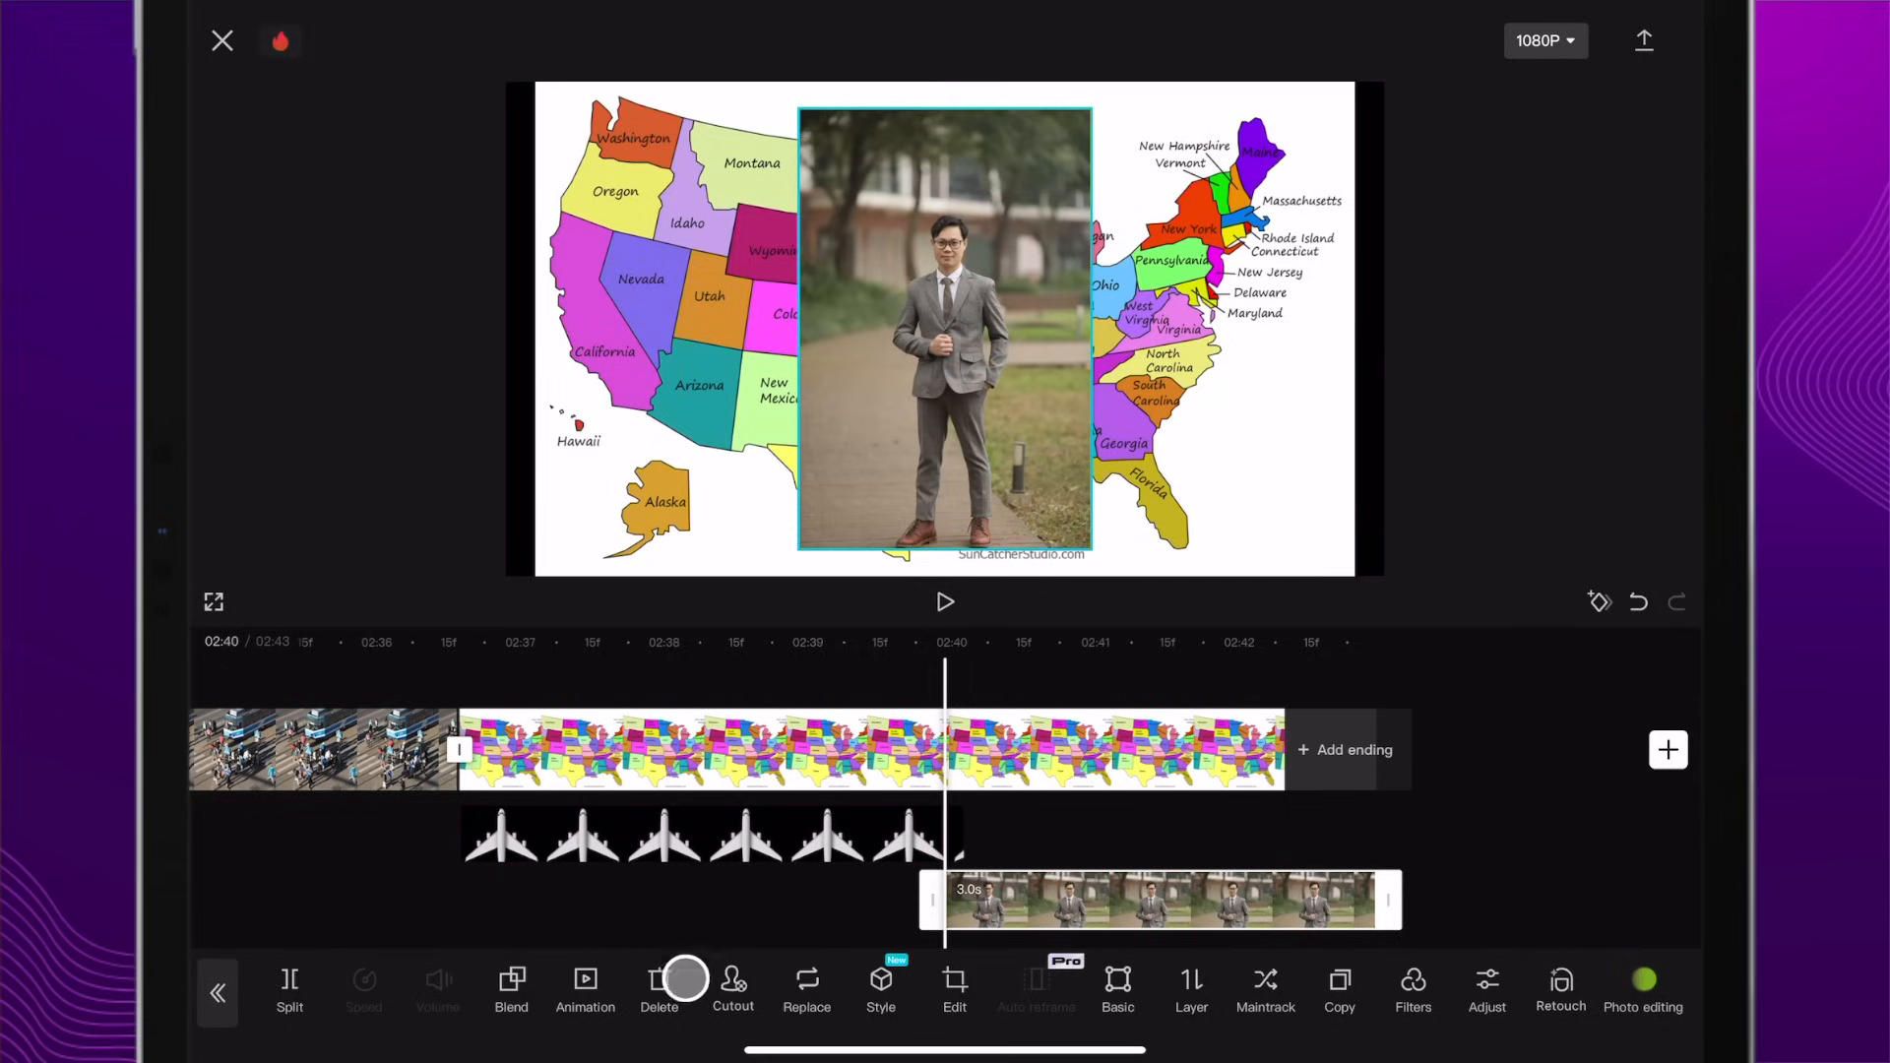
left_click(733, 989)
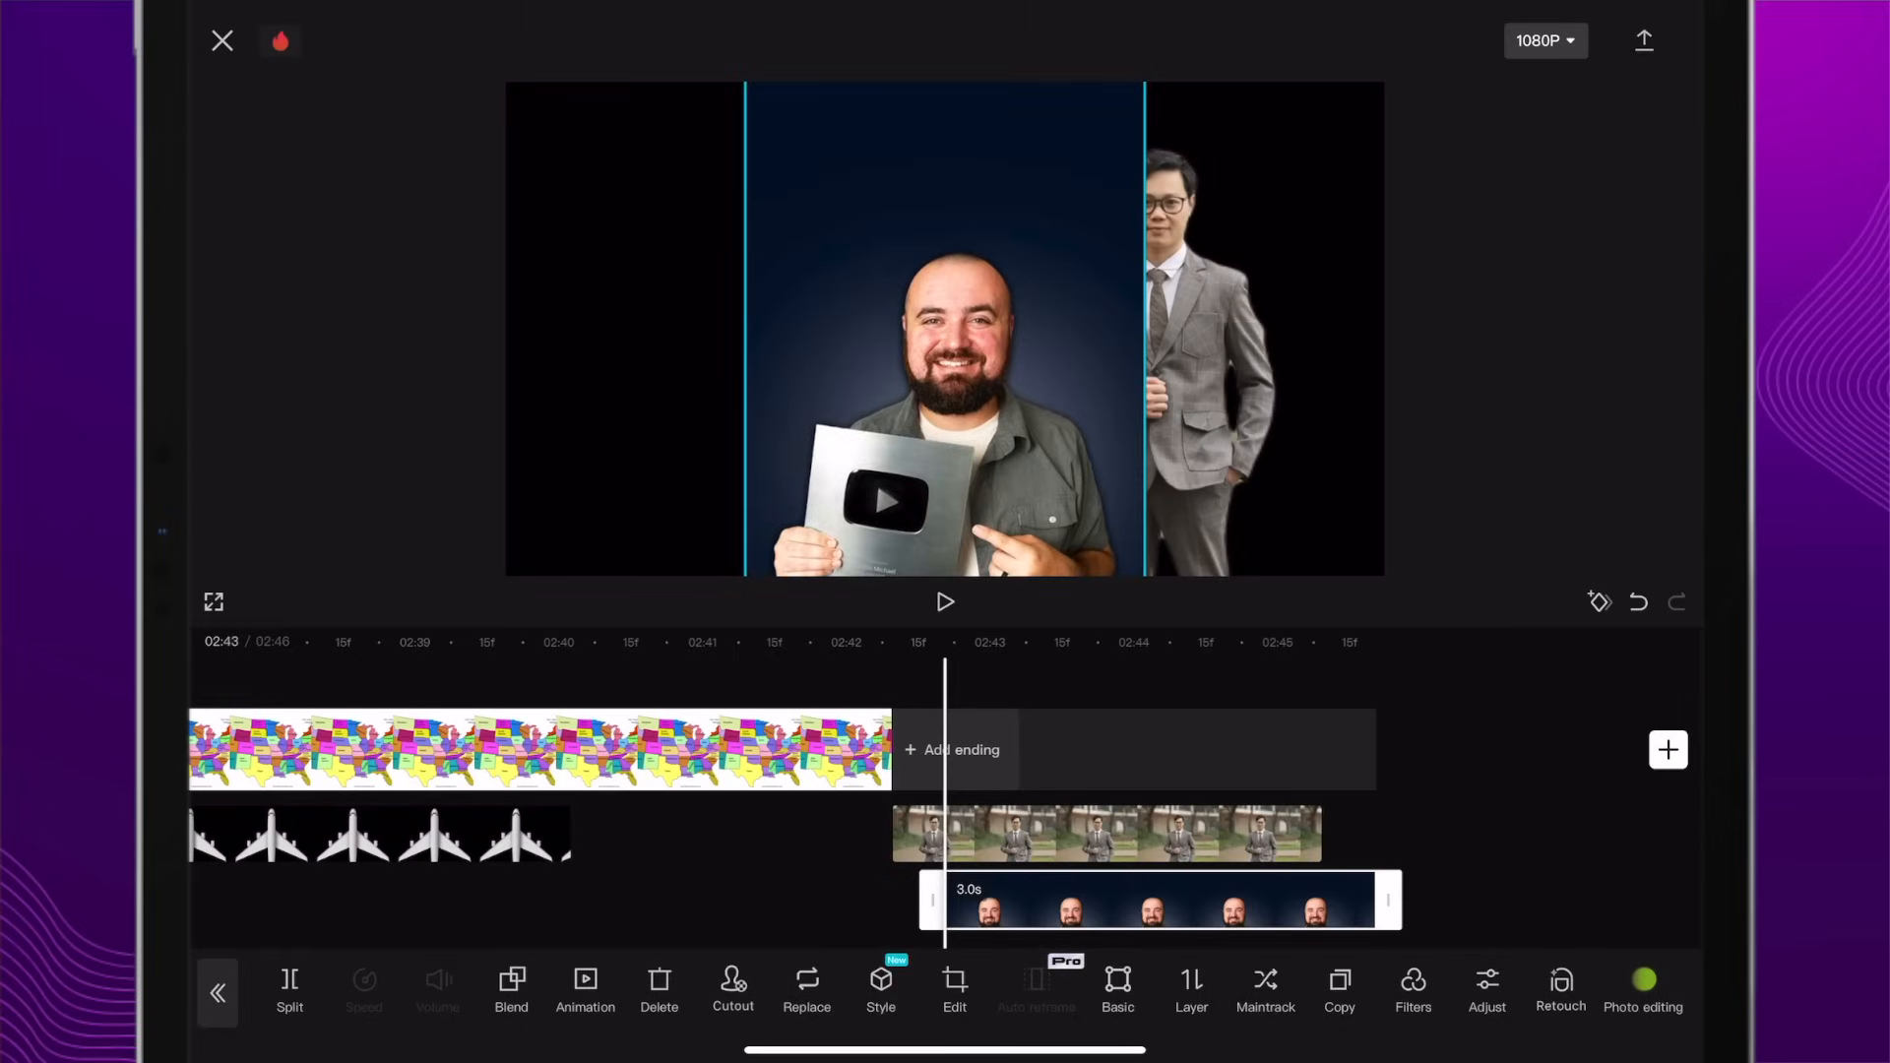
Step: Remove the presenter's blue background, then refine the cutout with Brush and Wipe
left_click(732, 989)
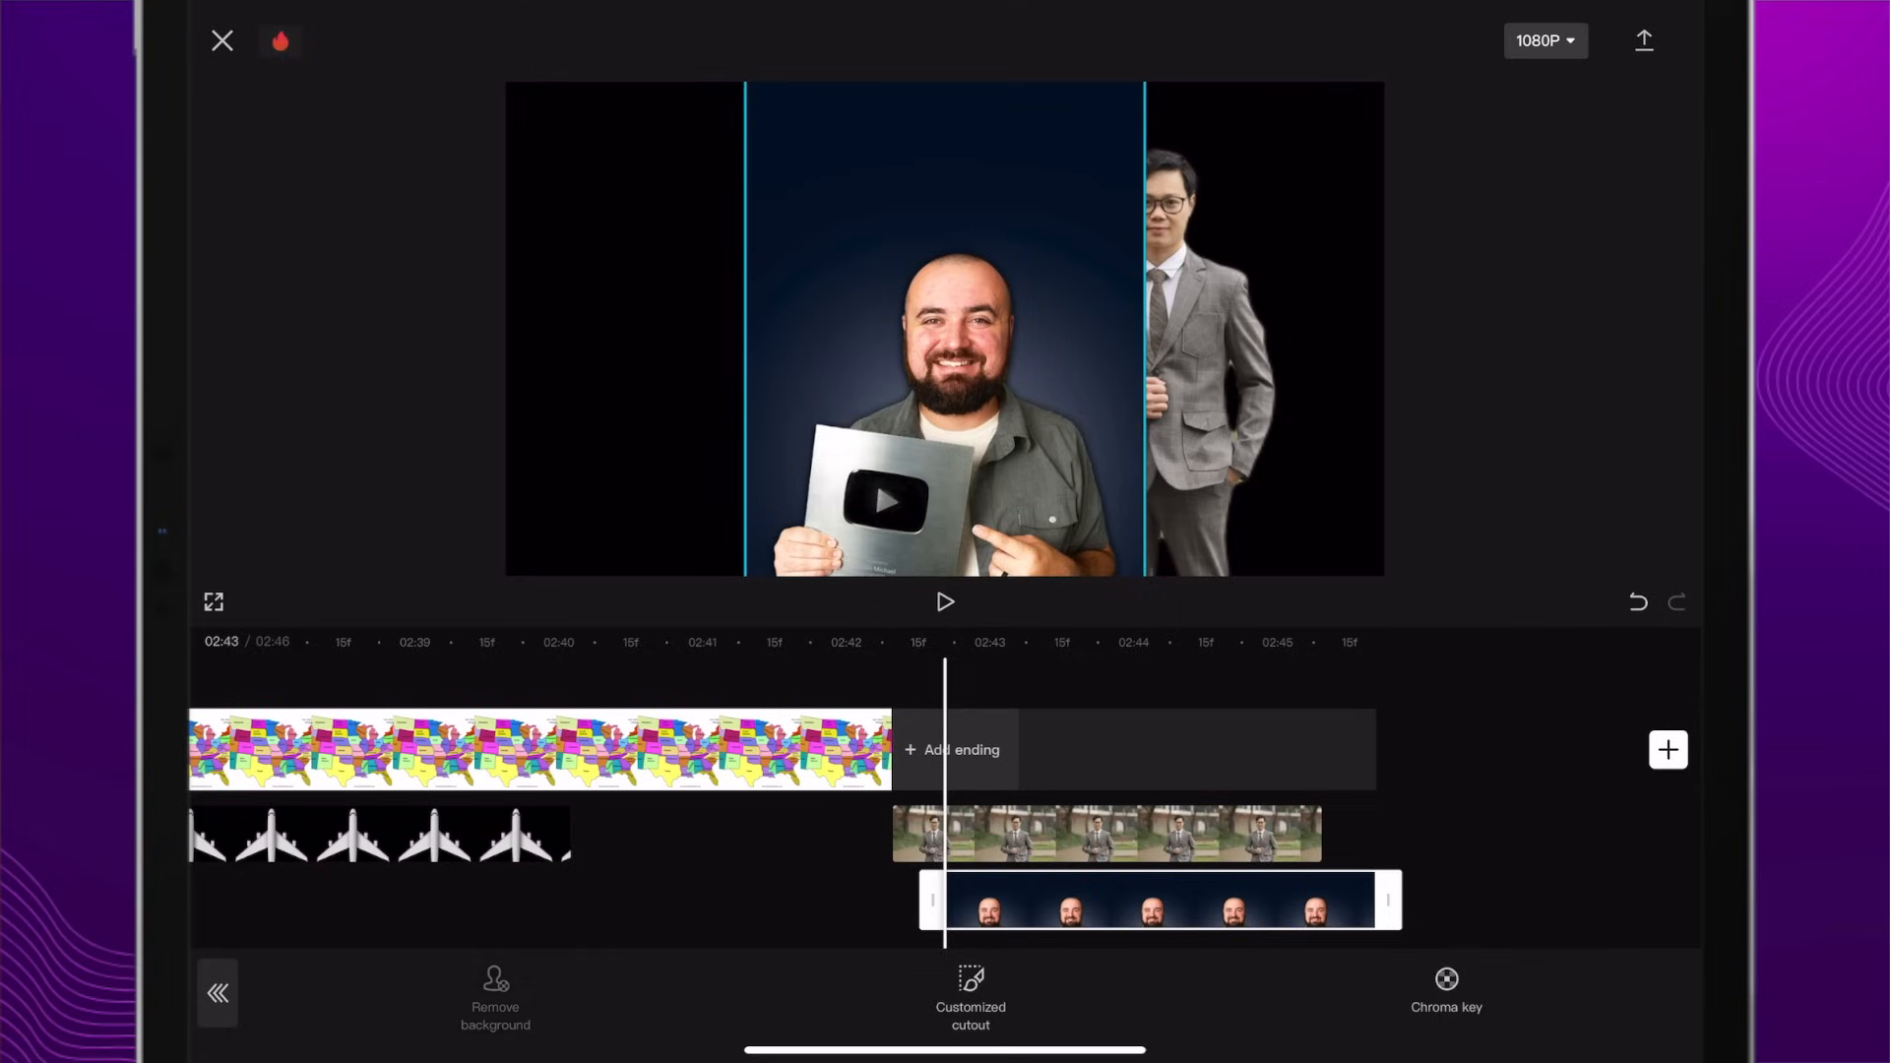
left_click(494, 1002)
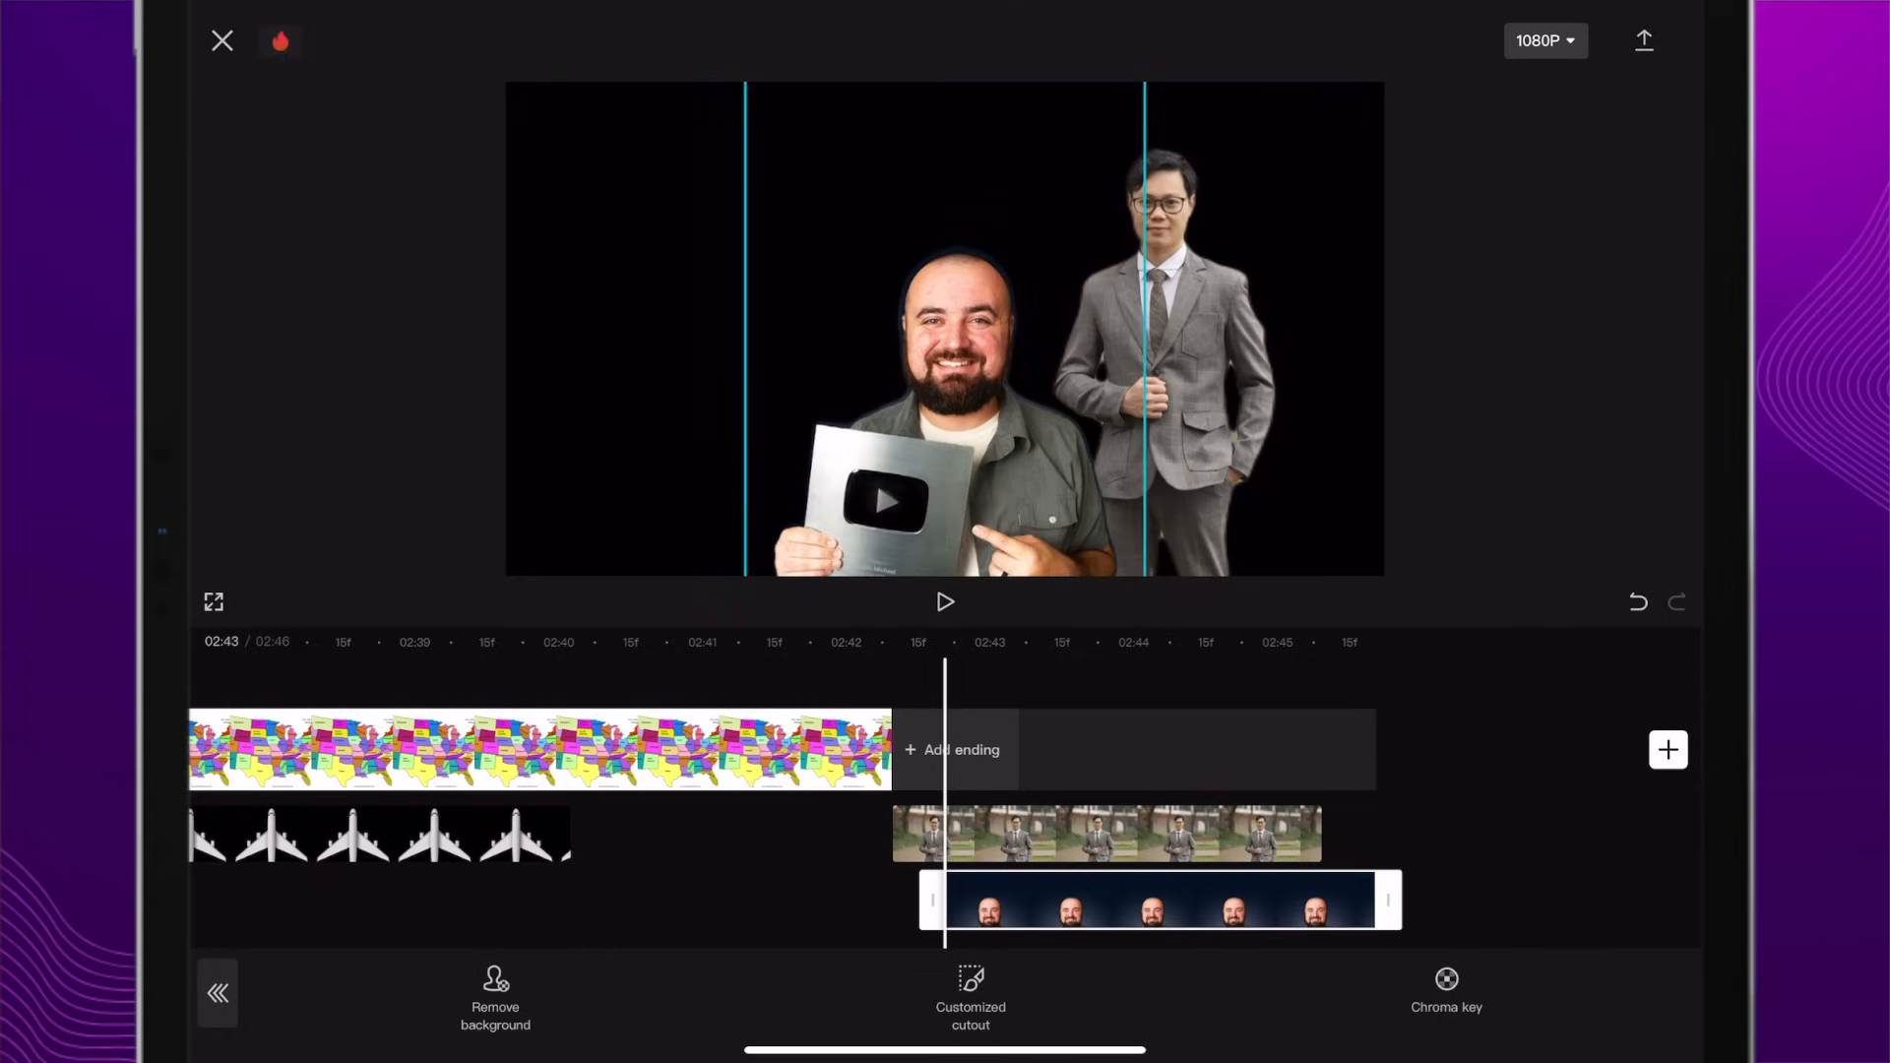
left_click(969, 984)
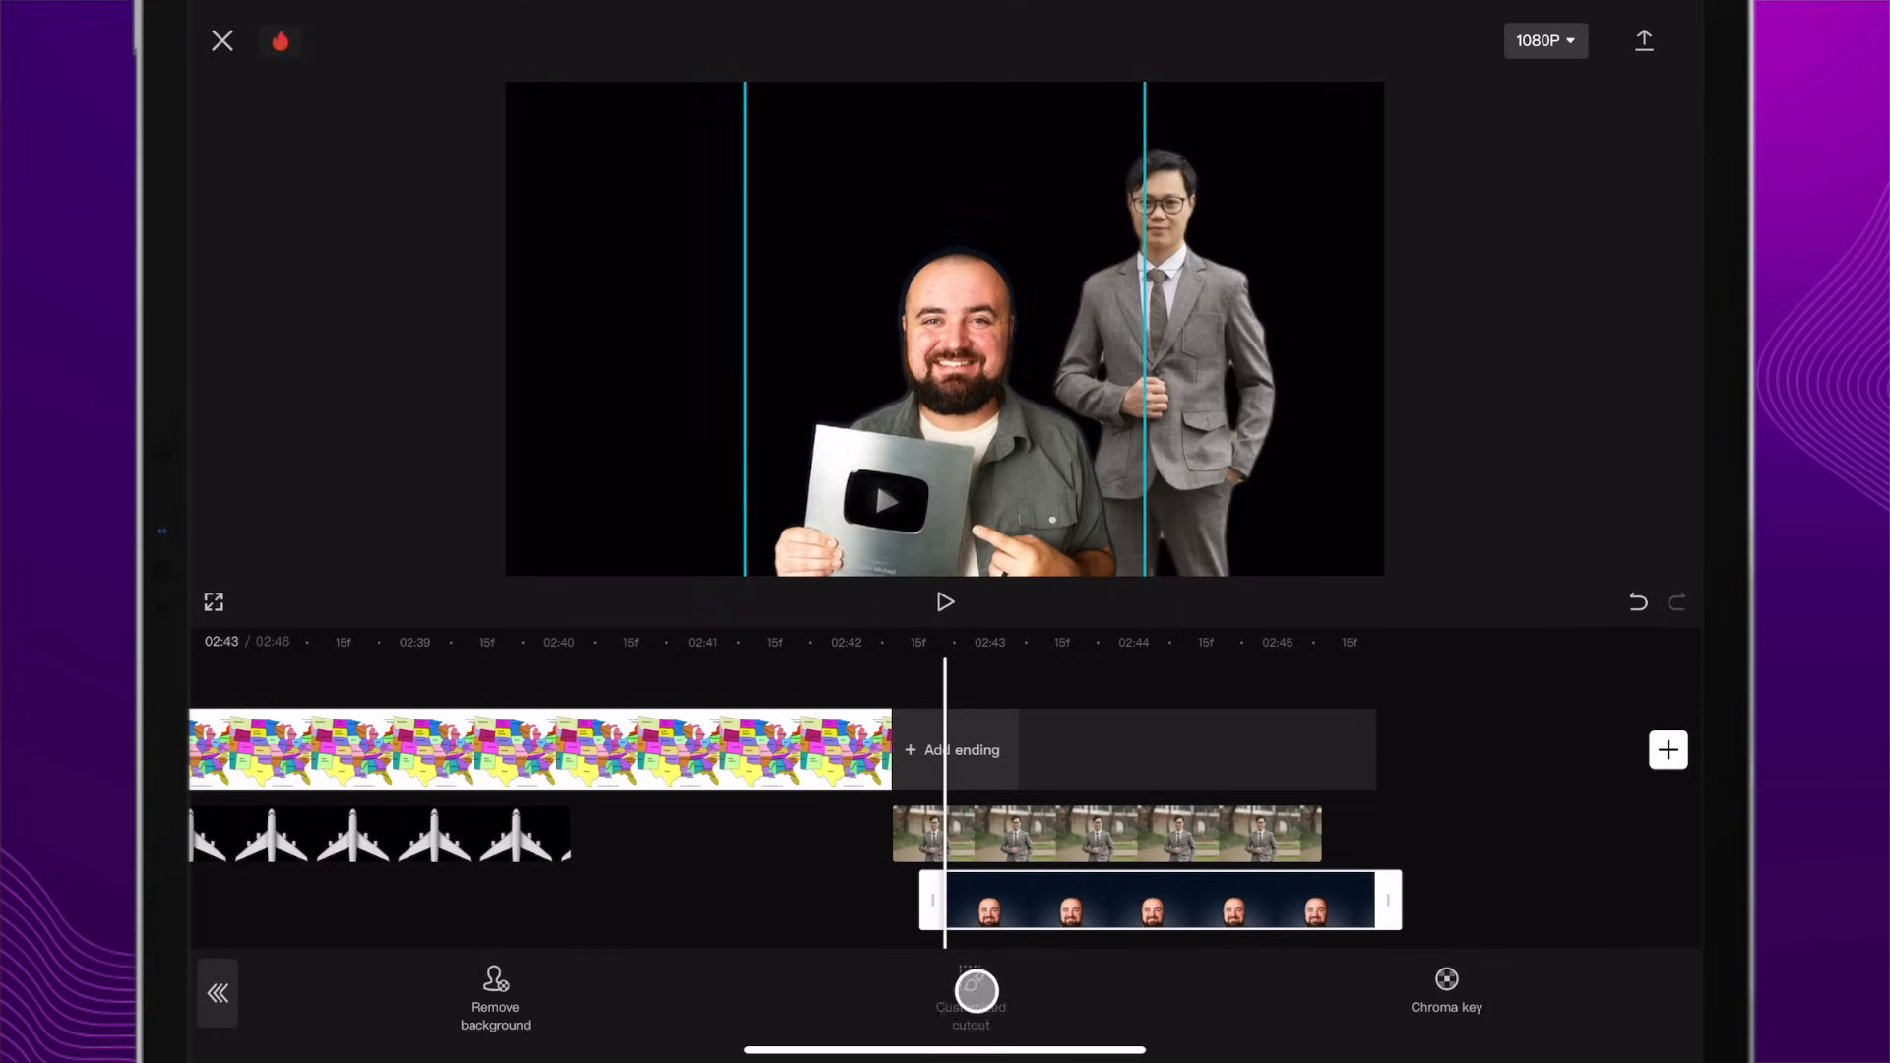
left_click(973, 1001)
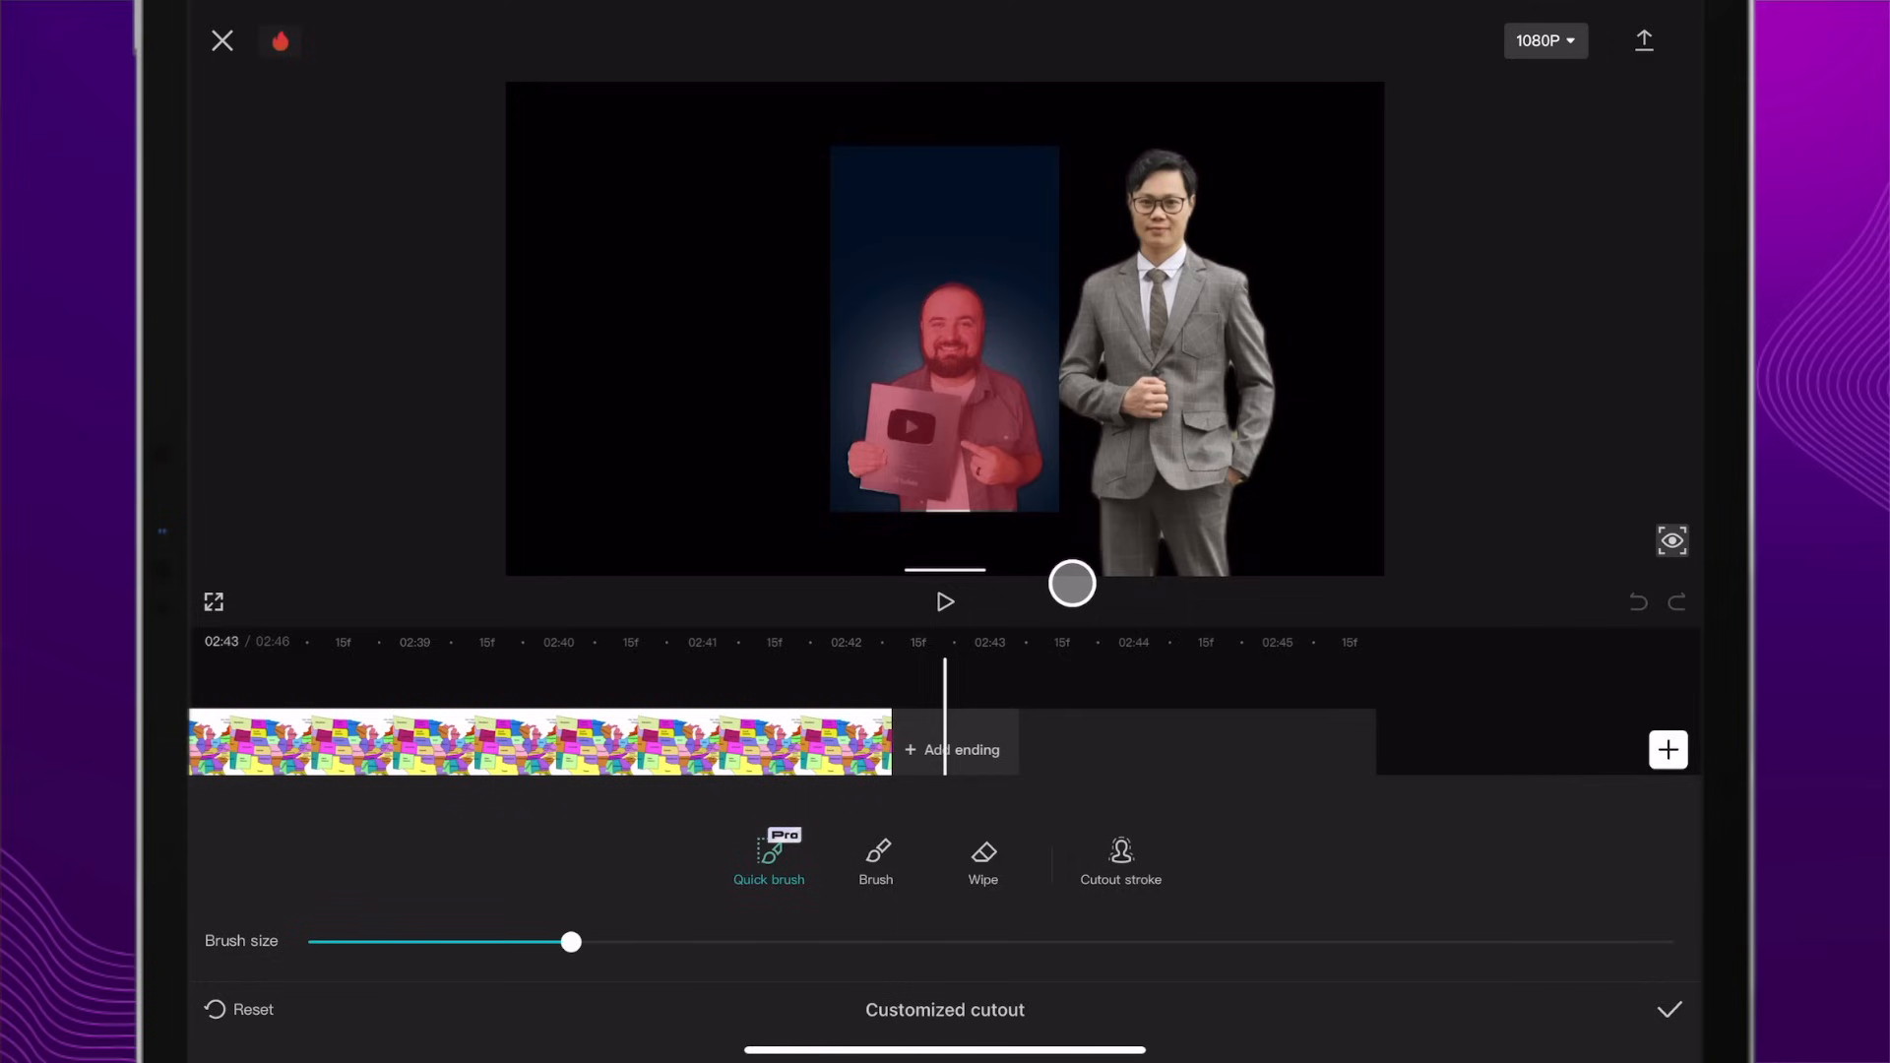
left_click(874, 858)
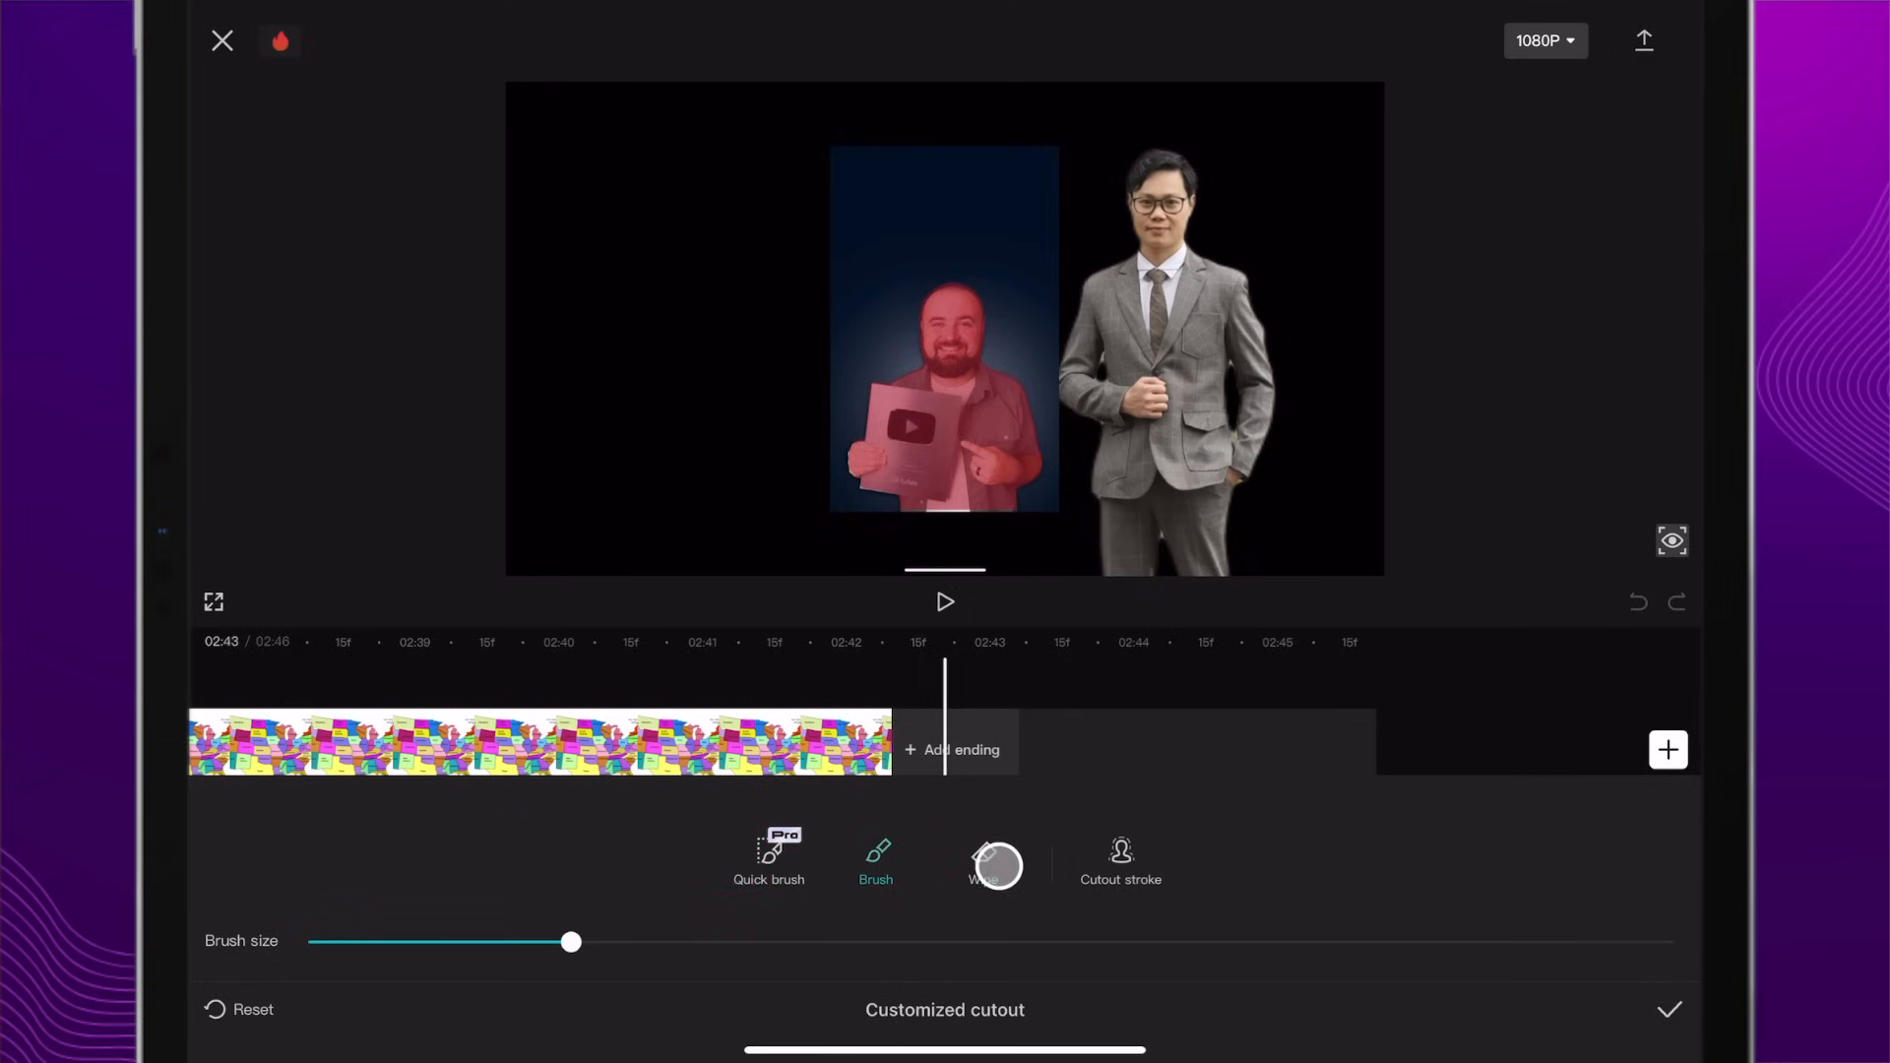
left_click(982, 861)
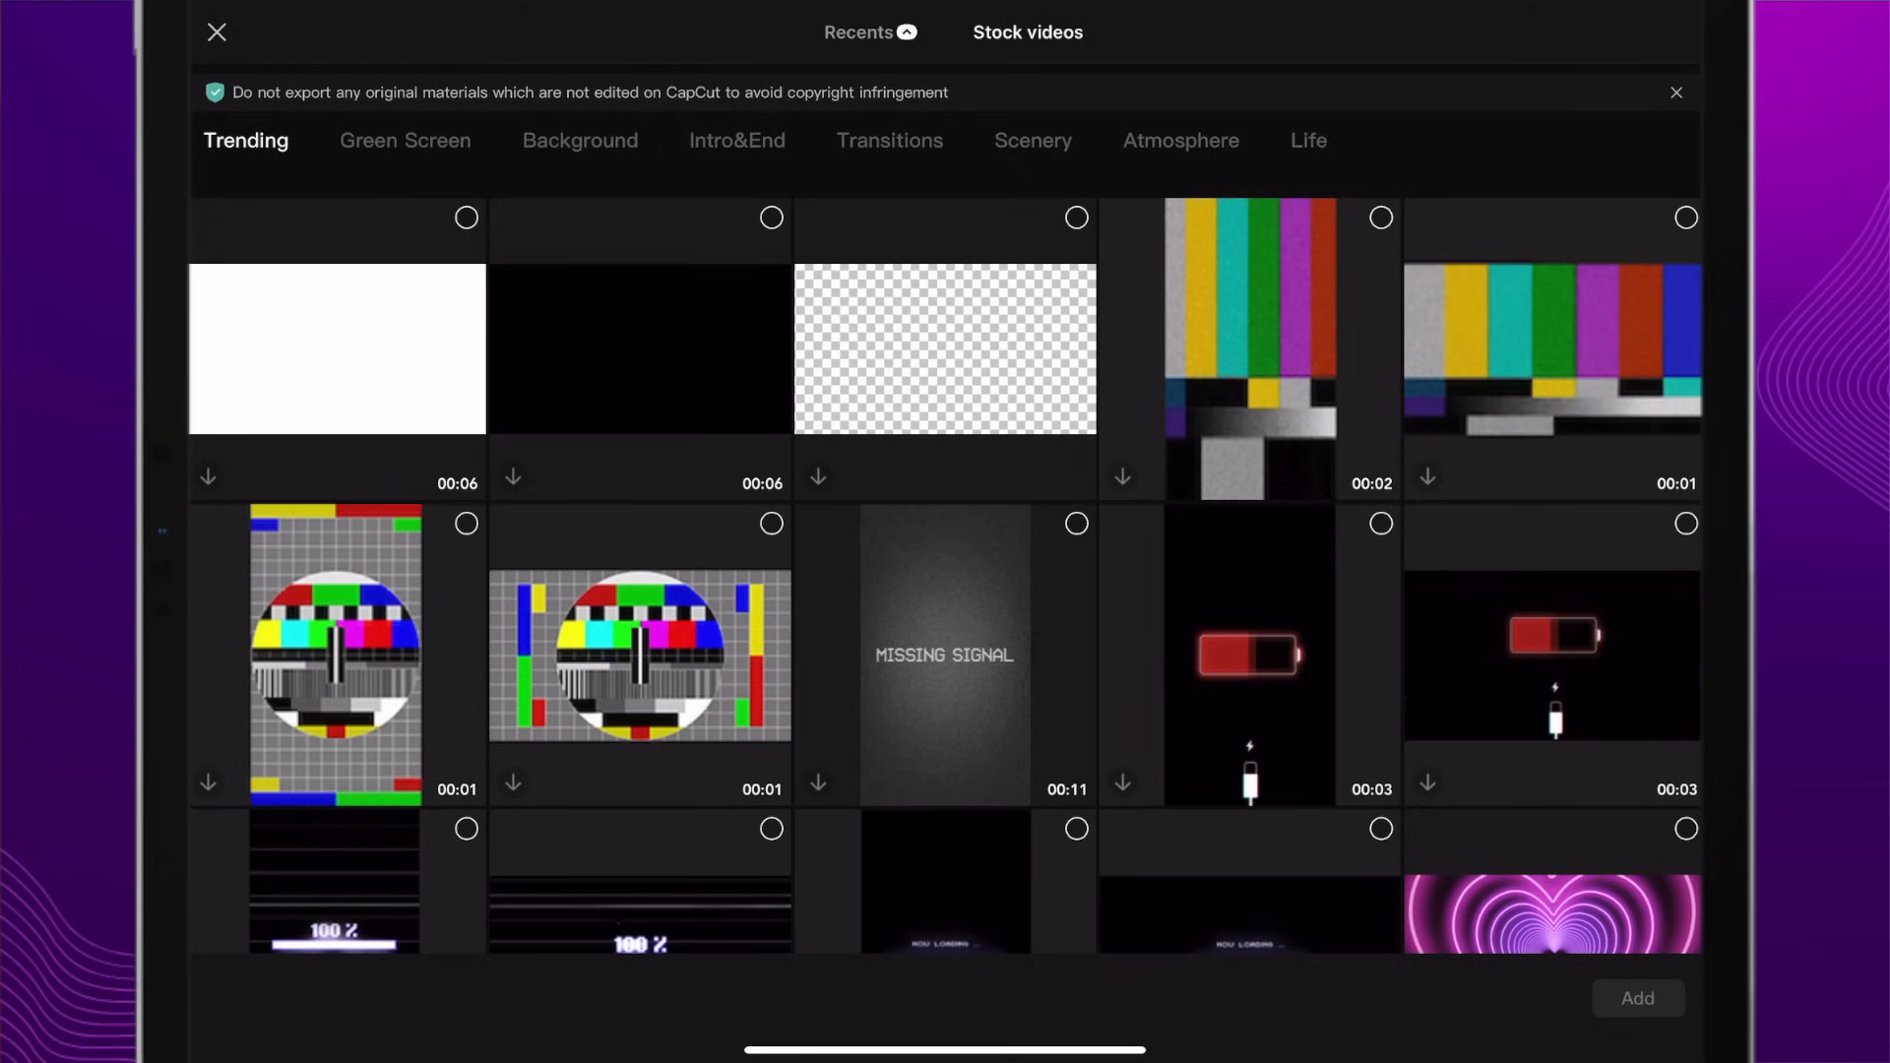
Step: Go to the add-media screen to browse Trending stock videos
left_click(220, 31)
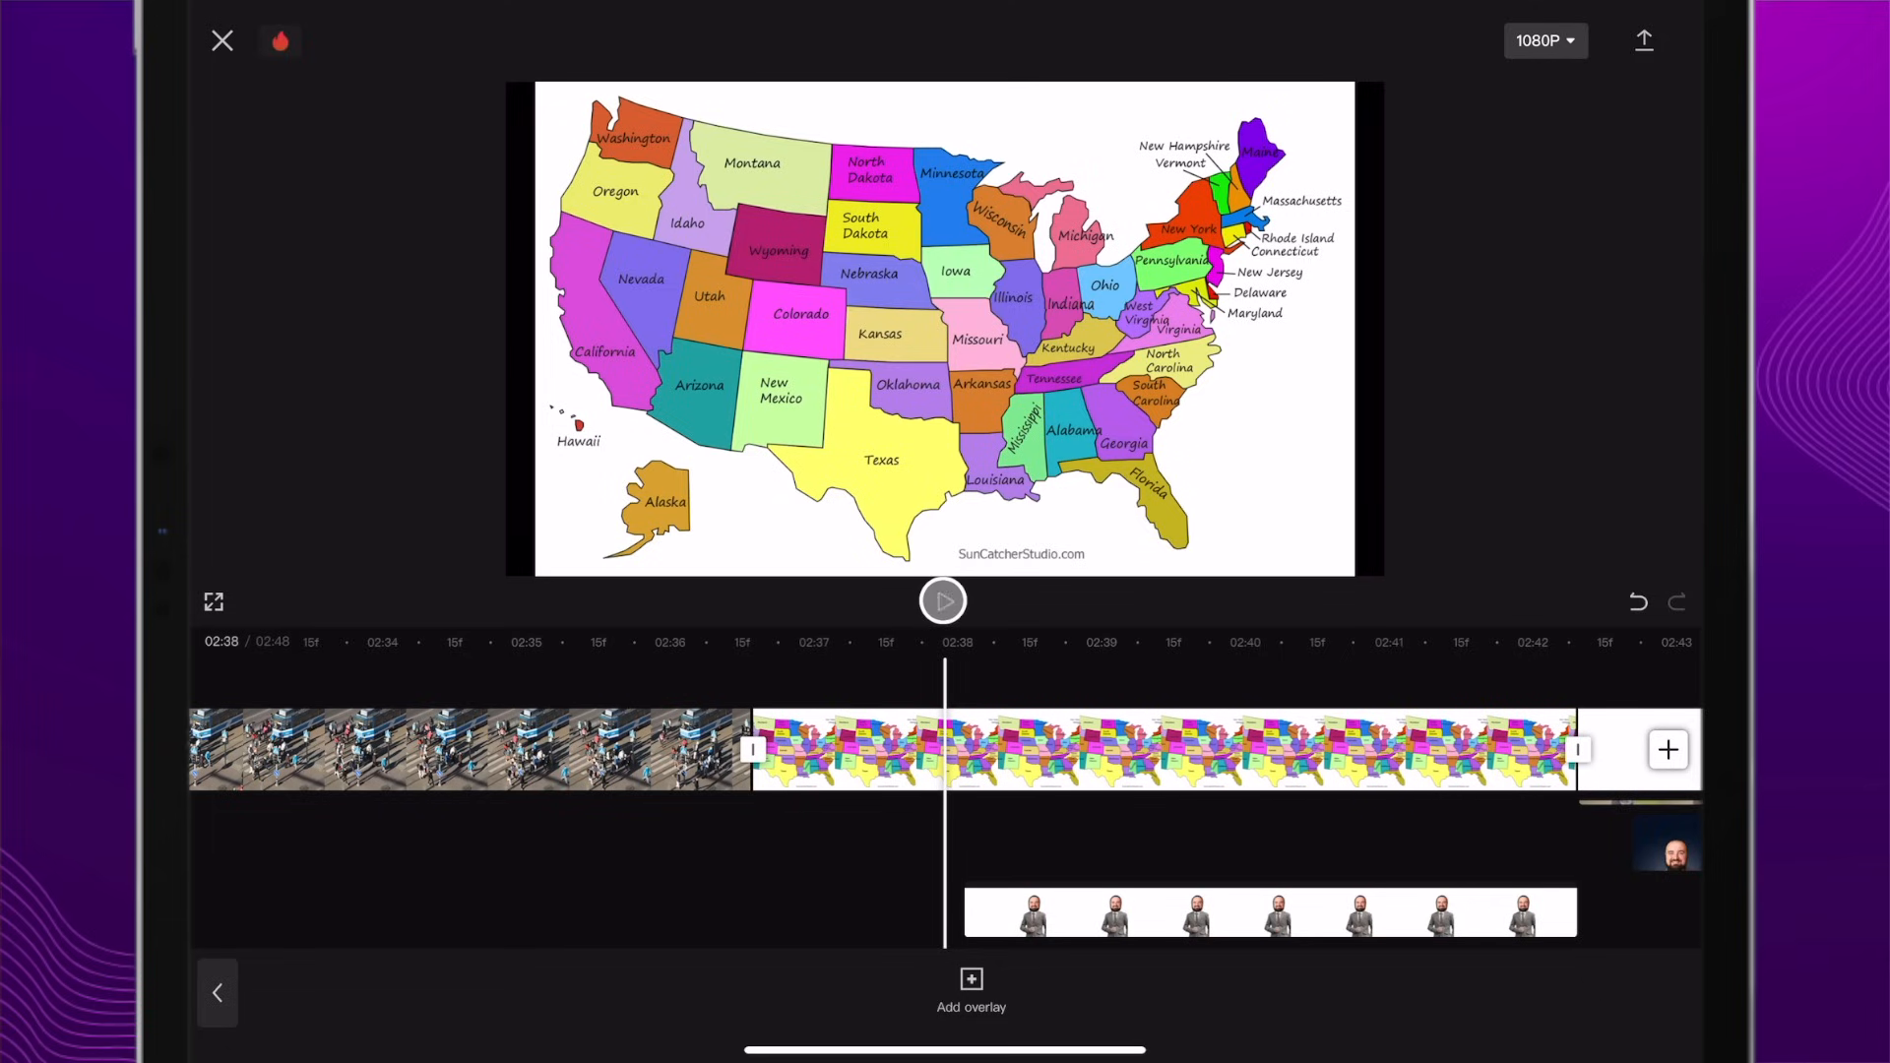
Step: Play the map section with the man-in-suit overlay
left_click(941, 601)
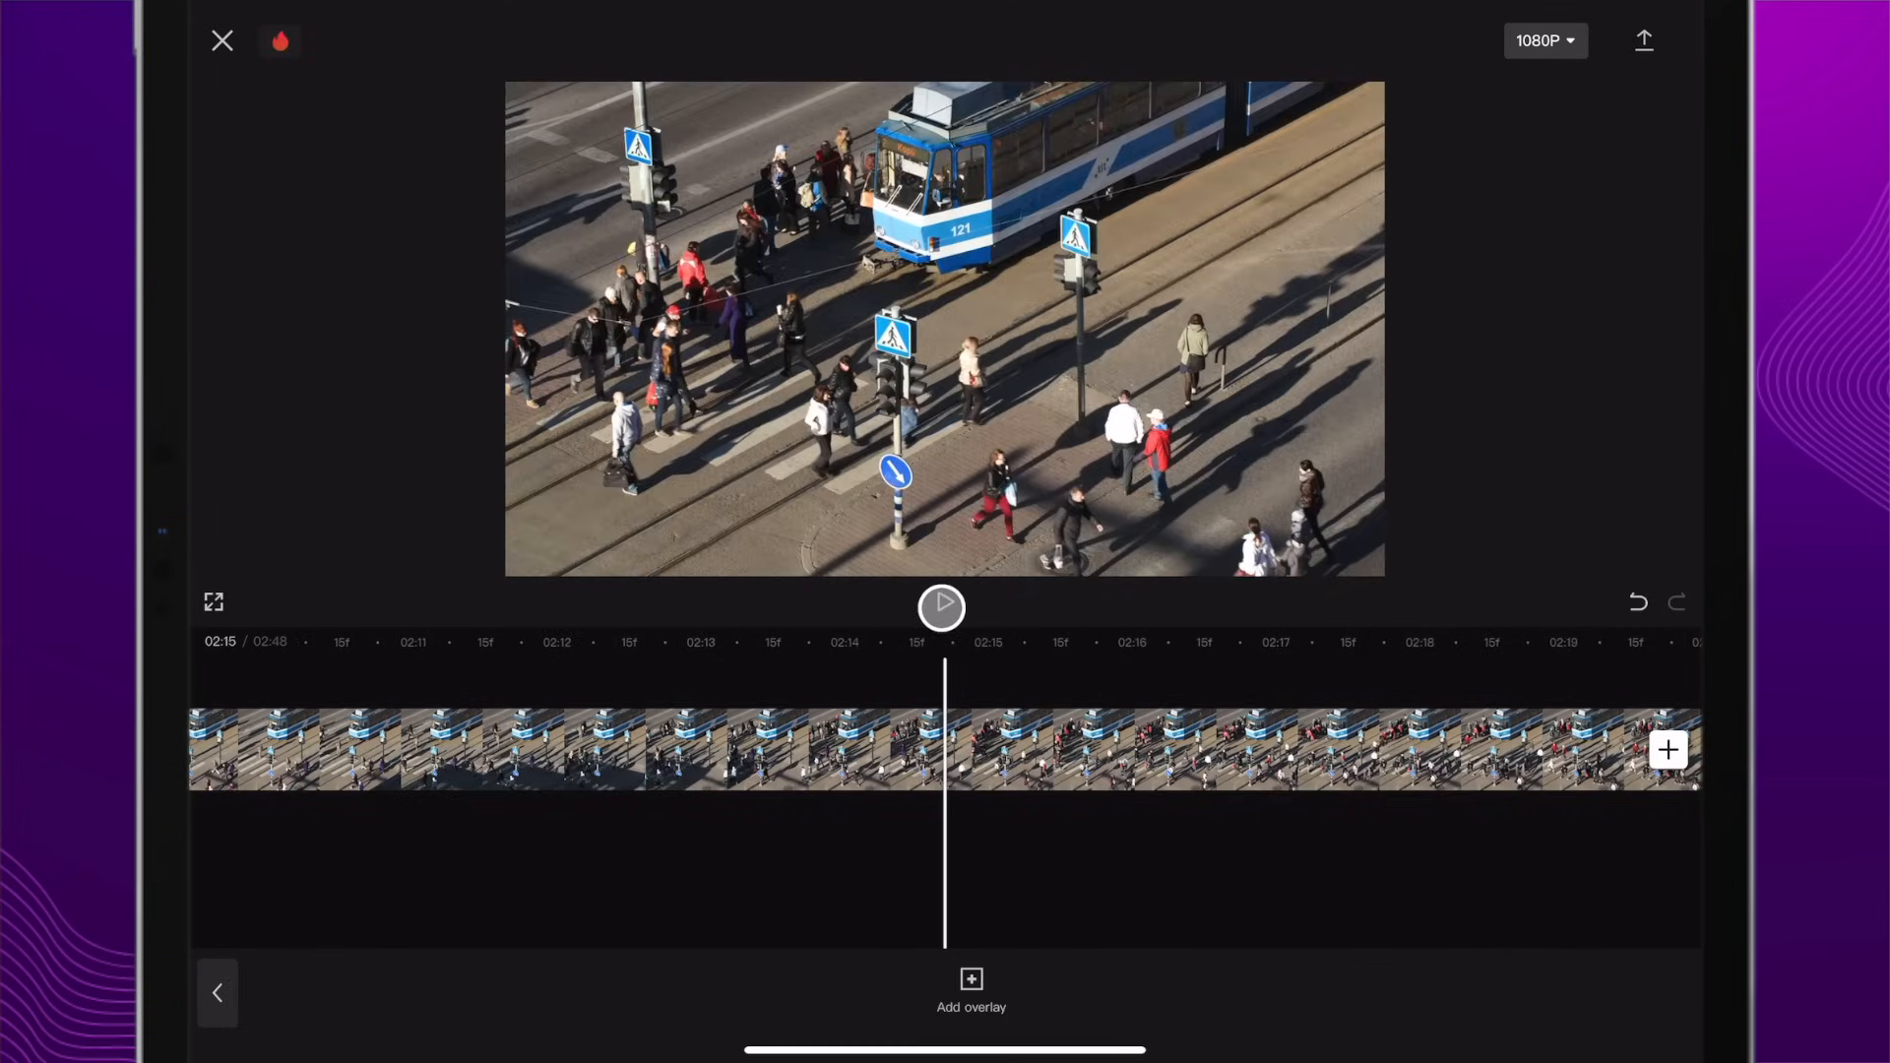
Step: Play the crossing footage to watch the keyframed zoom on the red-coated pedestrians
left_click(945, 606)
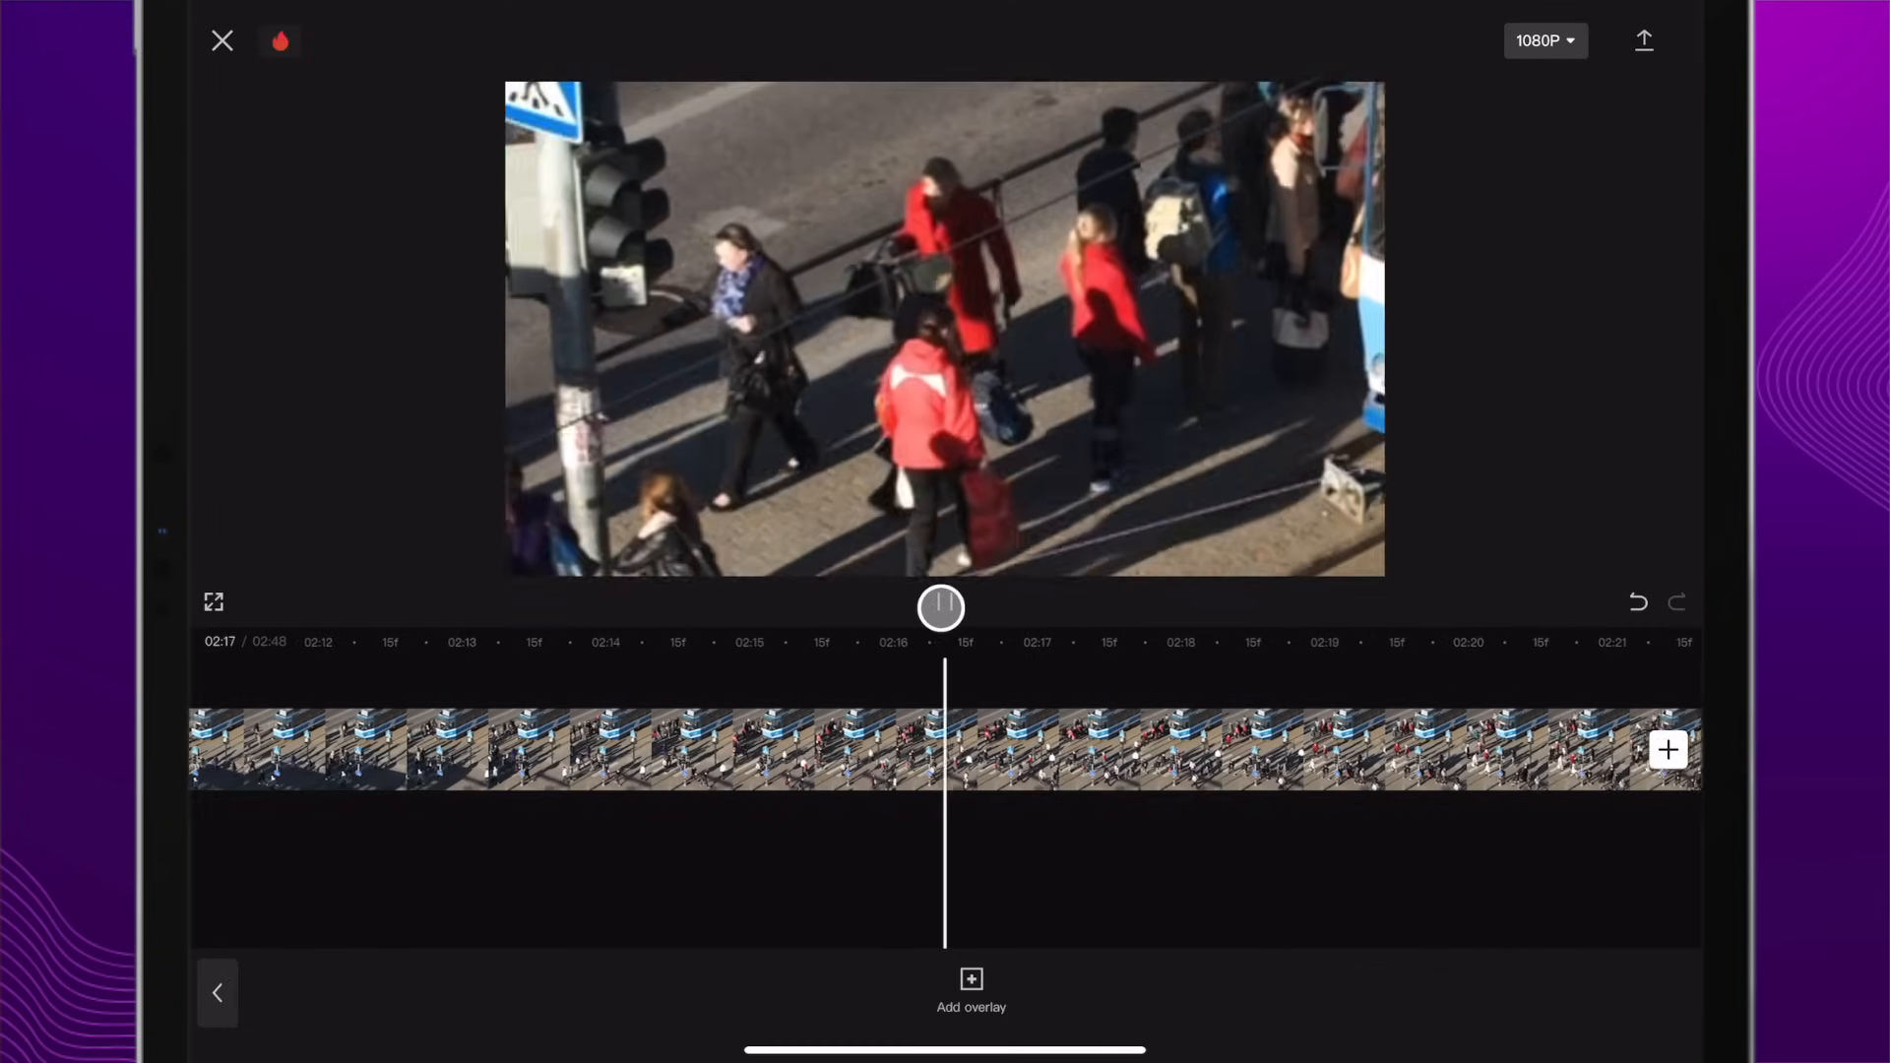